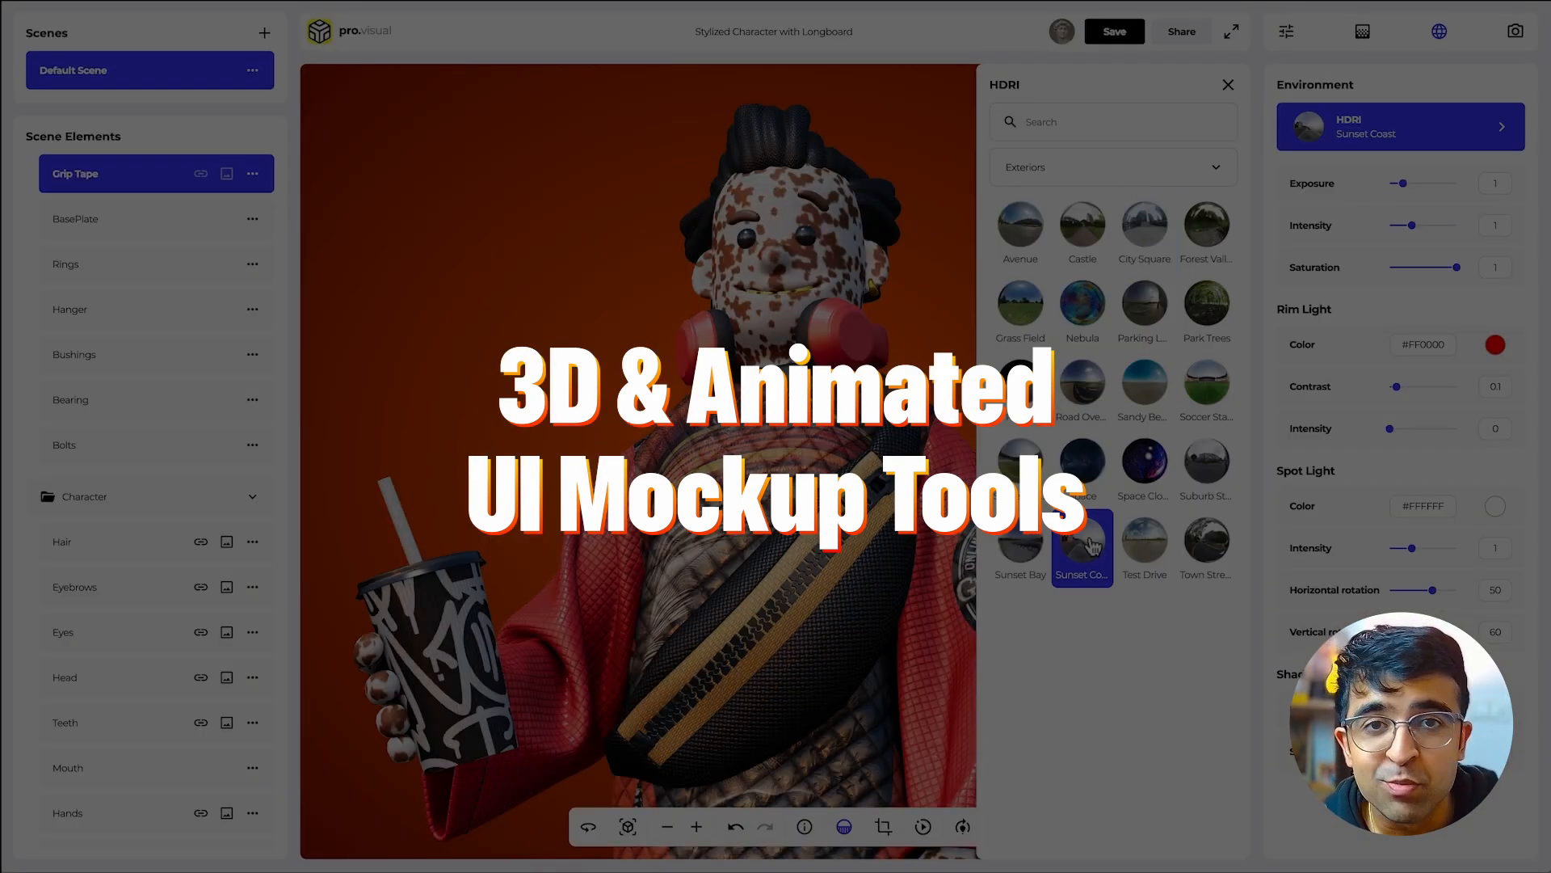
Go to provisual.app to show its online 3D mockup generator landing page.
click(1112, 166)
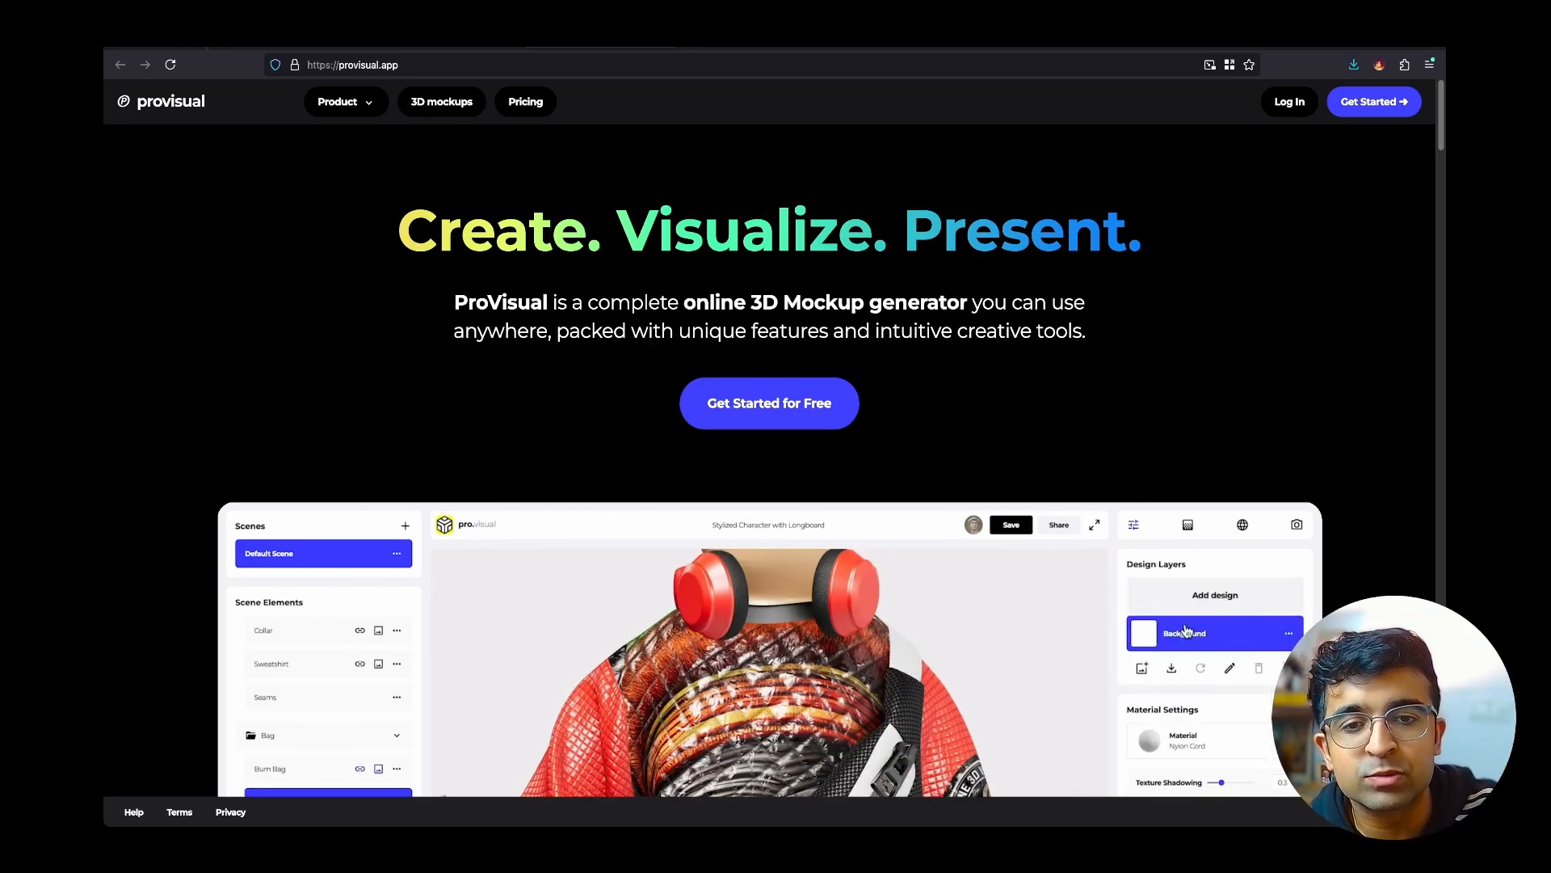
Scroll the homepage and create a project from the Apple Watch Series 7 model.
scroll(down, 3)
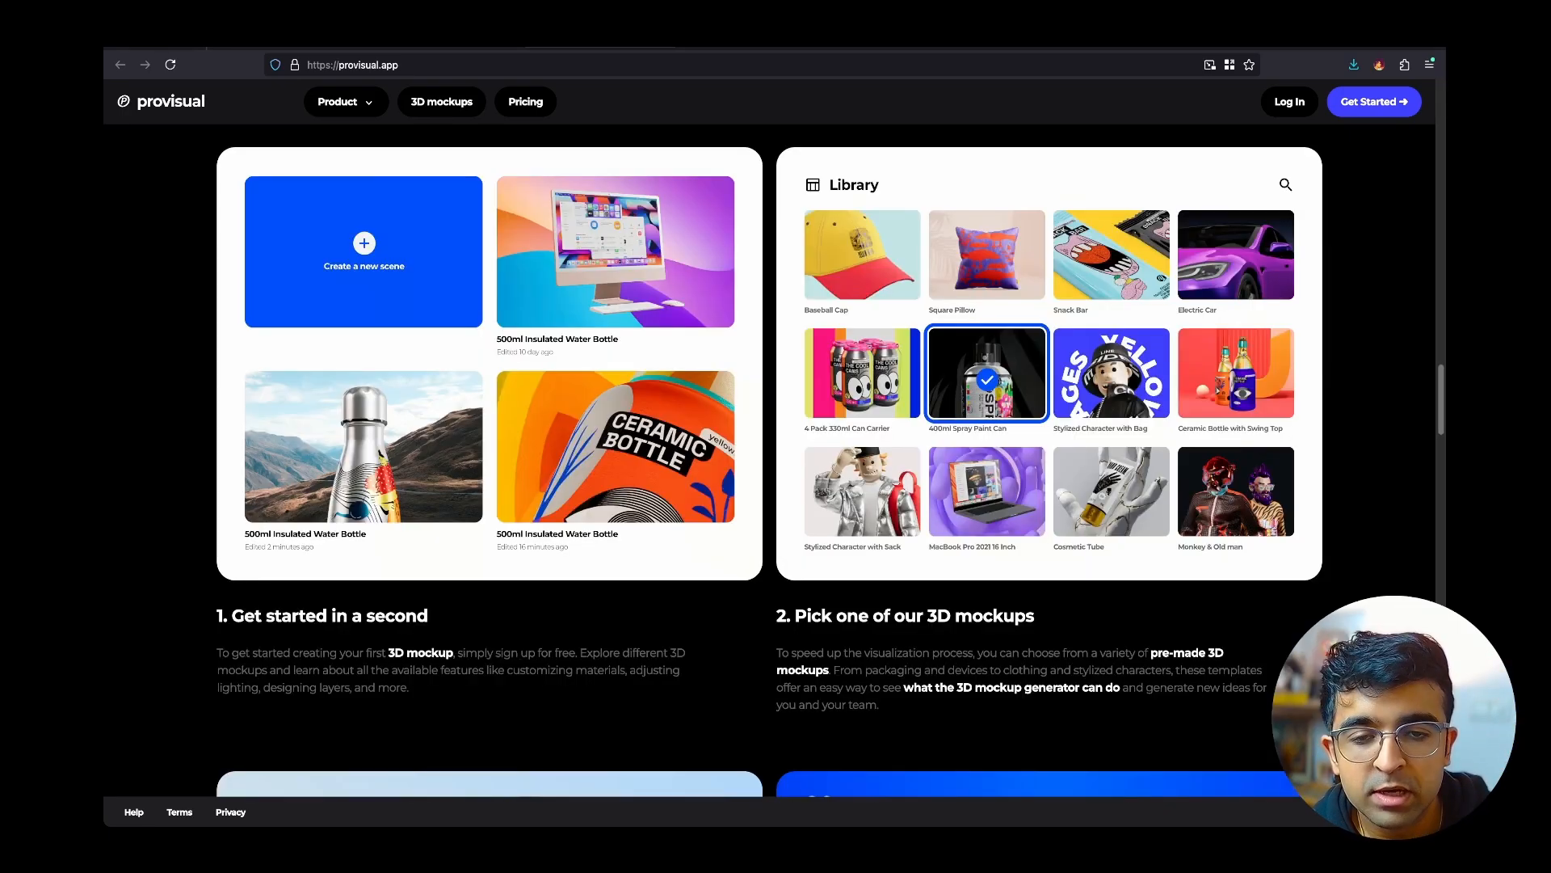
scroll(down, 3)
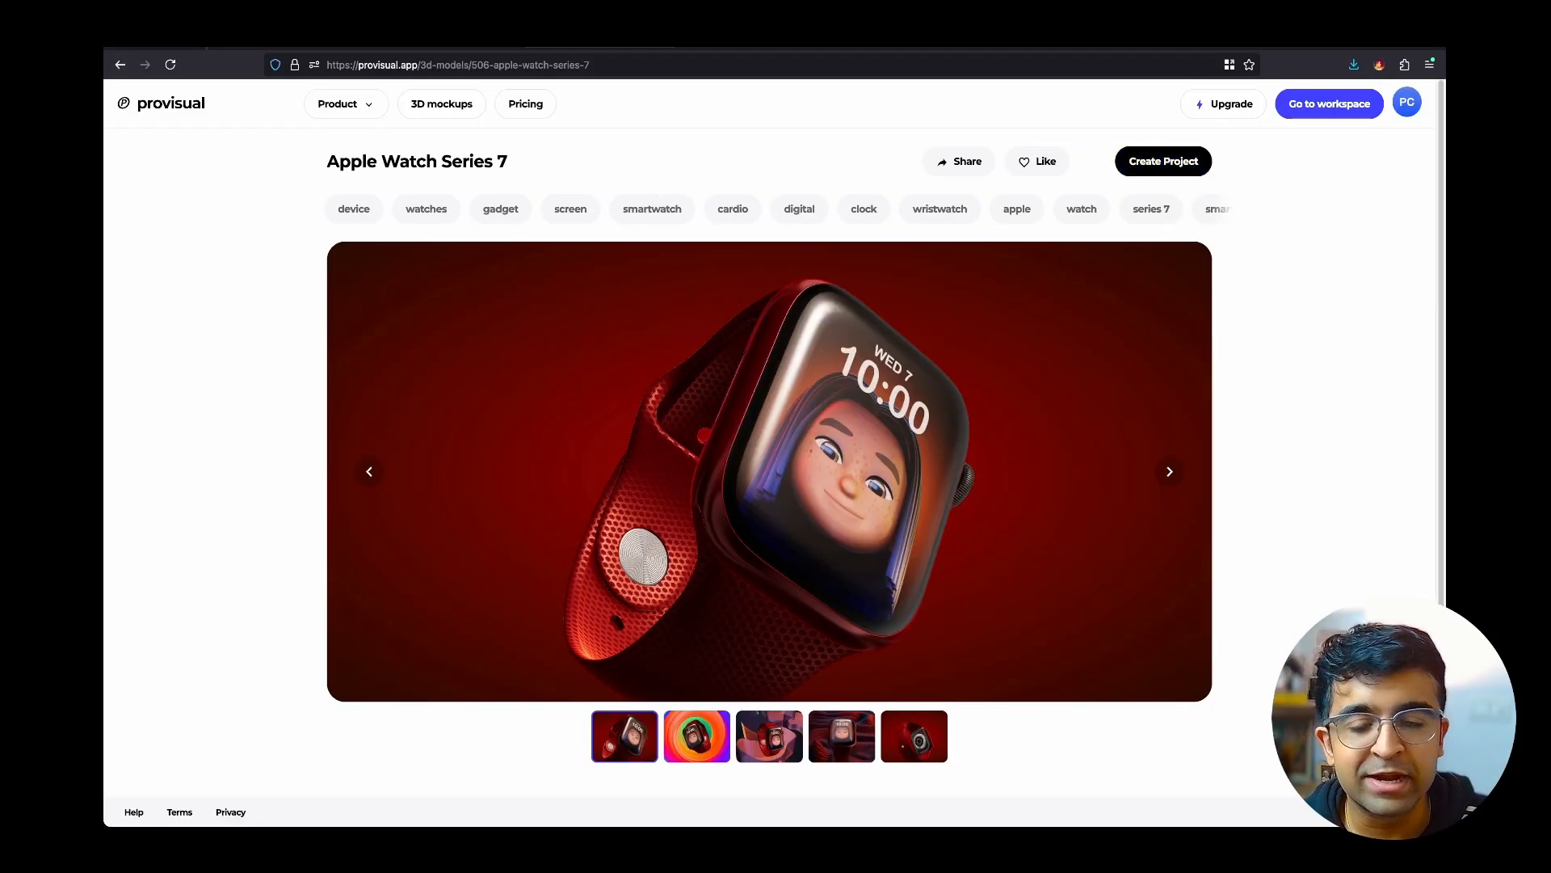
click(1162, 160)
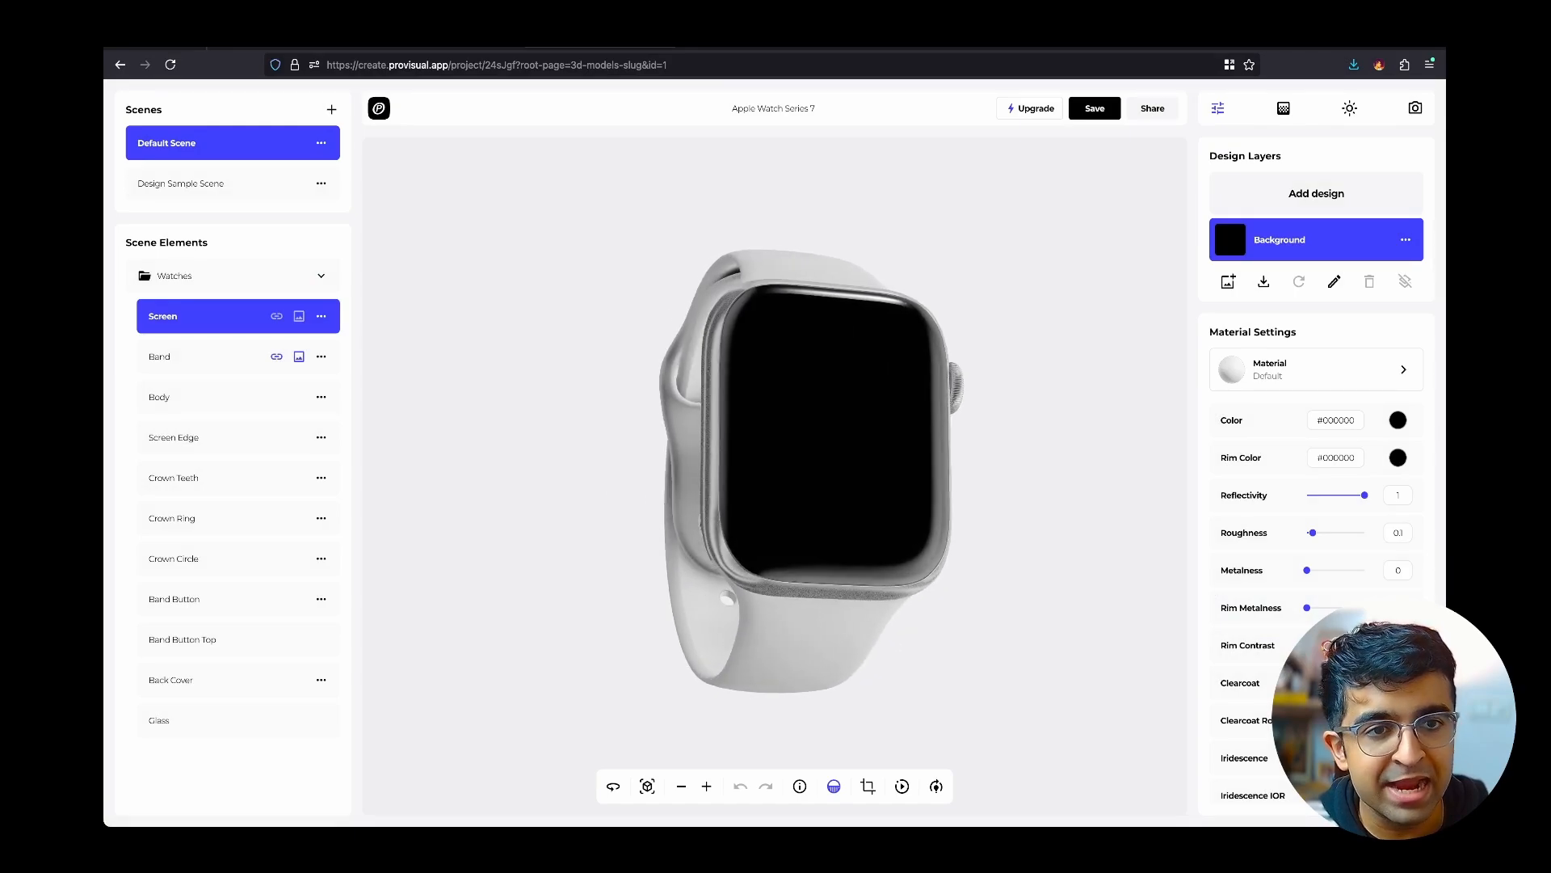
click(1348, 108)
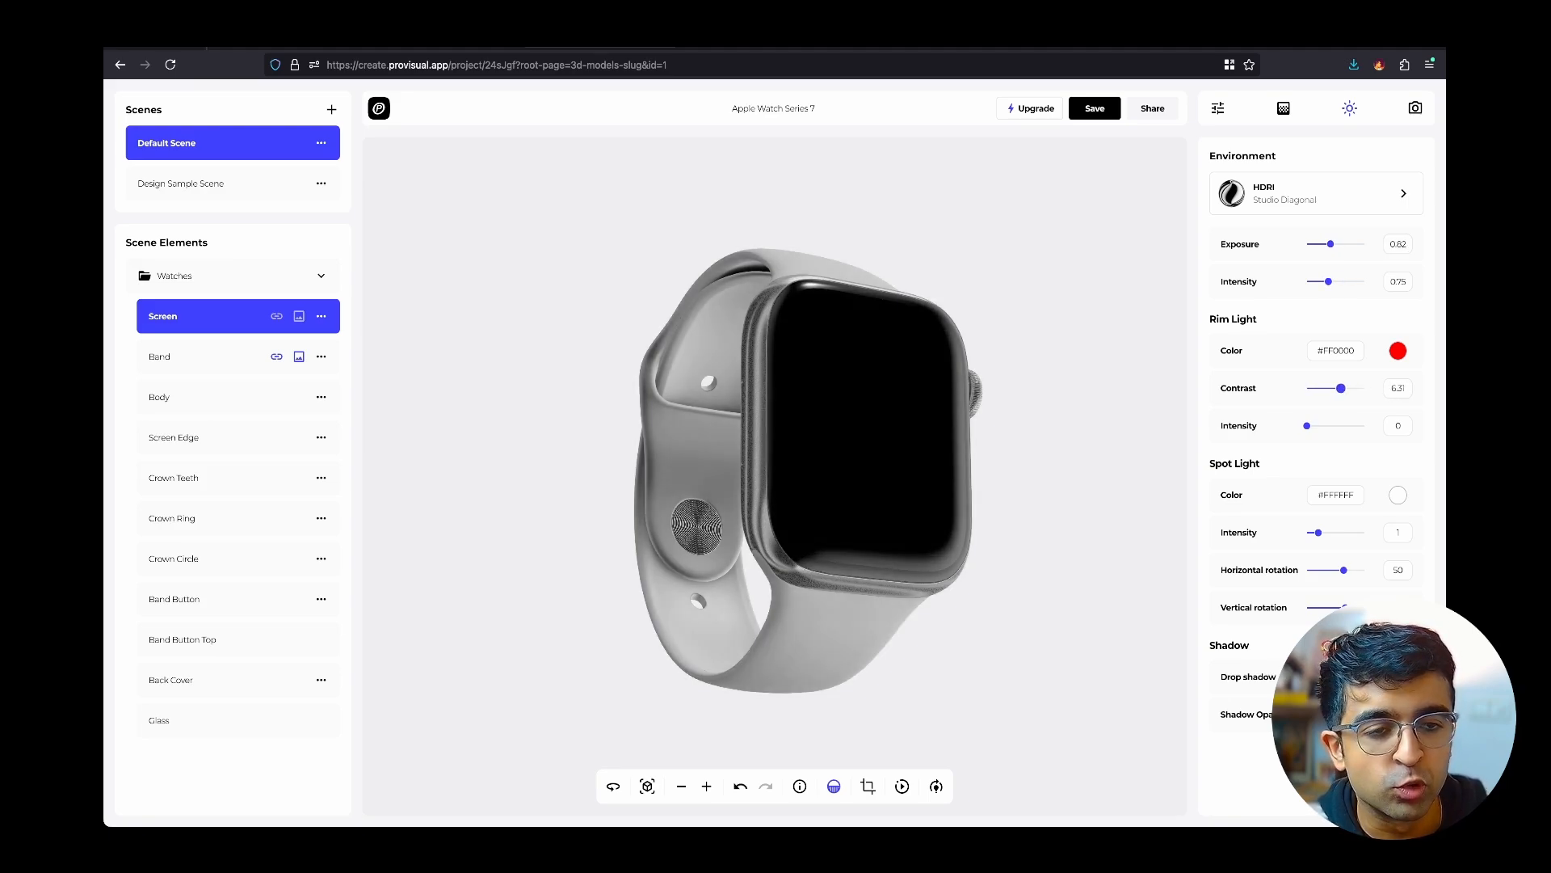
click(1397, 349)
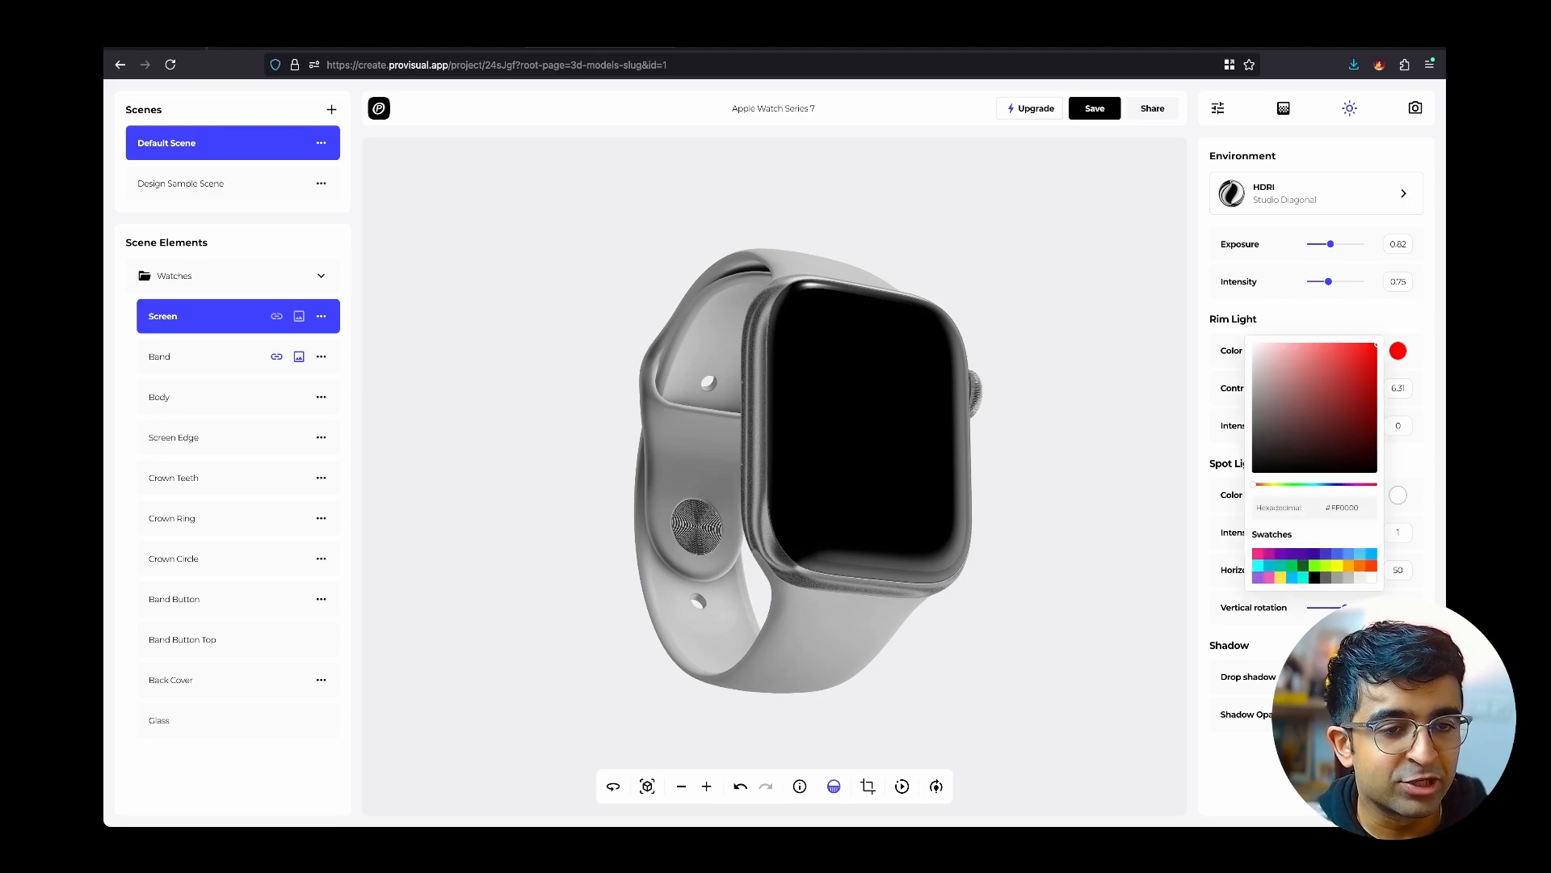
click(1336, 370)
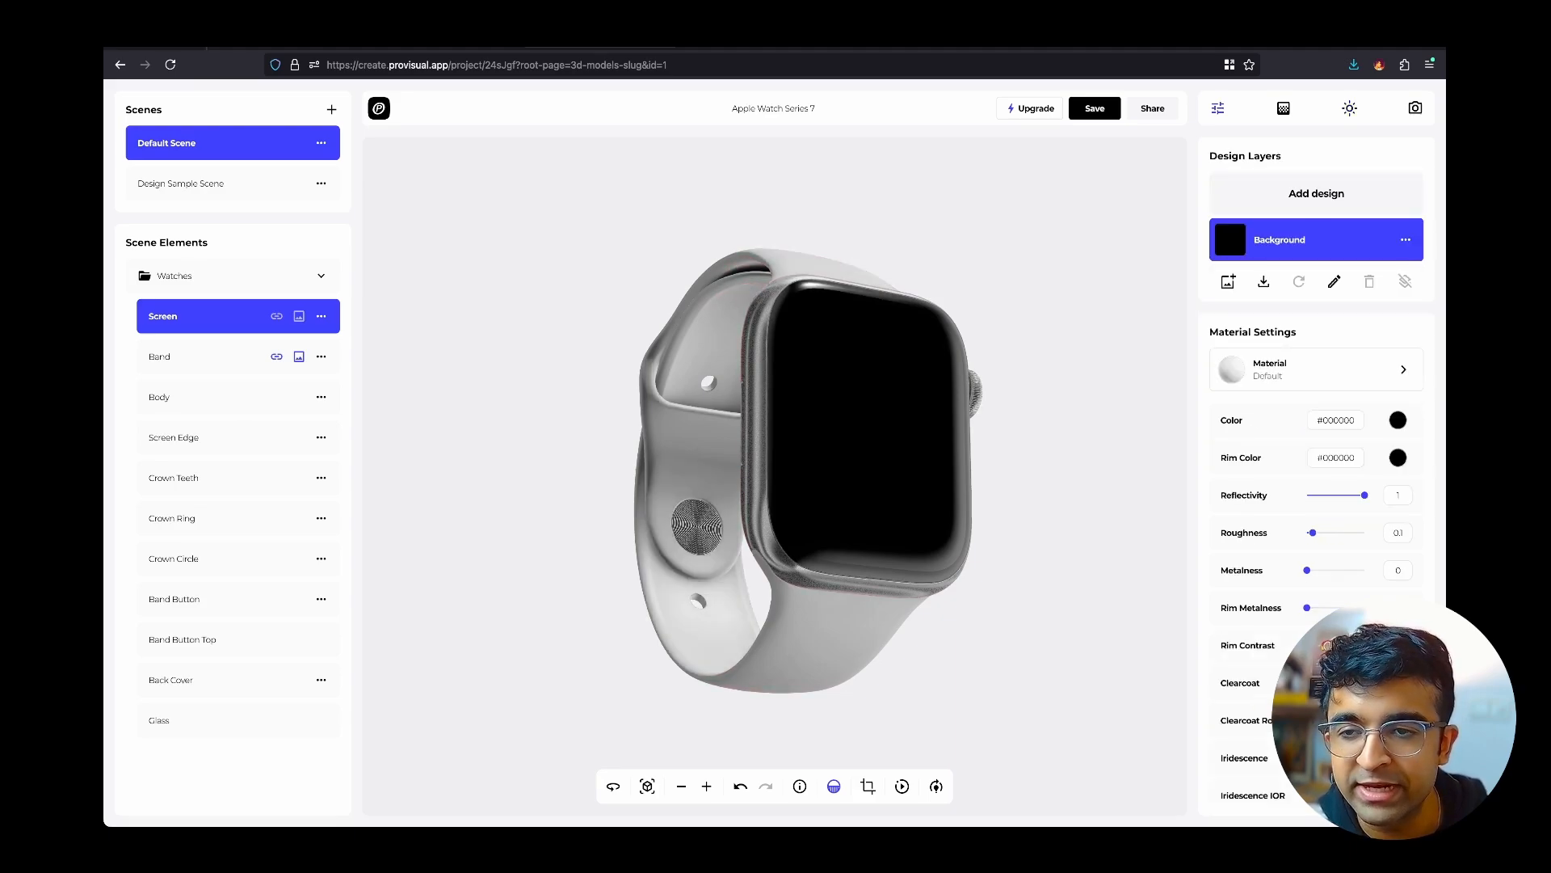
mouse_move(1226, 282)
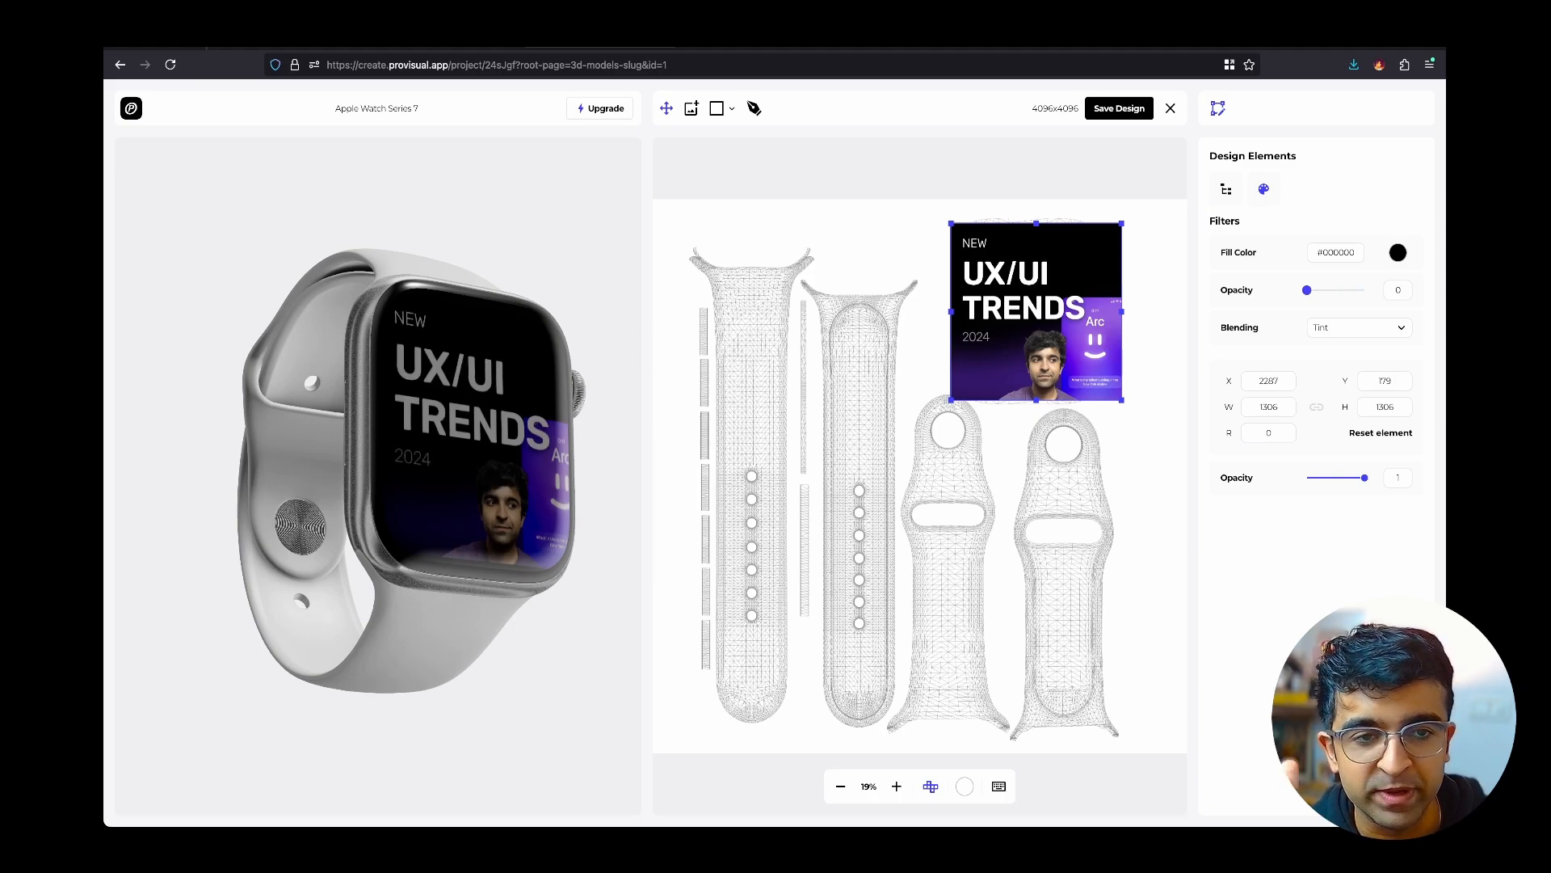
Try Diff, Multiply and Darken blending on the UX/UI Trends graphic, return to Tint, and save.
click(1358, 327)
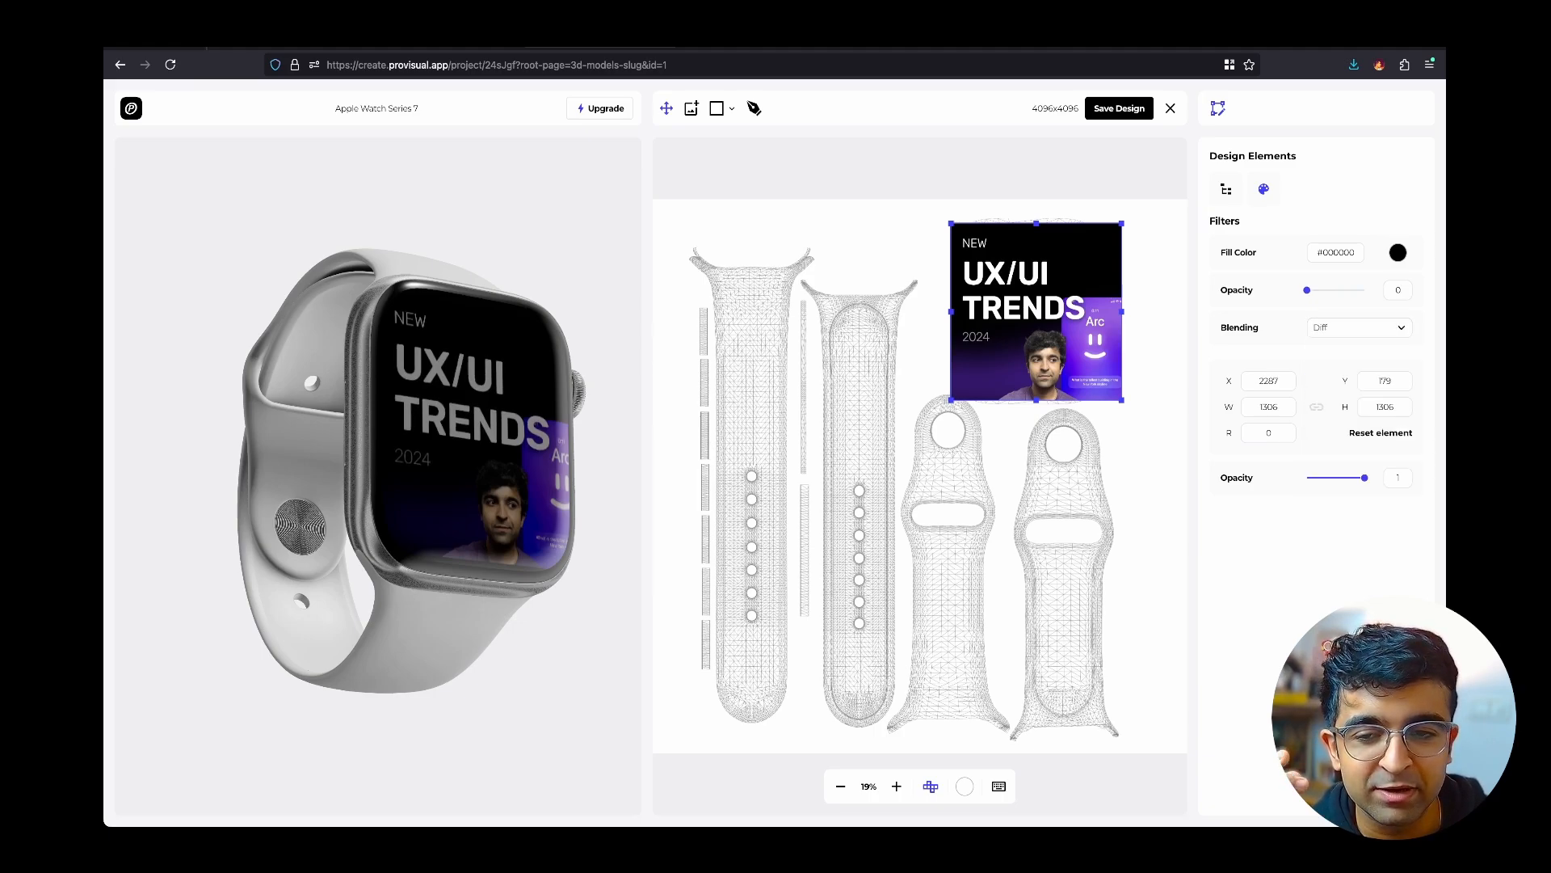
click(1357, 326)
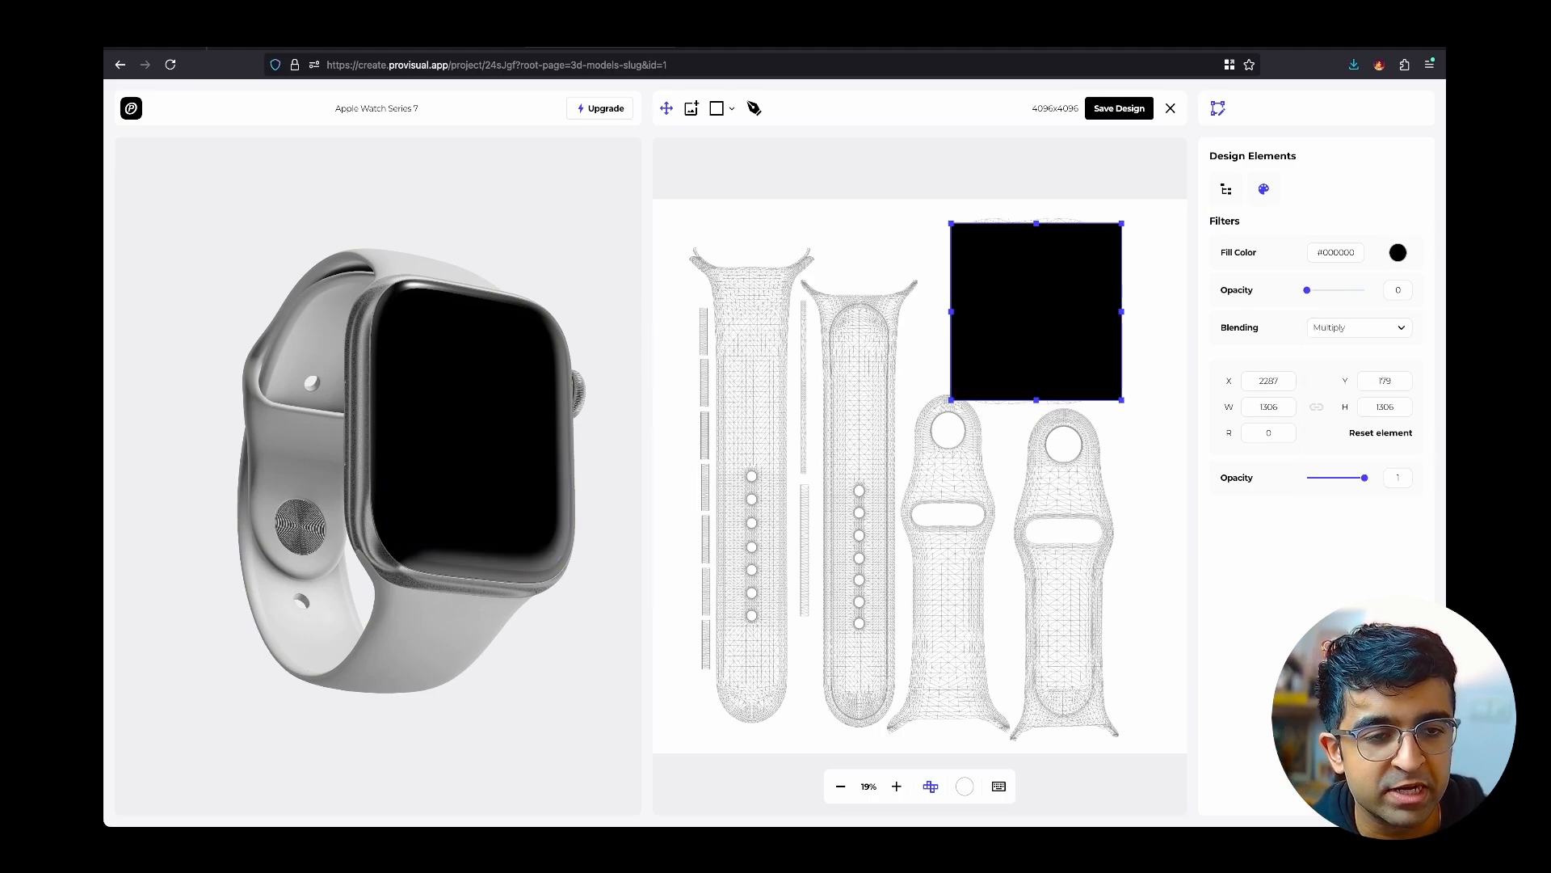
click(1357, 327)
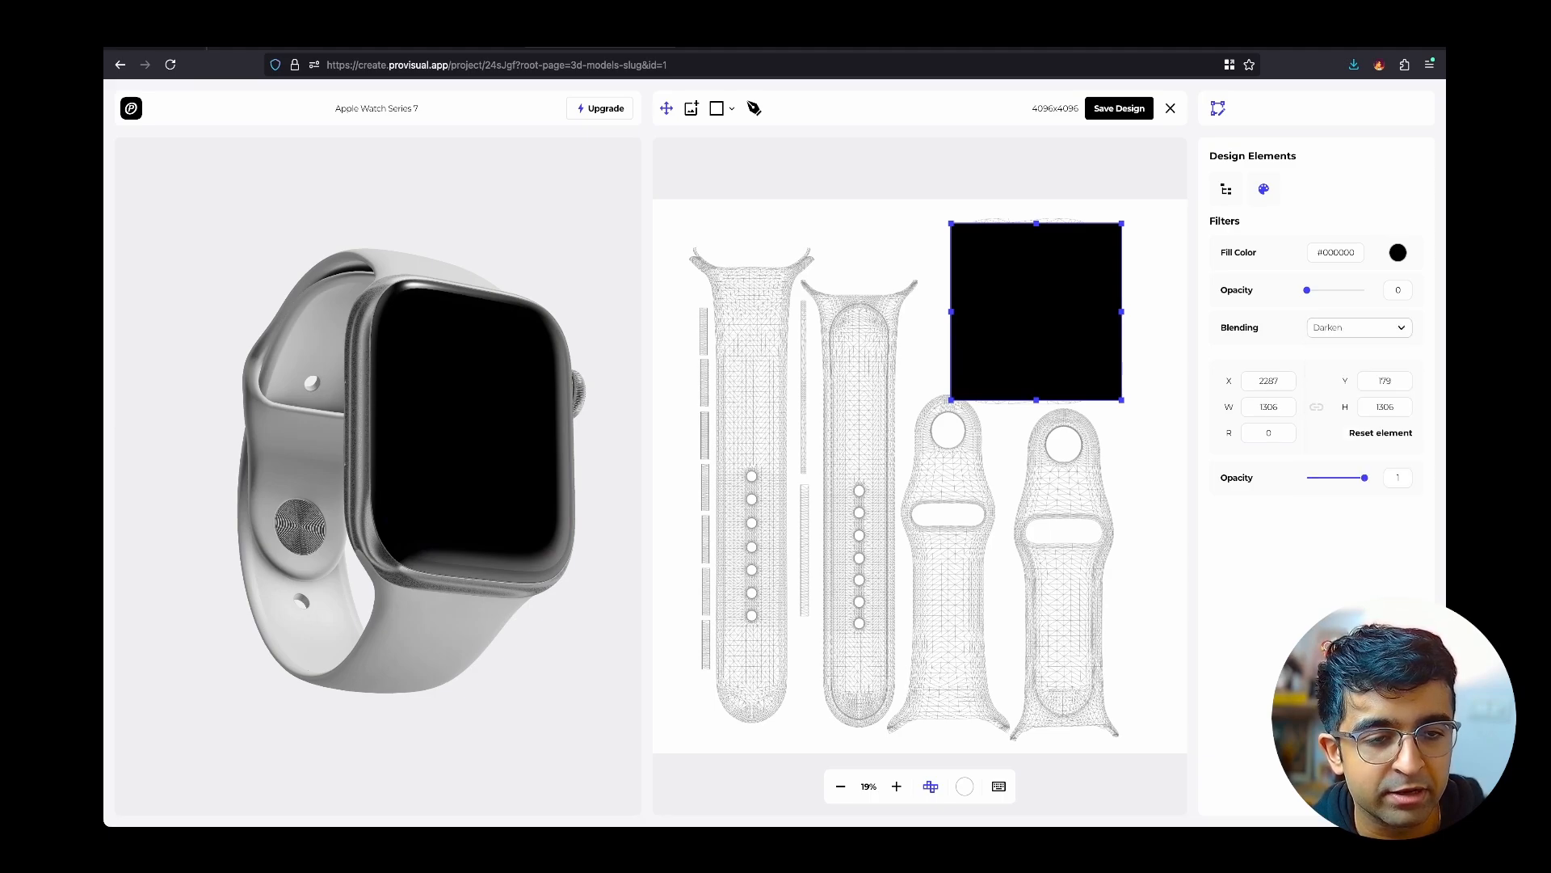
click(1358, 328)
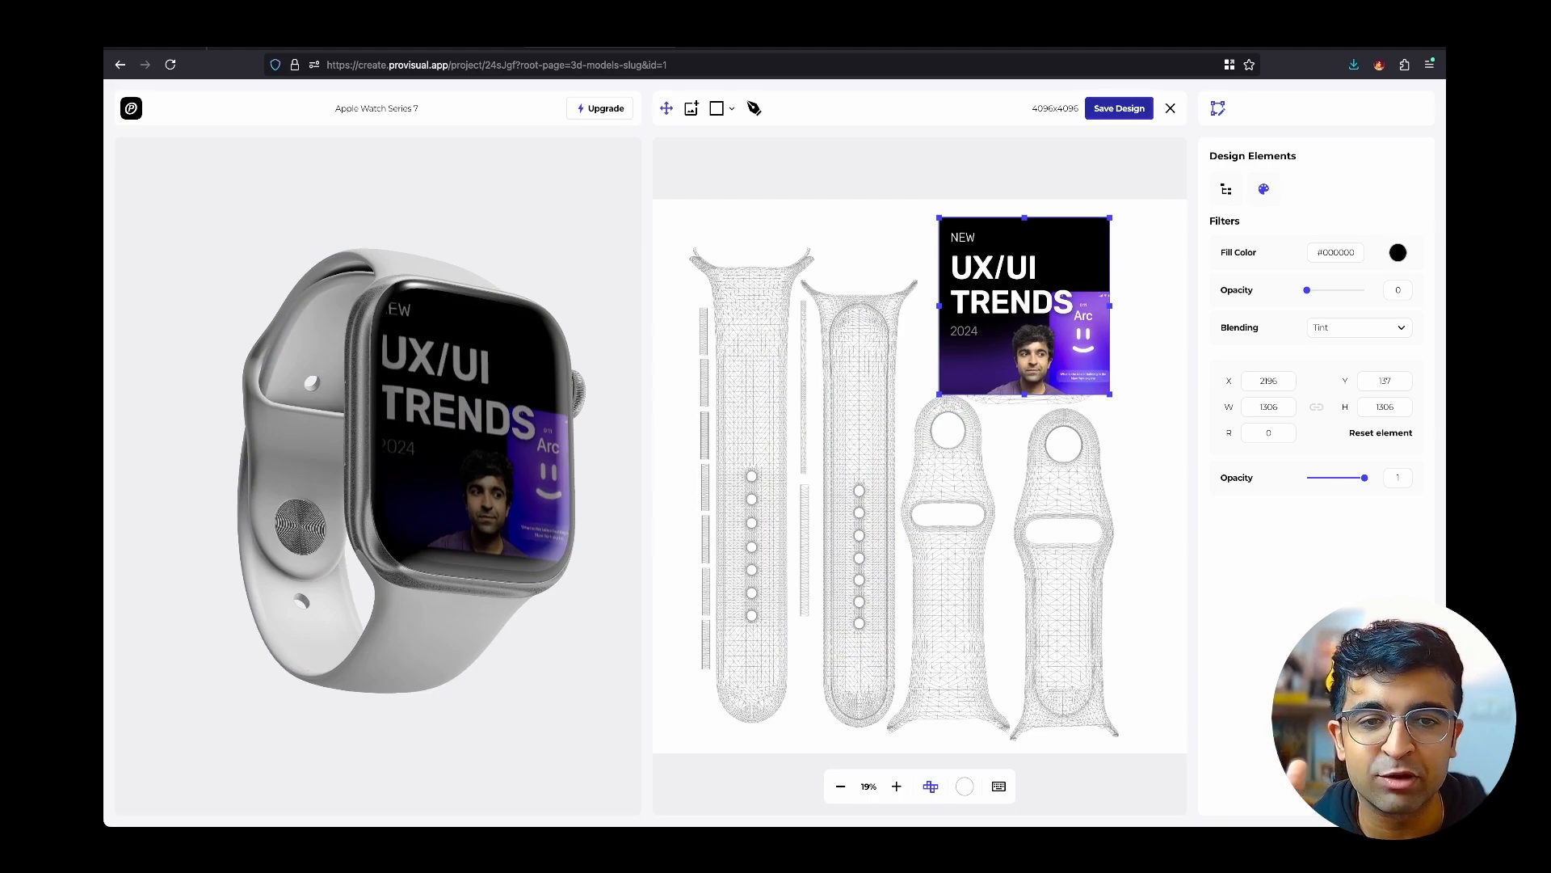
click(1169, 108)
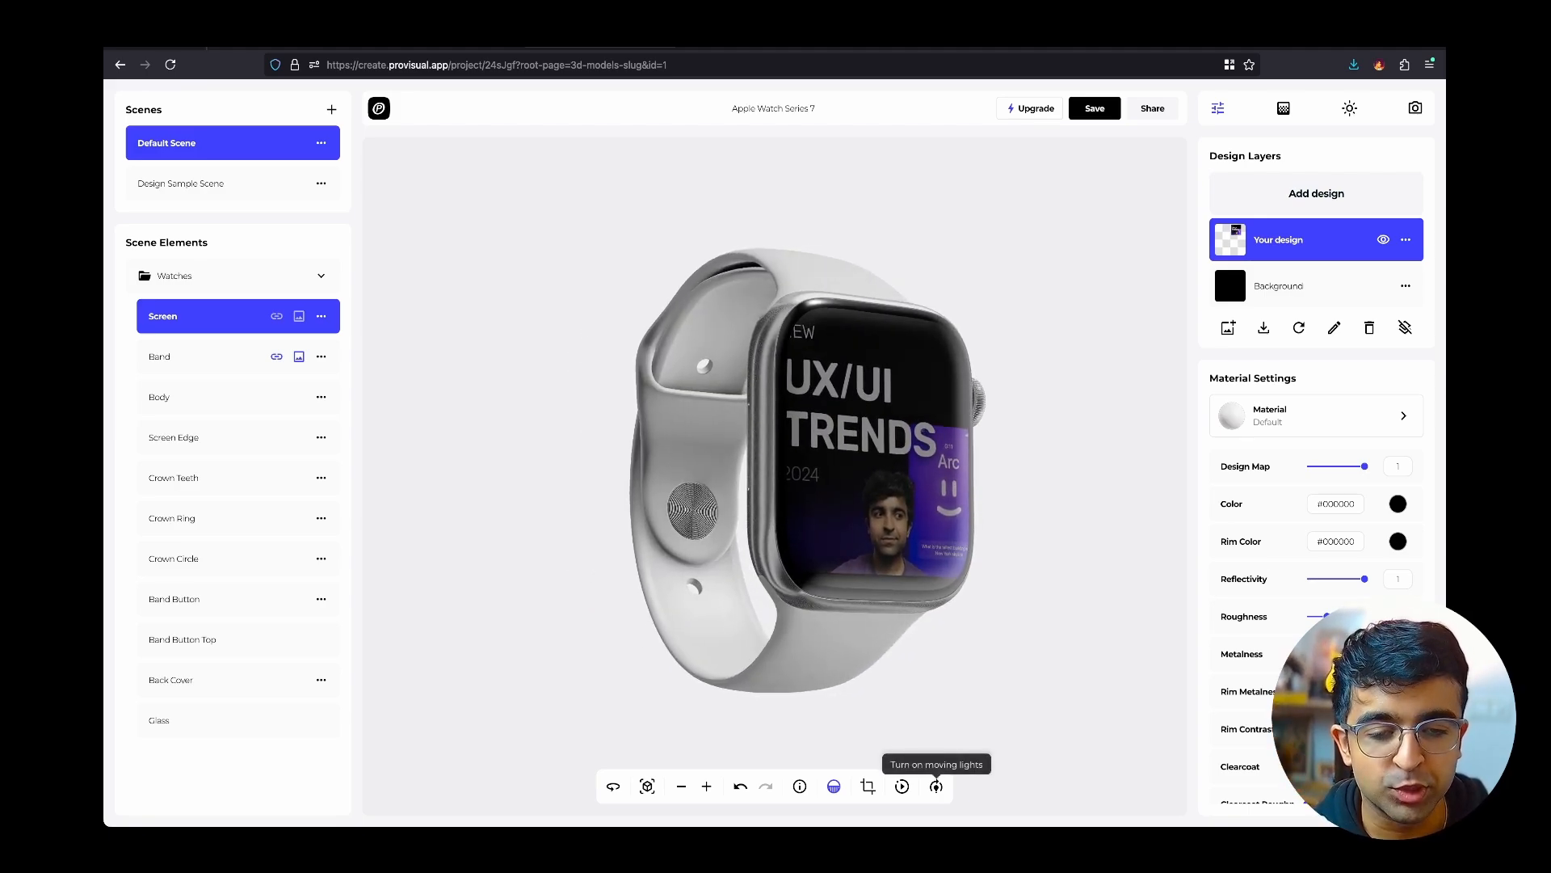
Turn on the scene's moving lights and download the watch design's PSD template.
click(934, 786)
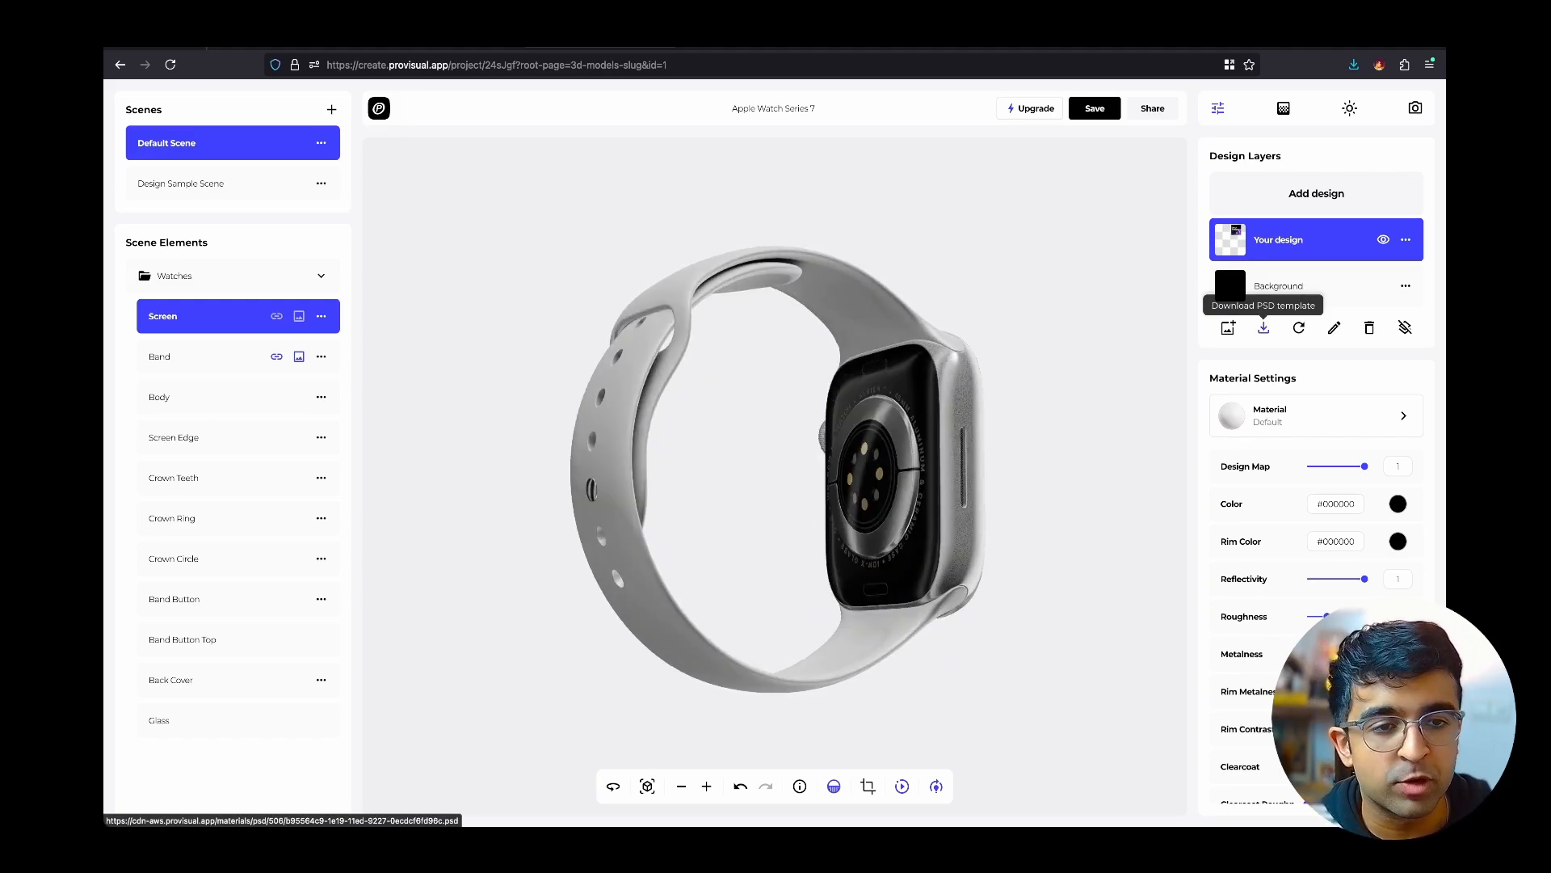
click(1414, 107)
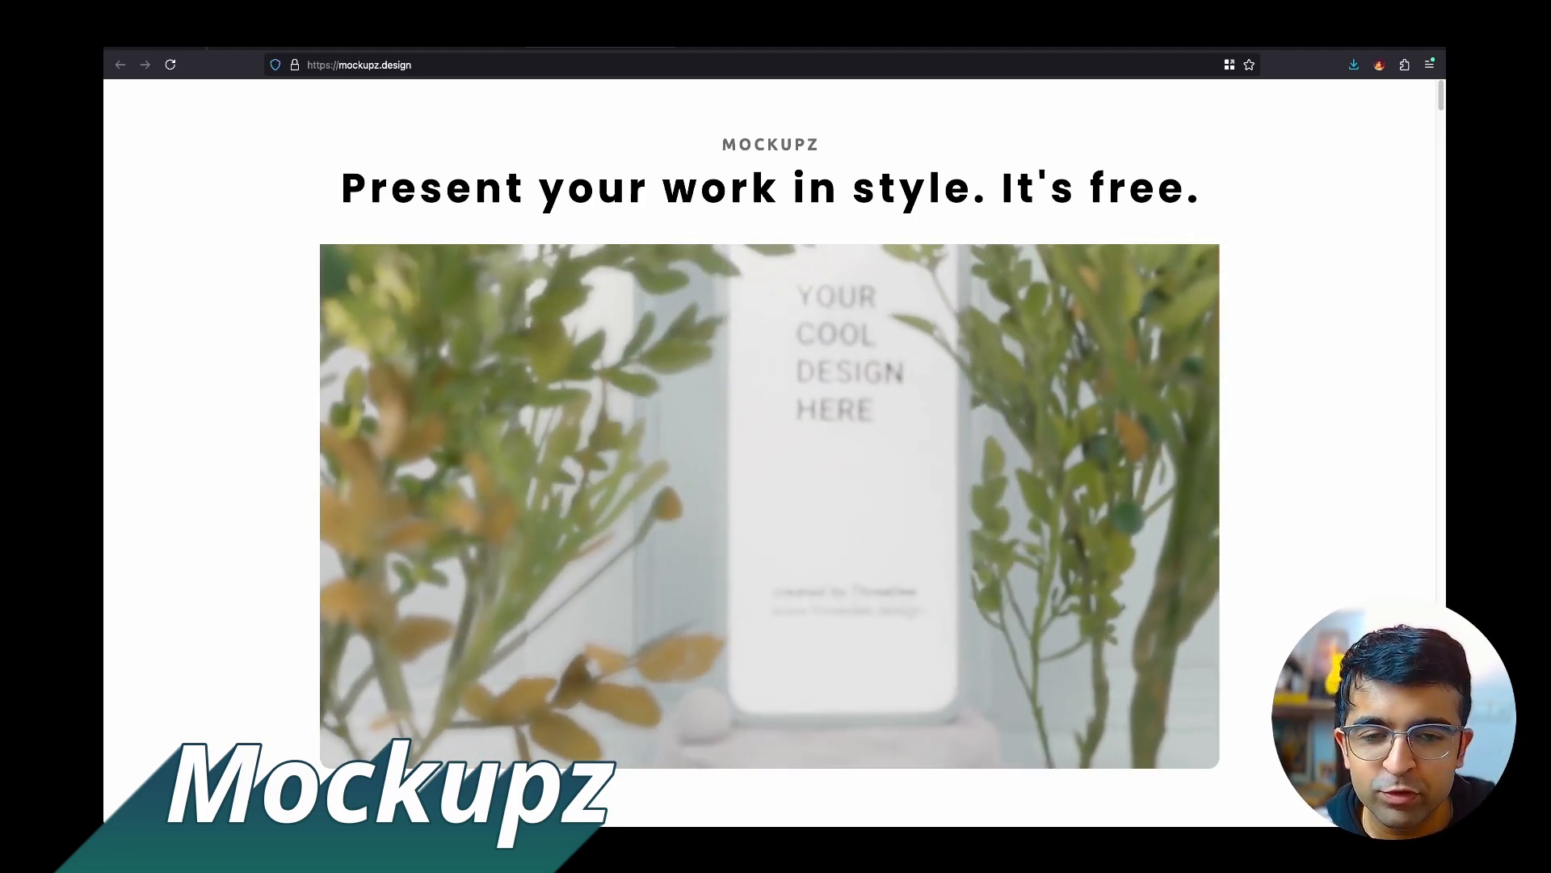
Scroll down mockupz.design and follow the 'Or download the free ones' link.
scroll(down, 3)
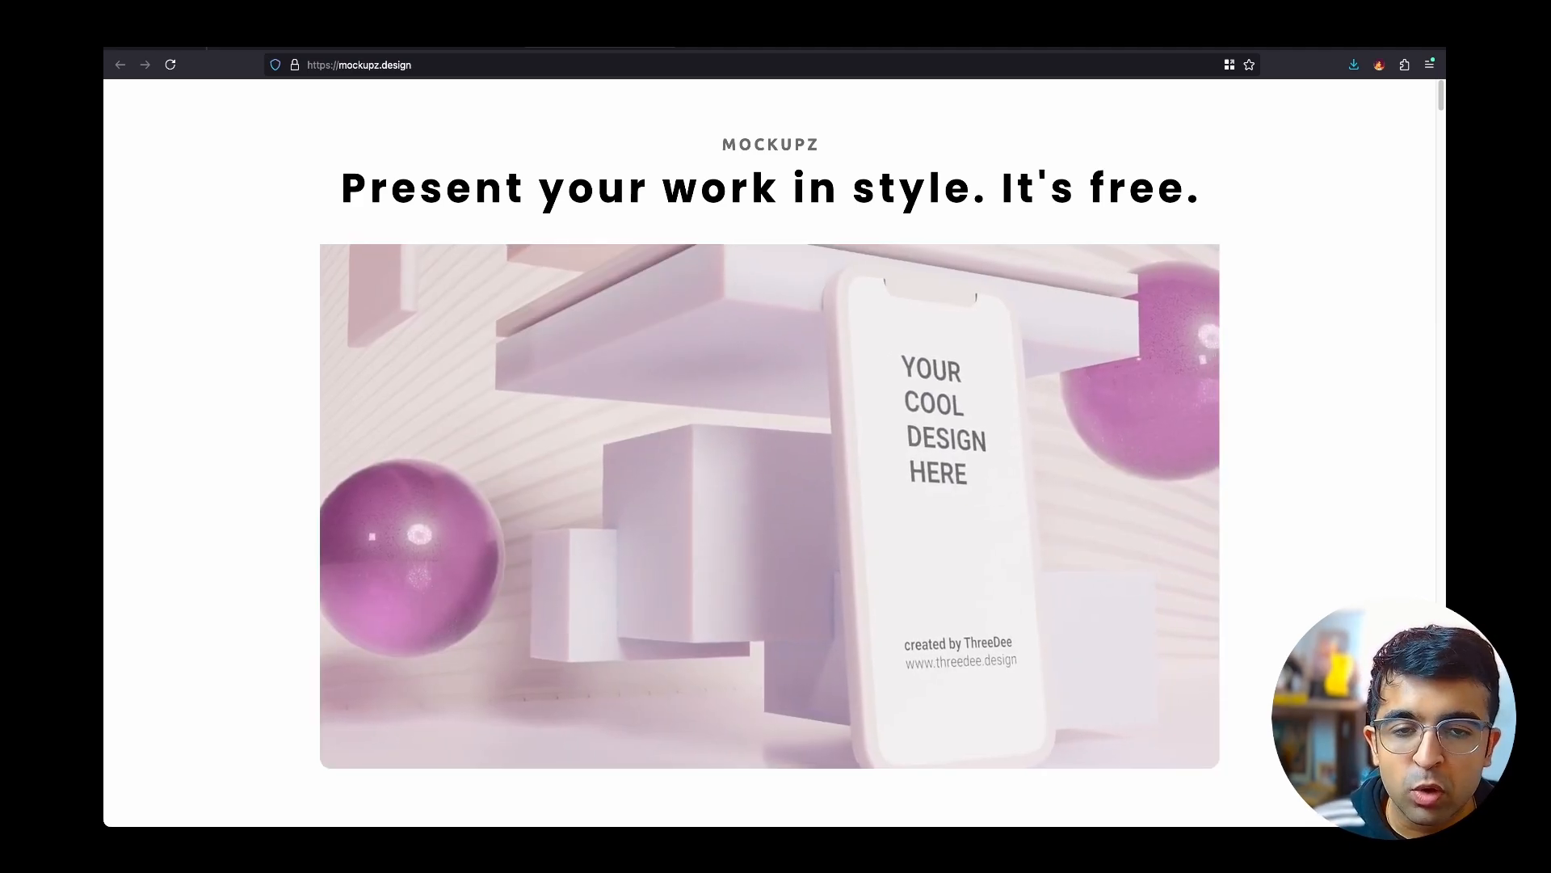
scroll(down, 3)
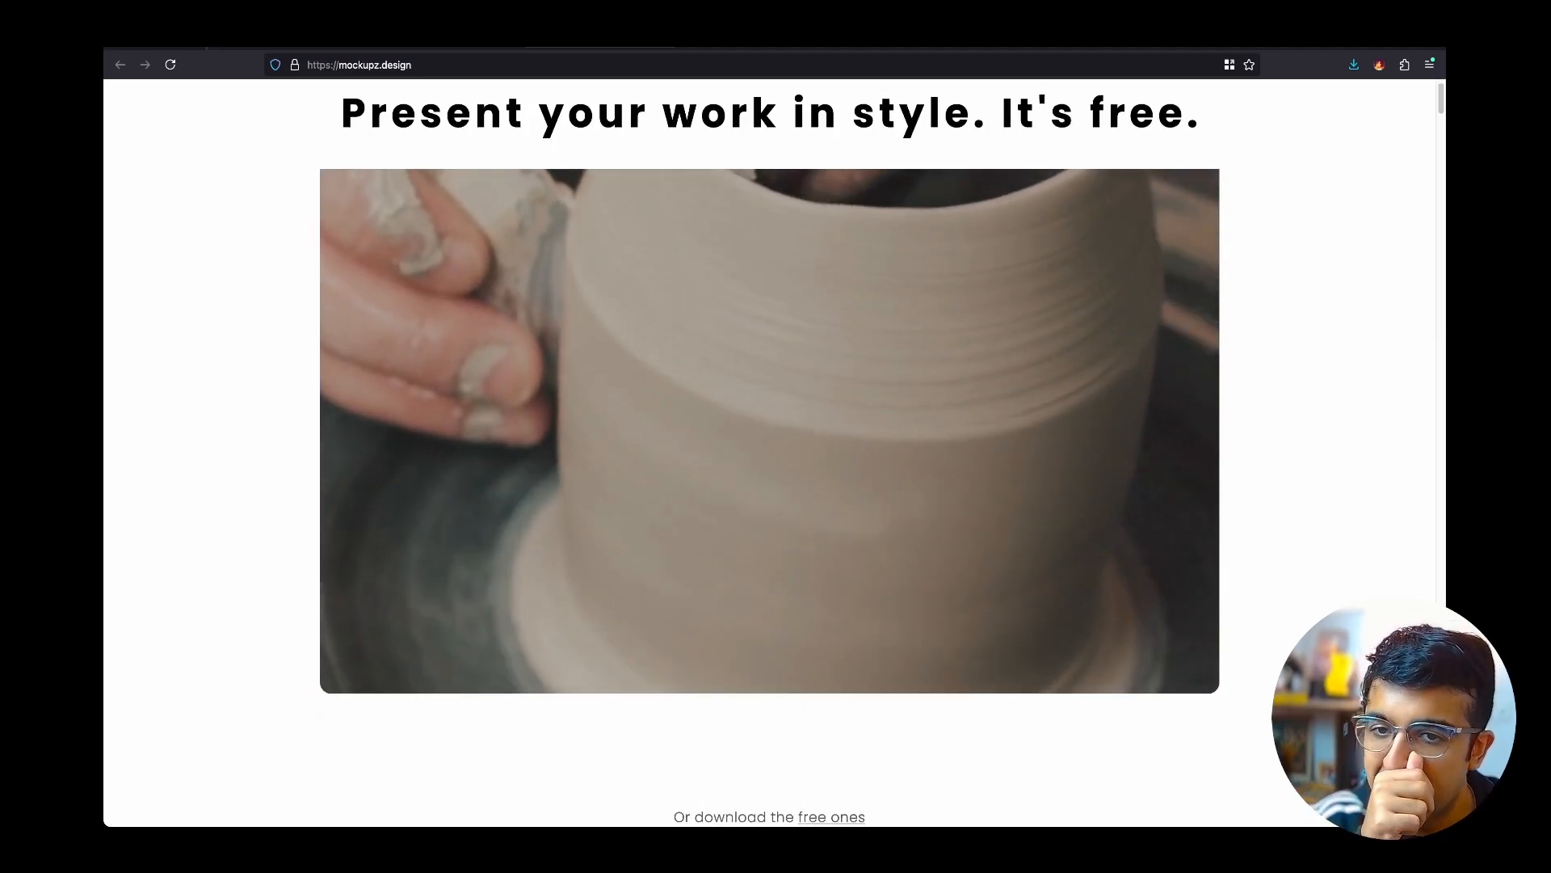
scroll(down, 3)
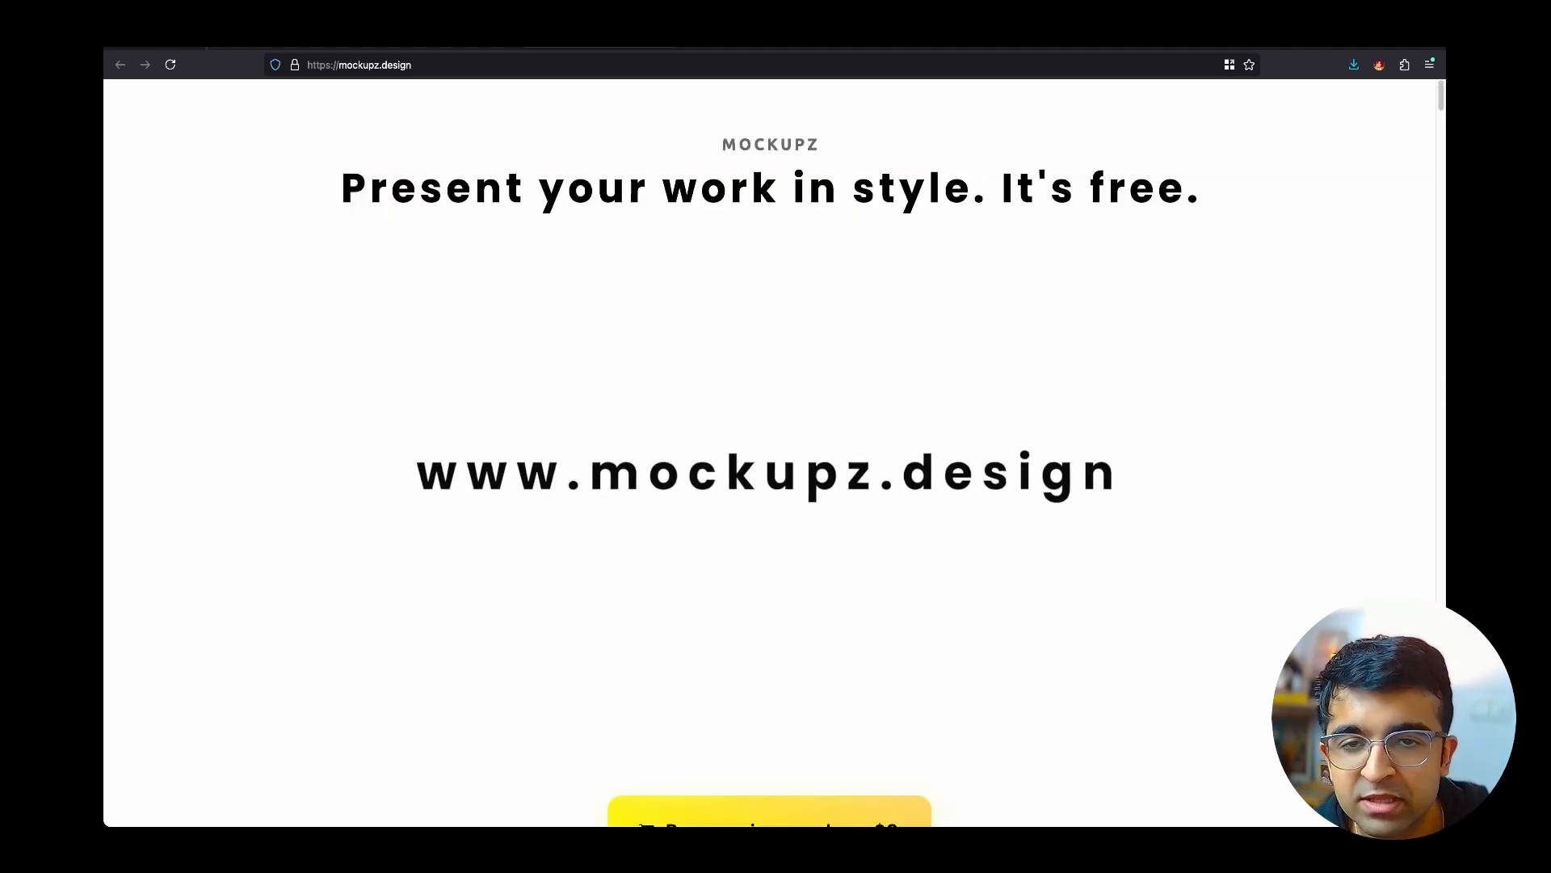
scroll(down, 3)
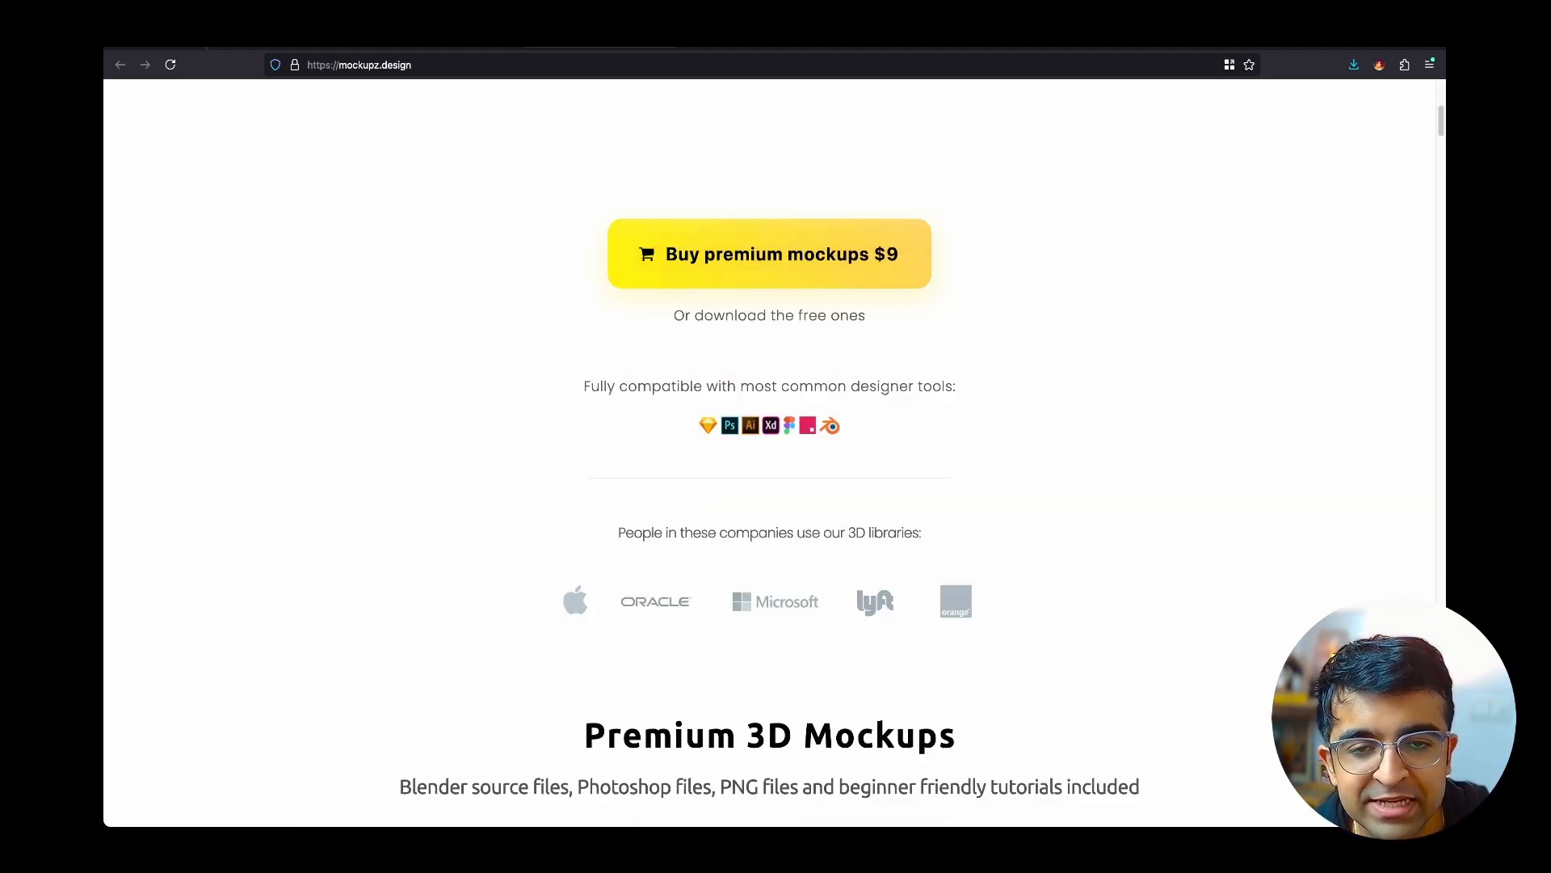
click(768, 253)
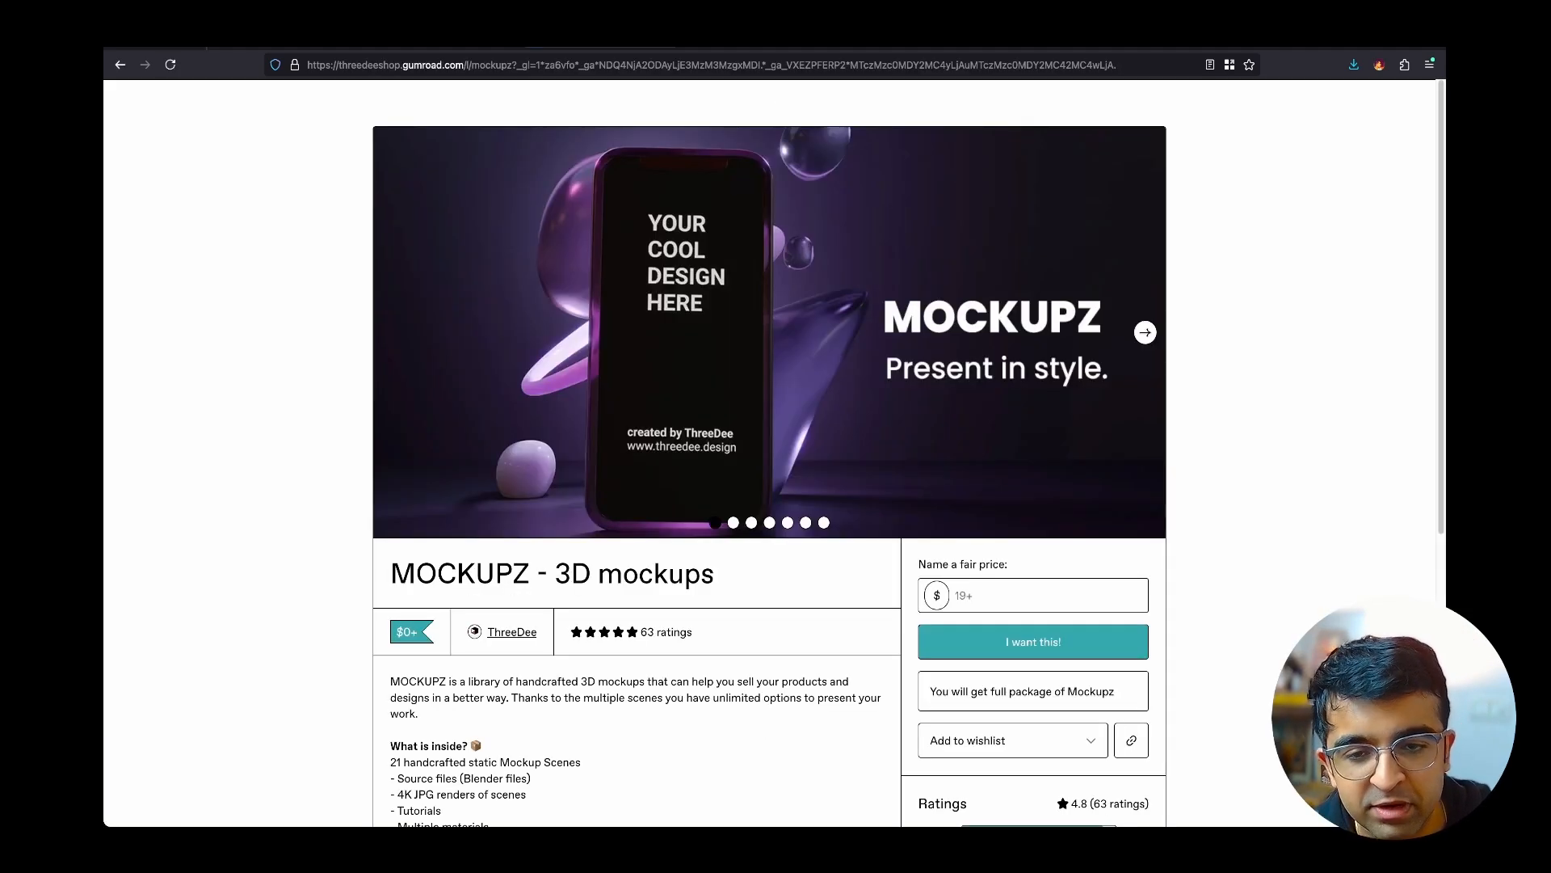
Browse the MOCKUPZ 3D mockups preview images and scroll through the product description.
click(1145, 331)
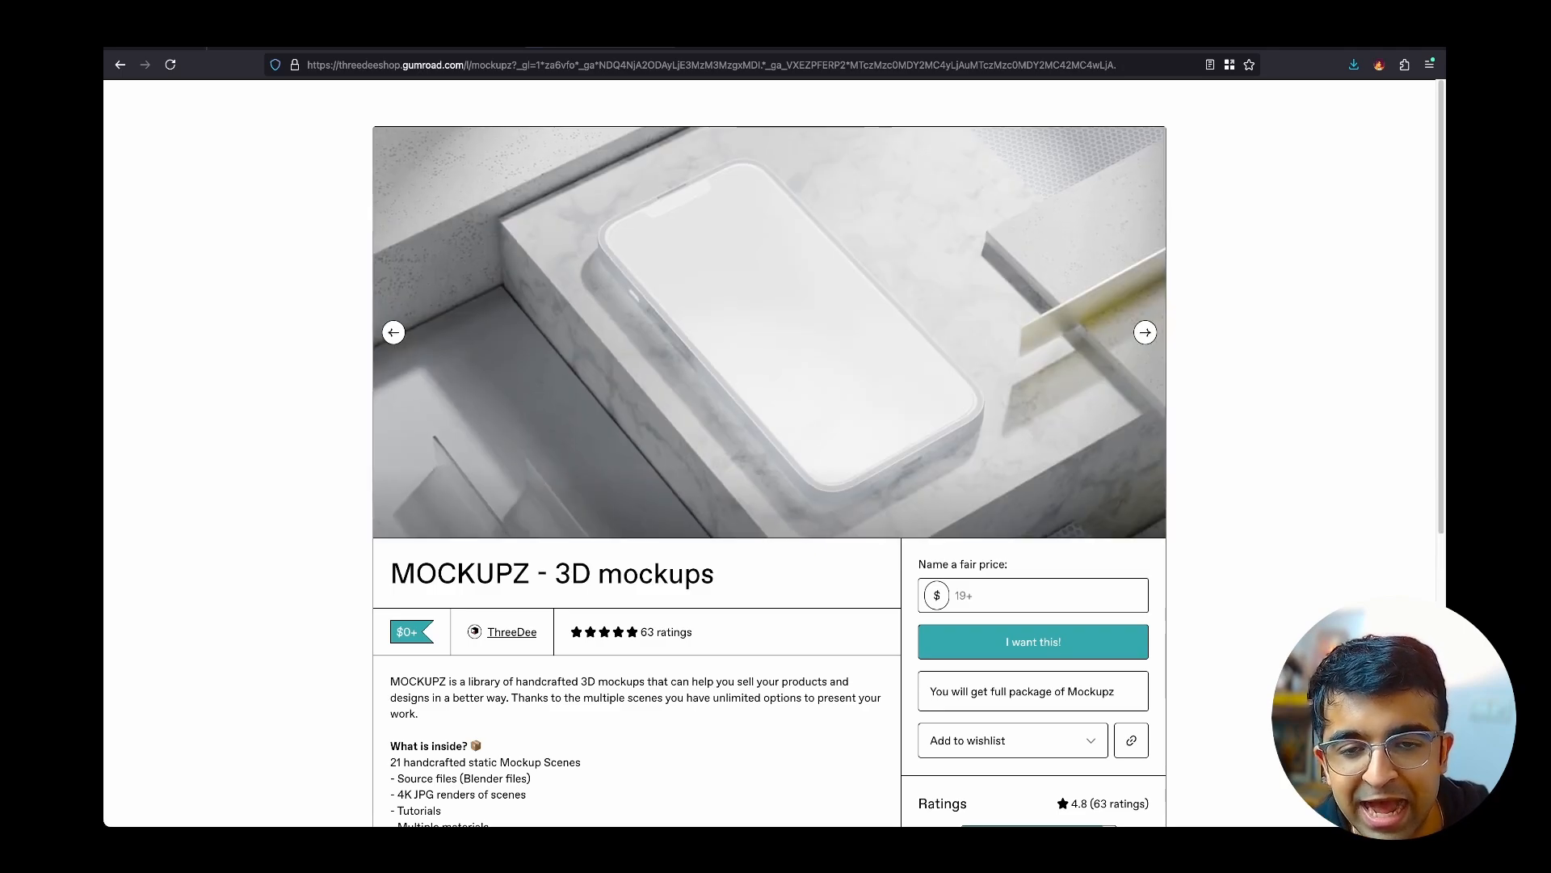
click(1145, 331)
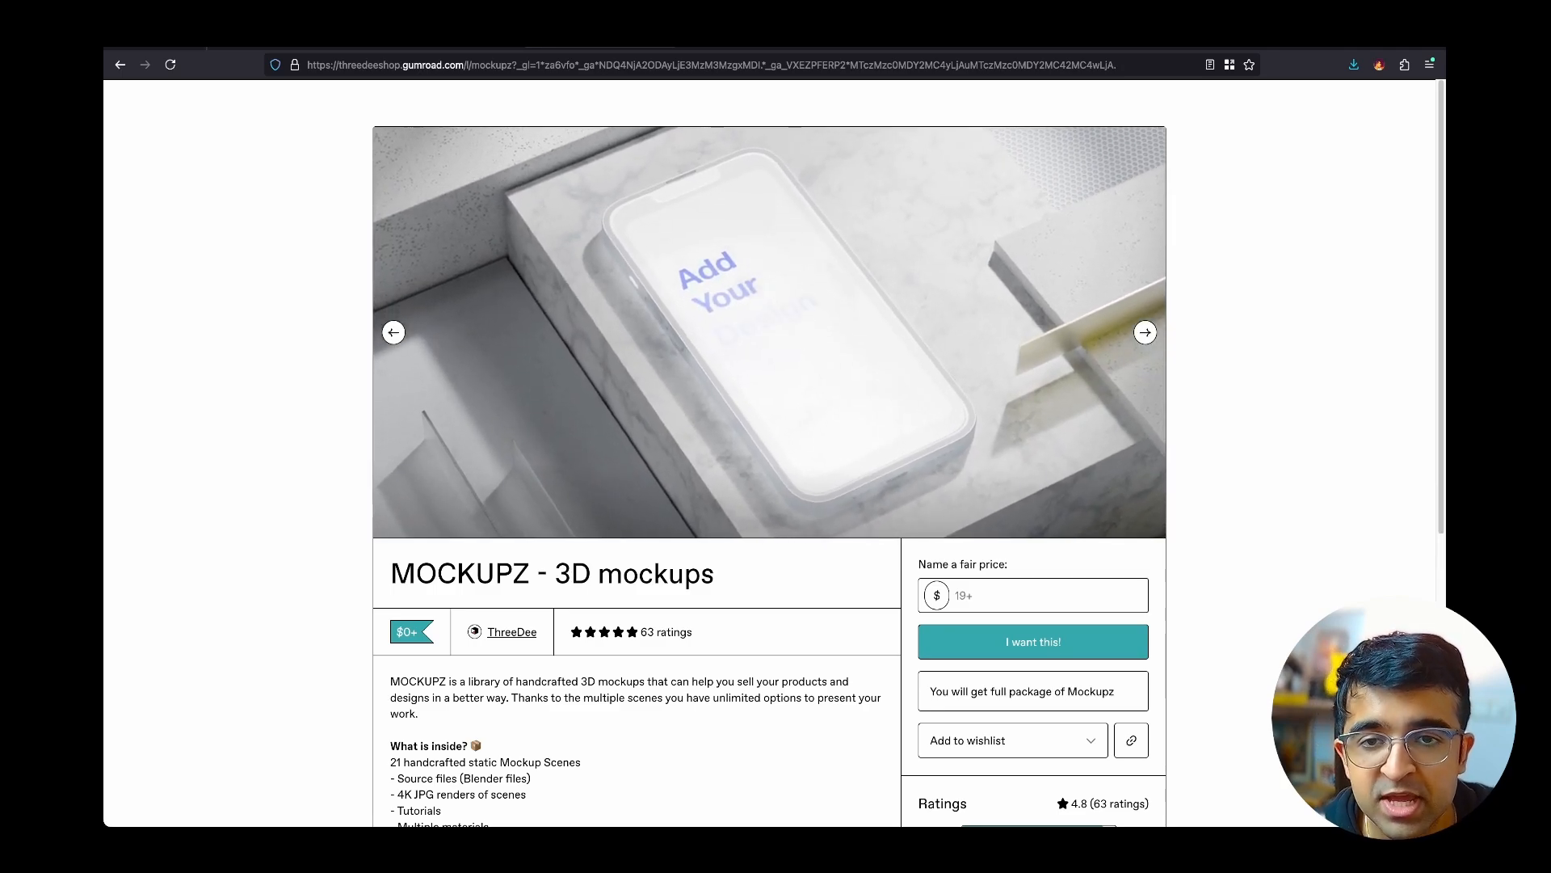
click(1144, 331)
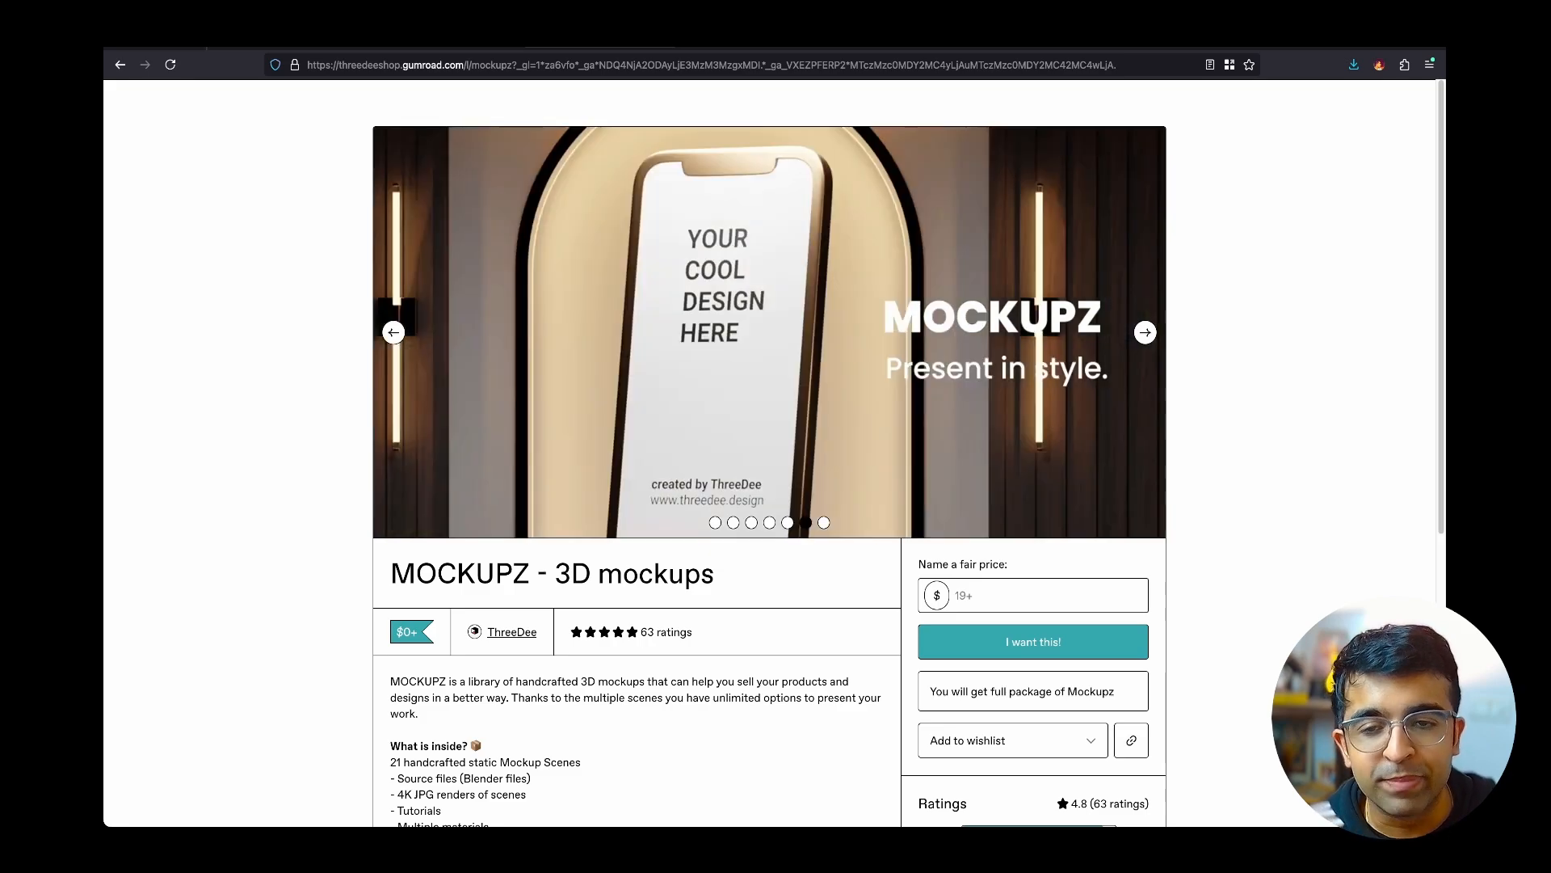
scroll(down, 3)
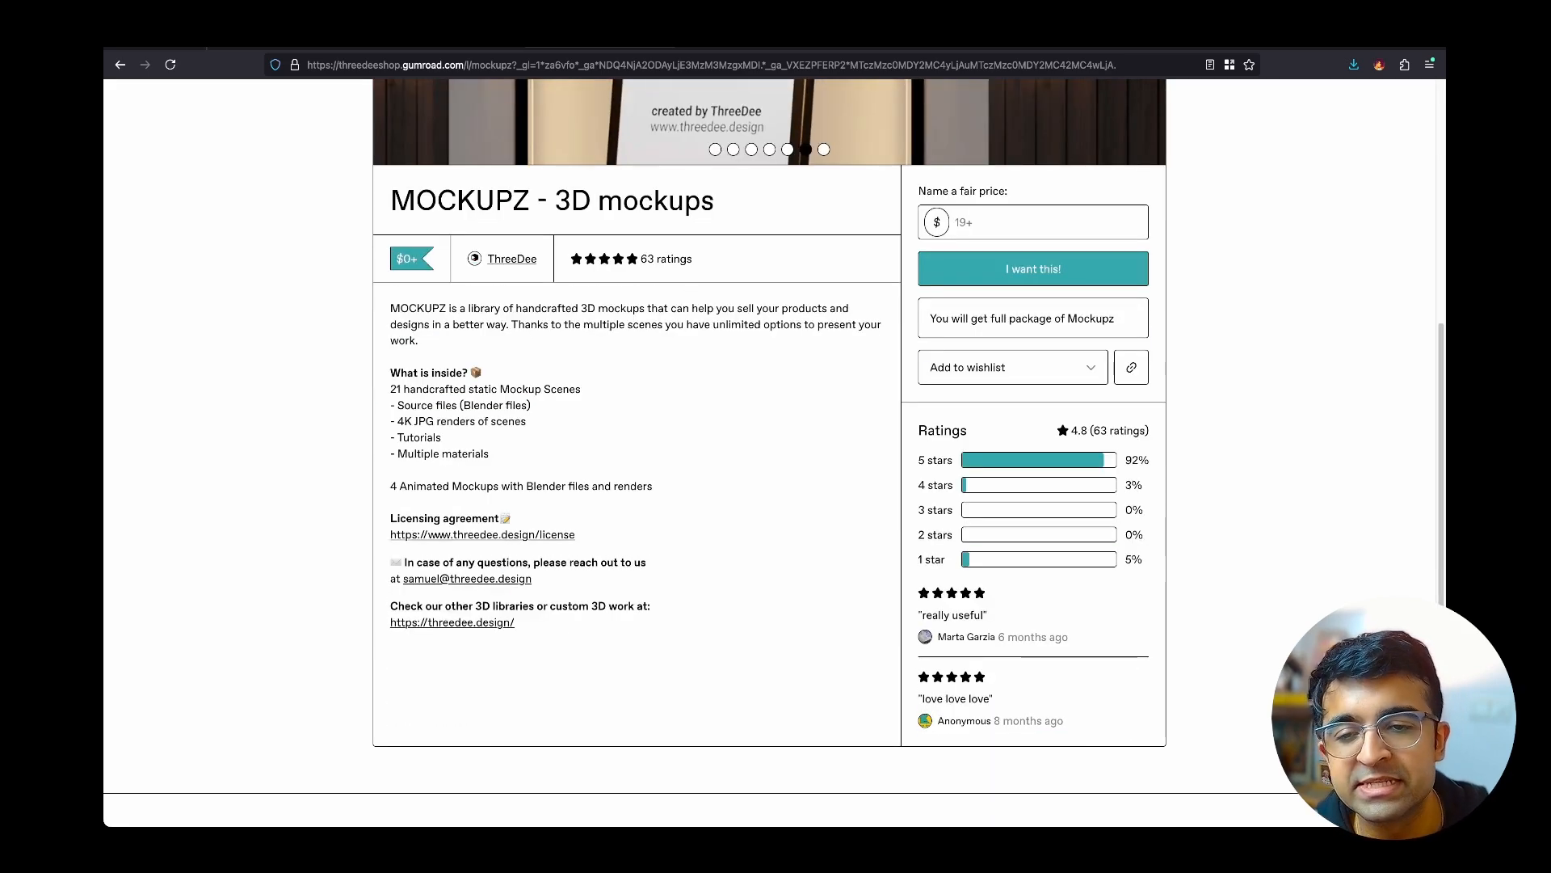
scroll(up, 3)
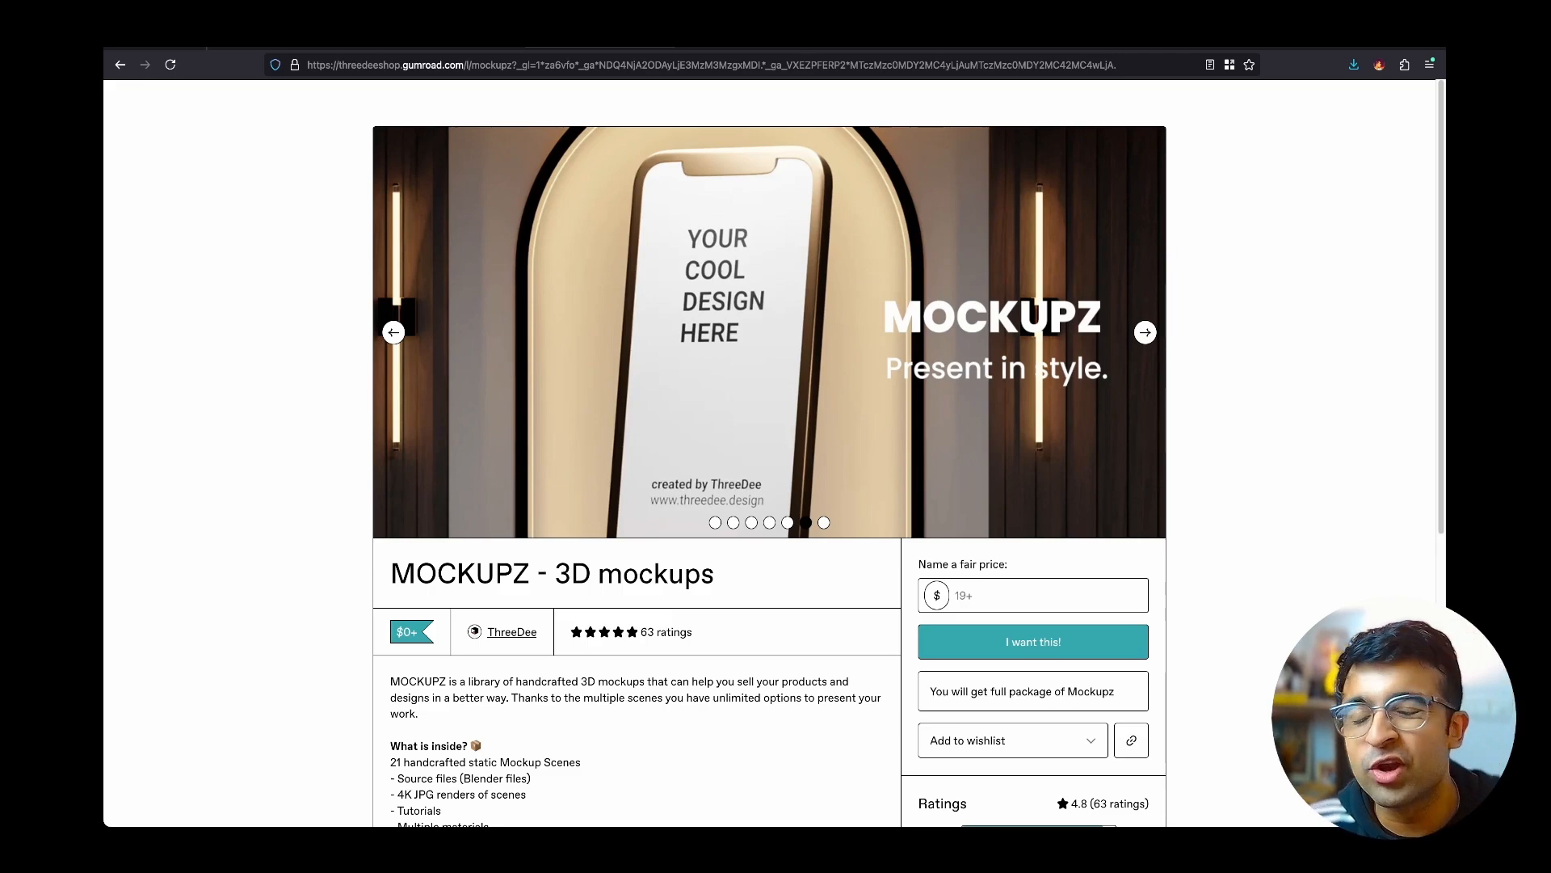
click(1145, 331)
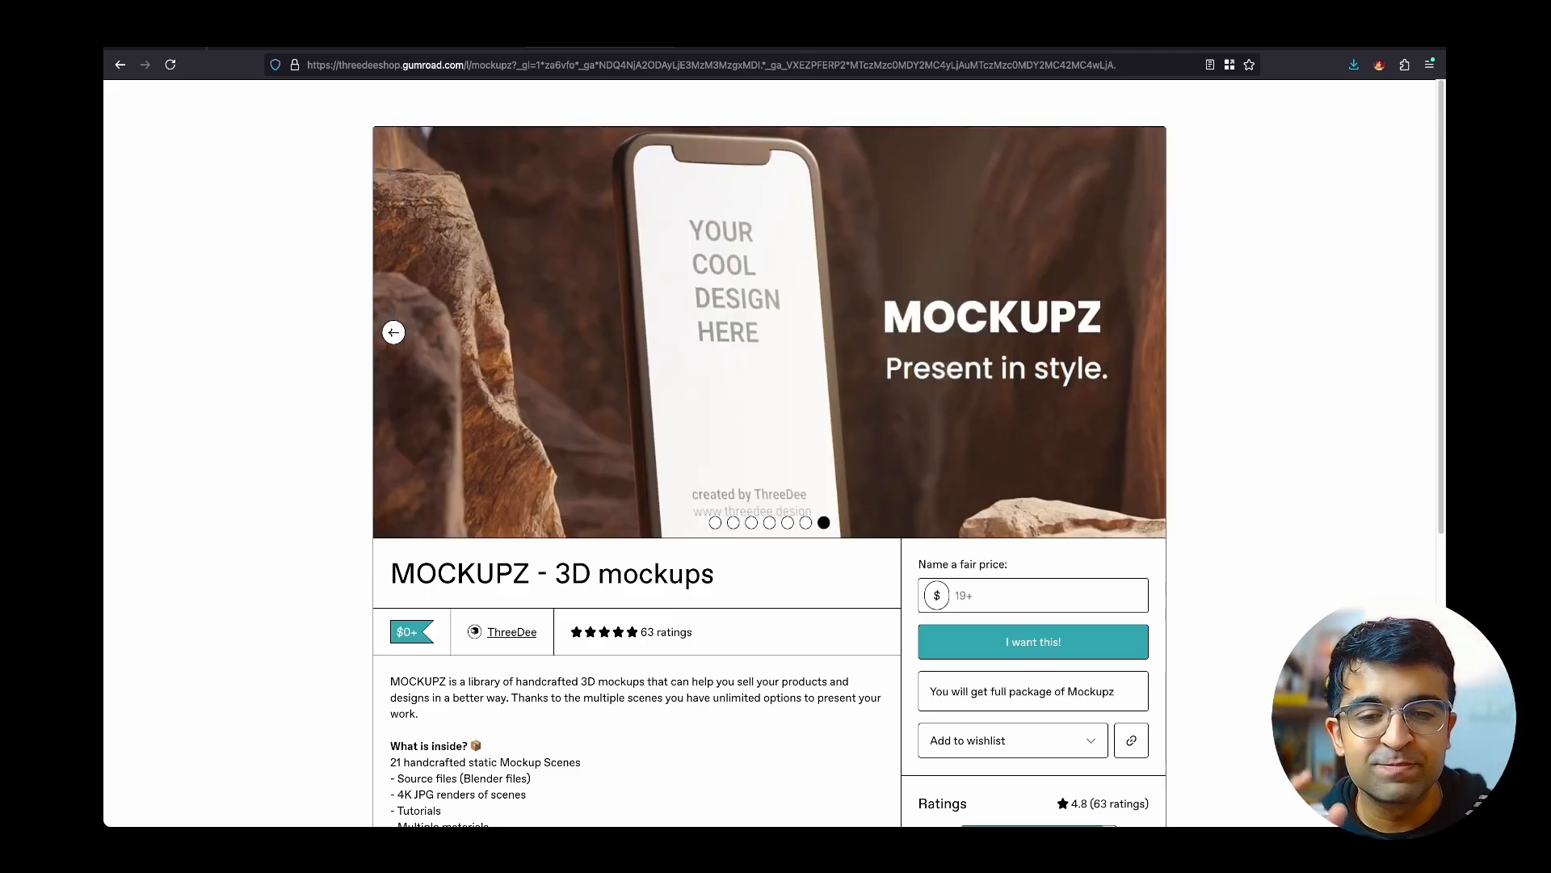
scroll(down, 3)
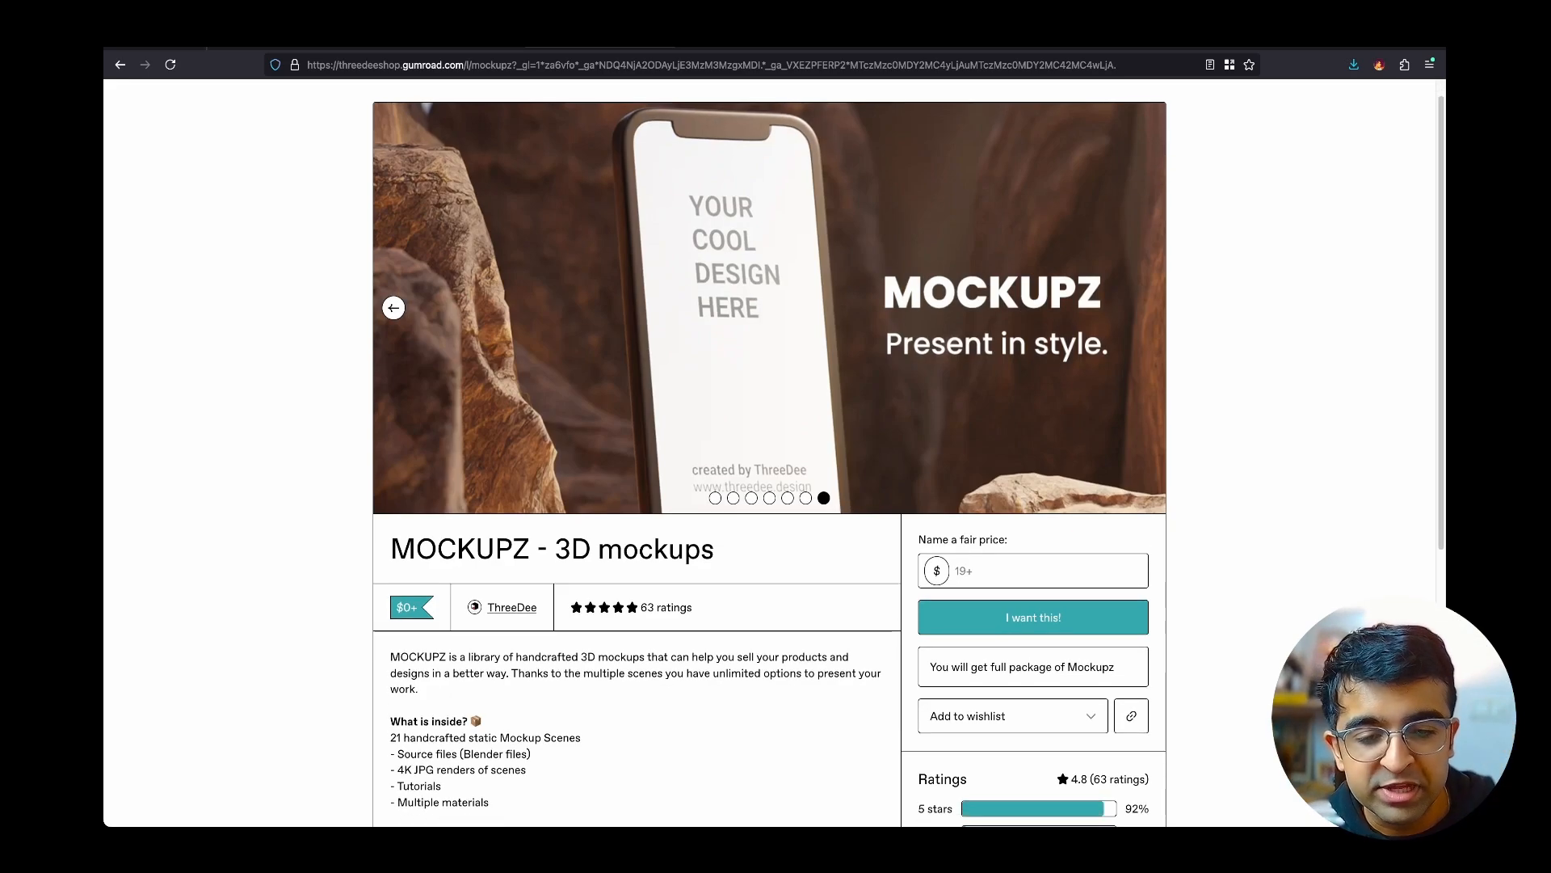
scroll(down, 3)
text(0)
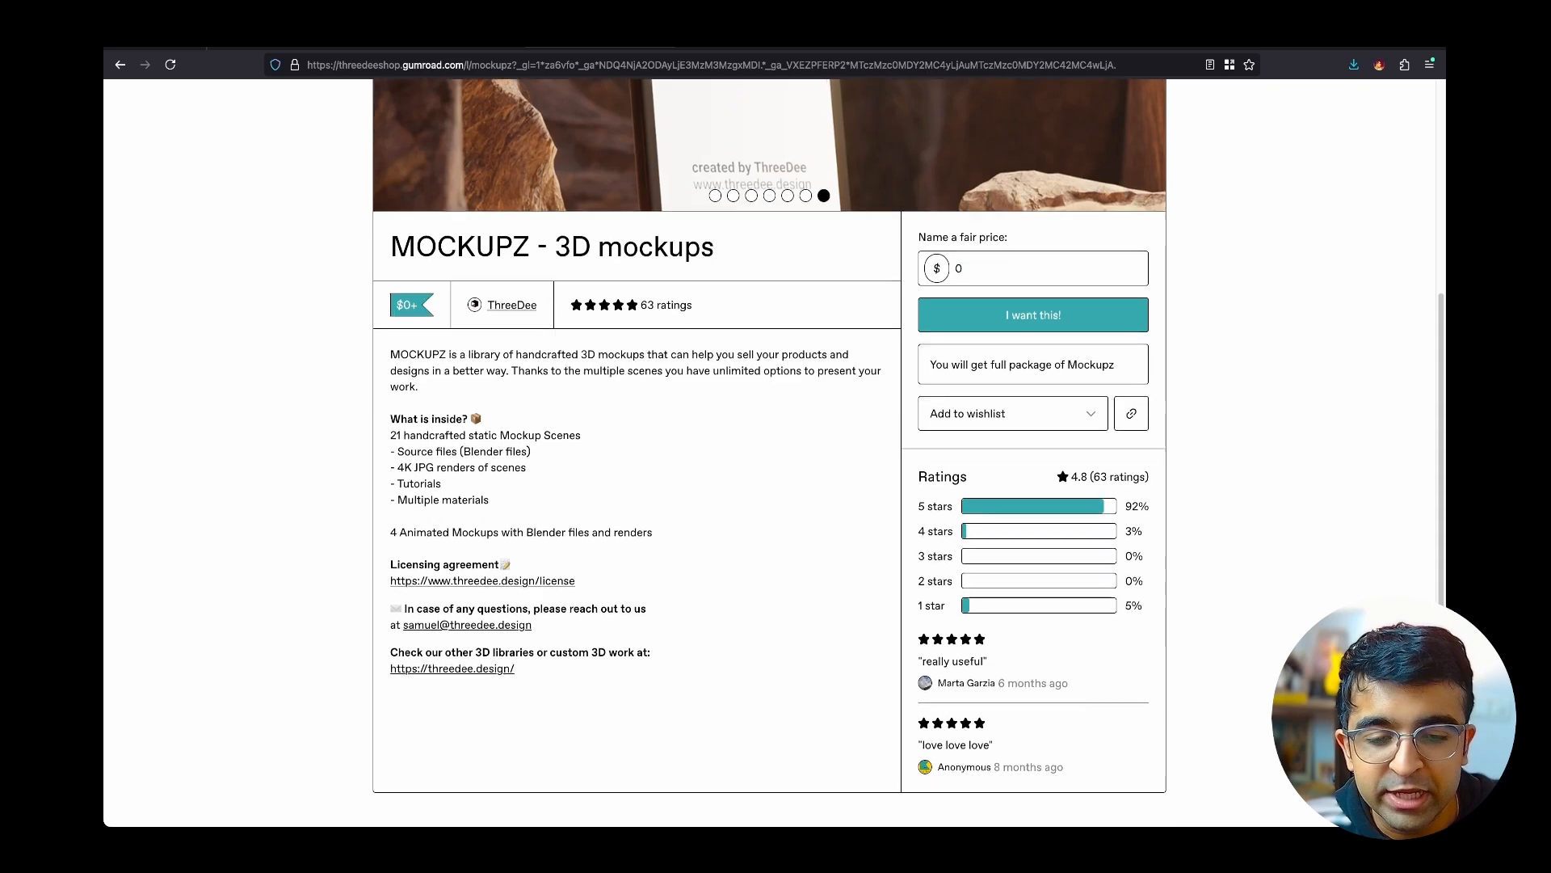
scroll(up, 3)
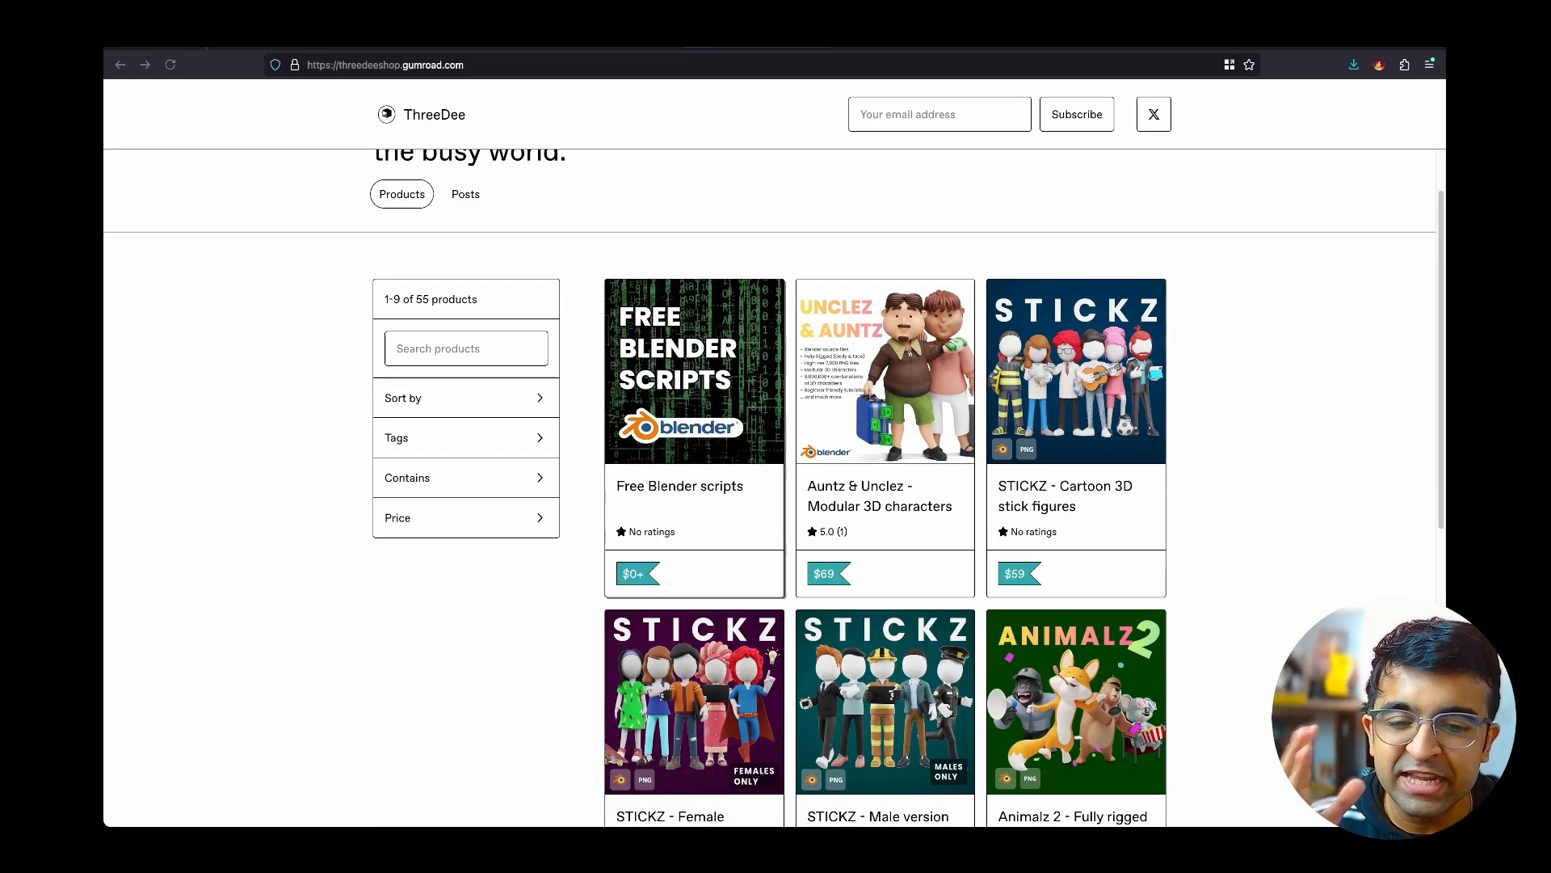
scroll(down, 3)
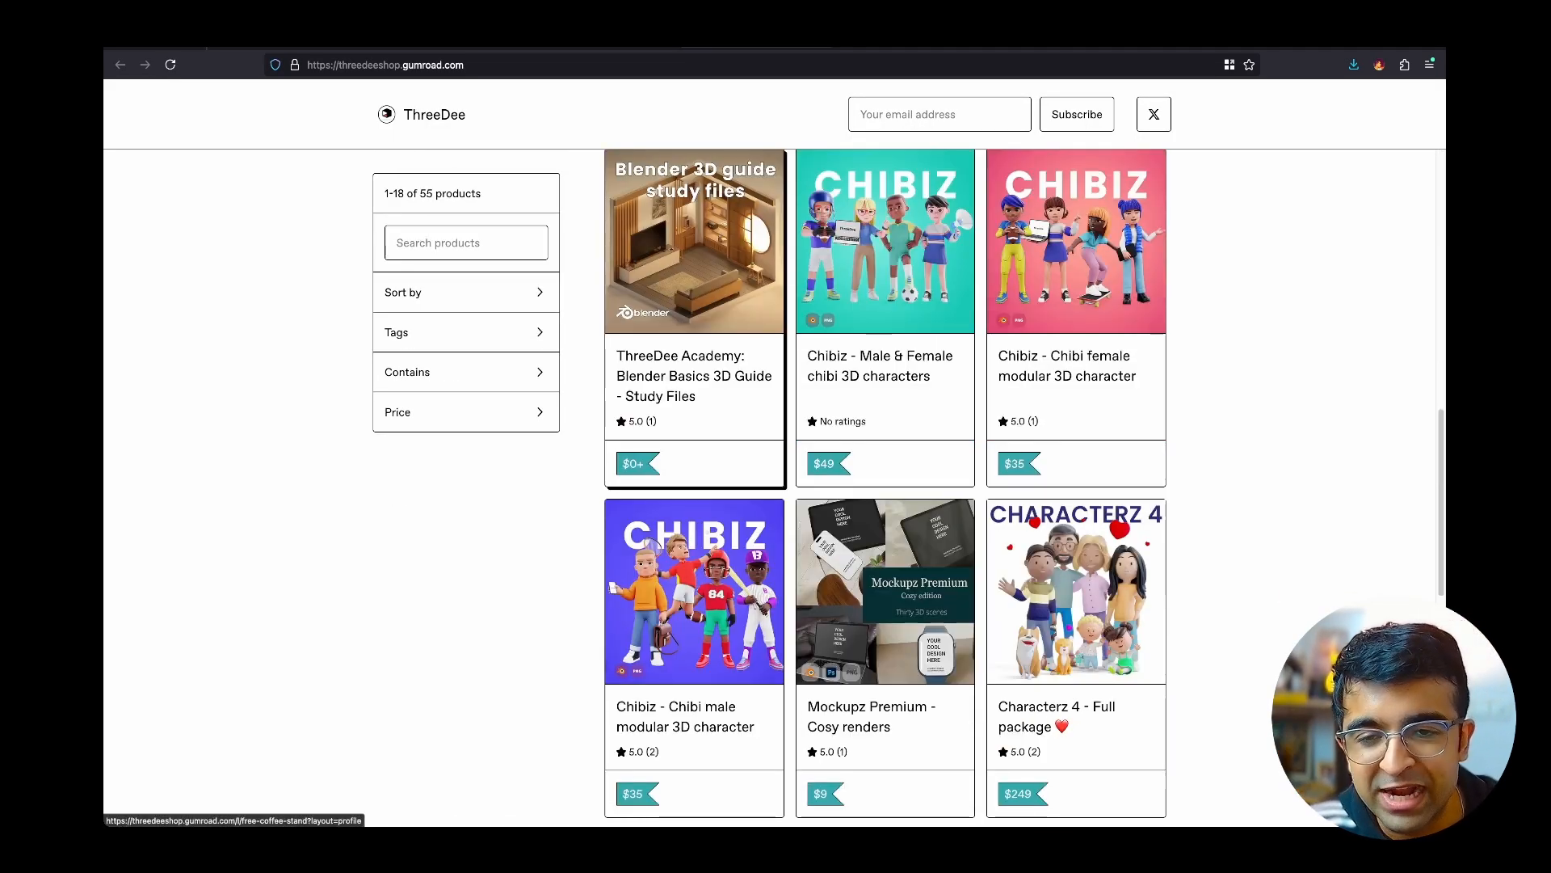
scroll(down, 3)
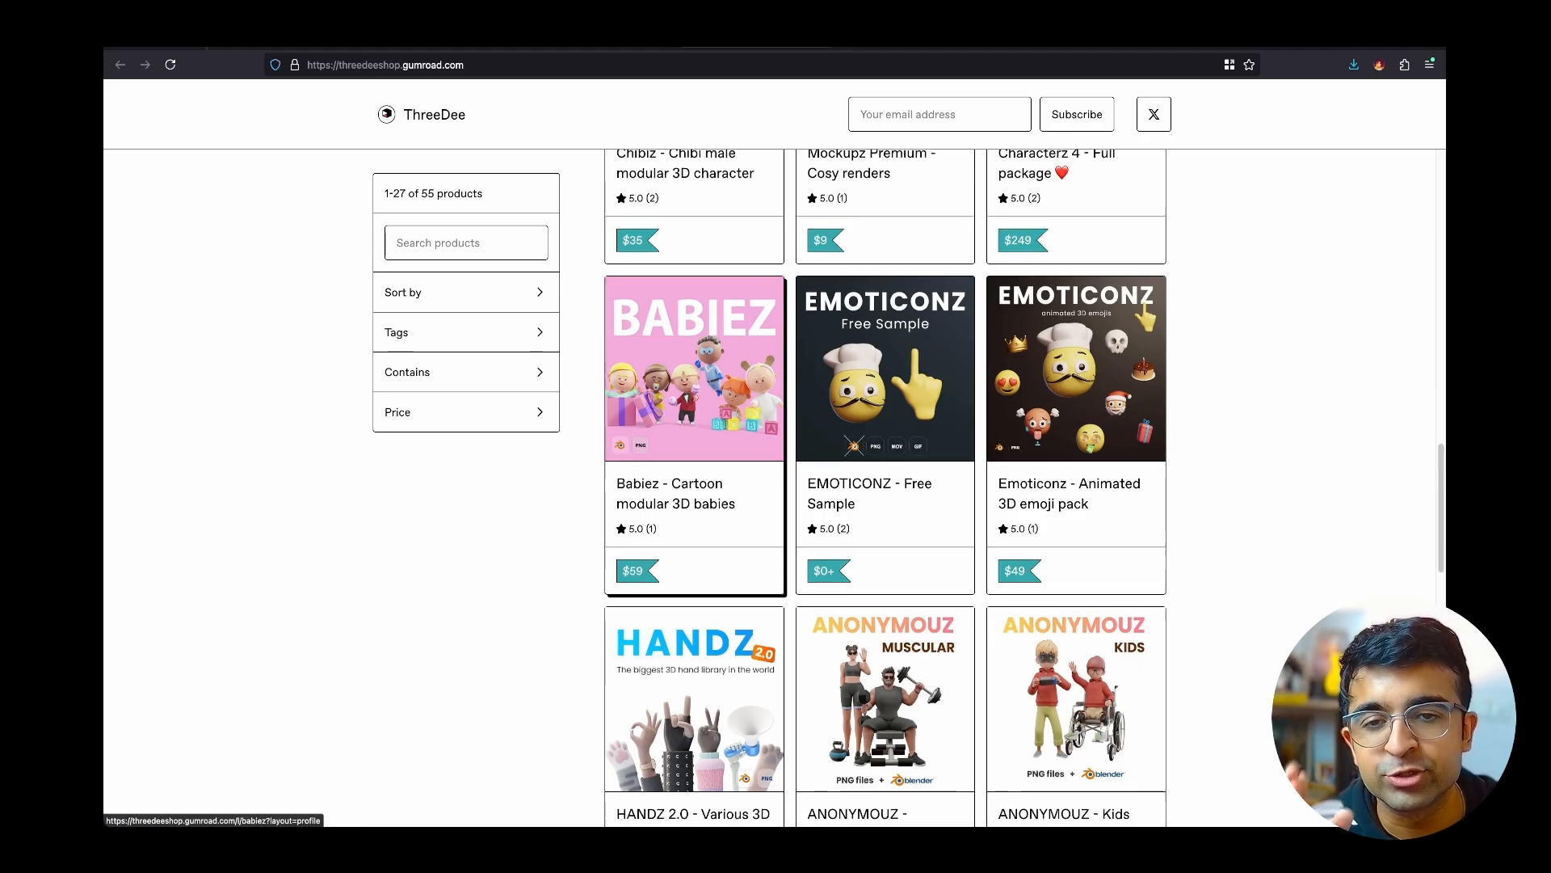
scroll(down, 3)
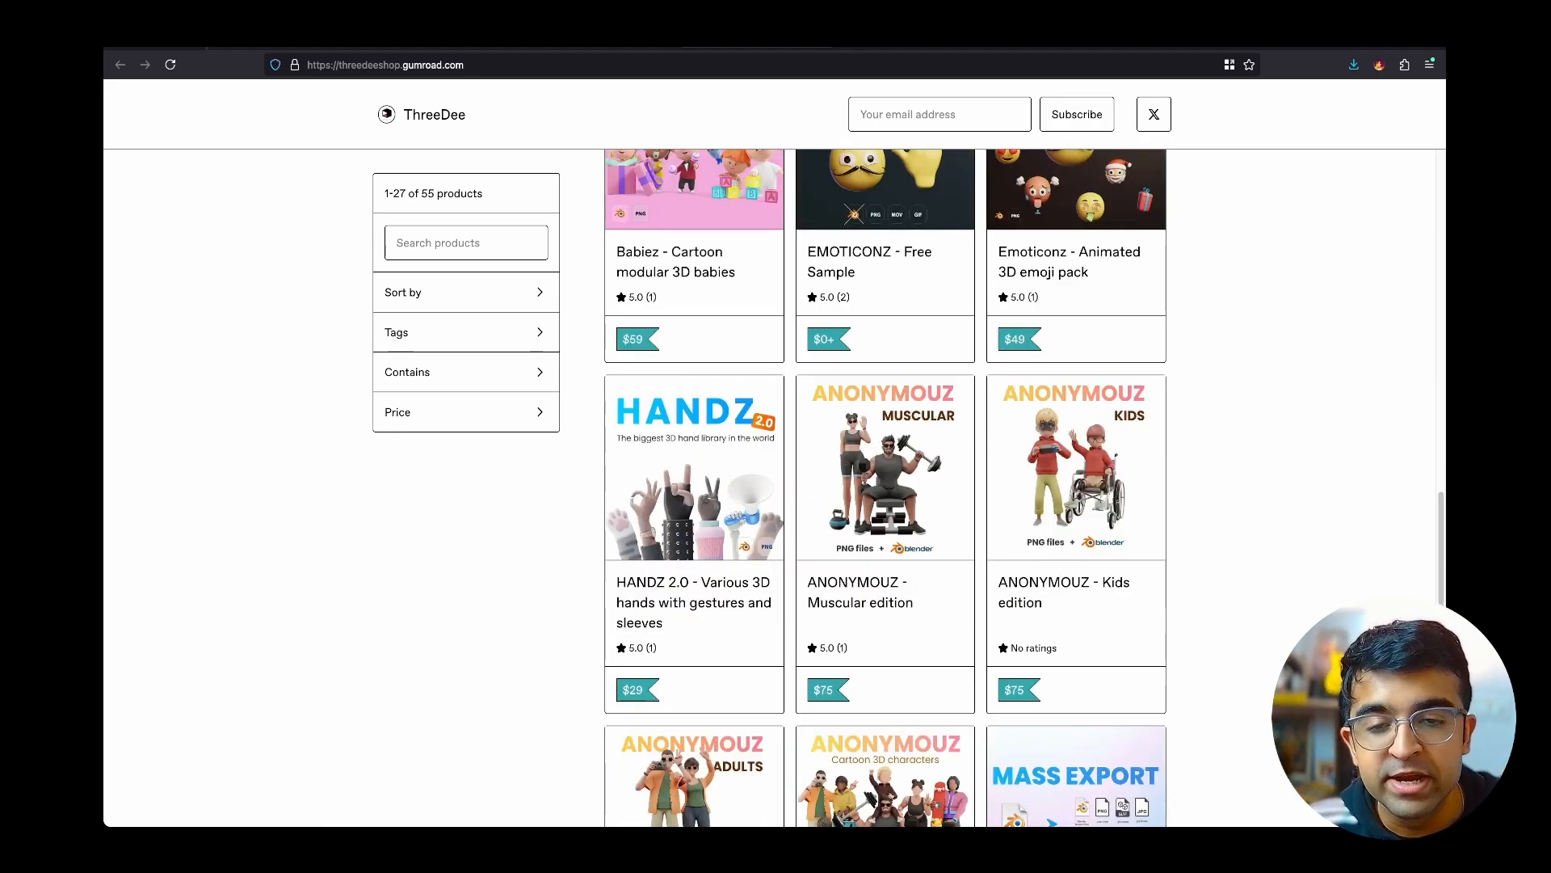
scroll(down, 3)
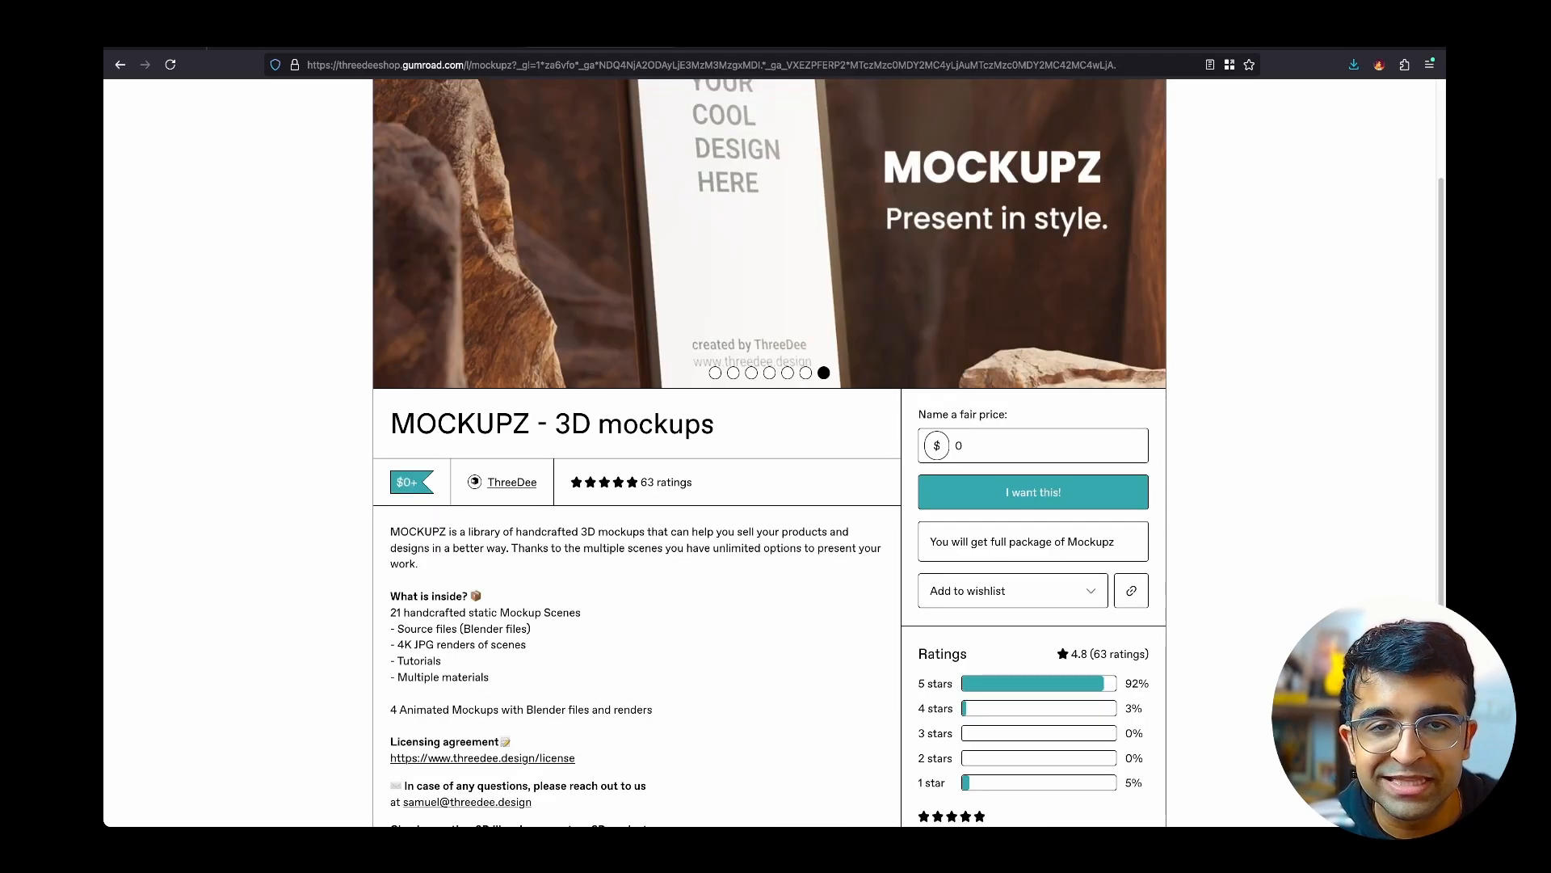
scroll(up, 3)
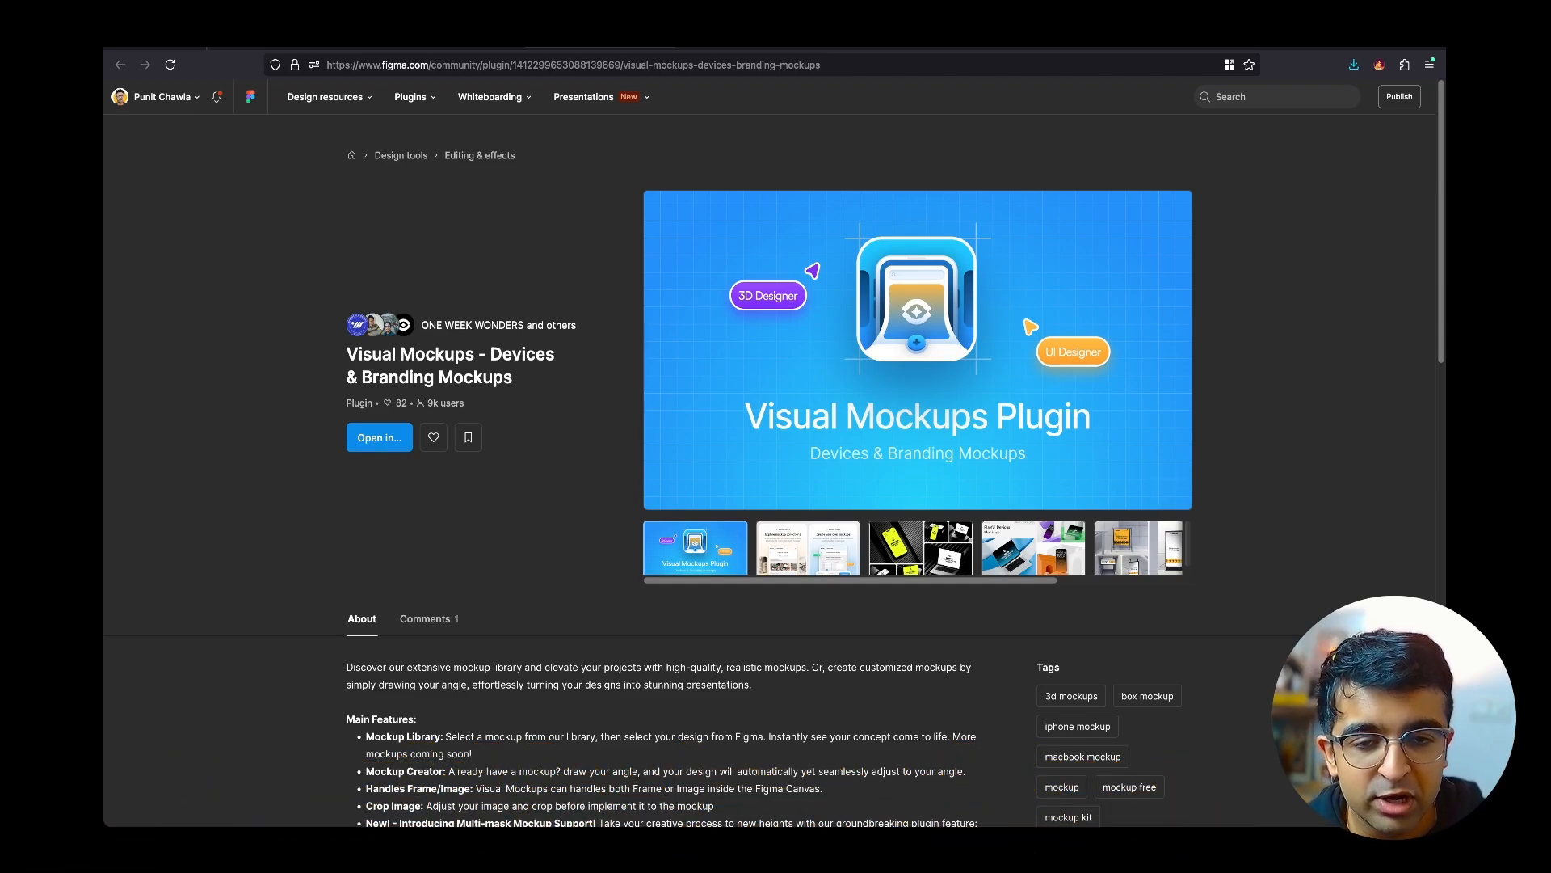
mouse_move(1174, 492)
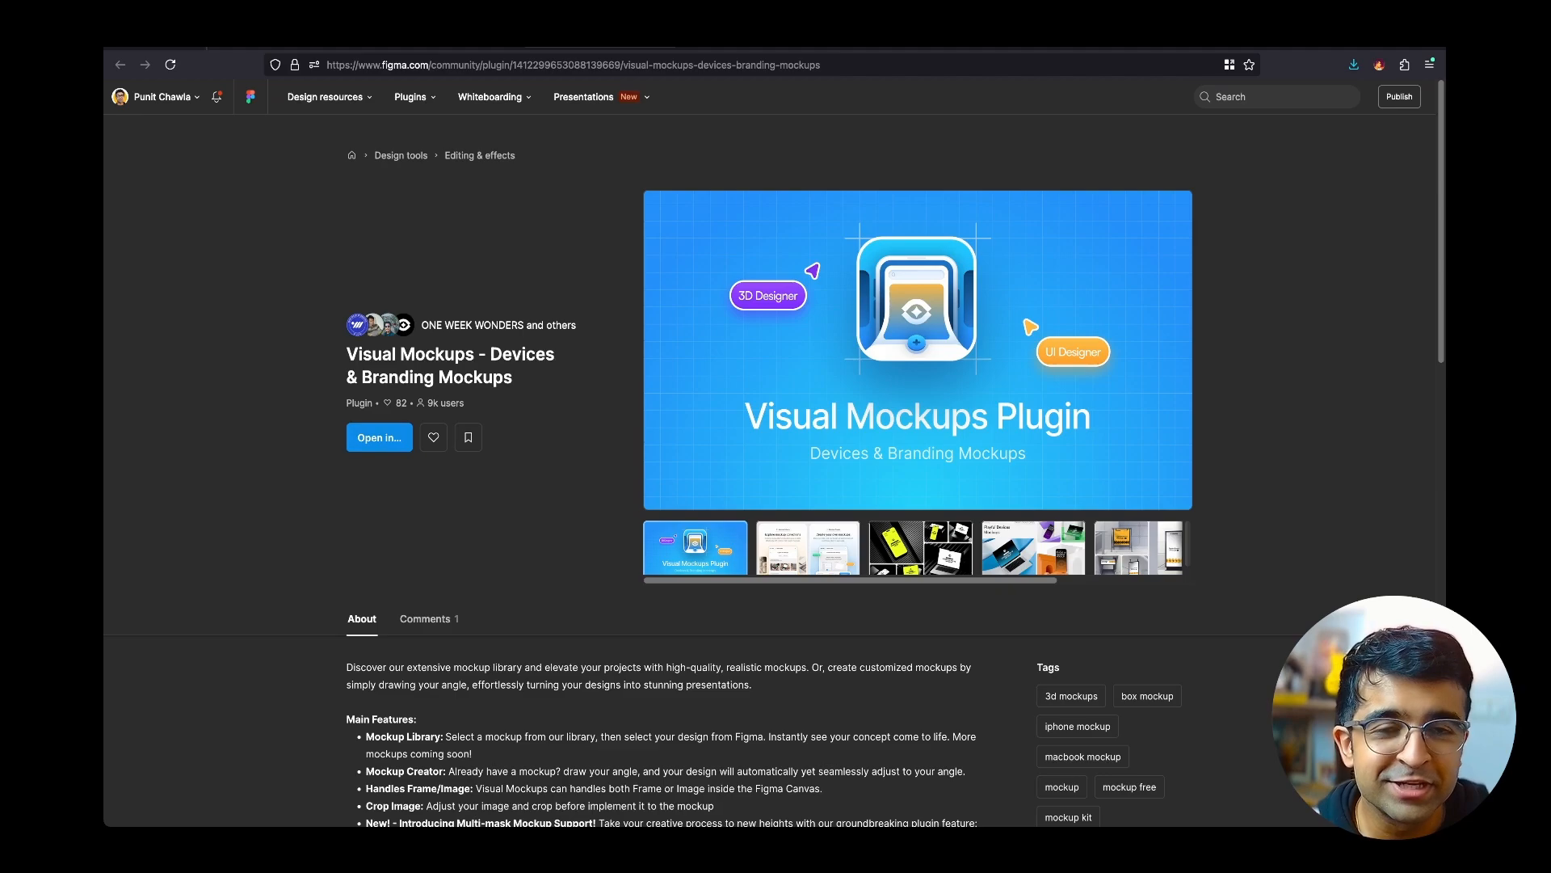
Launch the Visual Mockups plugin from its Community page into a Figma file.
click(378, 437)
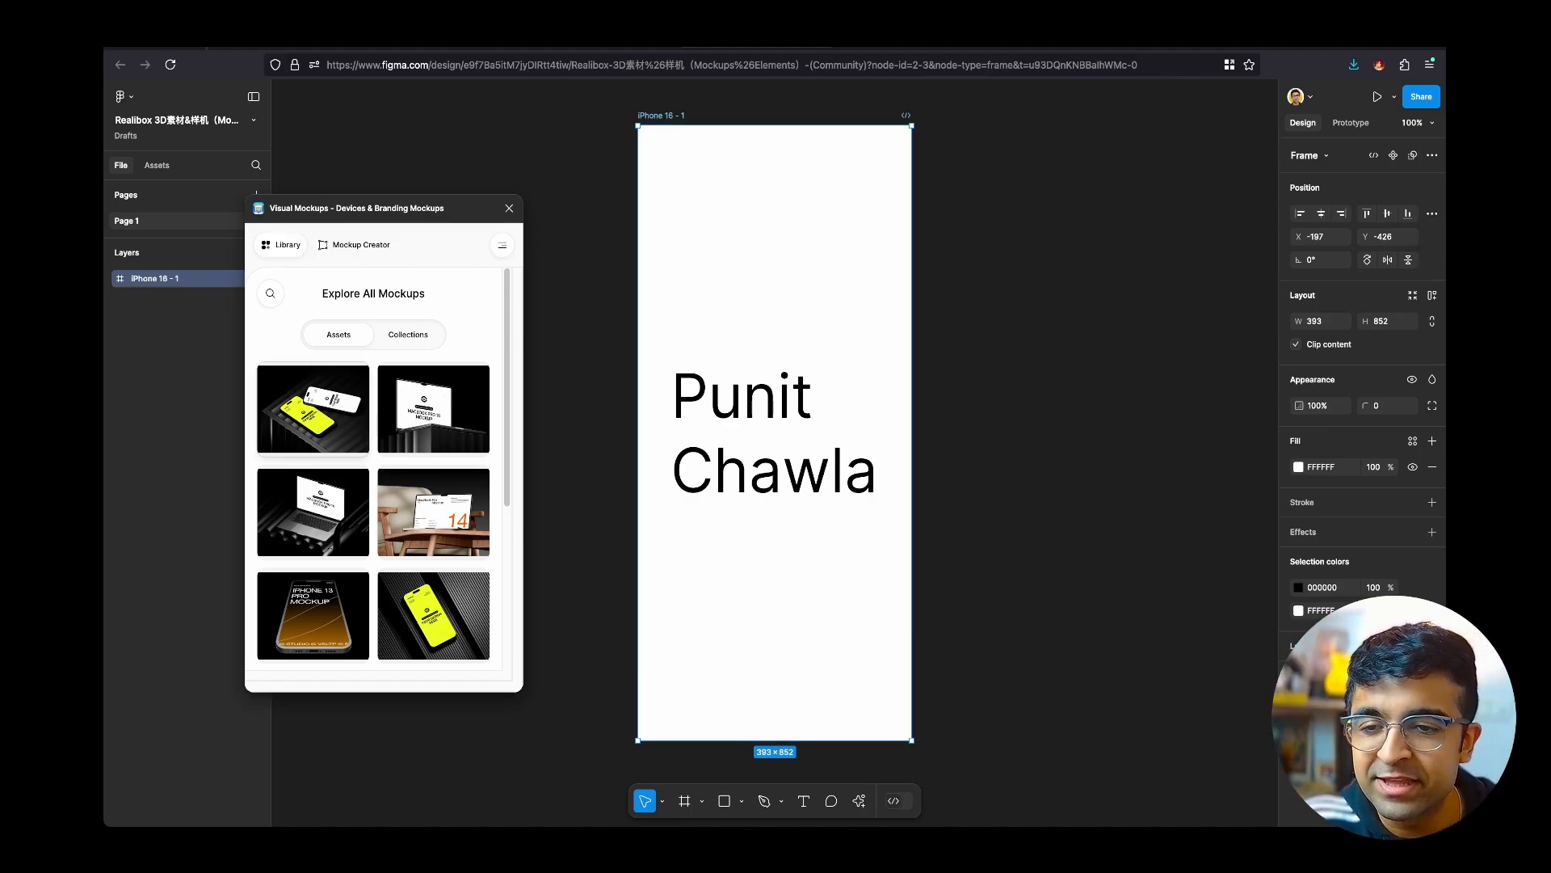
Scroll through the Visual Mockups library to find a phone mockup.
scroll(down, 3)
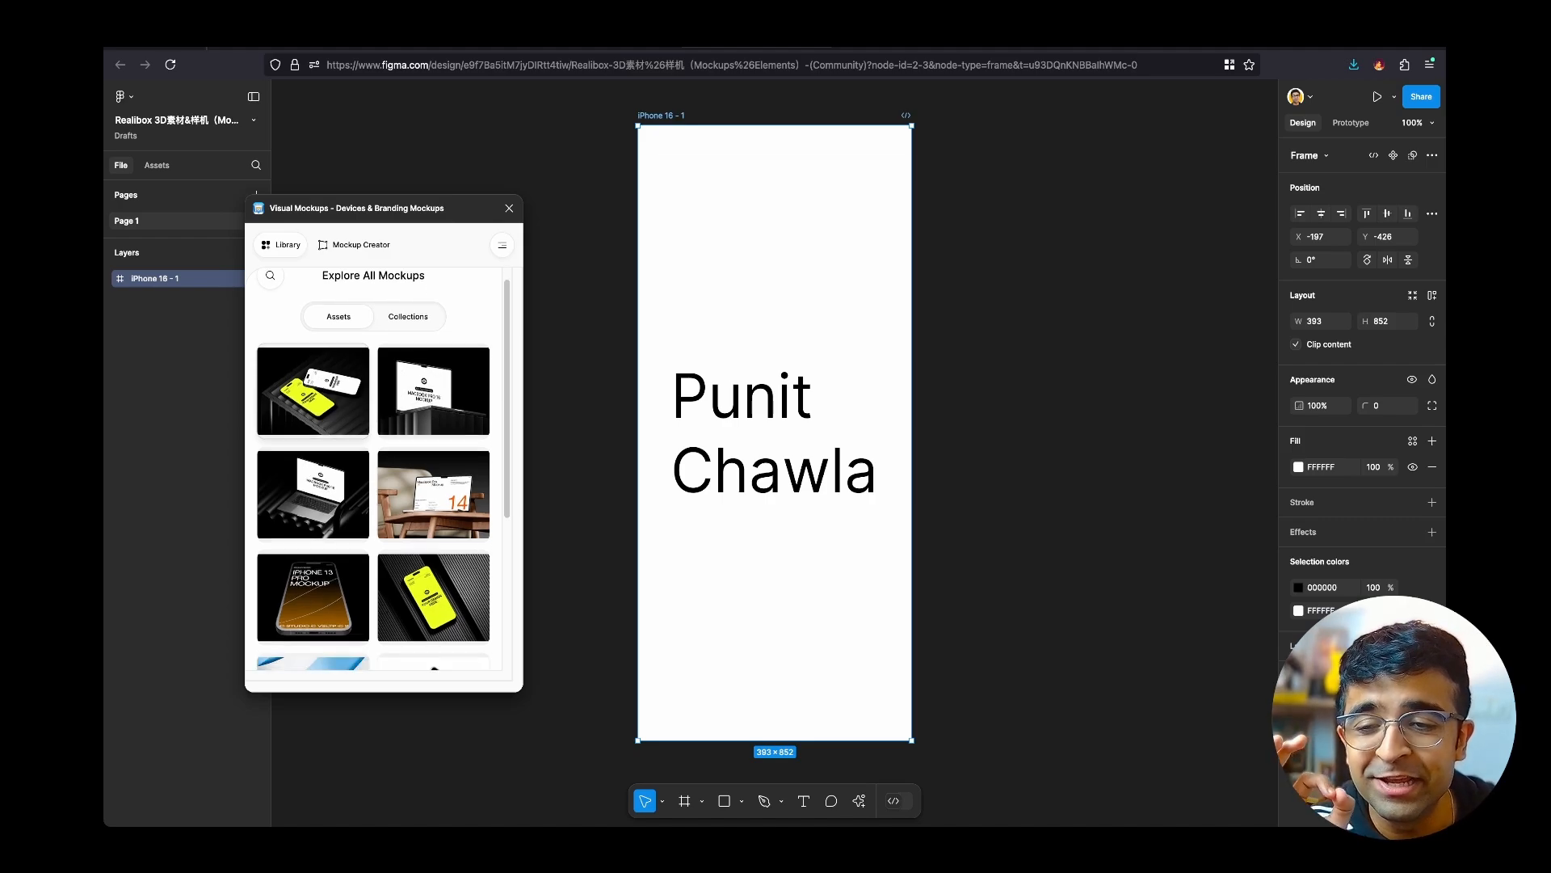
scroll(down, 3)
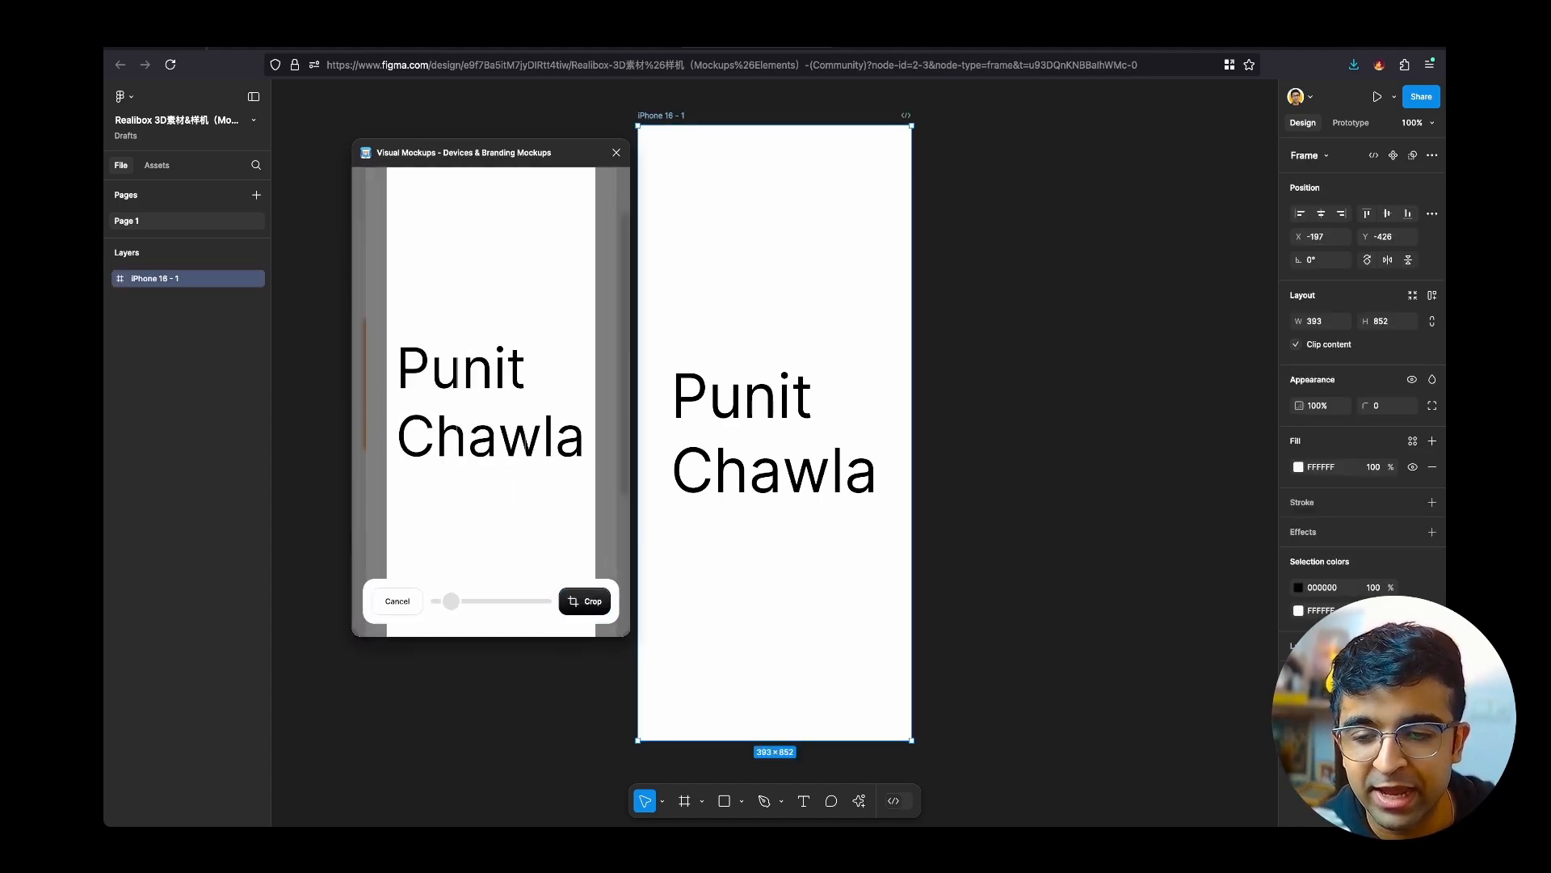
Crop the frame design, enable Layered, and create the iPhone 15 Pro Max Scene 2 mockup.
click(585, 600)
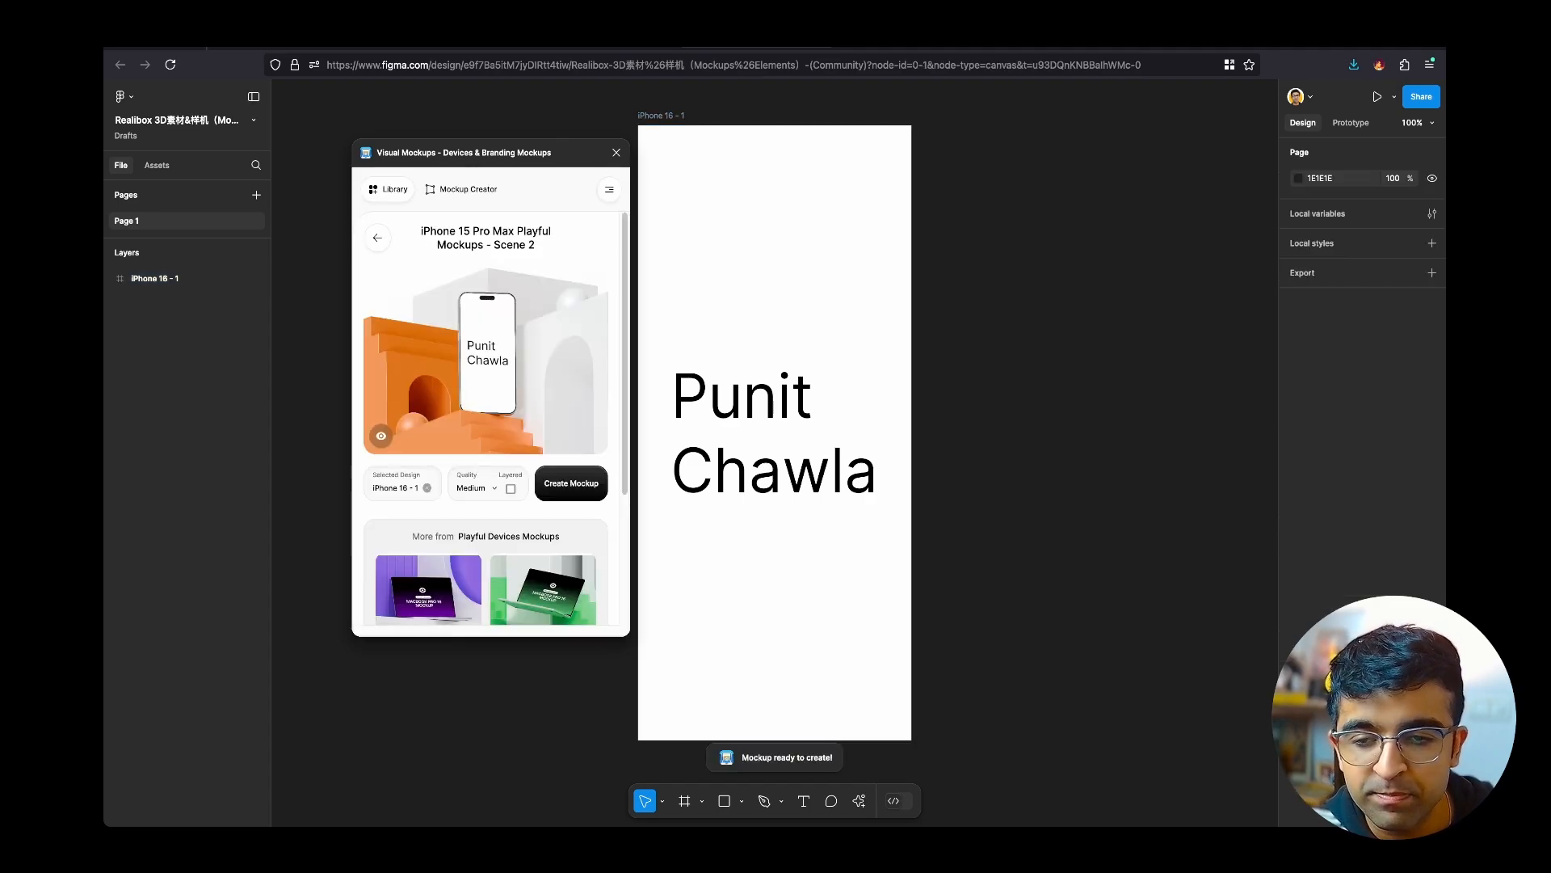
click(510, 489)
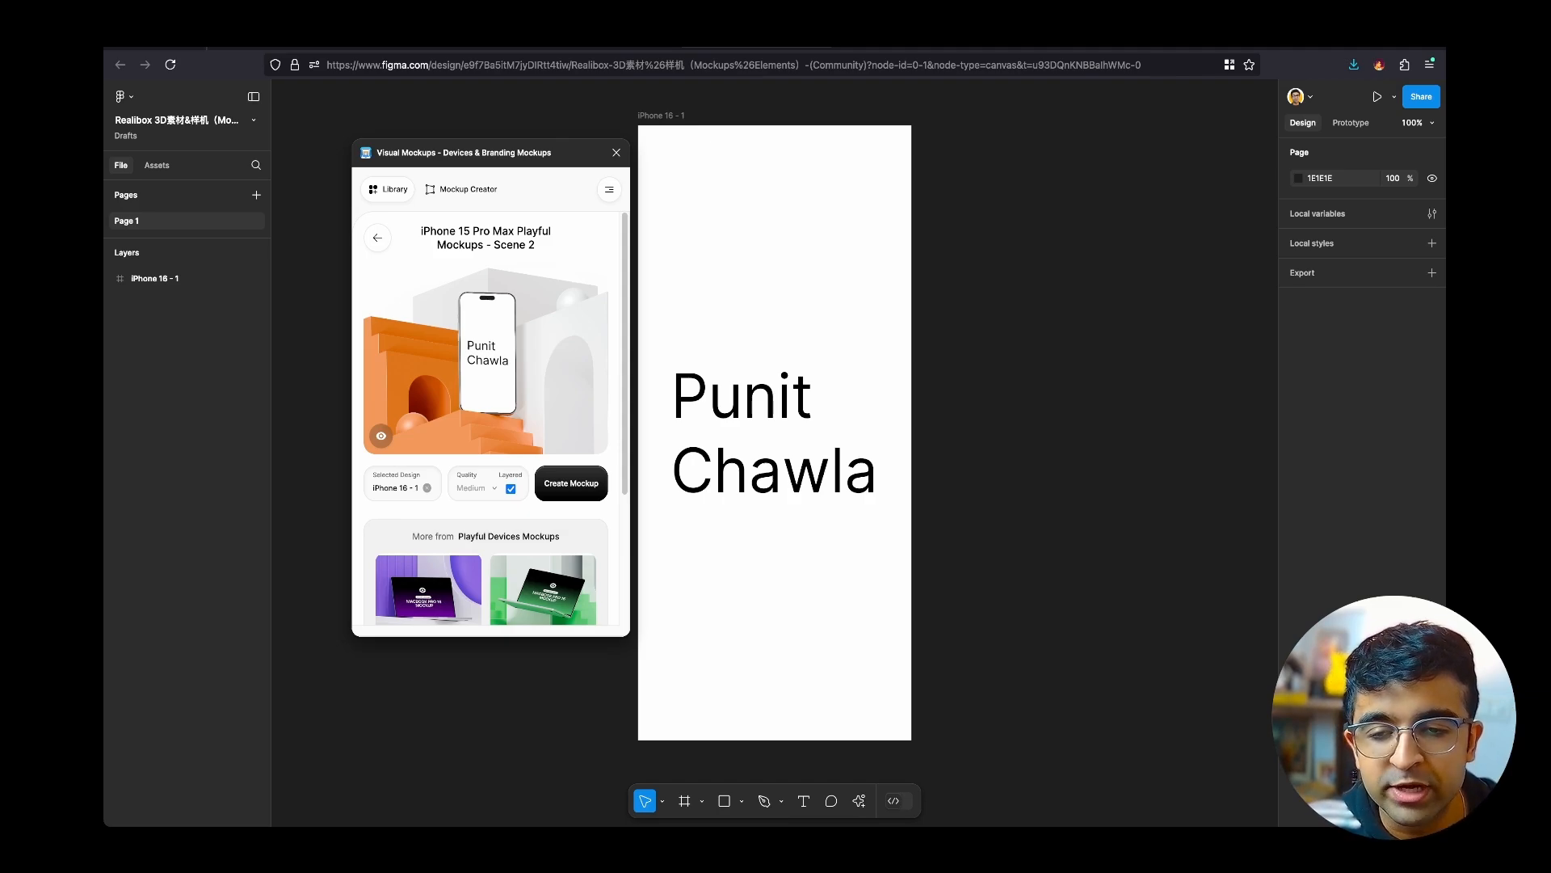
click(571, 483)
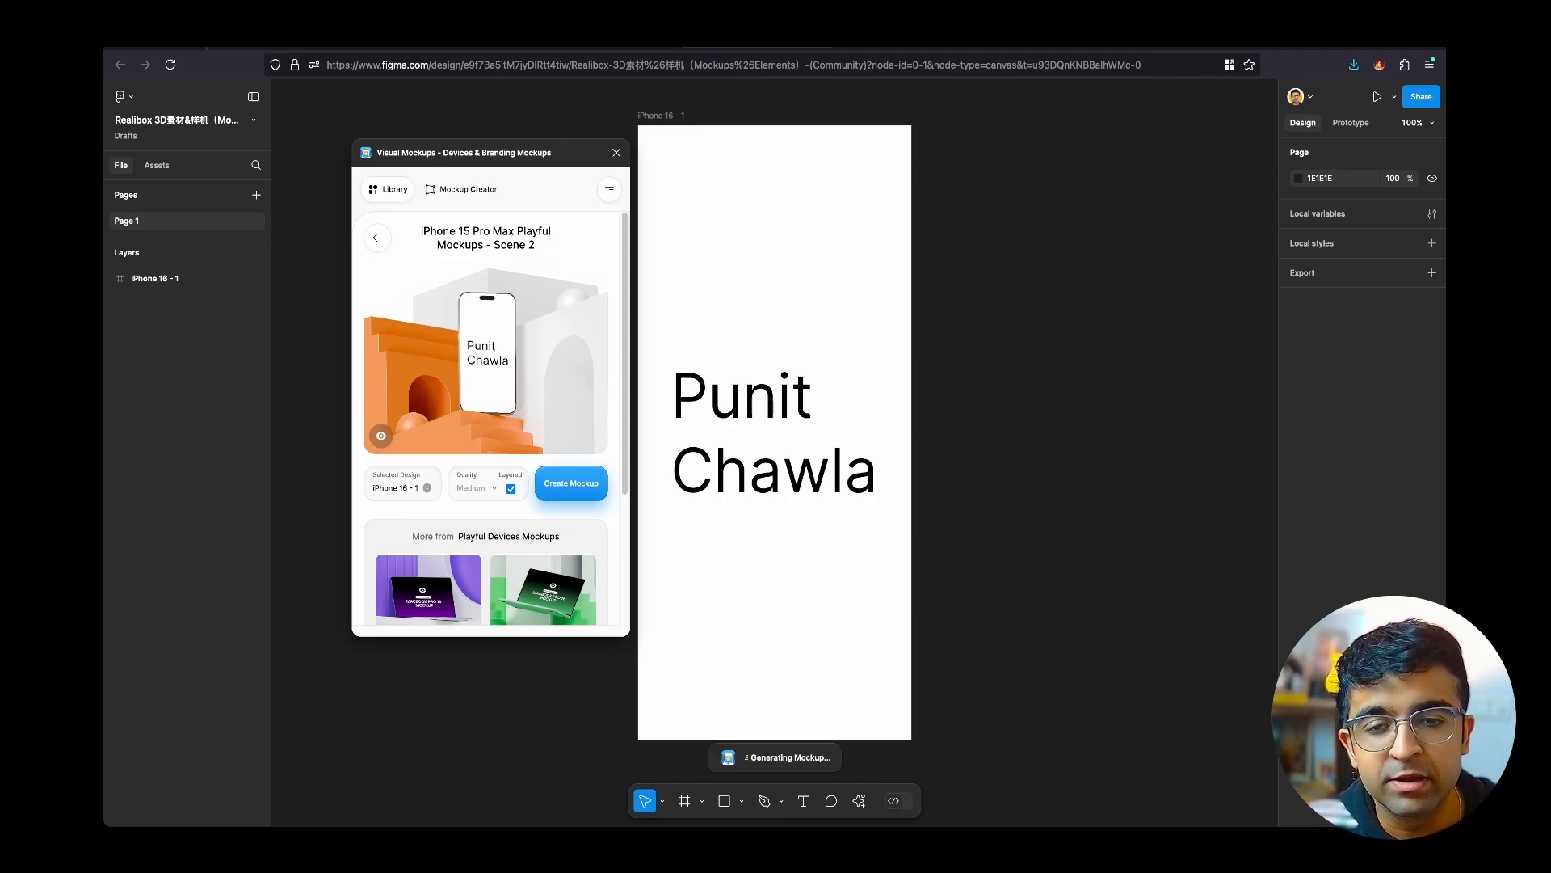
click(570, 483)
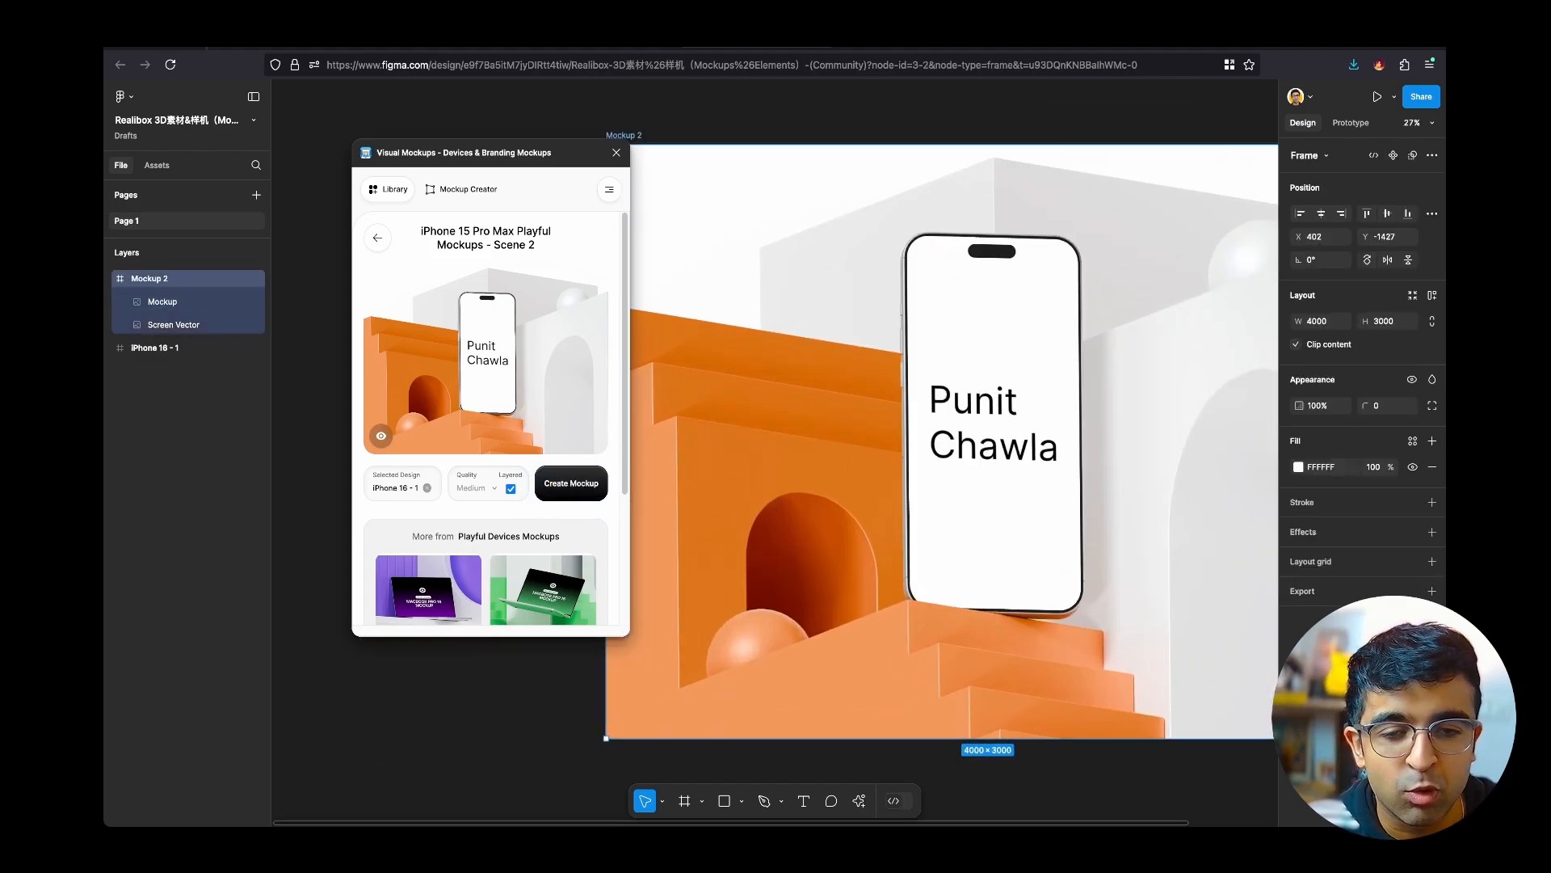
Scroll the library and select the iPhone 16 Pro Max - Echo Mockups 05 template.
scroll(down, 3)
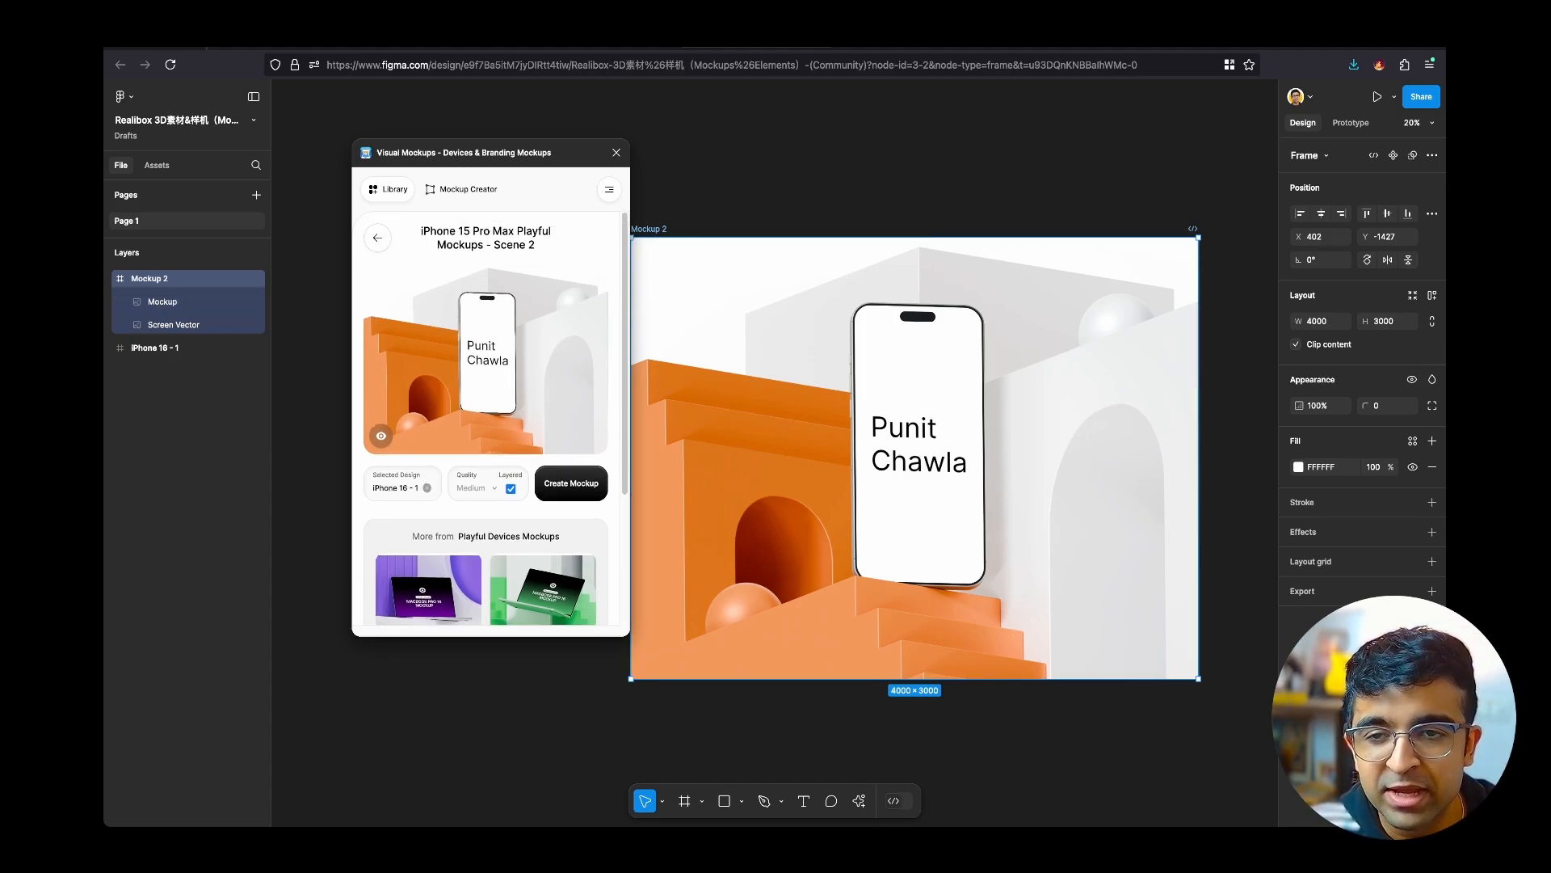
click(378, 237)
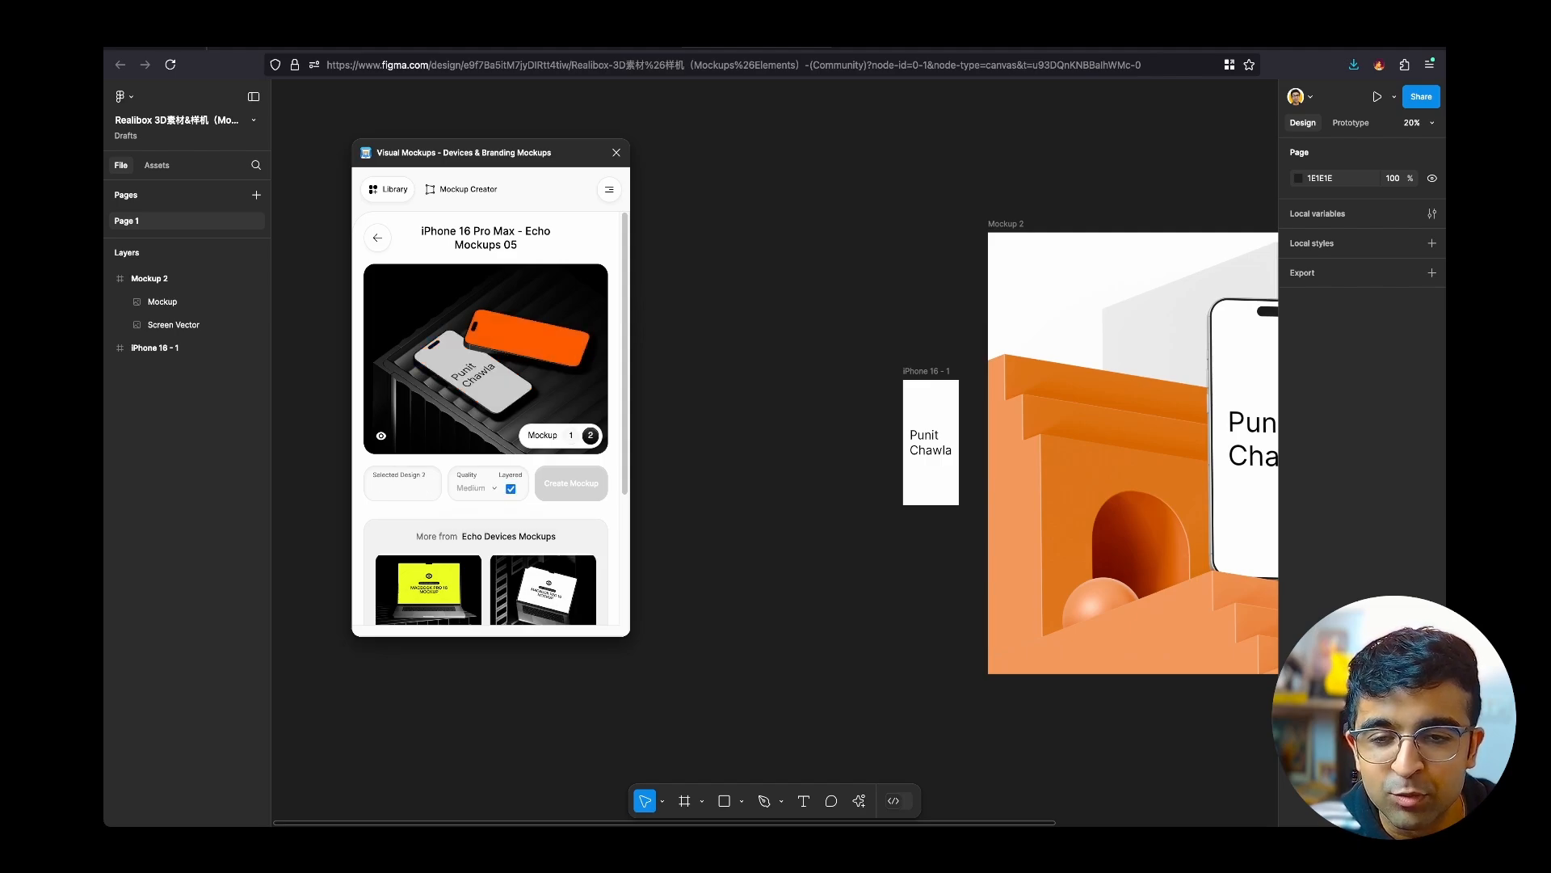
Create a layered Board Mockup 07 - Signara using Mockup 2 as the design.
click(571, 435)
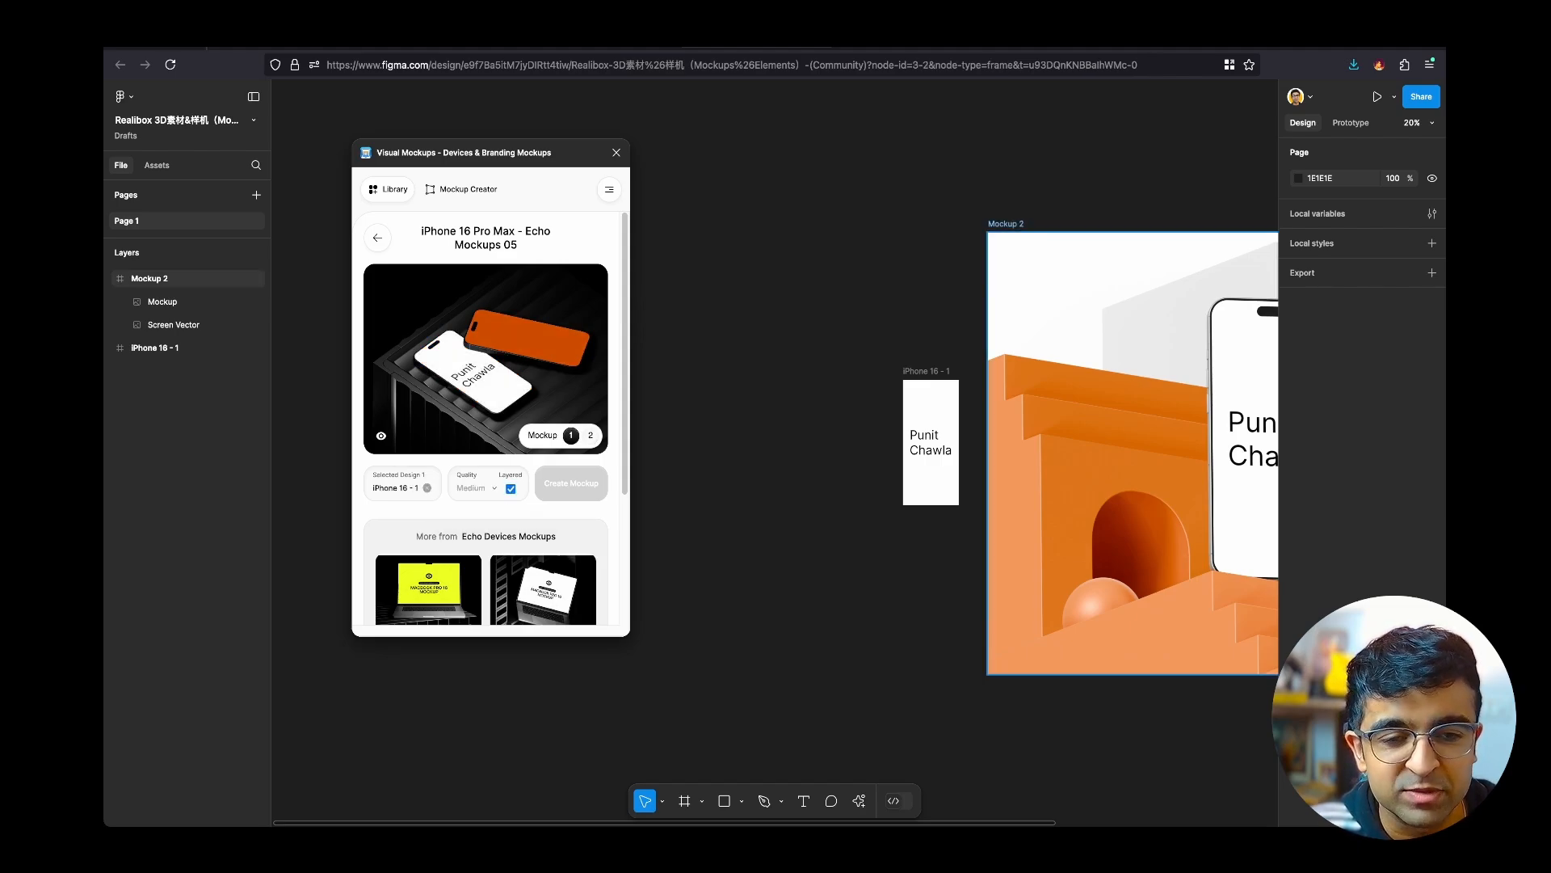
click(378, 238)
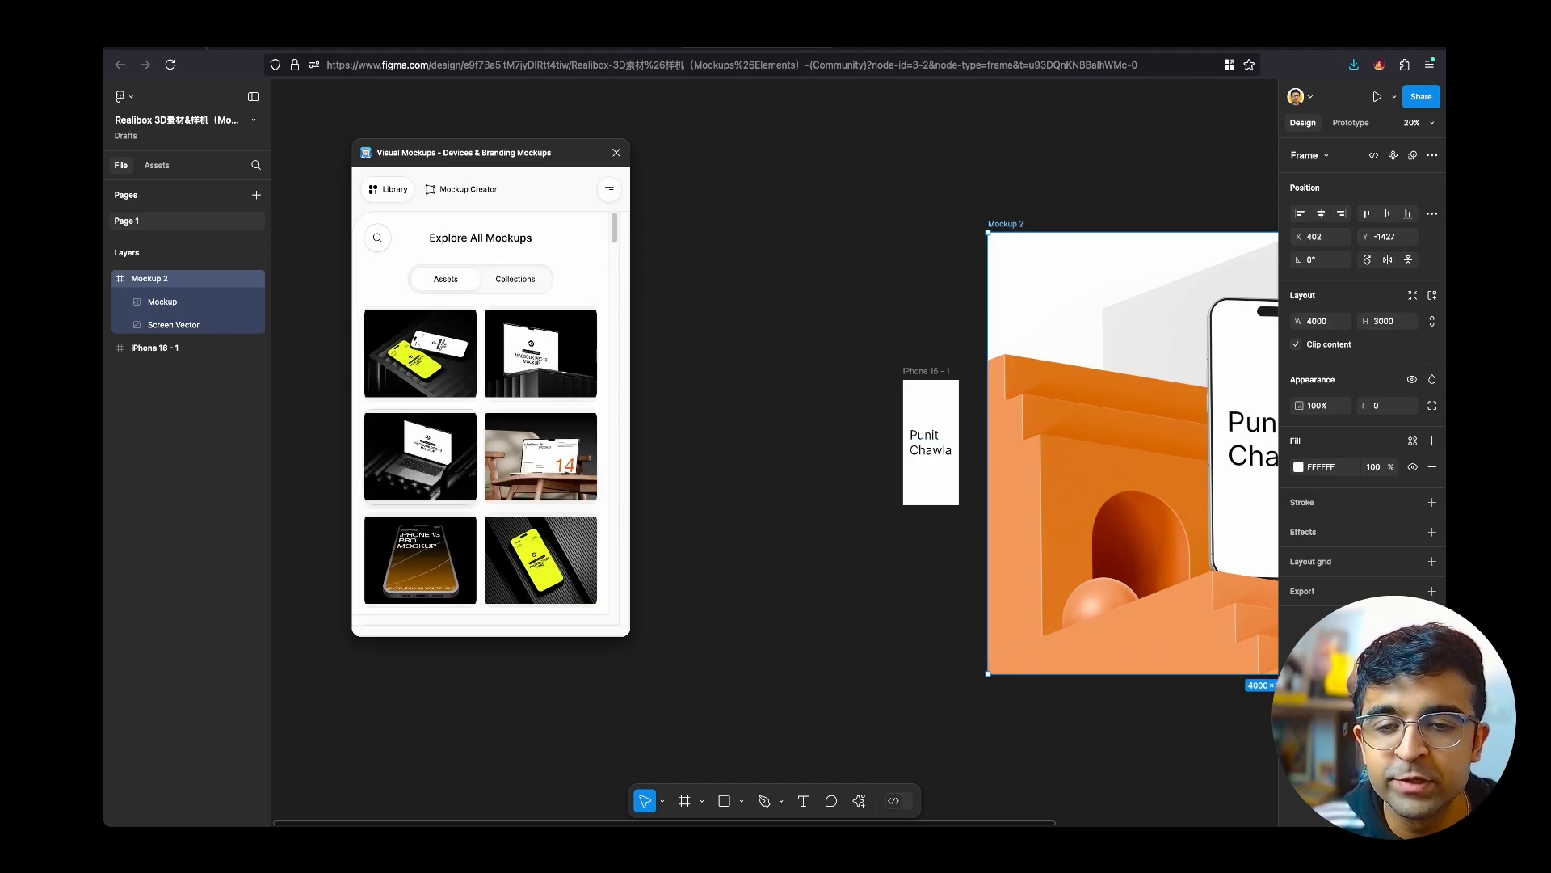
scroll(down, 3)
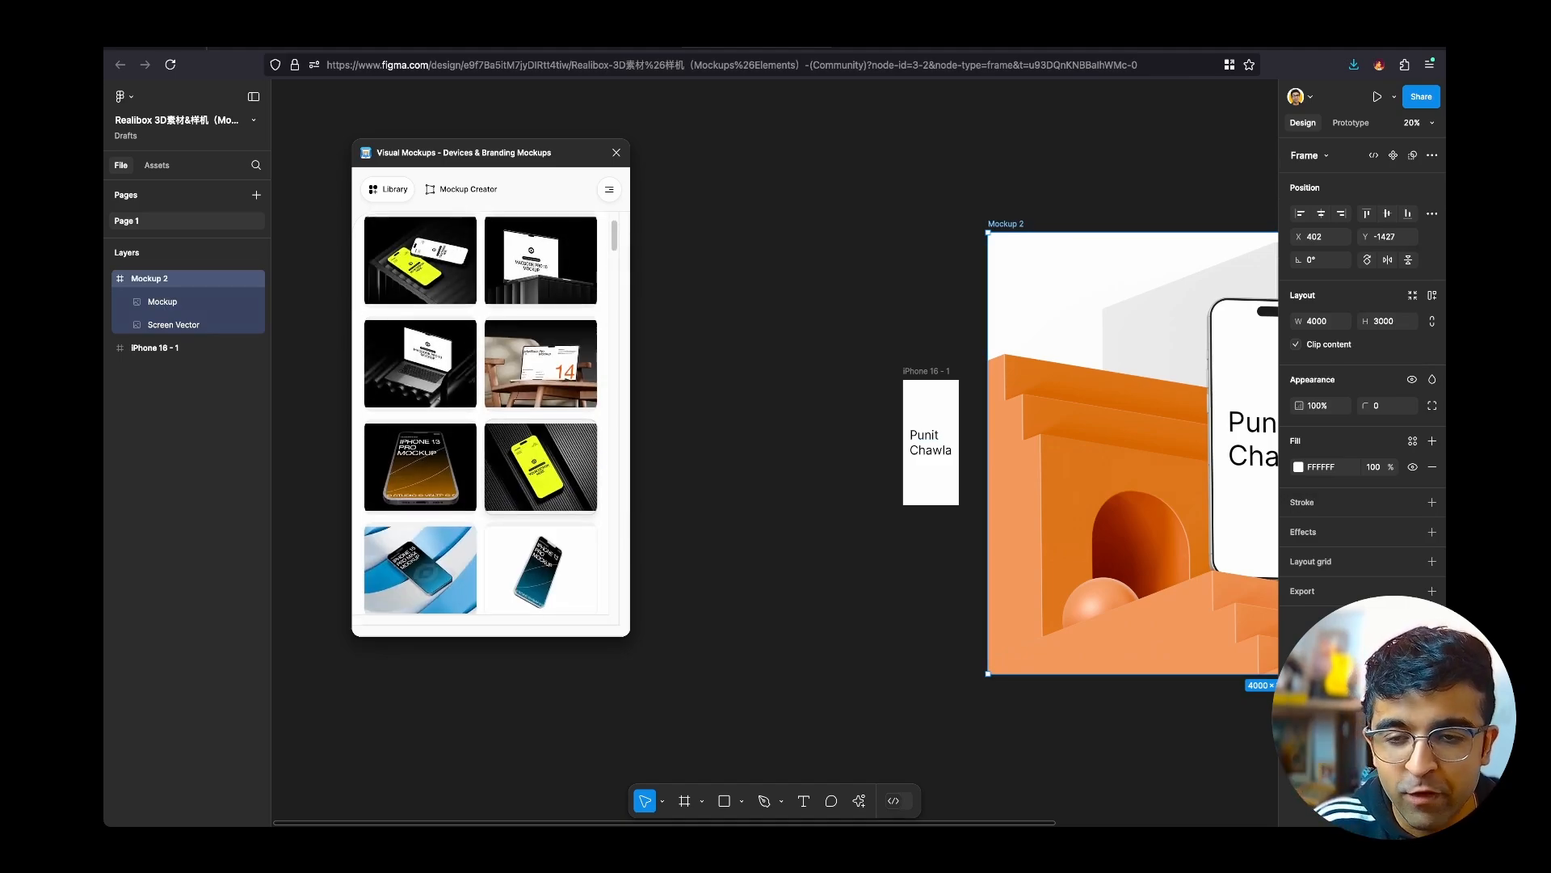
scroll(down, 3)
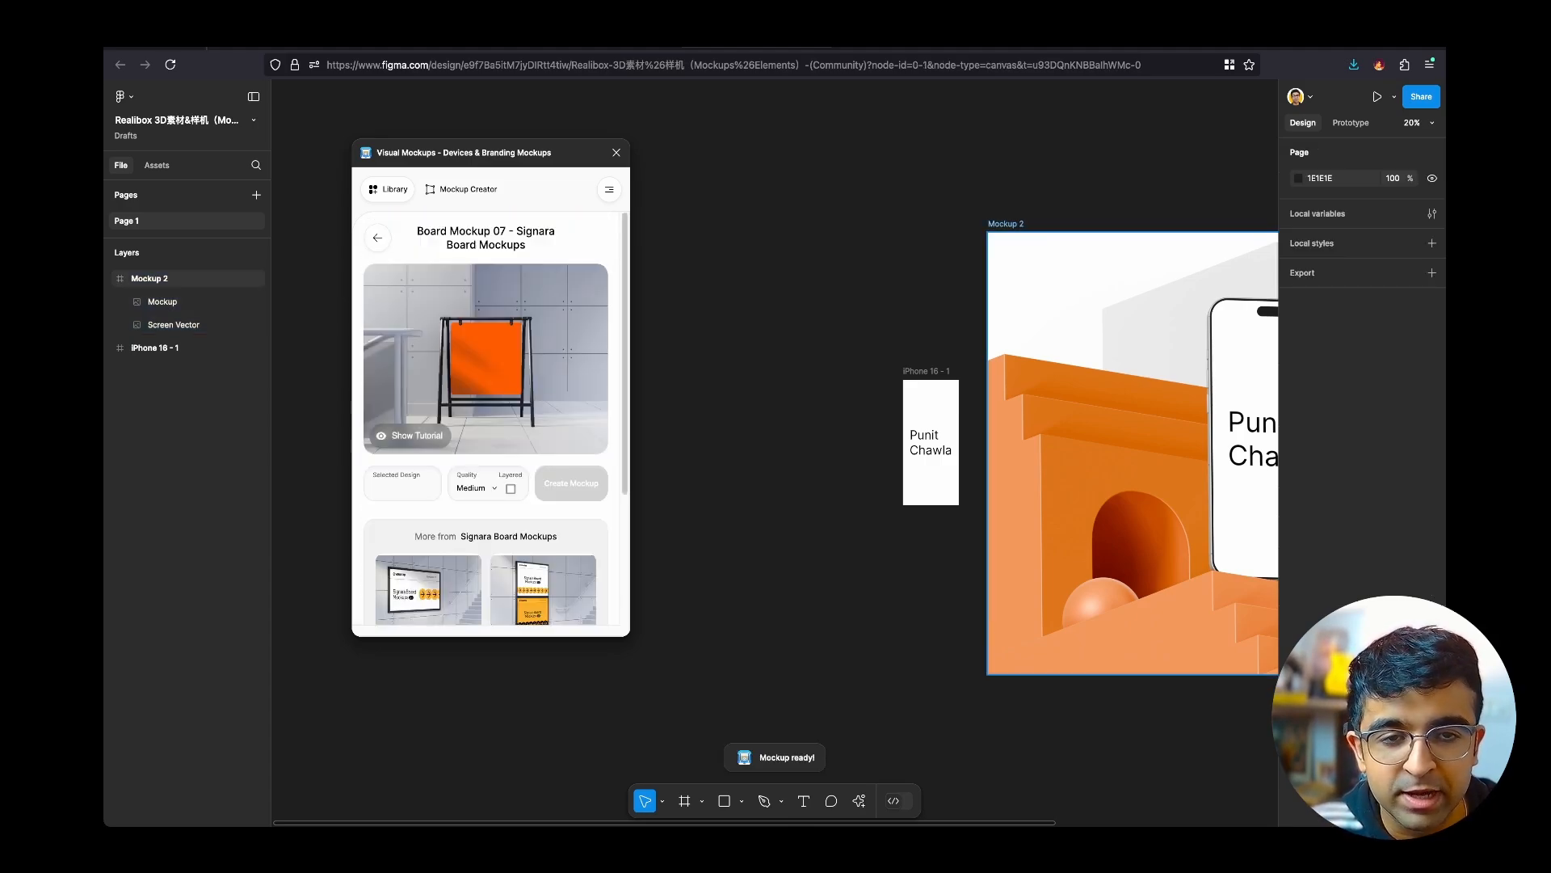
click(572, 483)
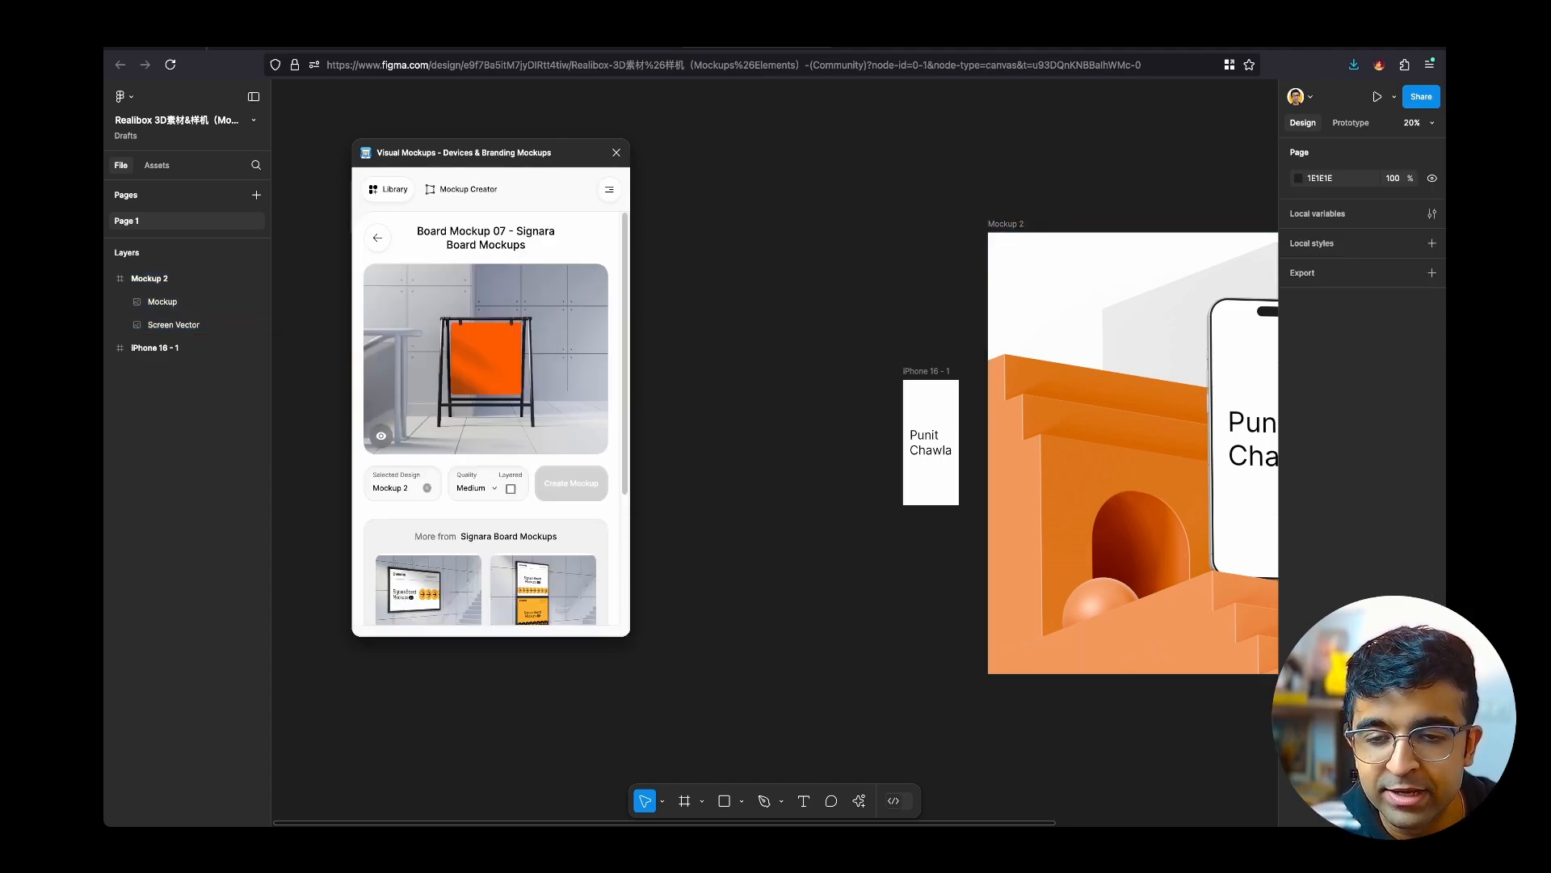
click(571, 484)
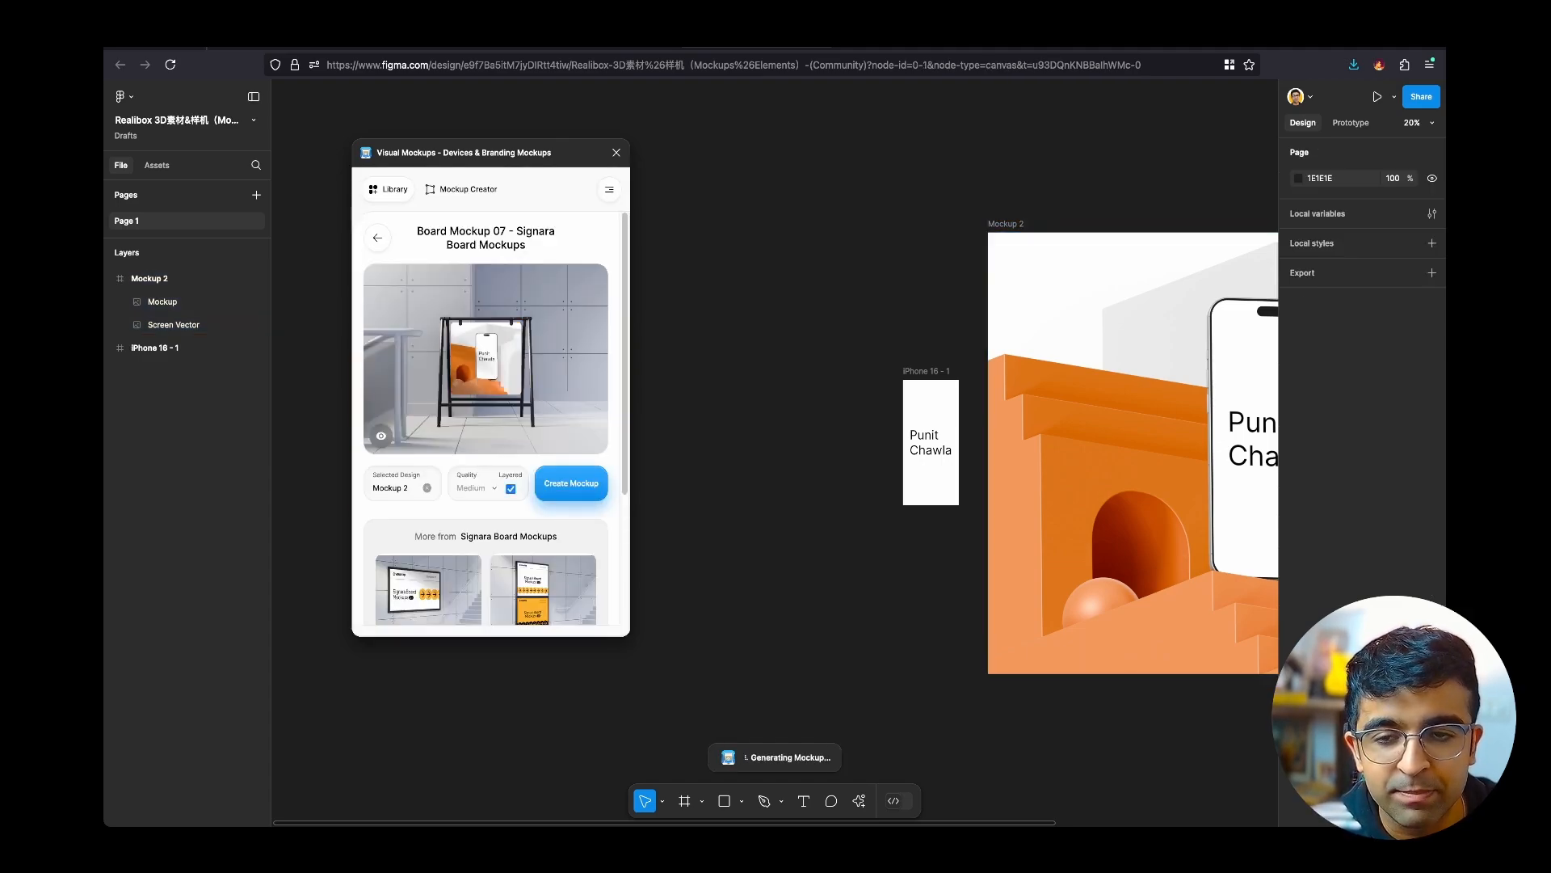
click(572, 483)
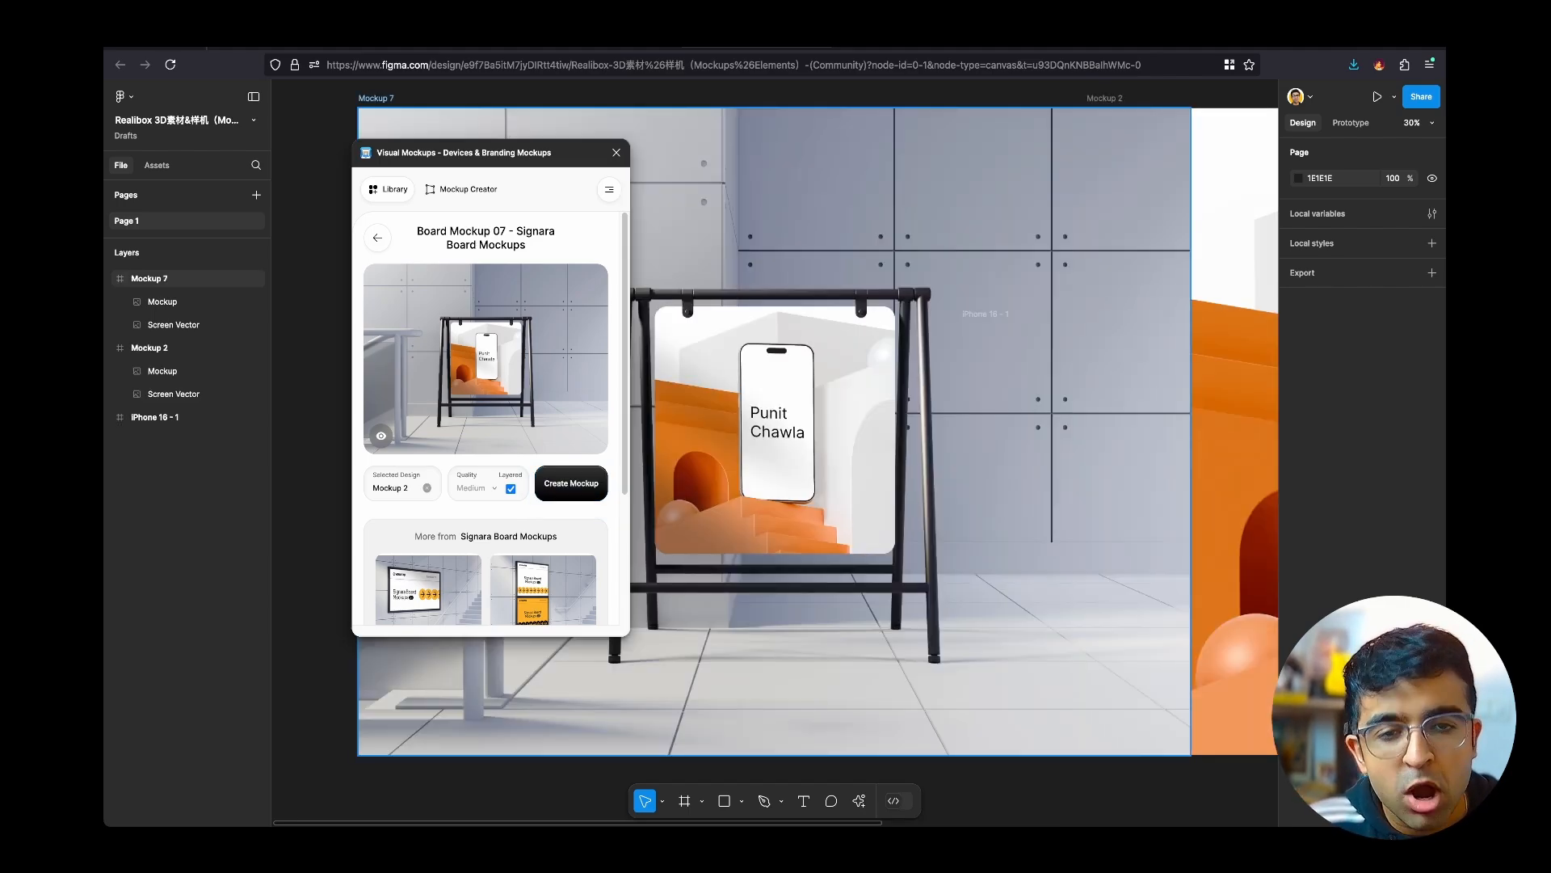
Toggle the Signara mockup's layered option and scroll the plugin to its design resources list.
scroll(down, 3)
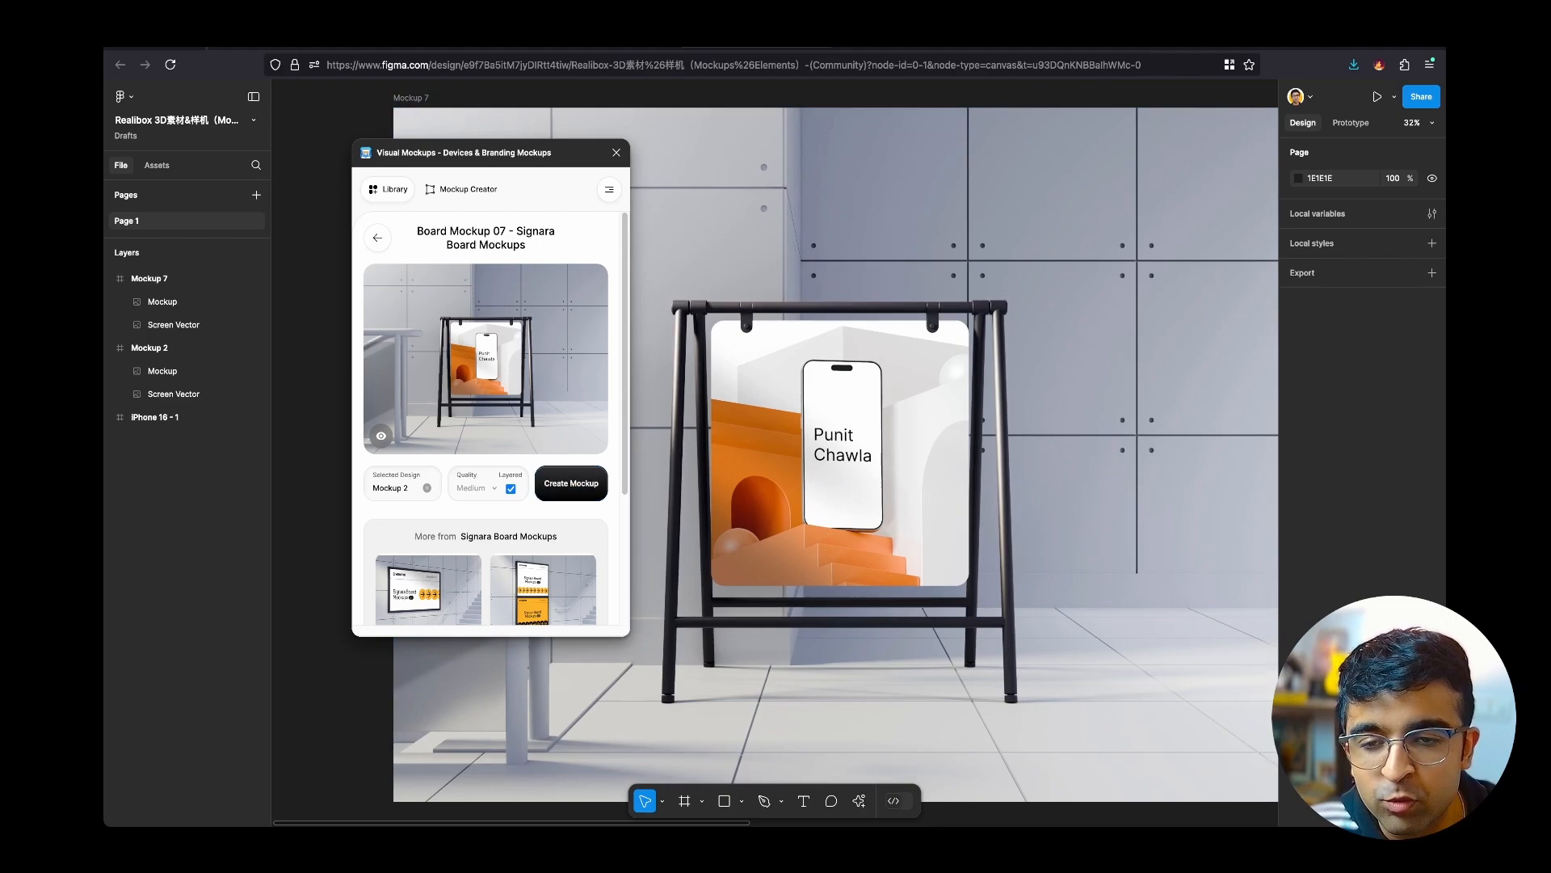
click(511, 488)
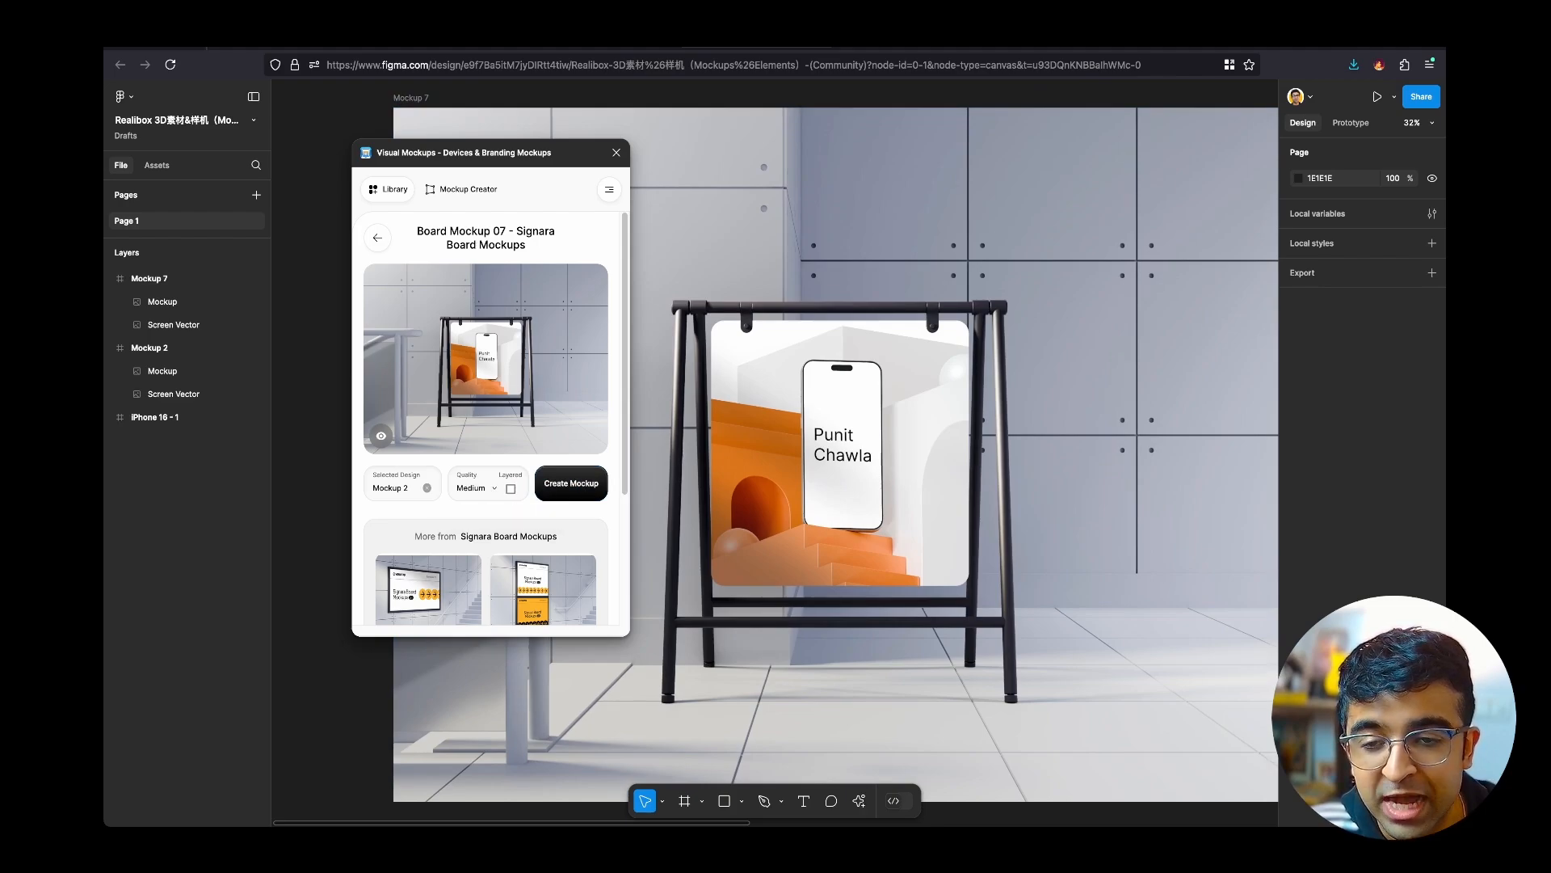
click(510, 489)
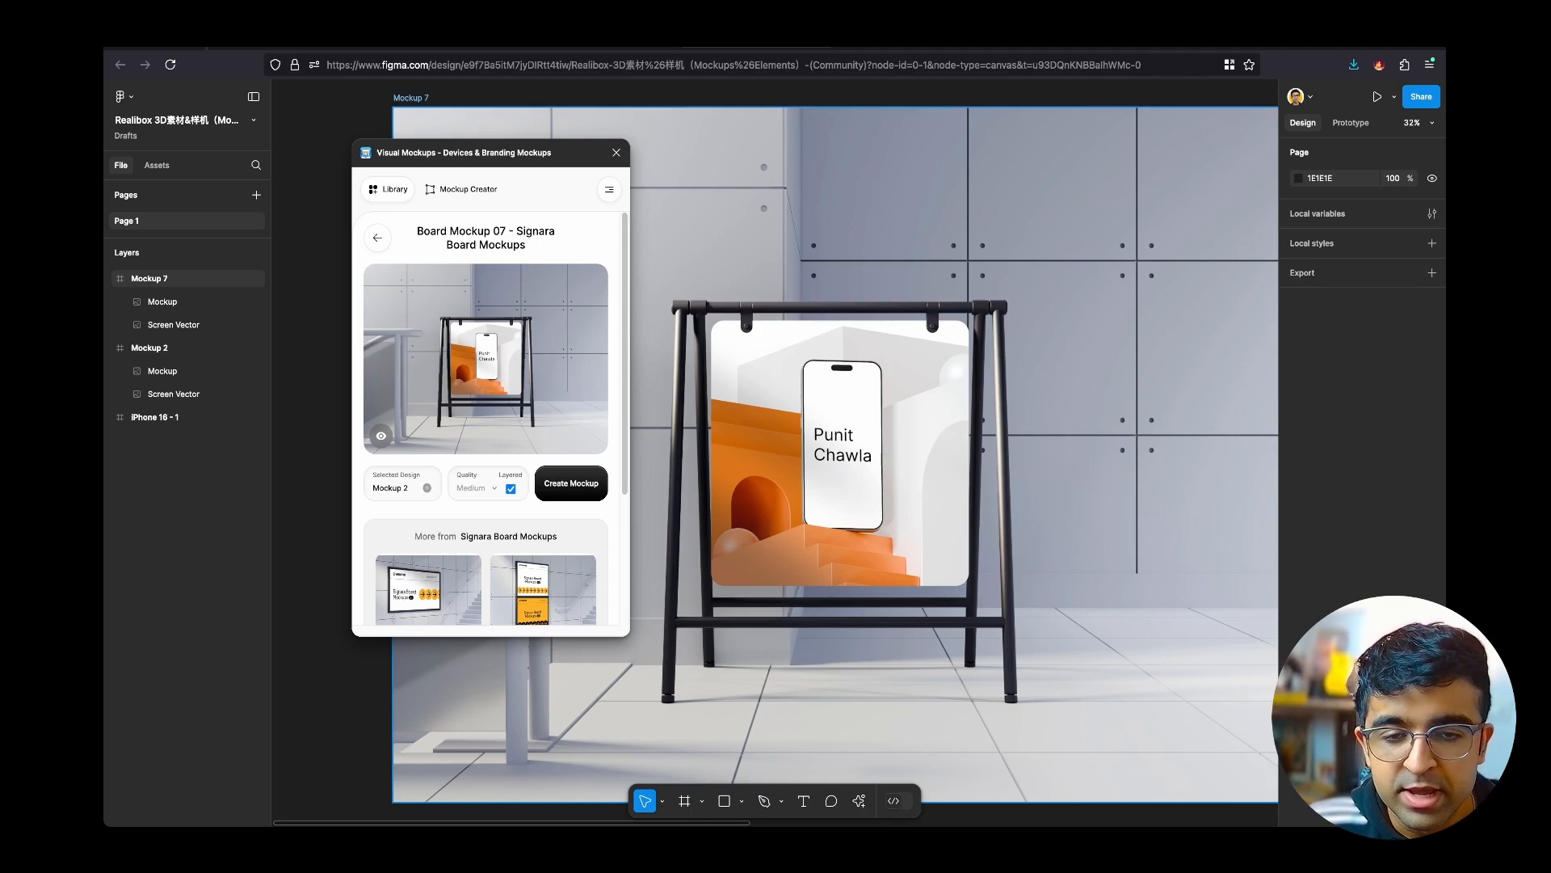
scroll(down, 3)
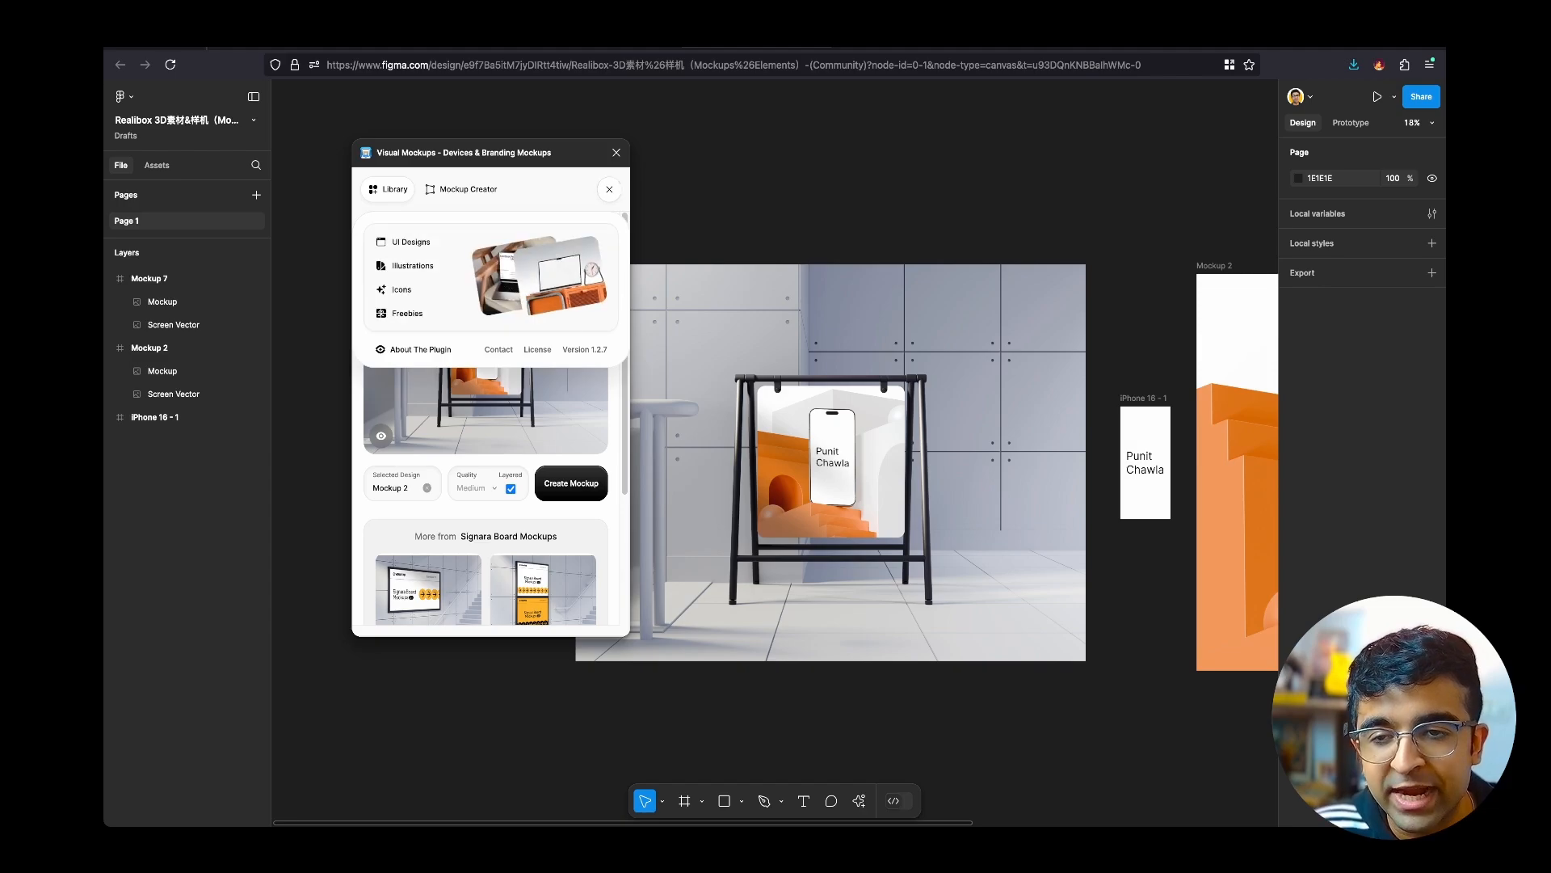
mouse_move(411, 265)
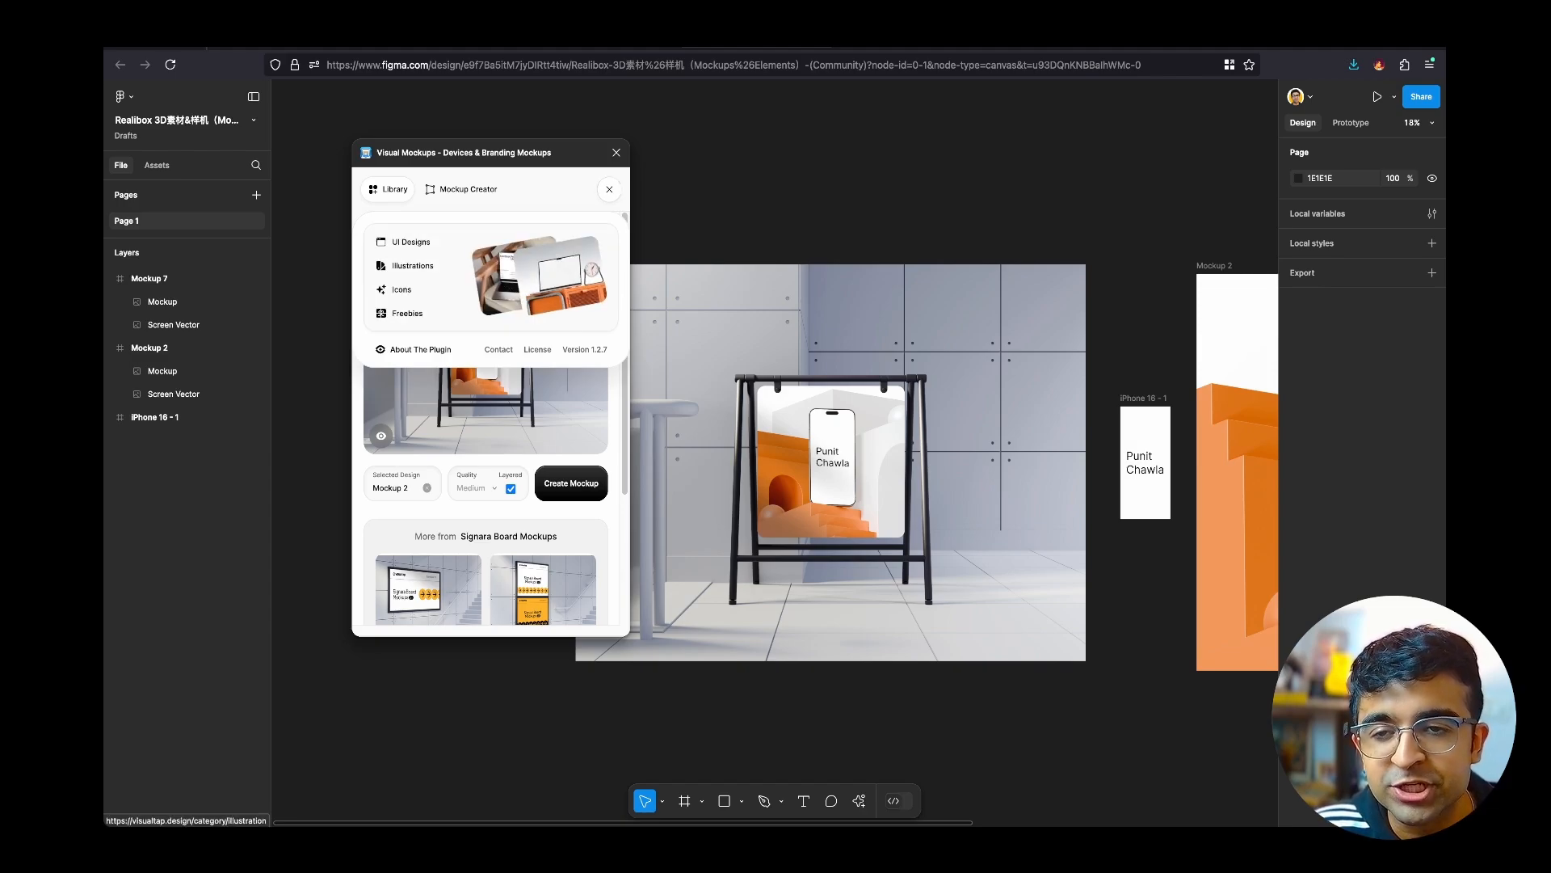
click(410, 242)
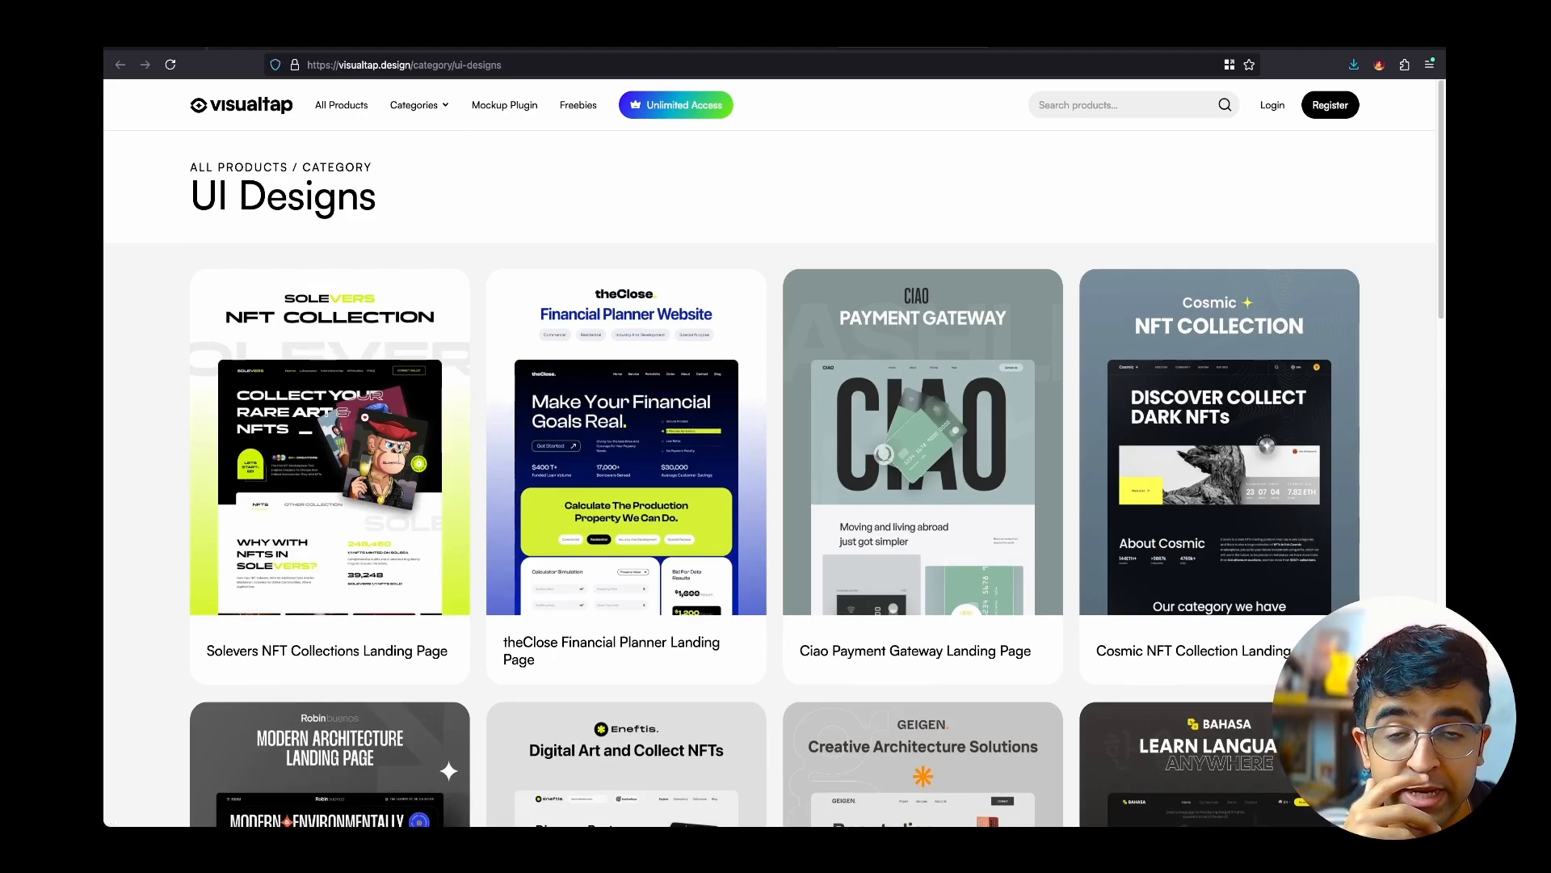
scroll(down, 3)
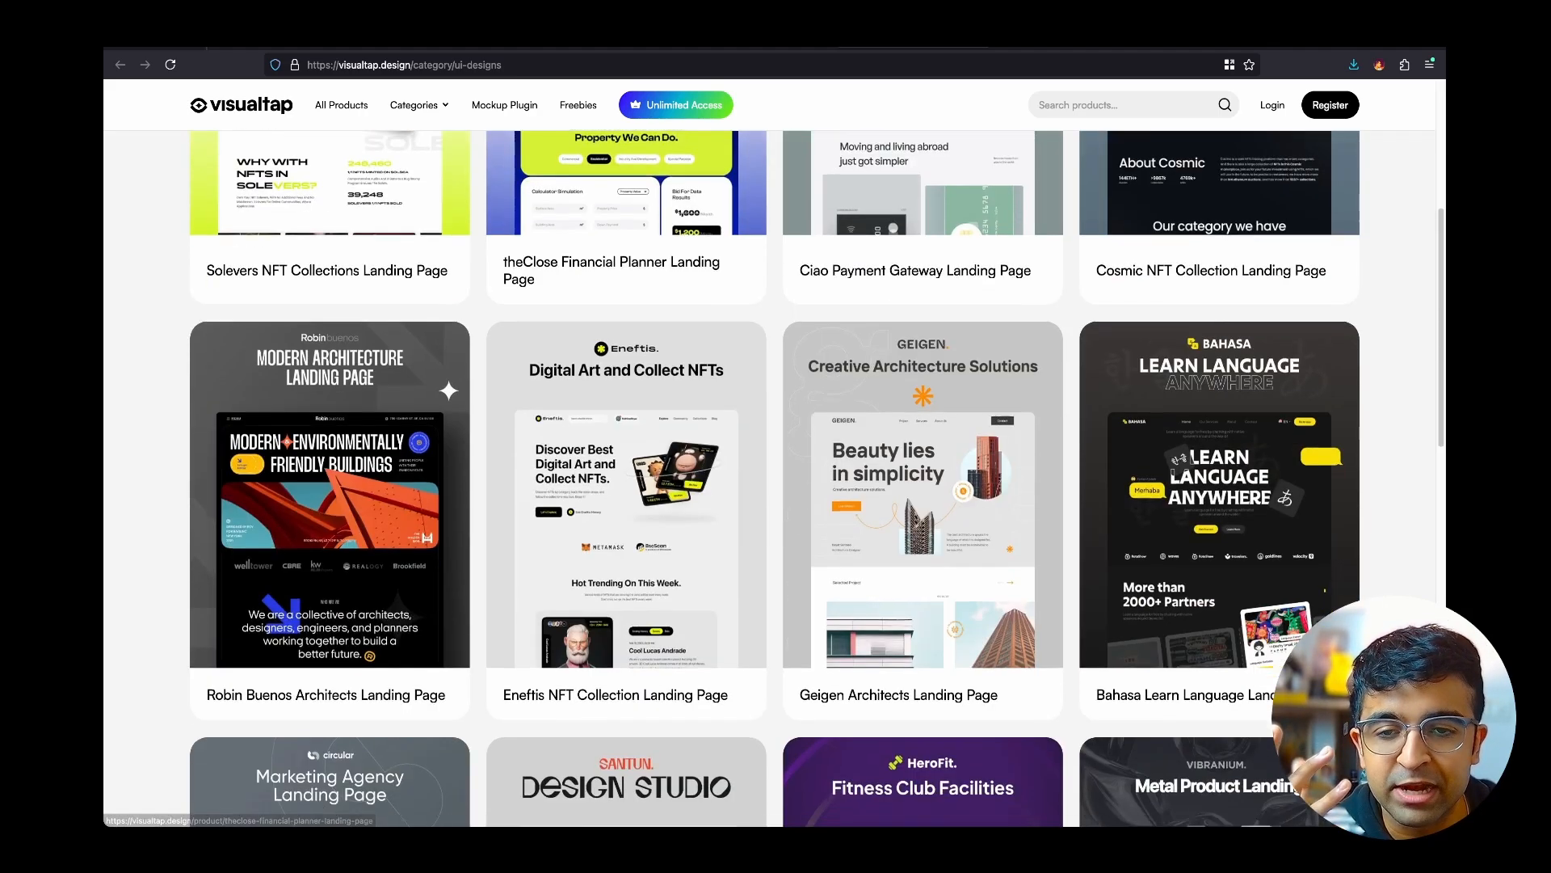
click(576, 105)
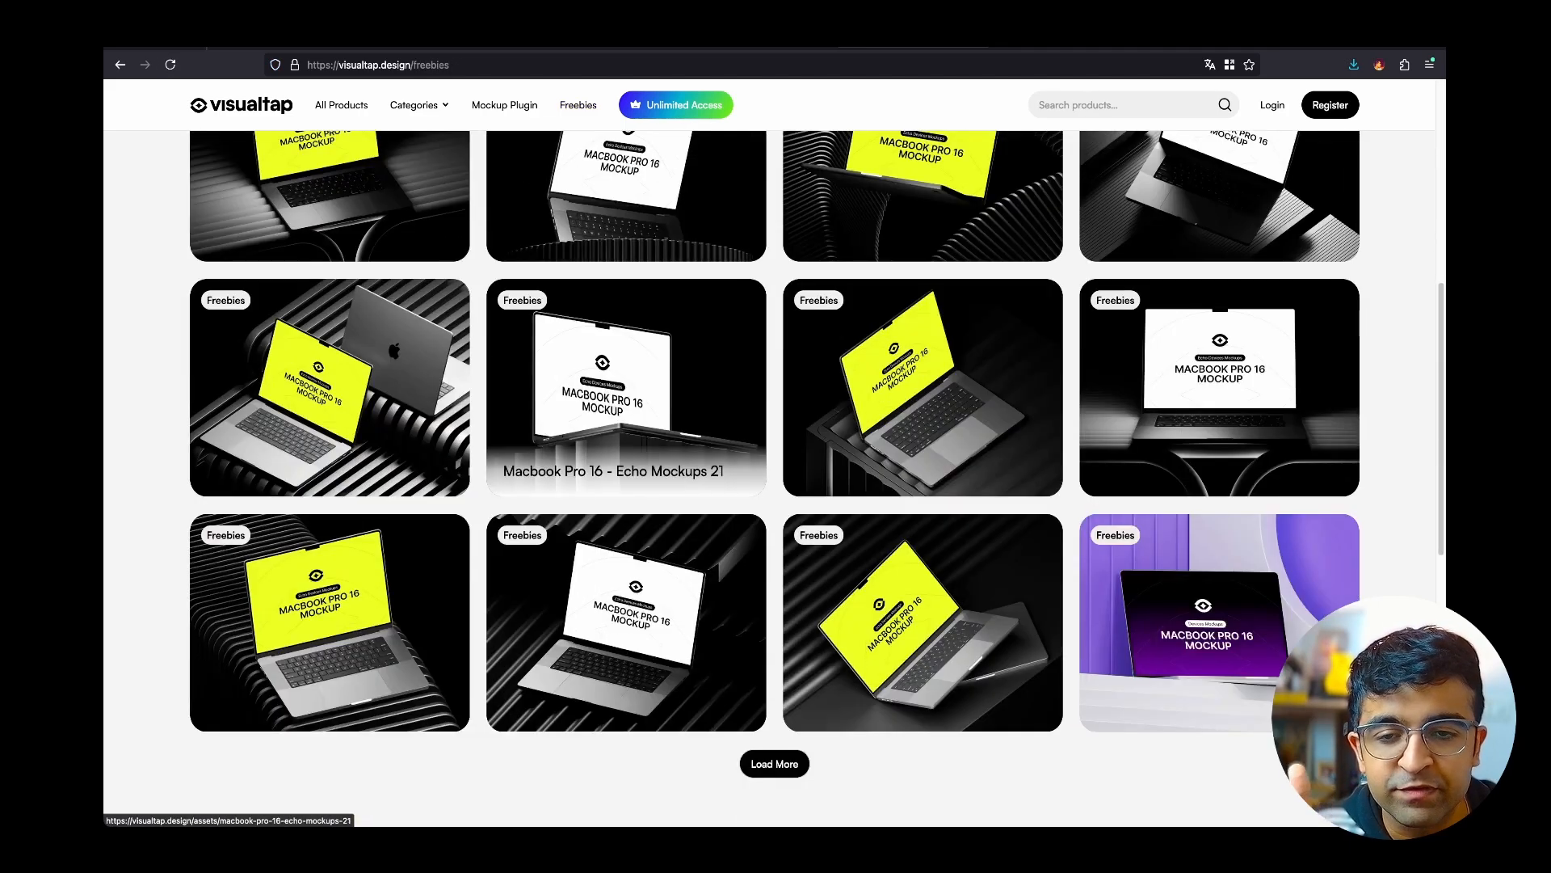
scroll(down, 3)
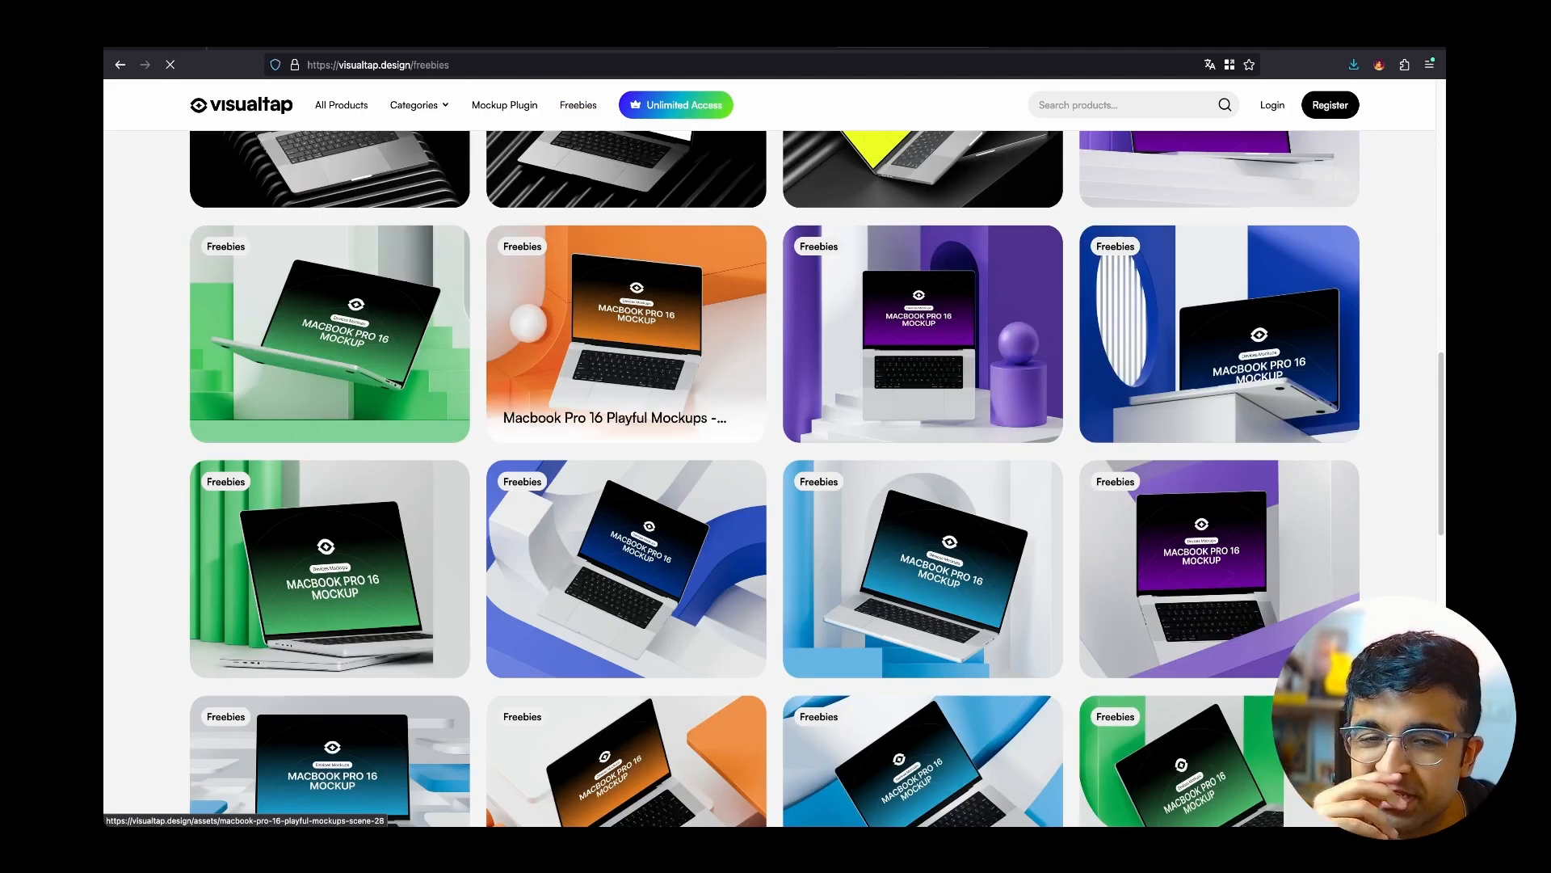
click(625, 334)
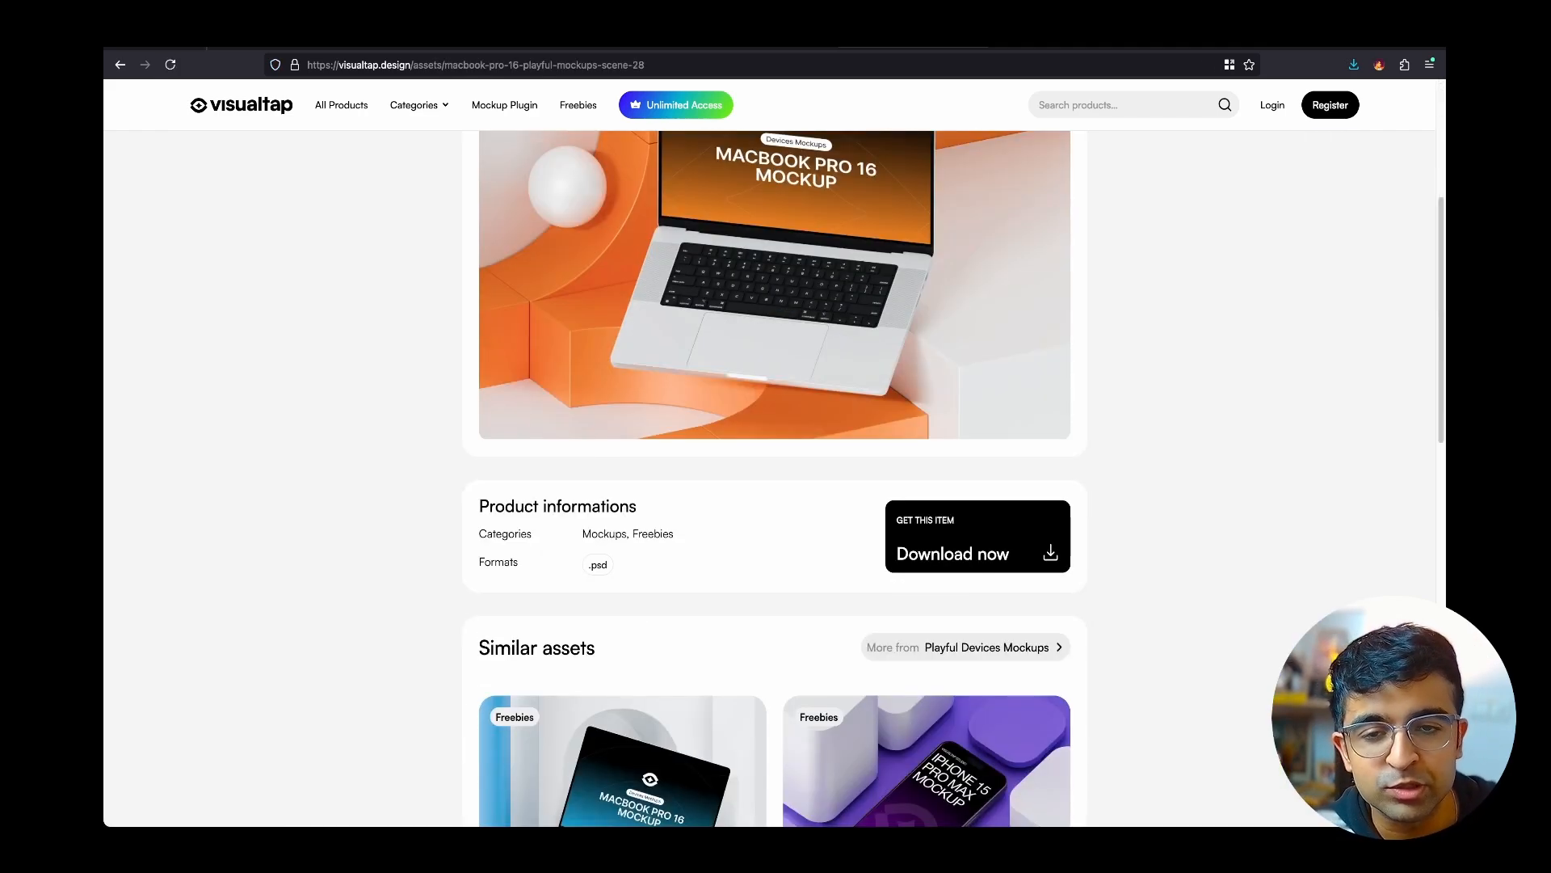
scroll(down, 3)
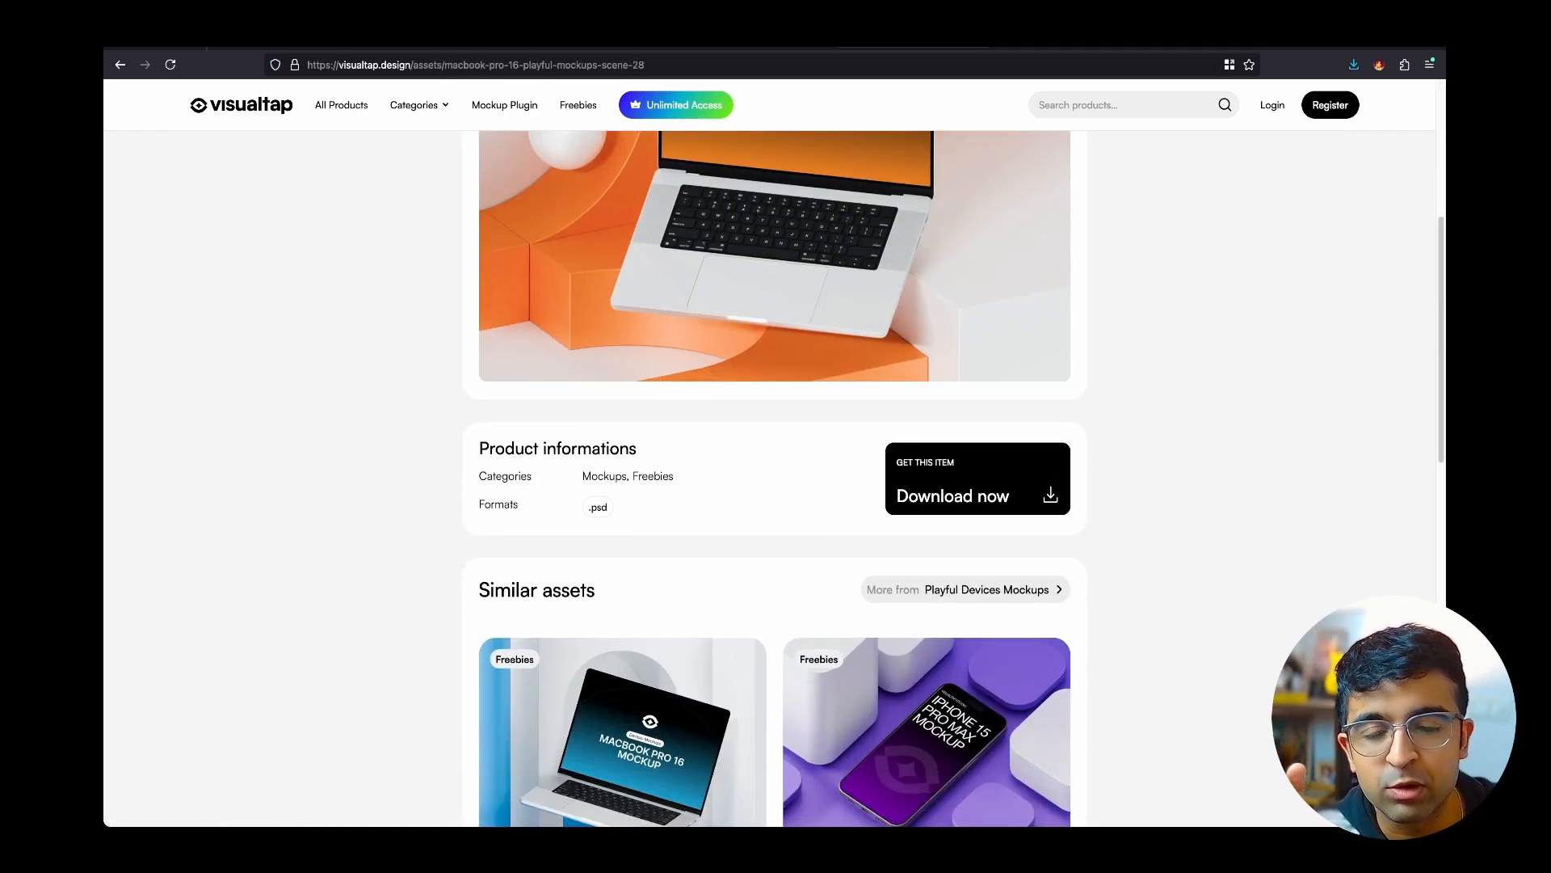
scroll(up, 3)
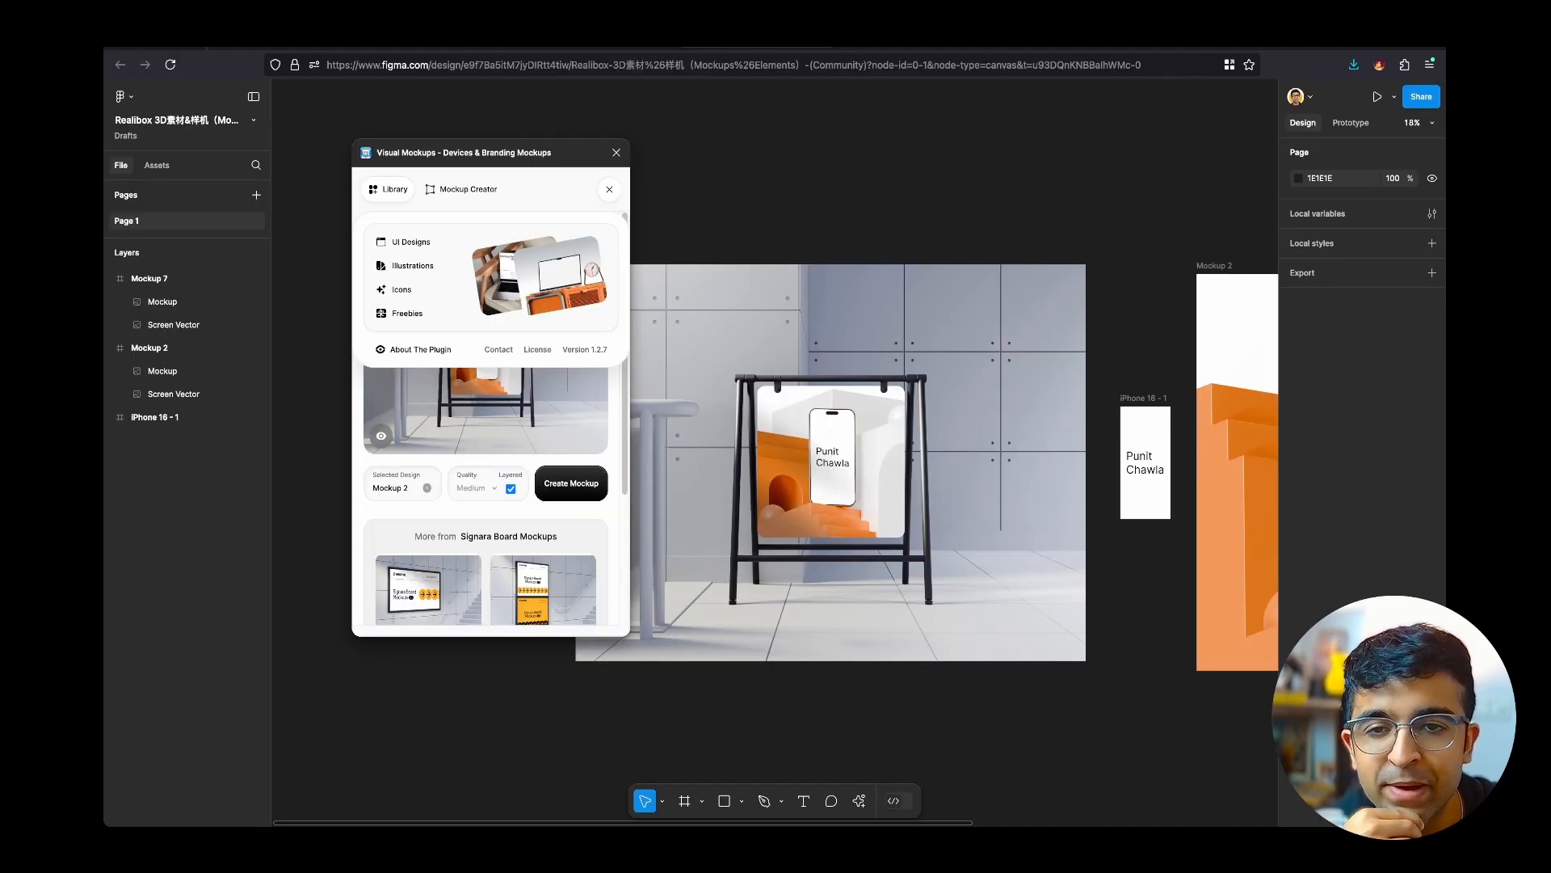
click(829, 466)
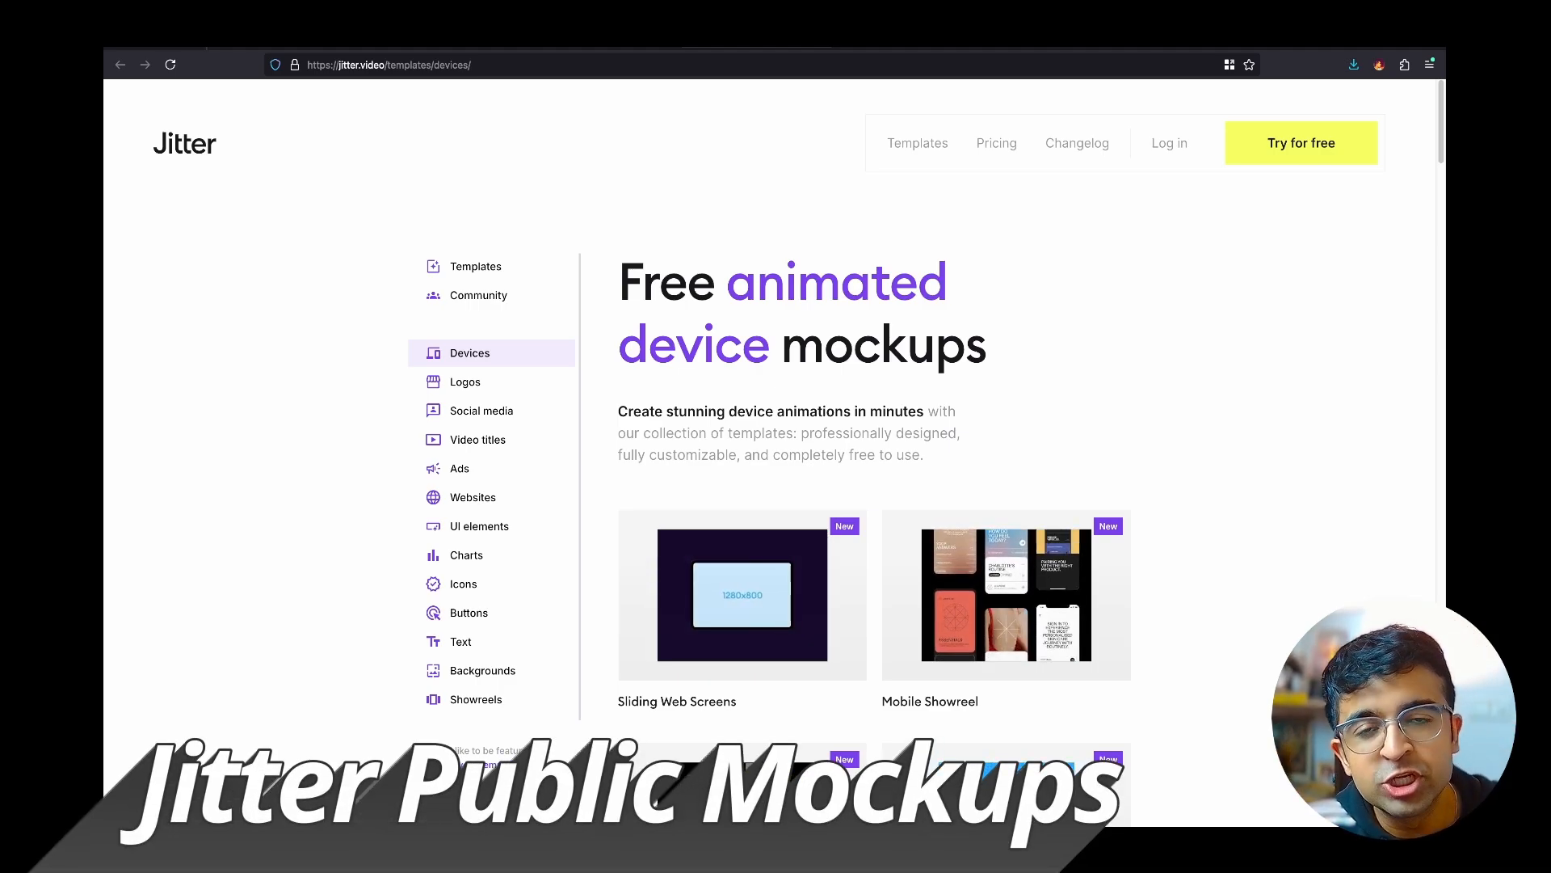
scroll(down, 3)
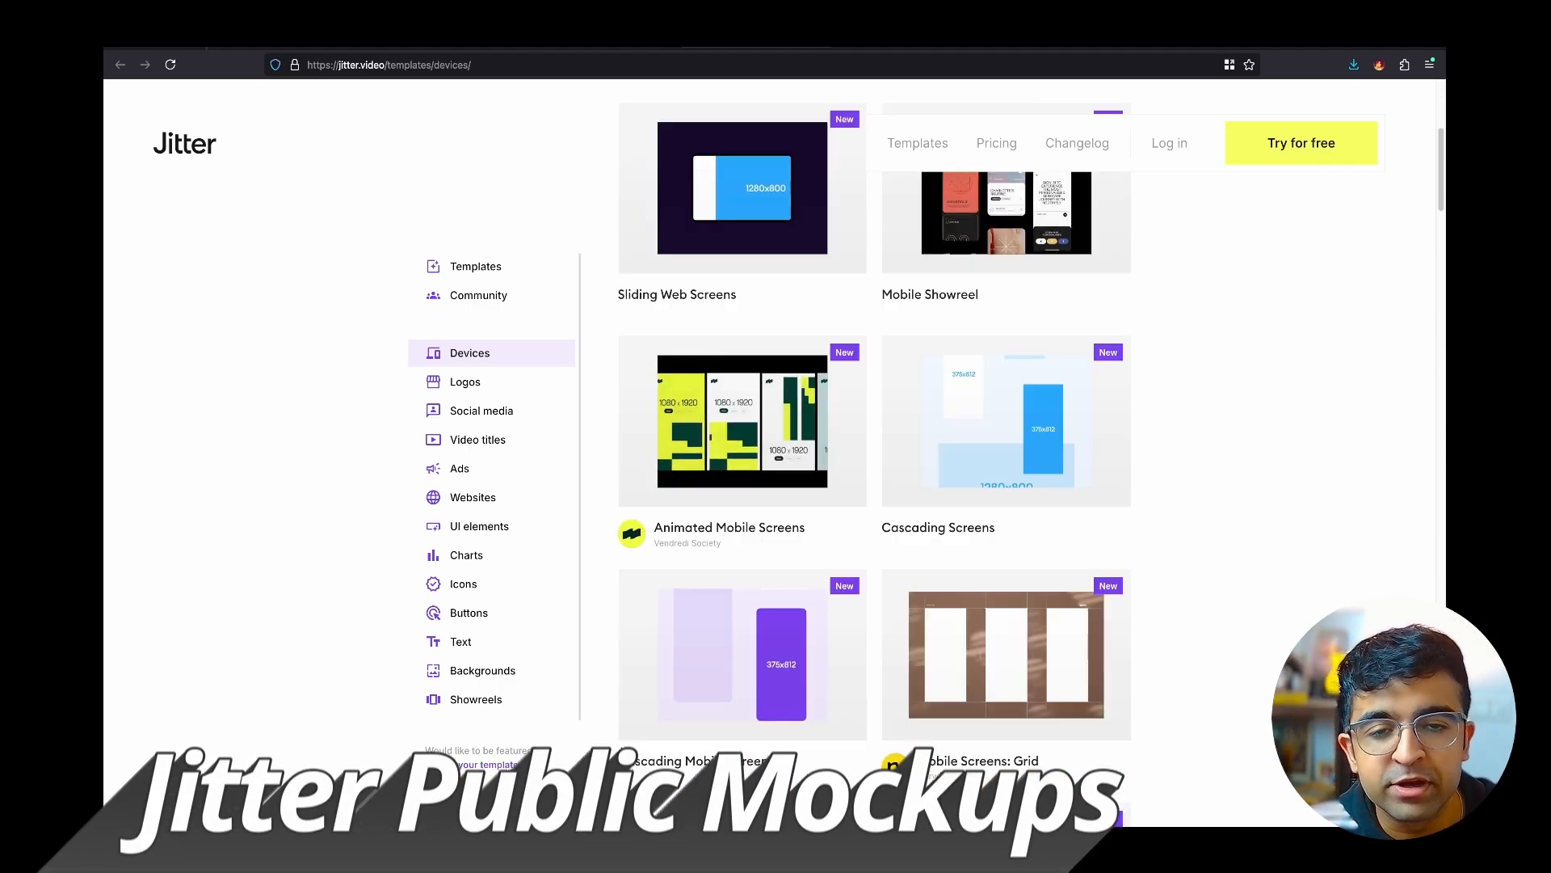
scroll(down, 3)
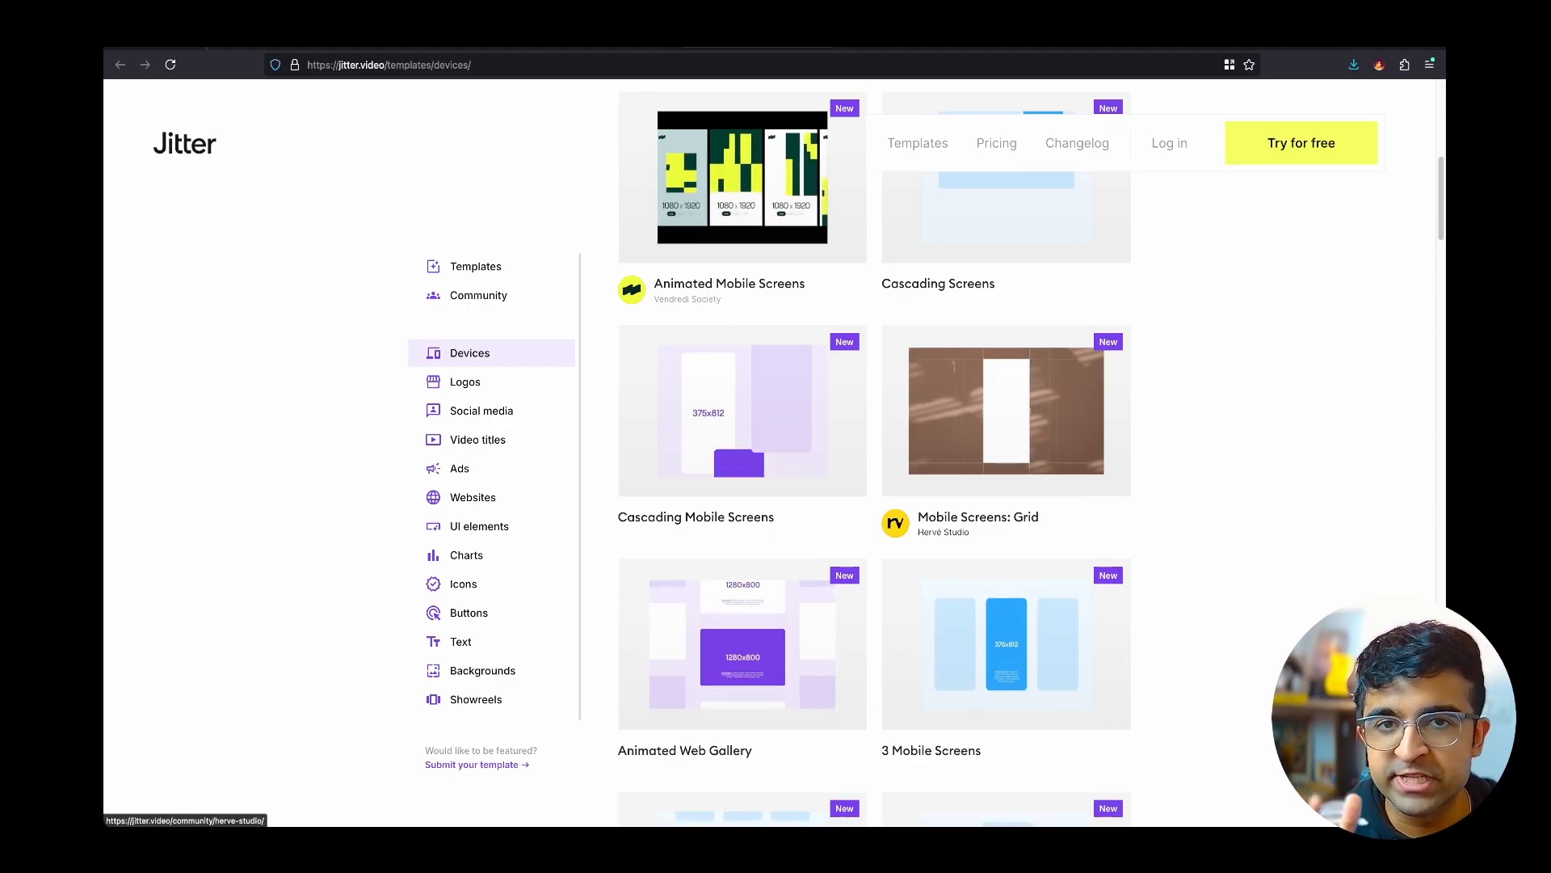
scroll(down, 3)
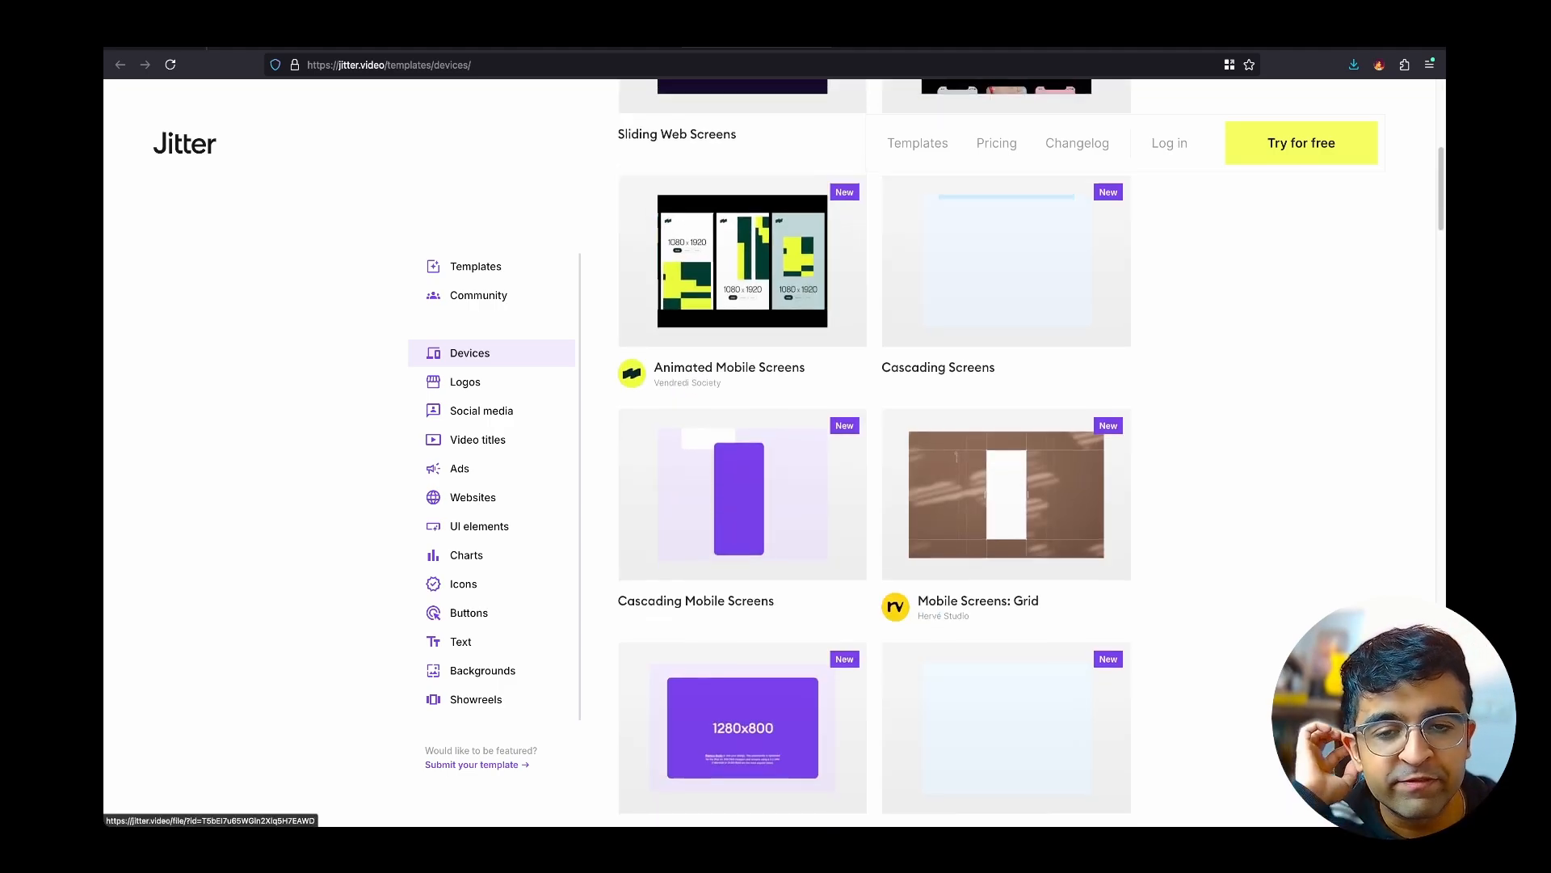
scroll(up, 3)
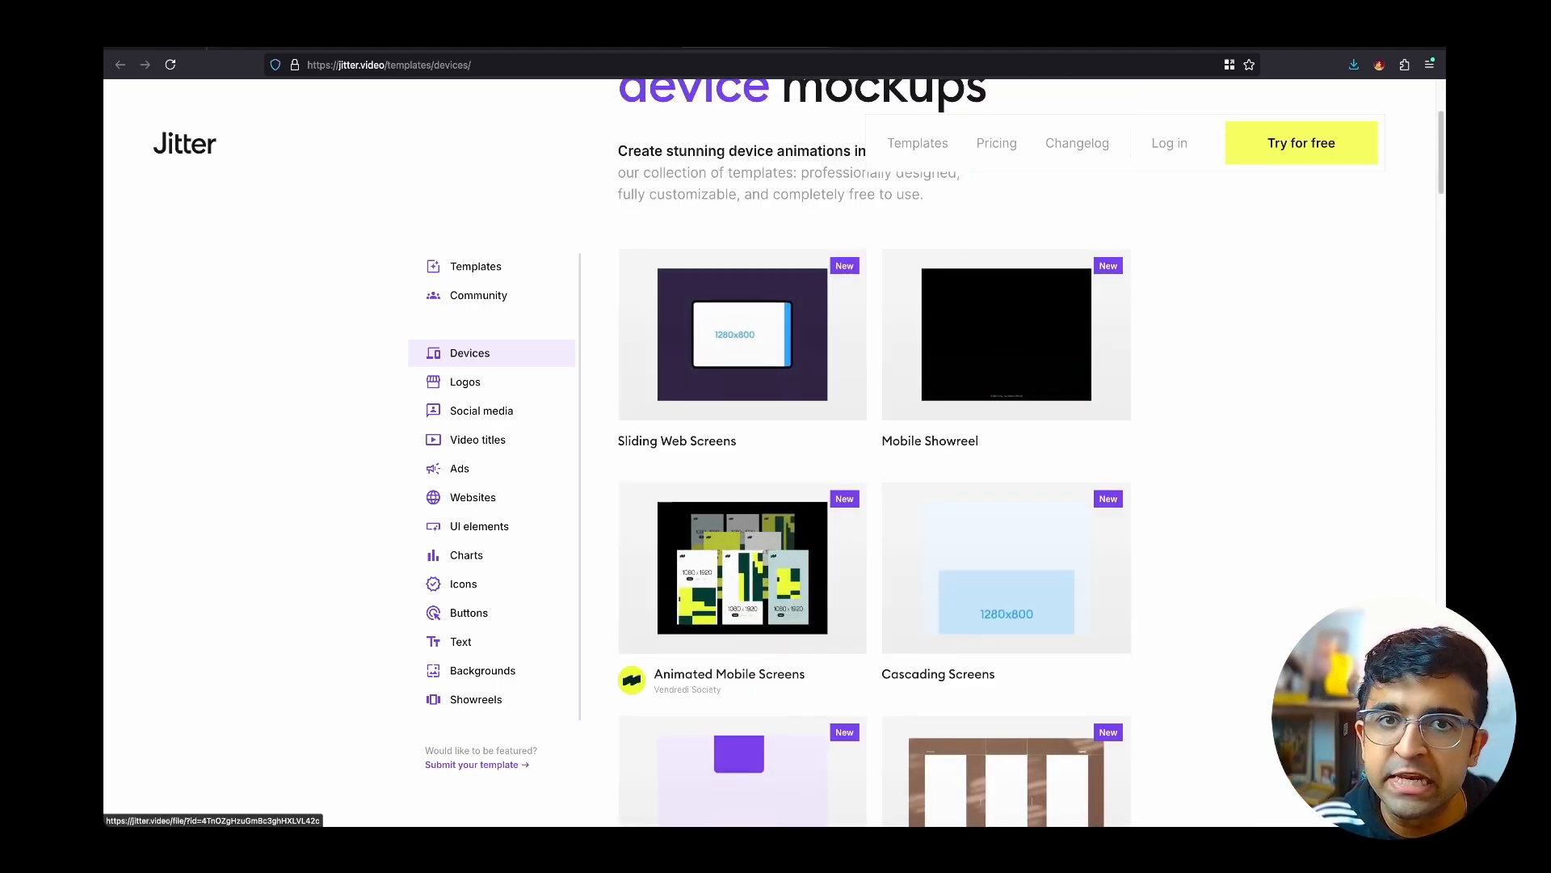
scroll(down, 3)
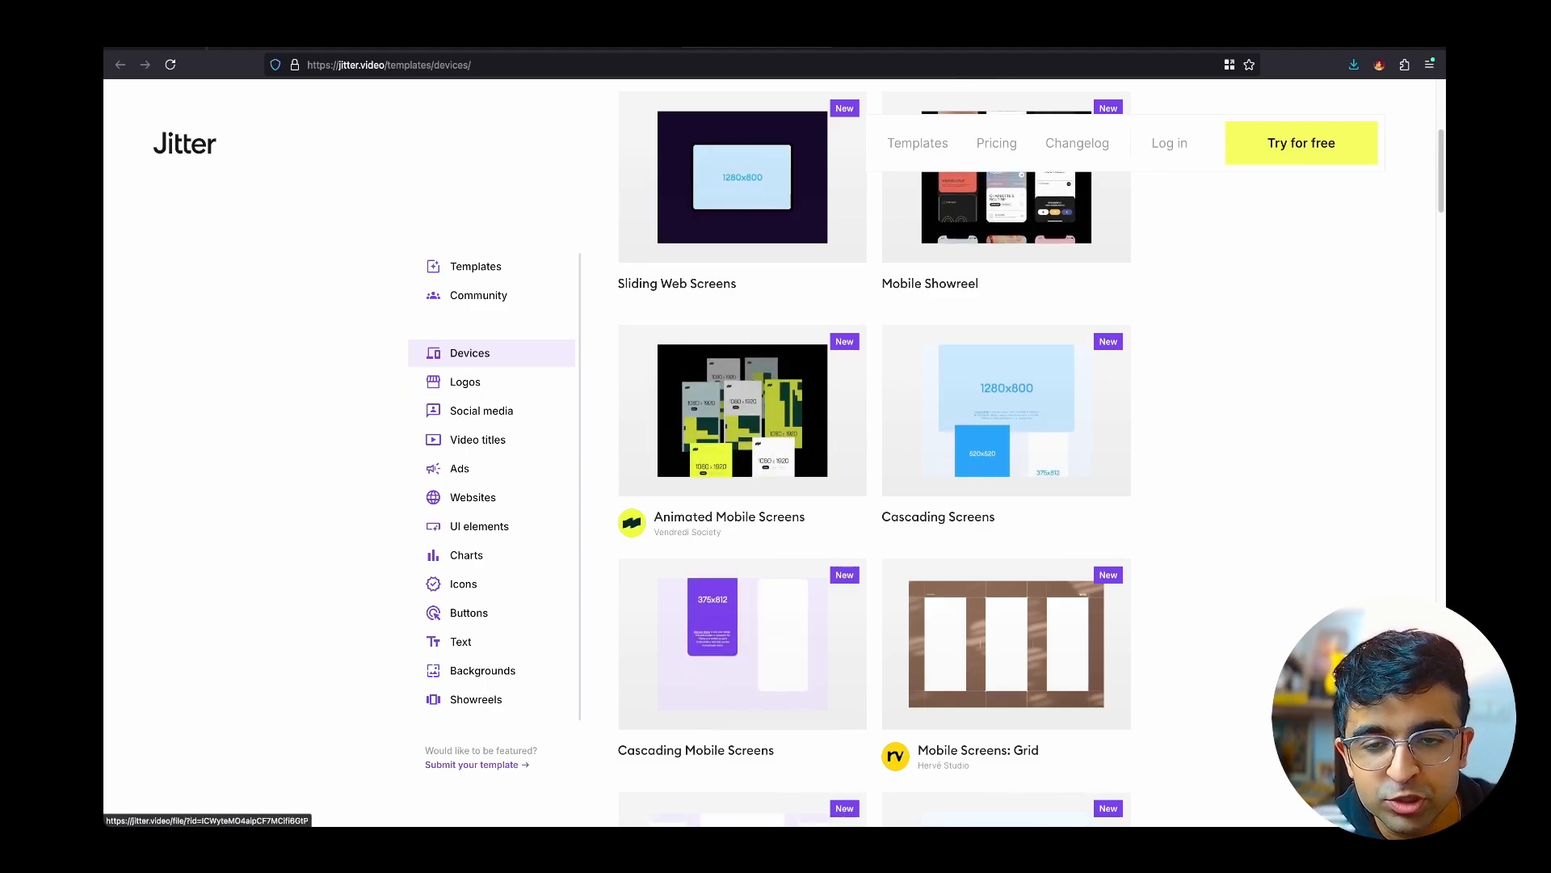
click(740, 410)
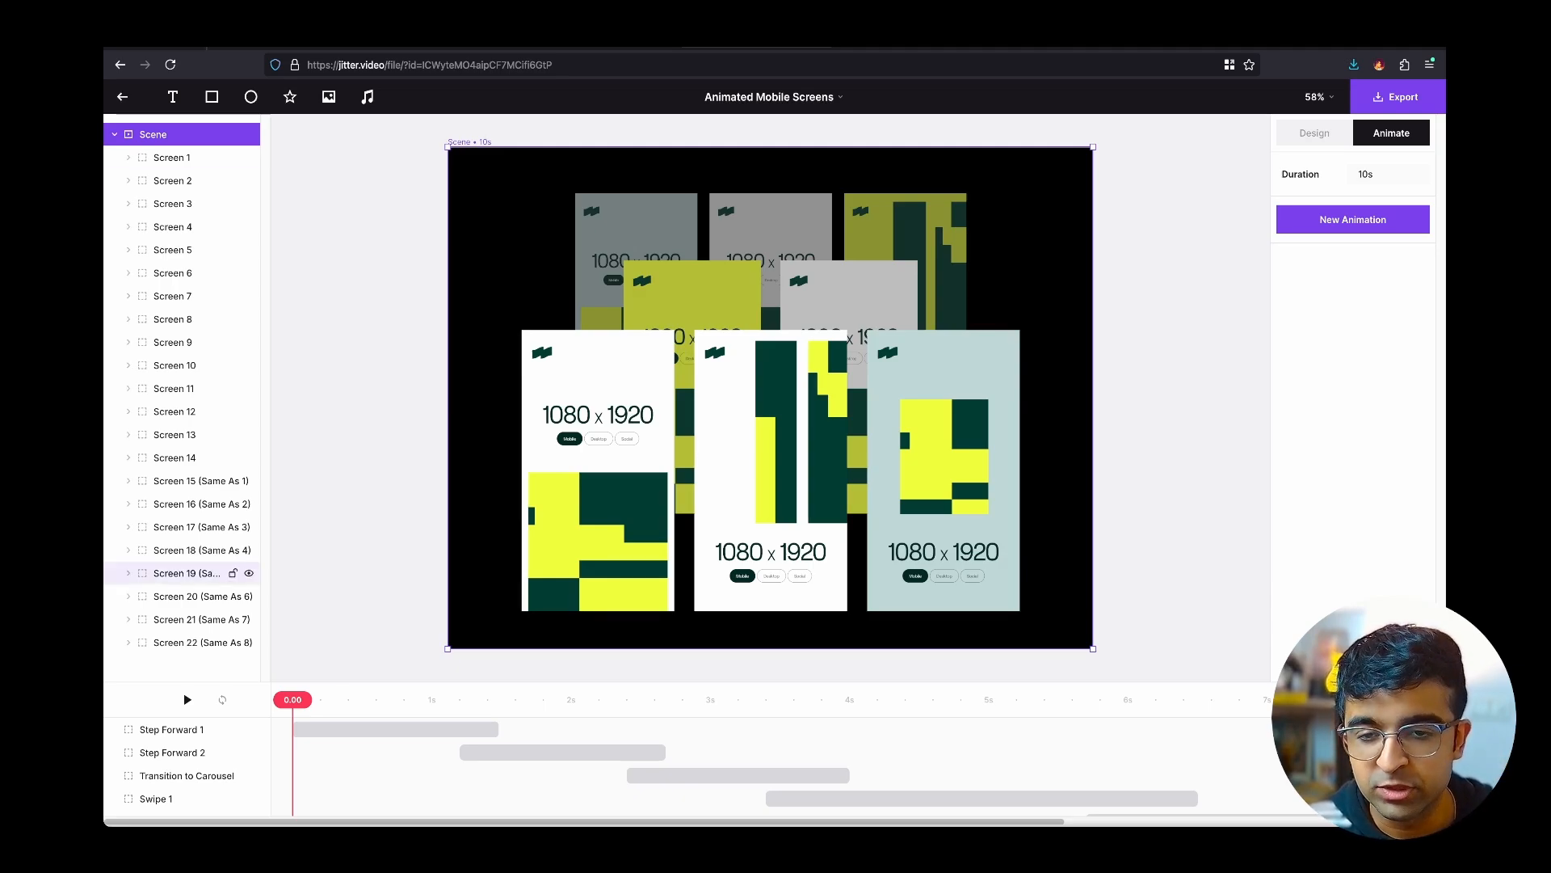
click(186, 700)
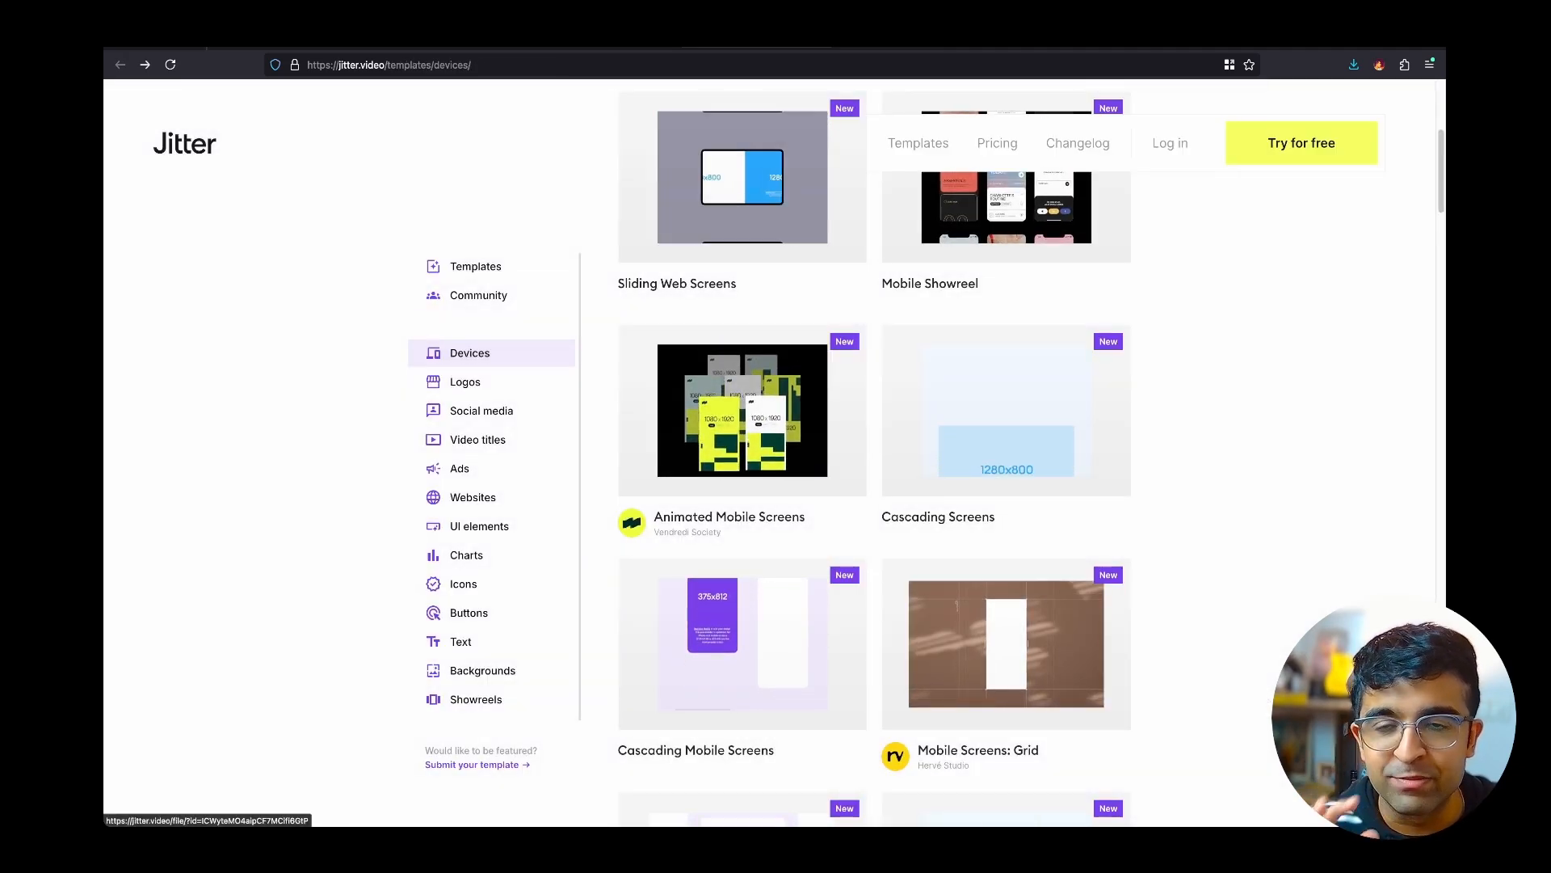
scroll(down, 3)
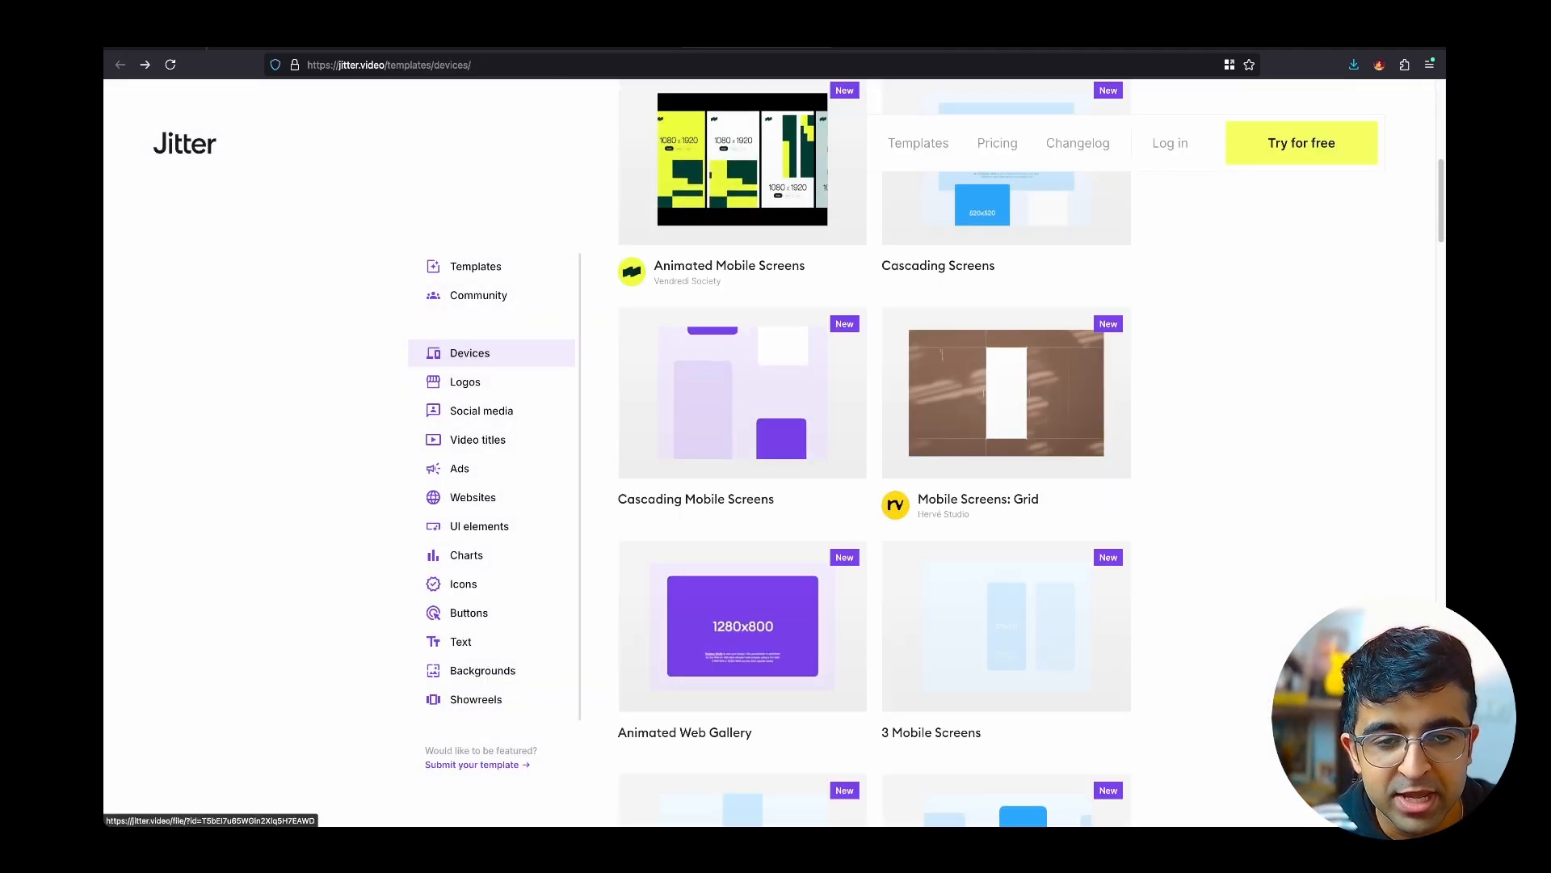
click(1005, 392)
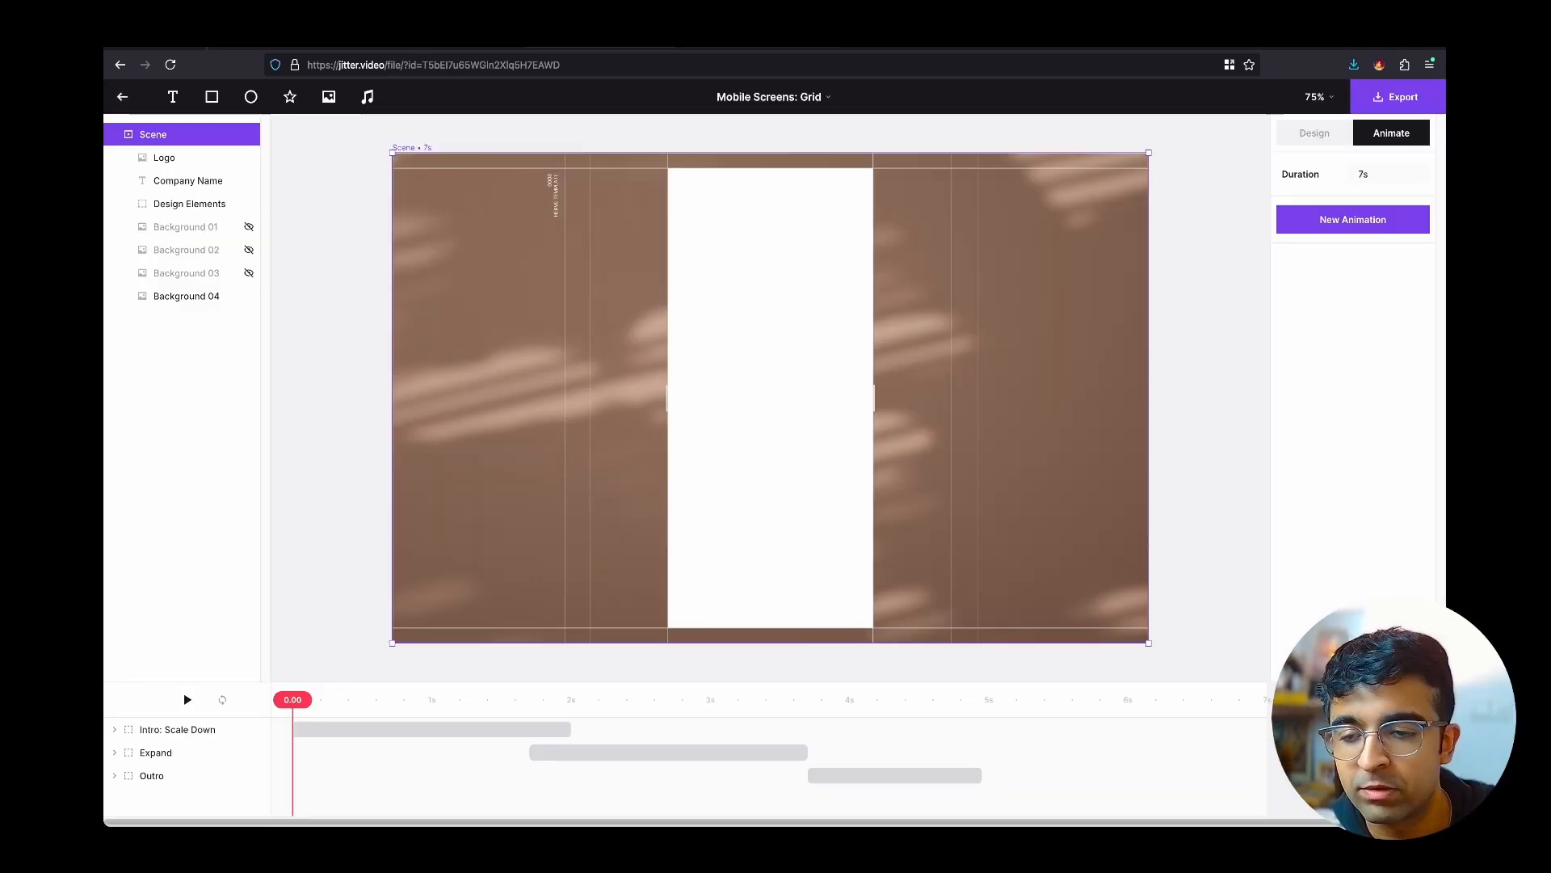
click(187, 700)
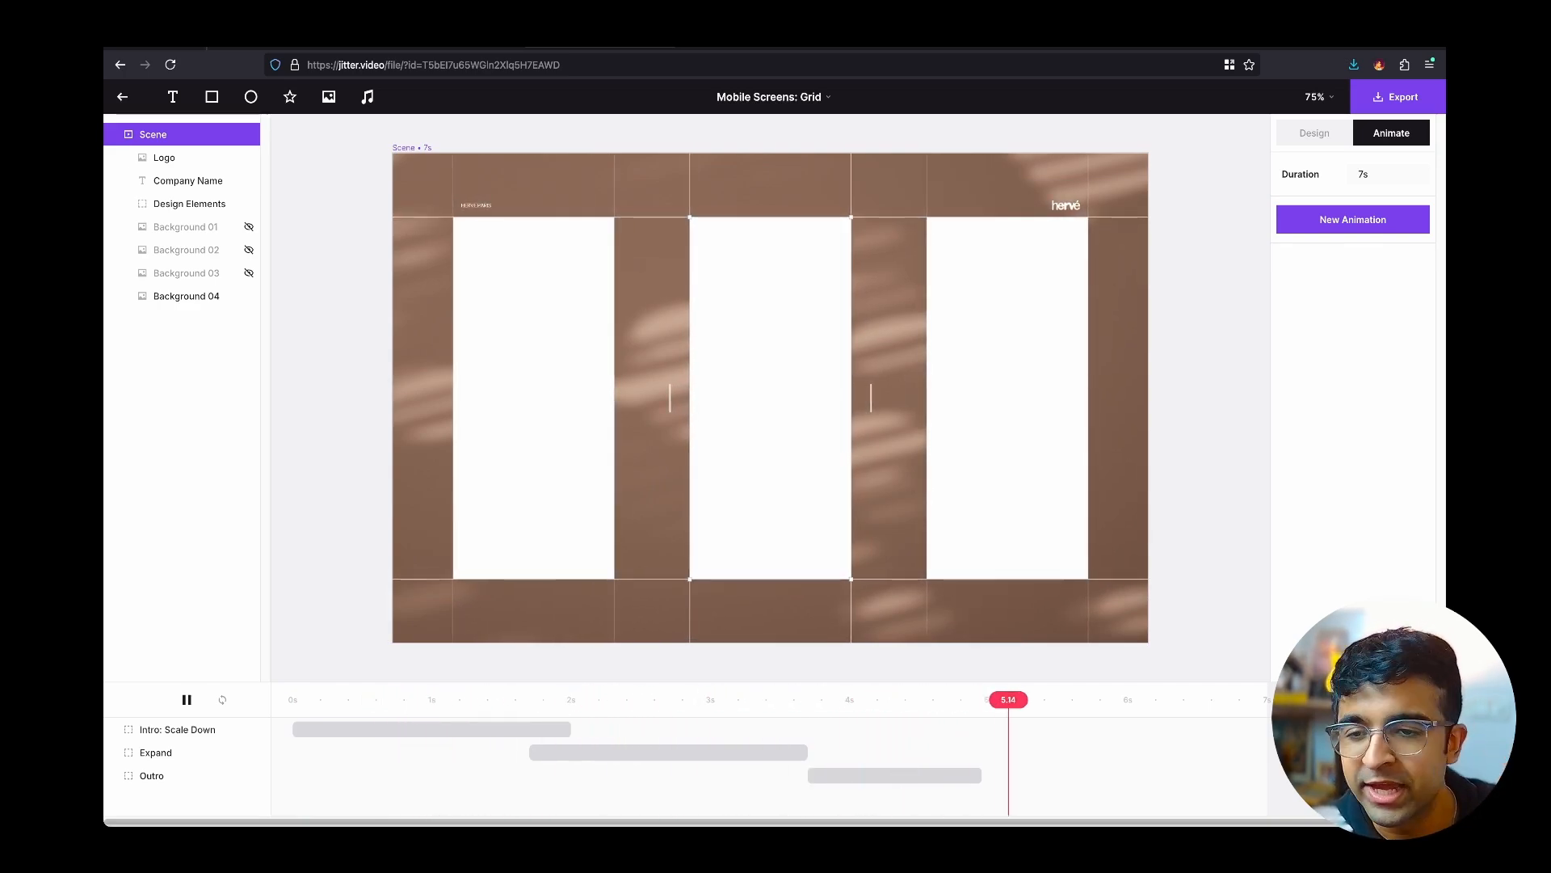
click(186, 699)
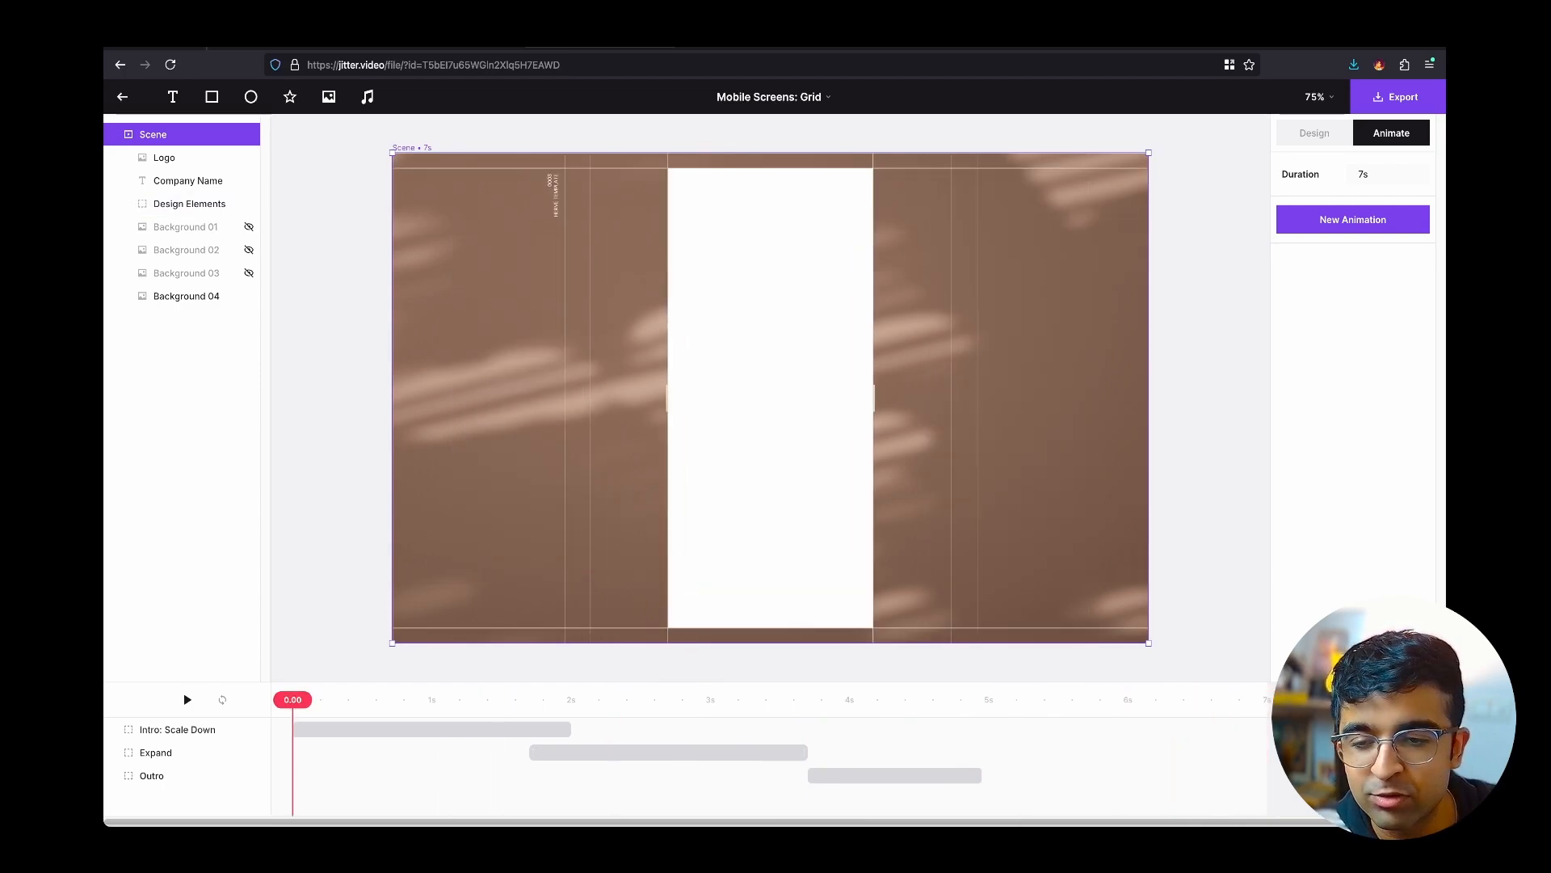
click(186, 700)
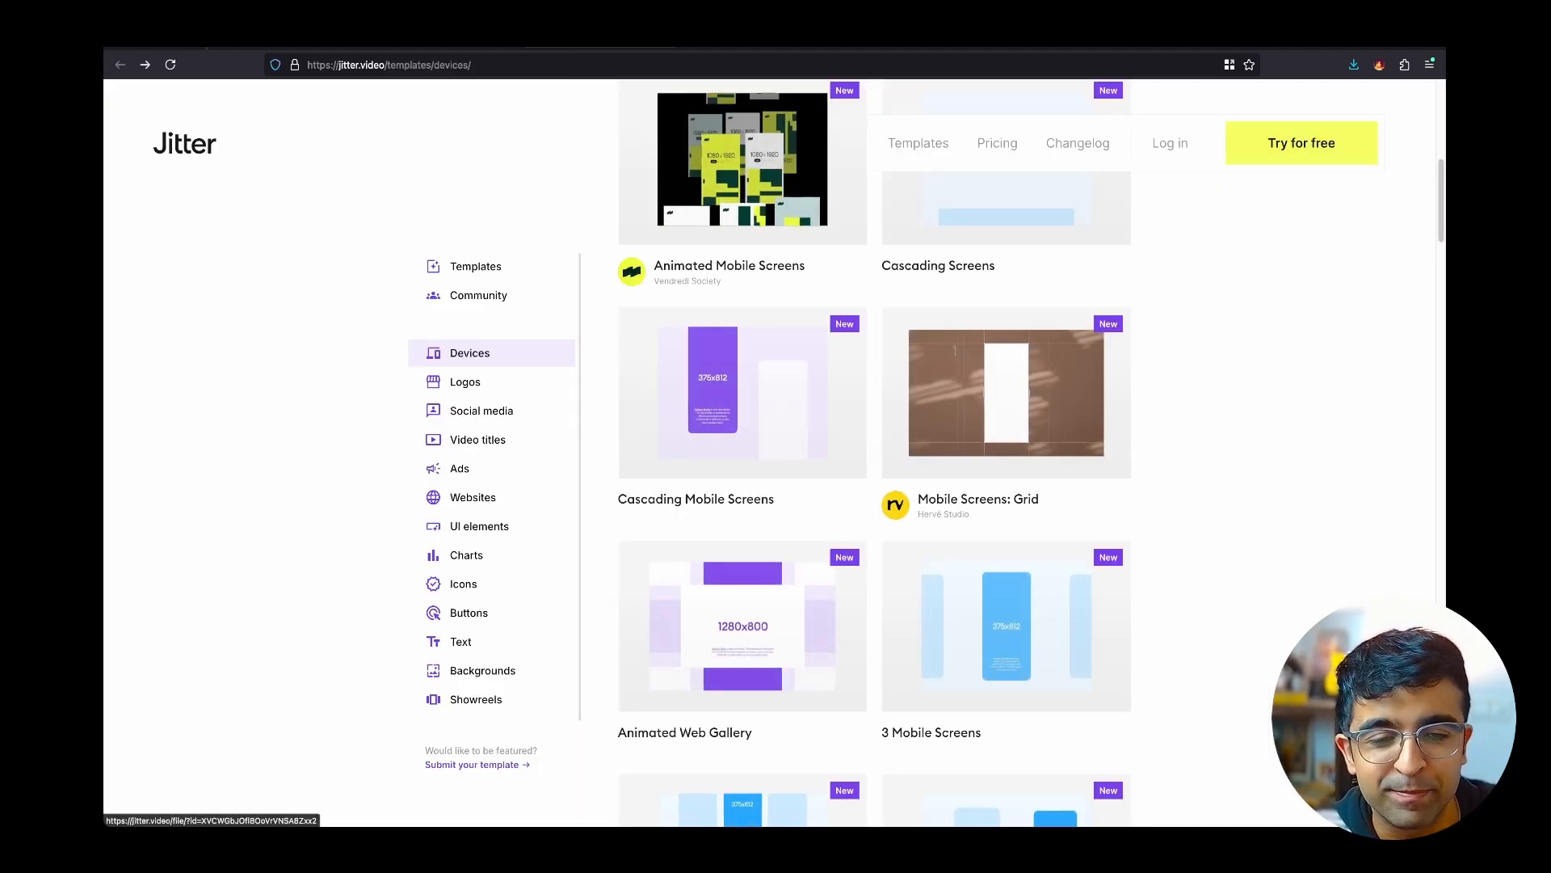
scroll(down, 3)
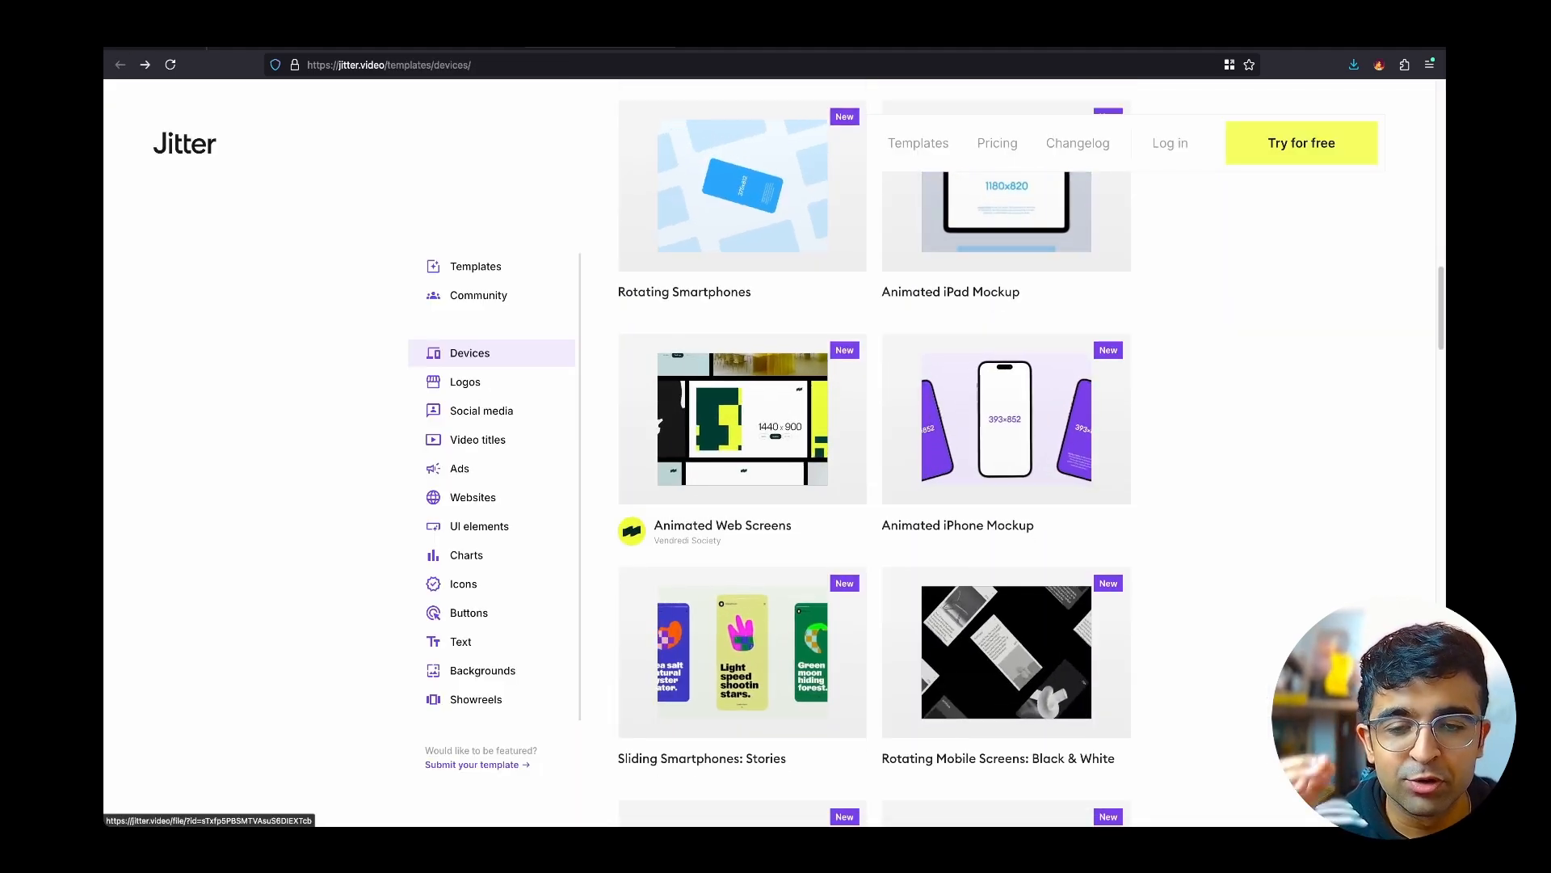
scroll(down, 3)
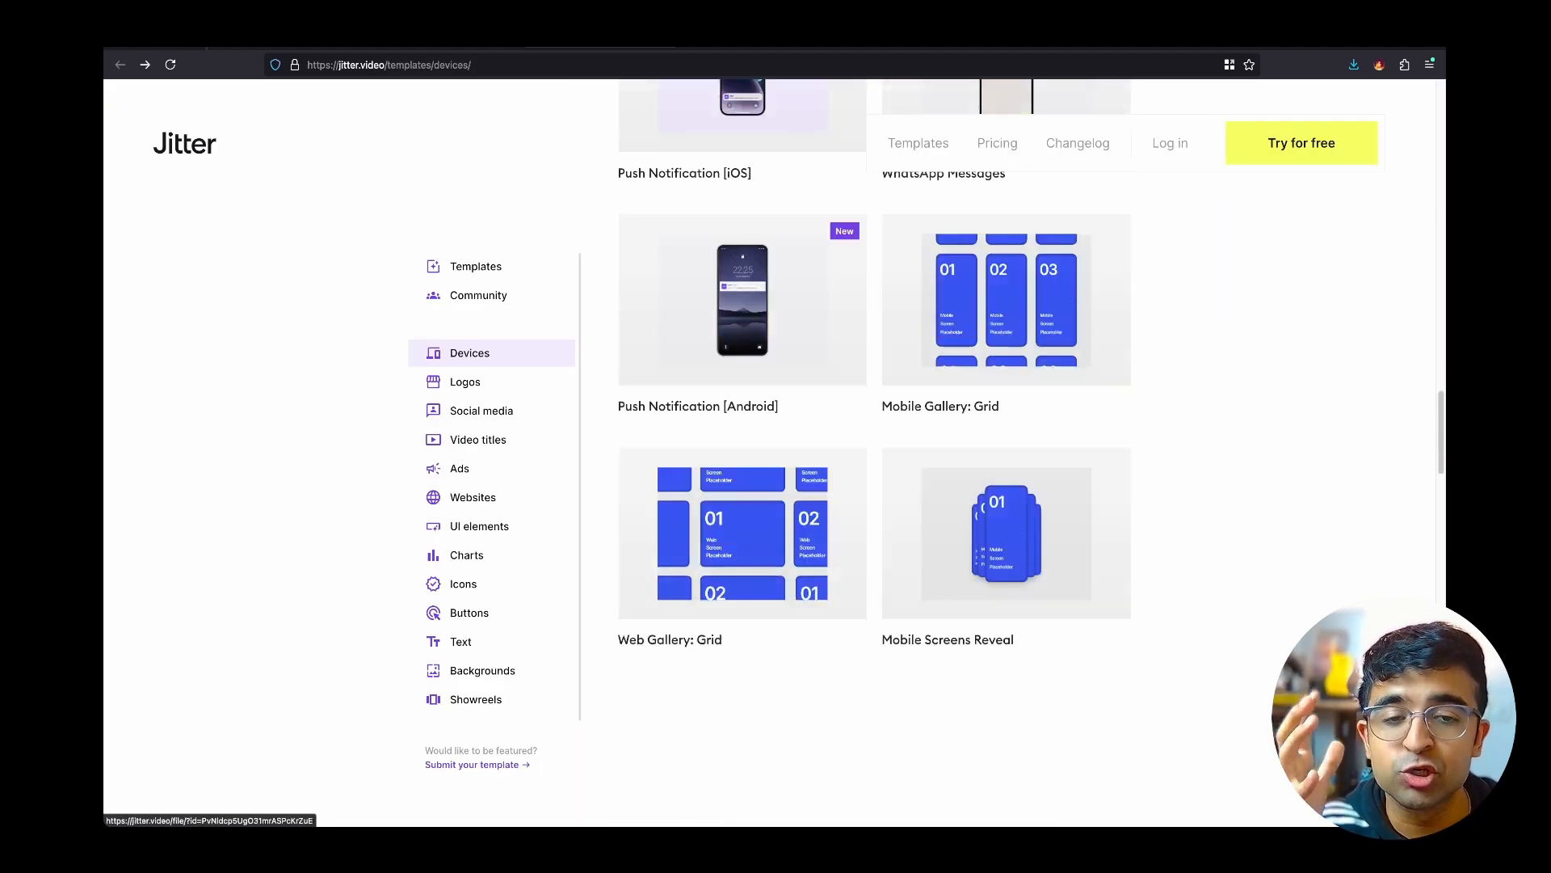
scroll(down, 3)
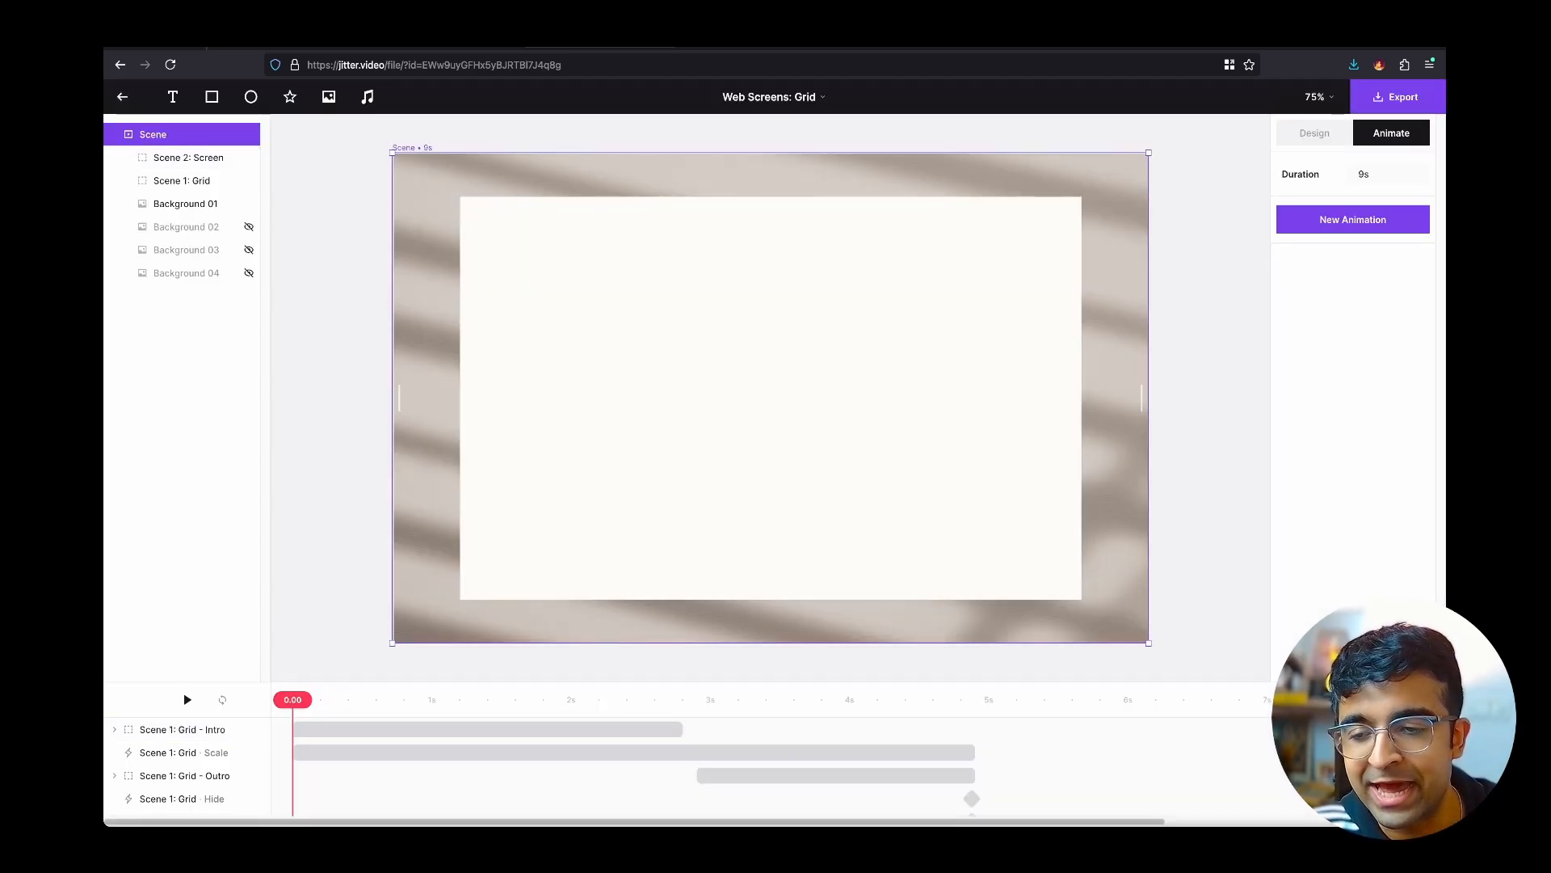
click(186, 699)
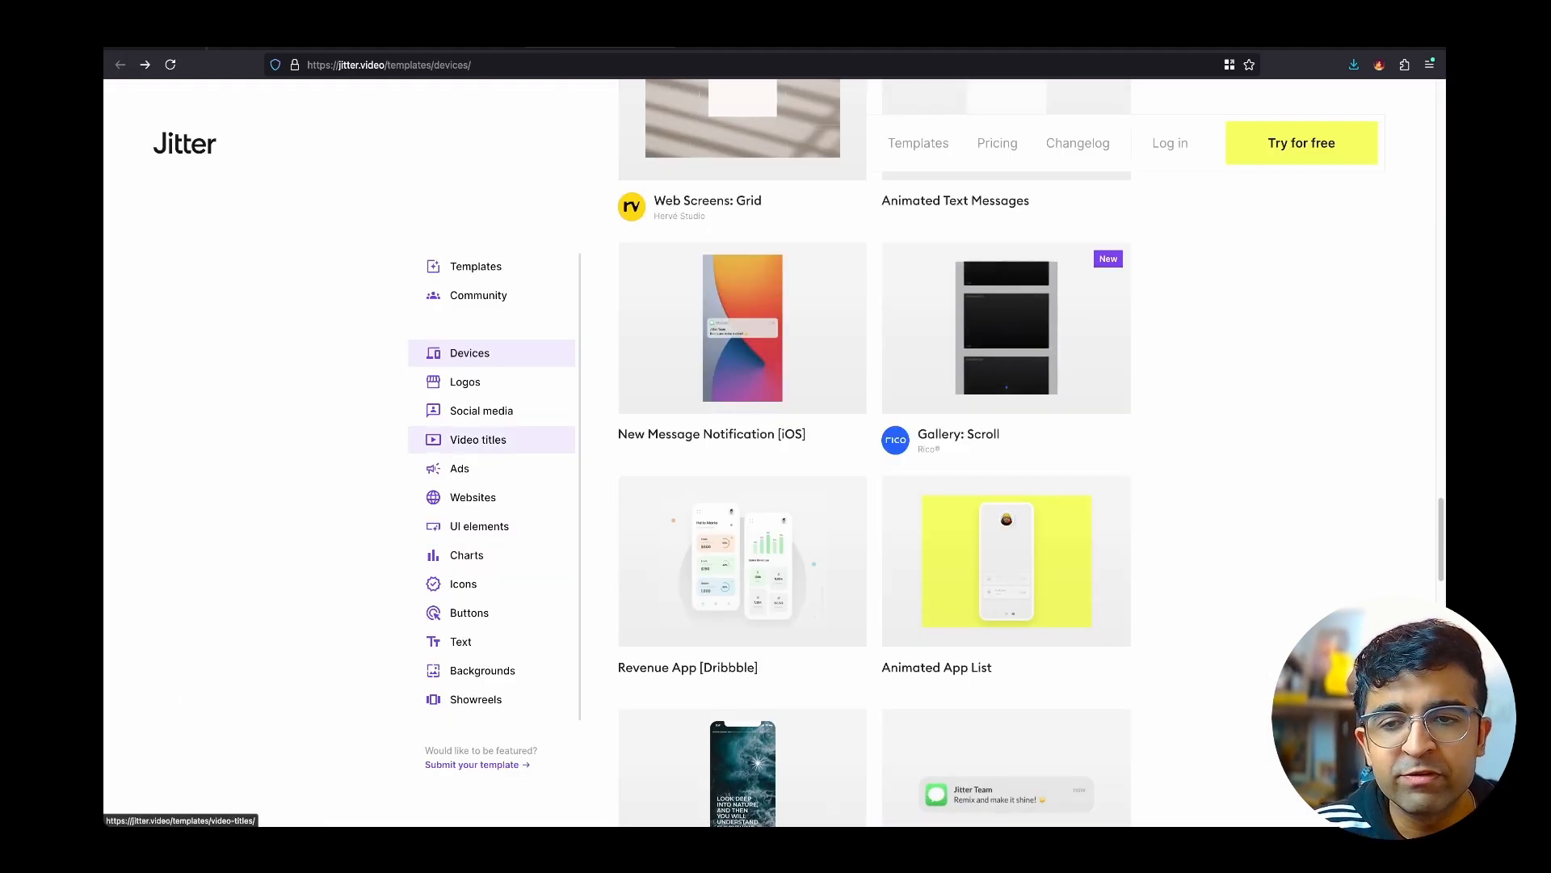
Browse Jitter's Video titles, Websites, Ads and Icons template categories.
click(479, 439)
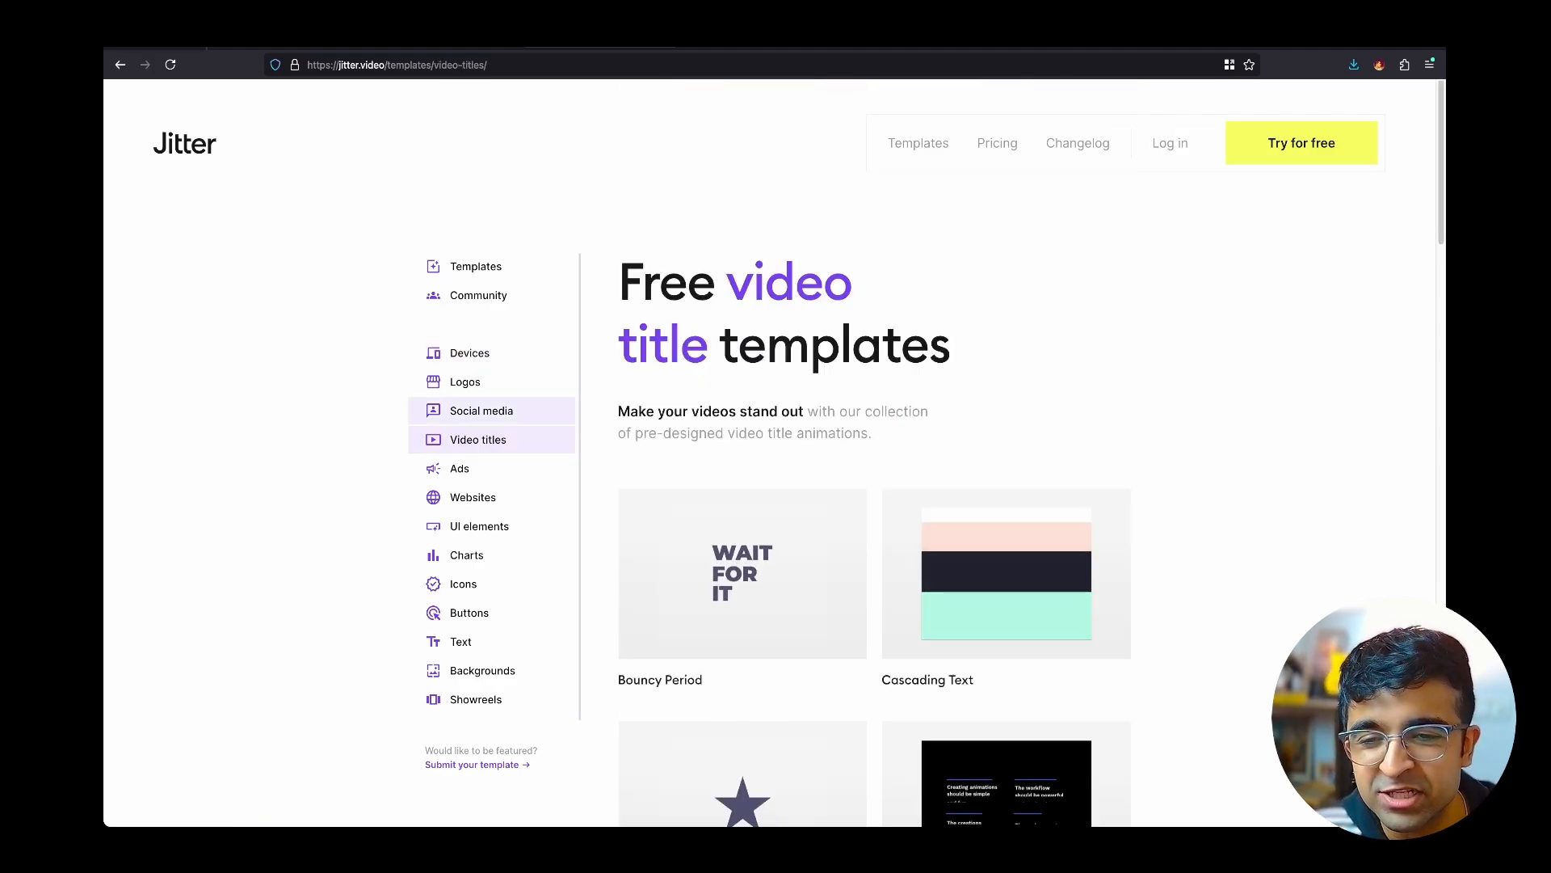
click(473, 496)
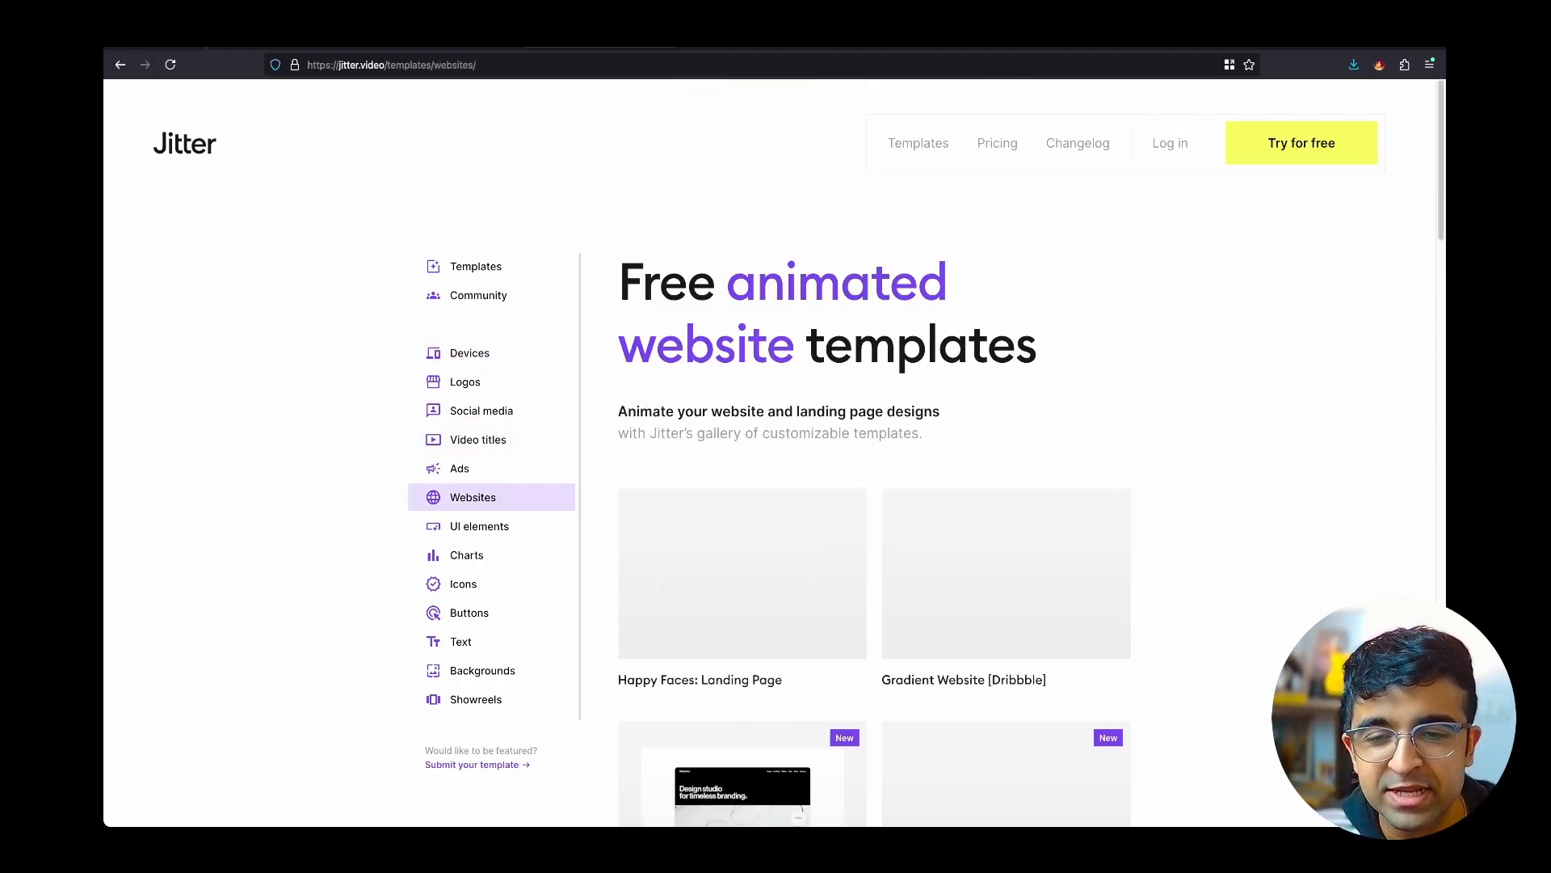
click(459, 468)
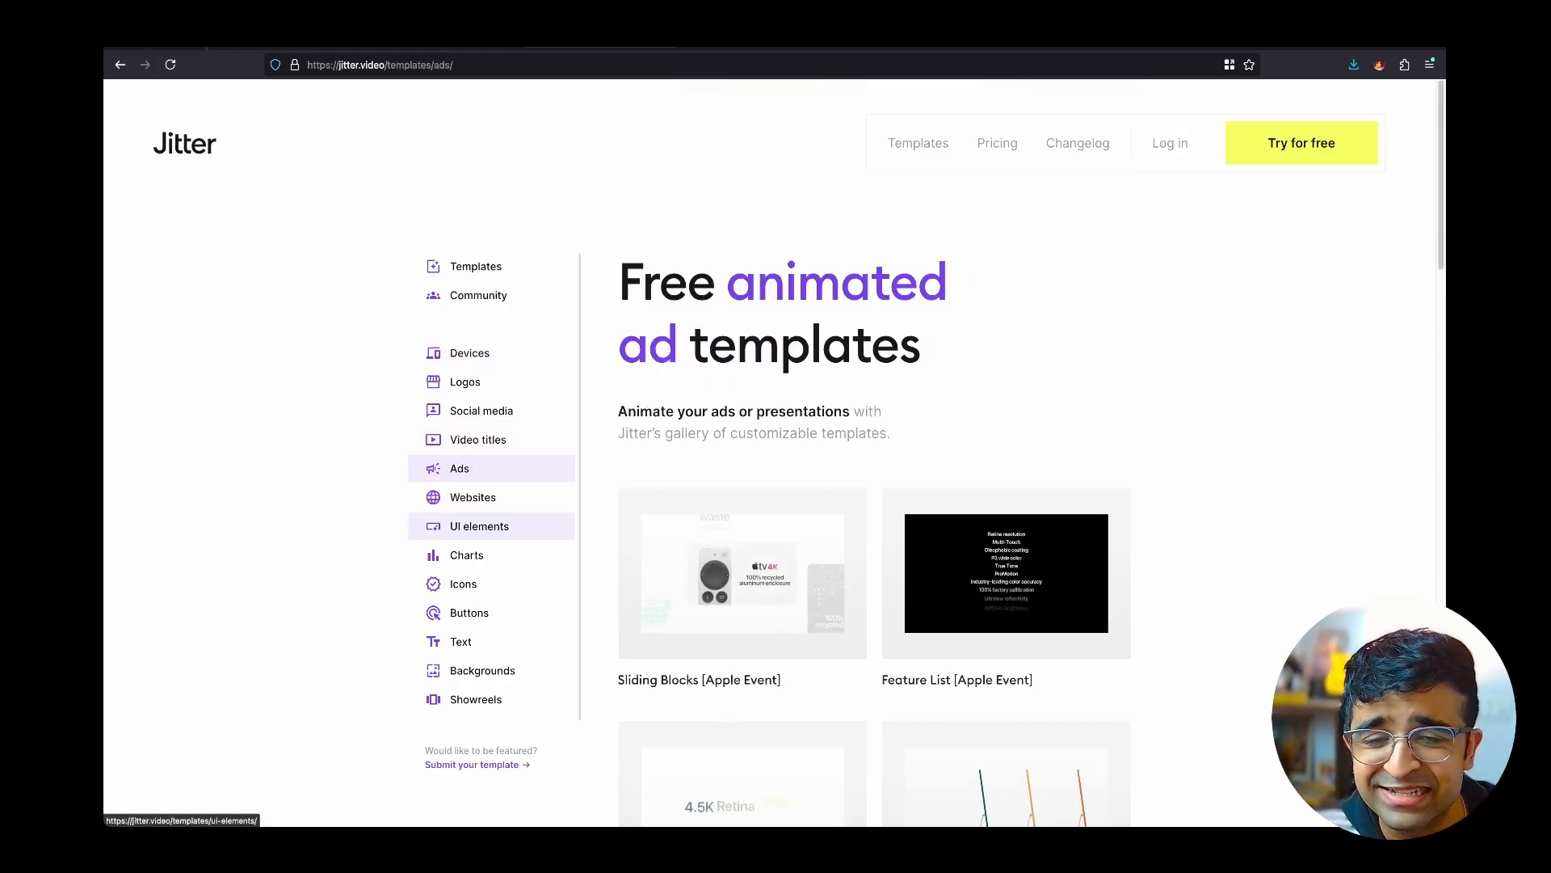
click(463, 582)
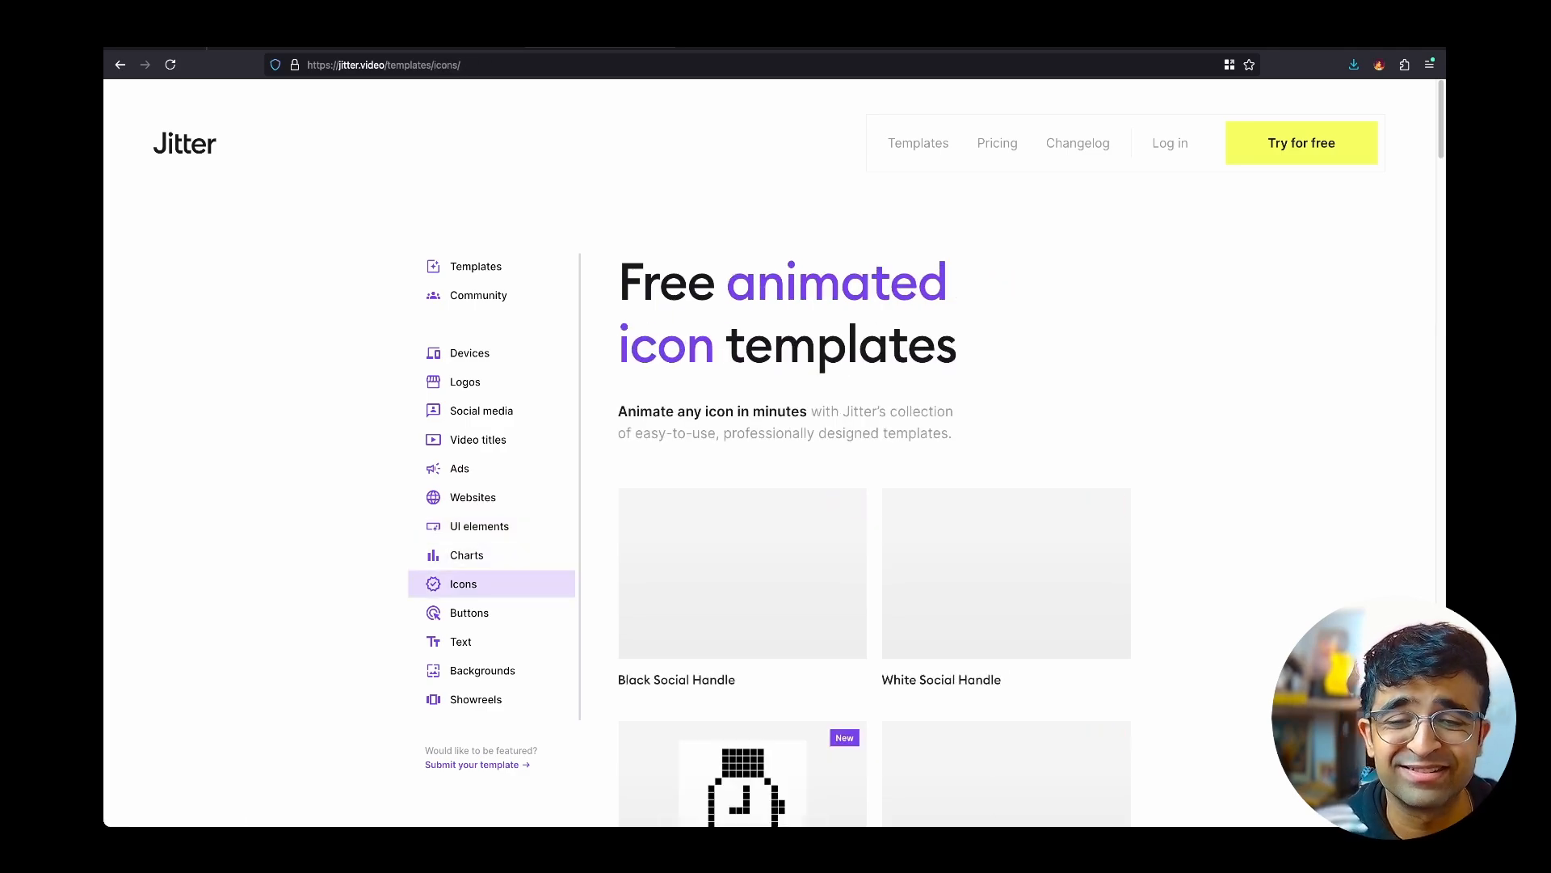
scroll(down, 3)
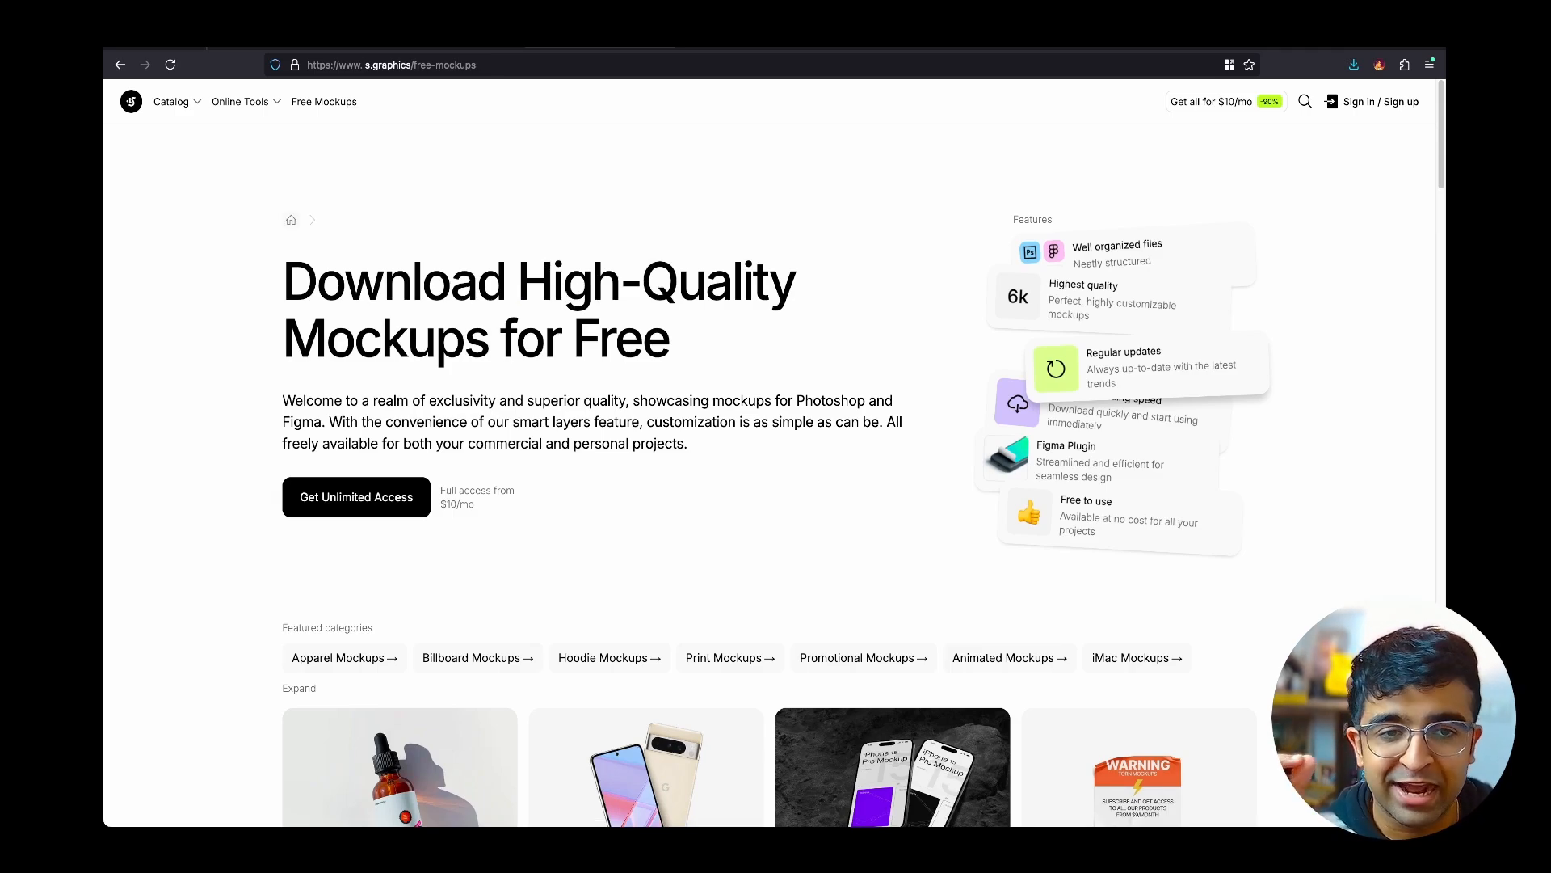
Scroll through the LS Graphics free mockups gallery.
scroll(down, 3)
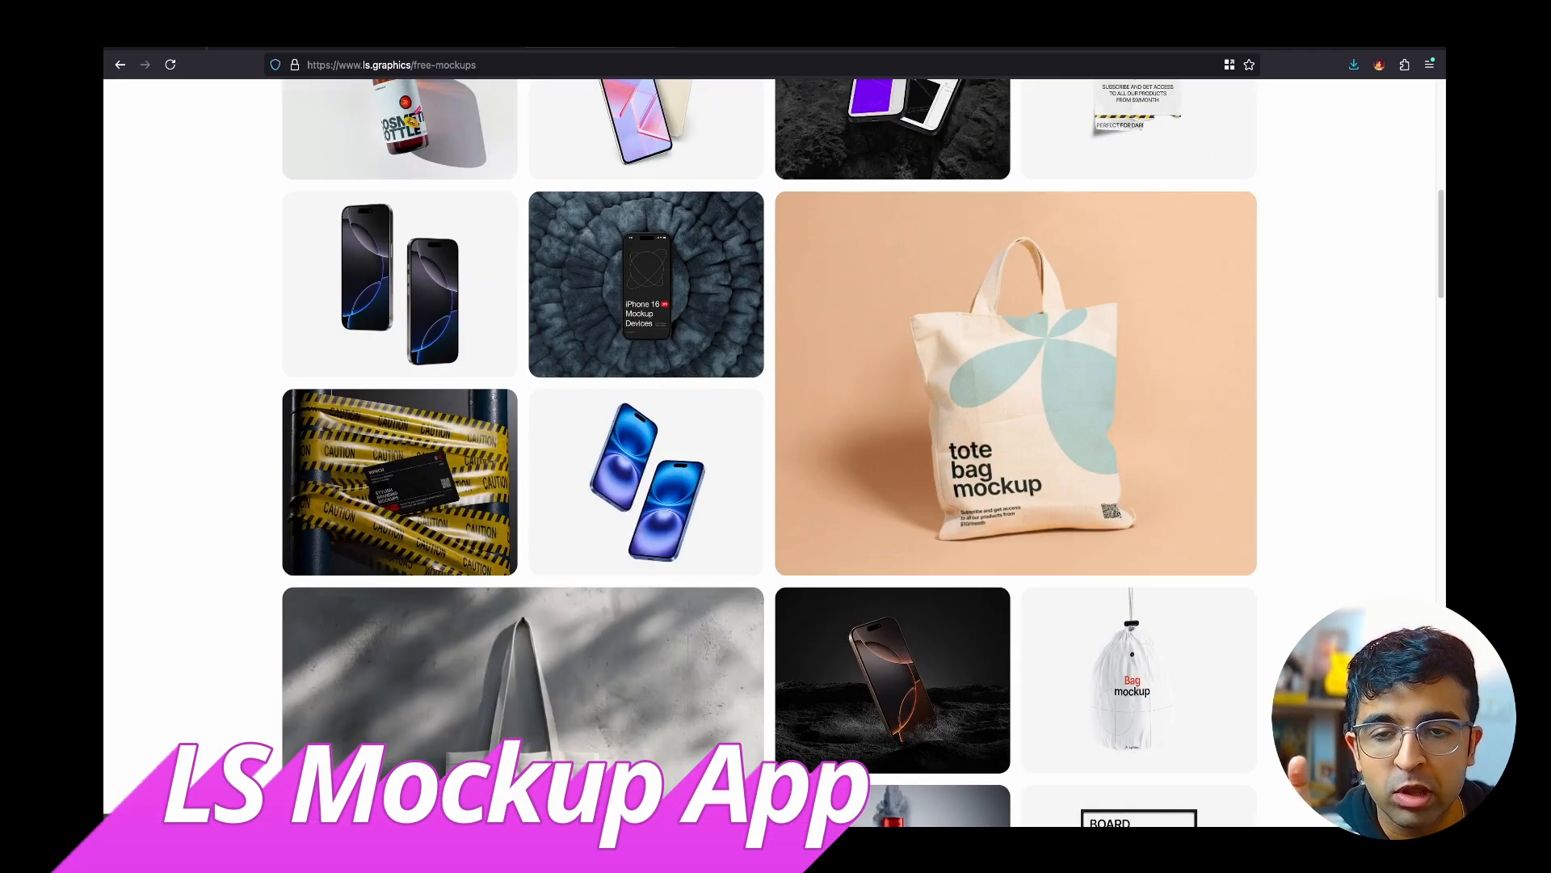
scroll(down, 3)
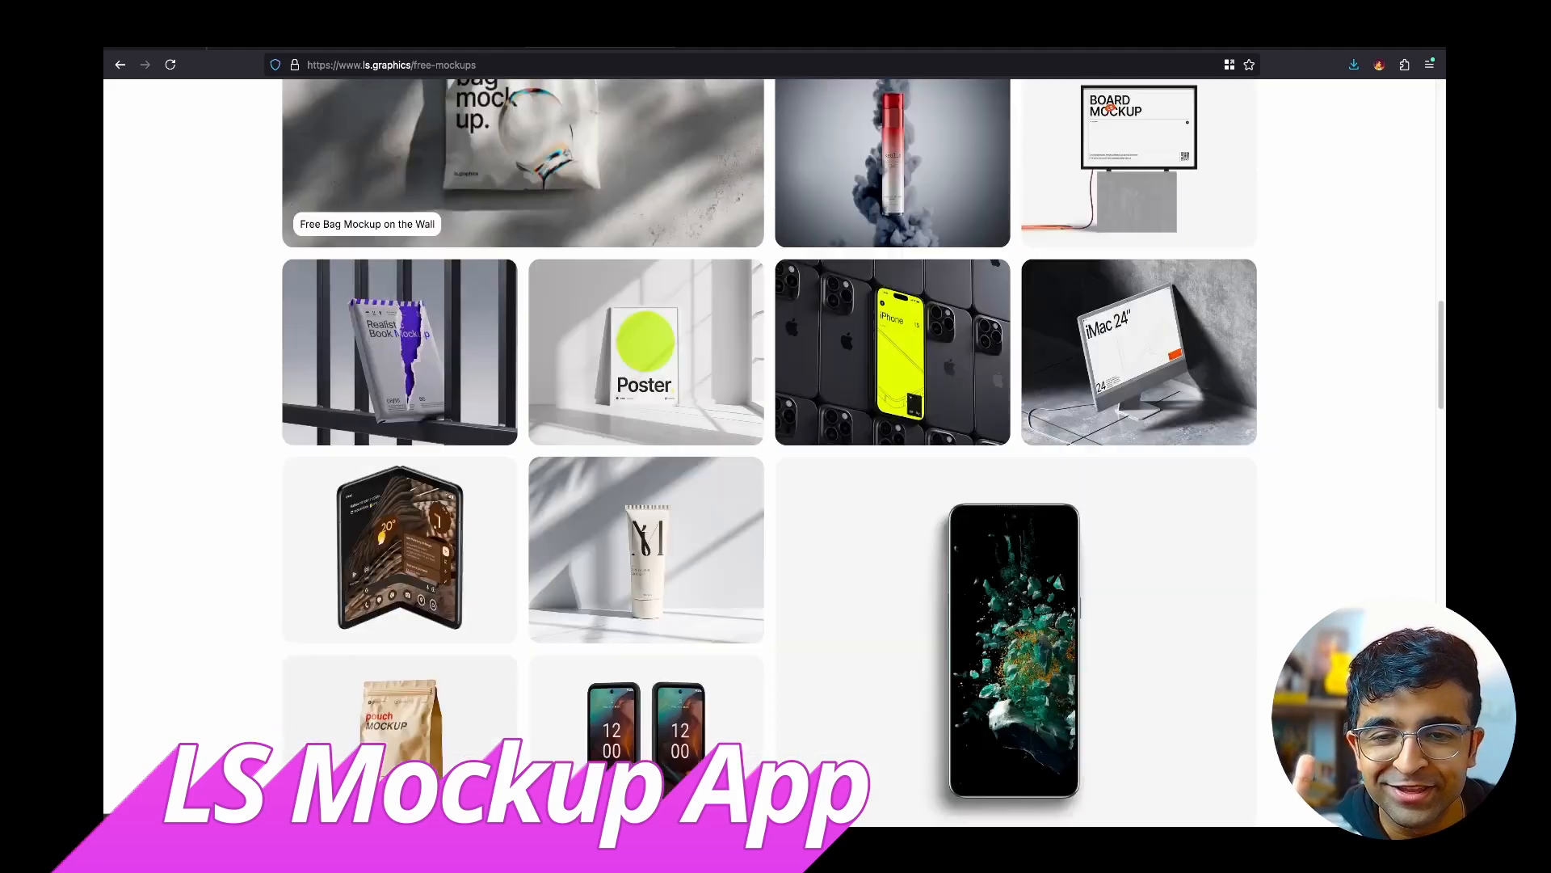
scroll(down, 3)
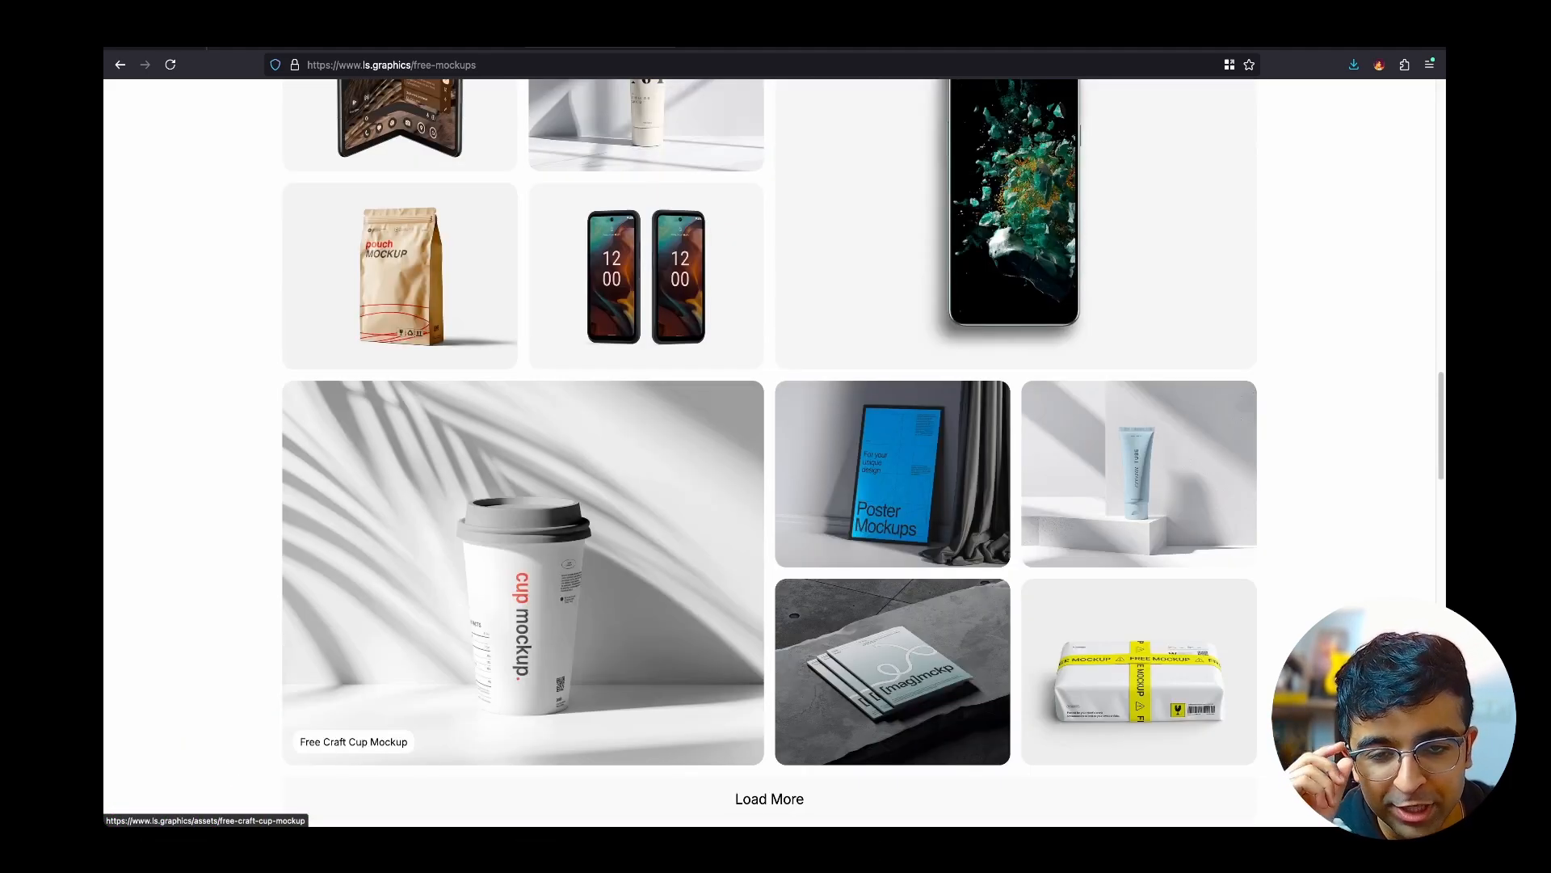
scroll(up, 3)
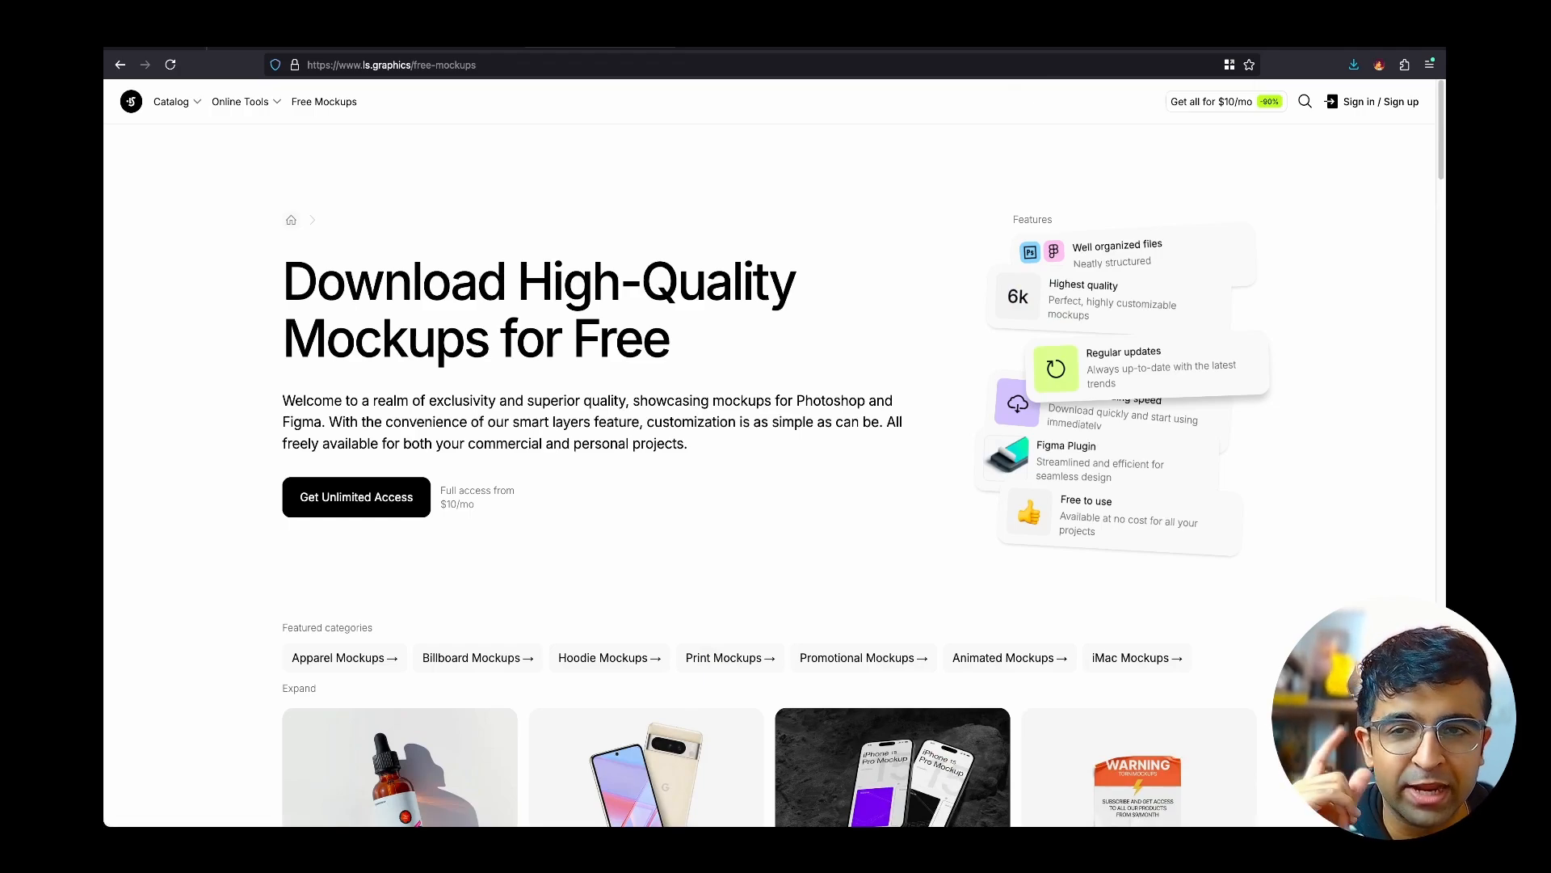
Open the Mockup App from the Online Tools menu and look over its homepage.
click(239, 101)
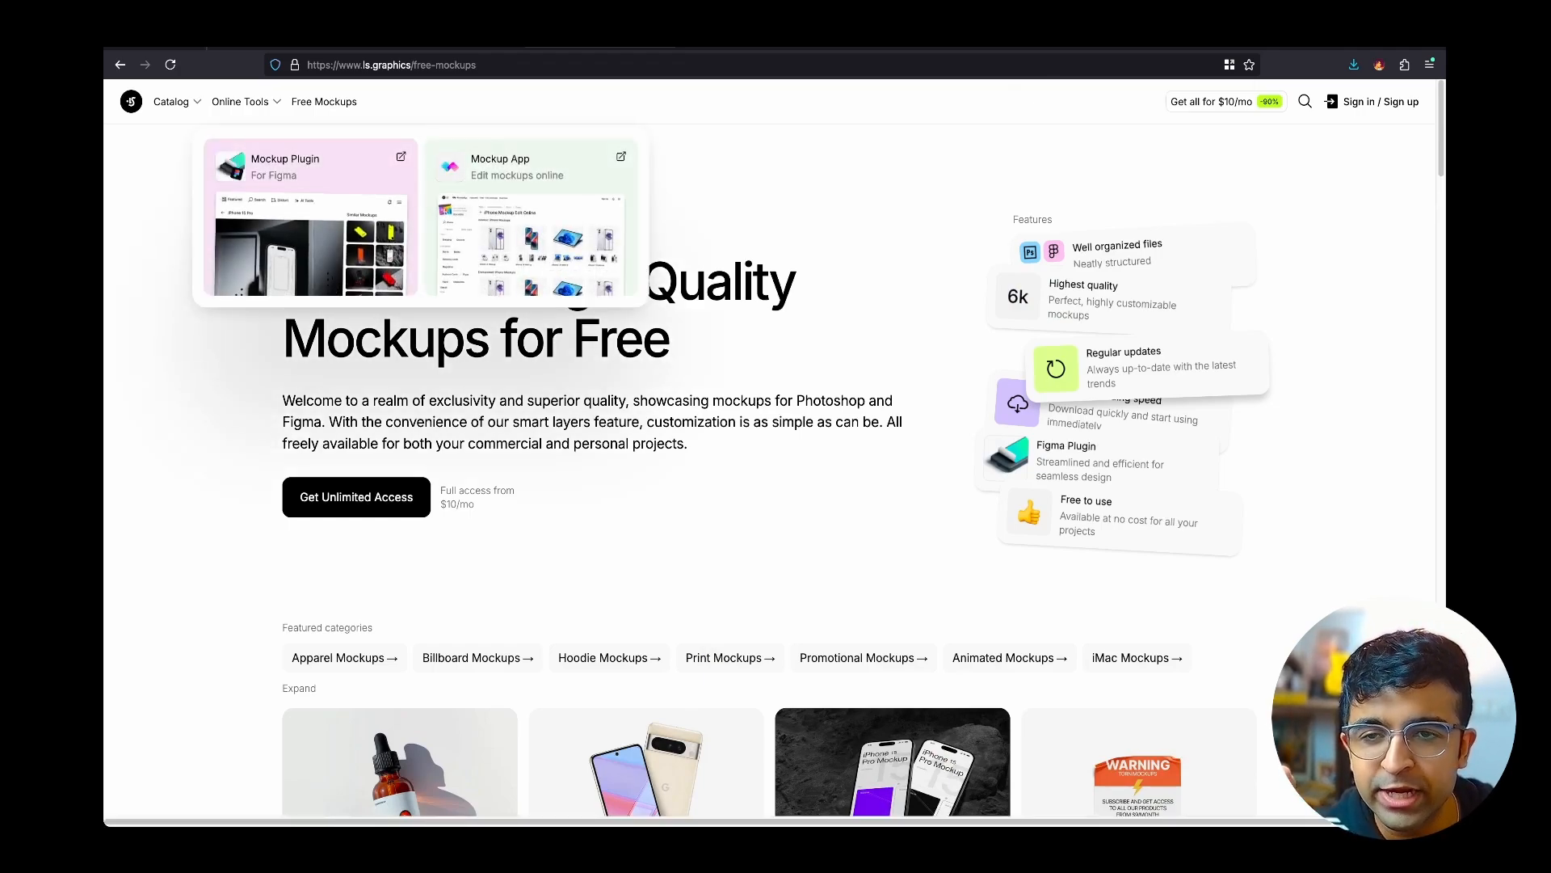
click(530, 167)
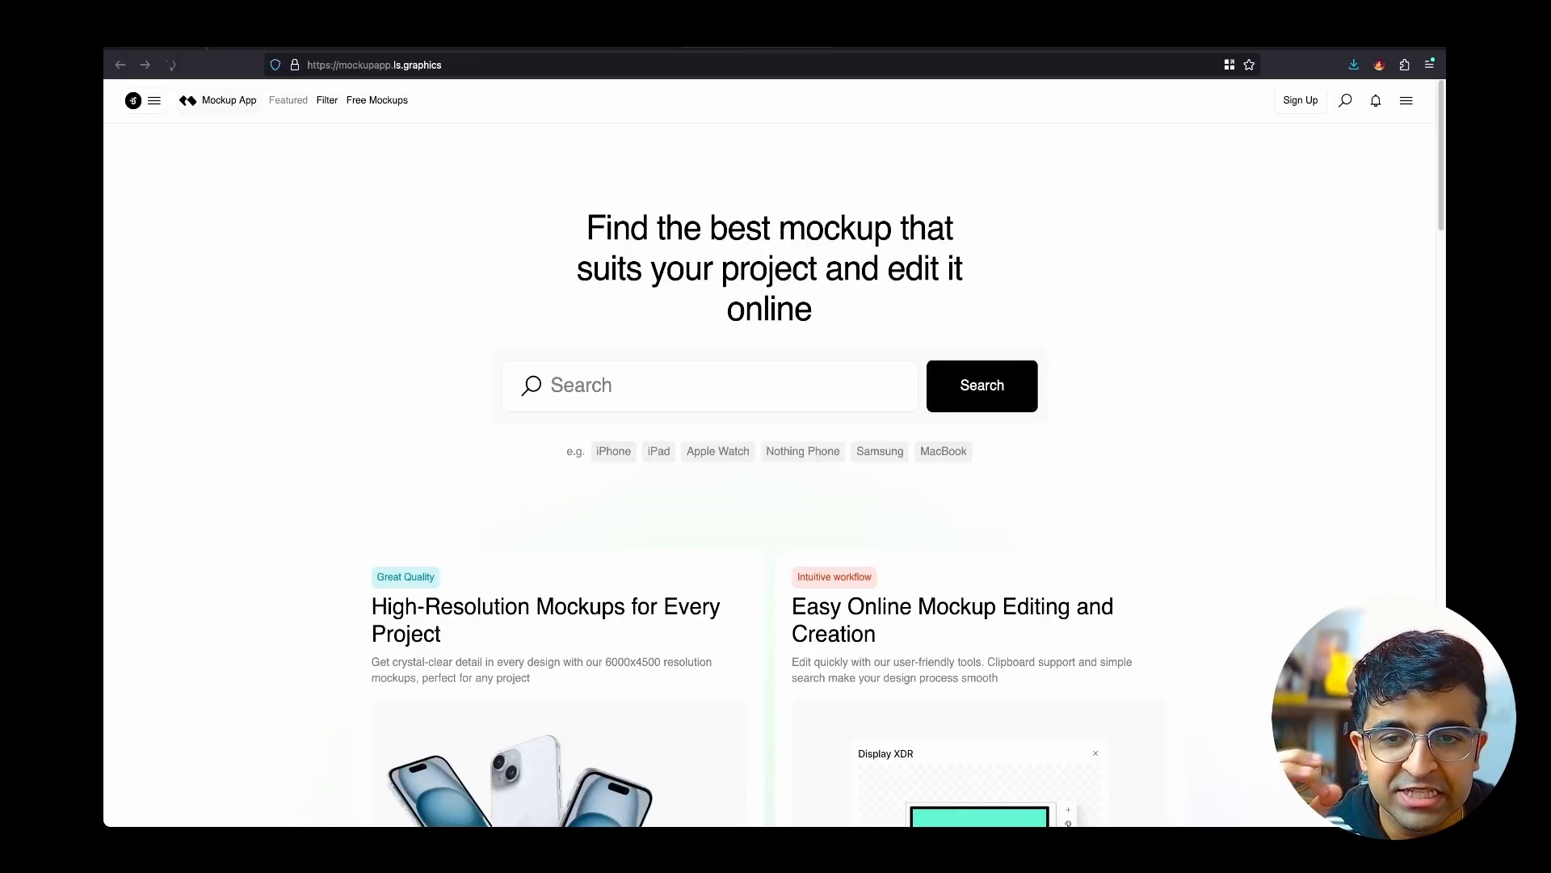
scroll(down, 3)
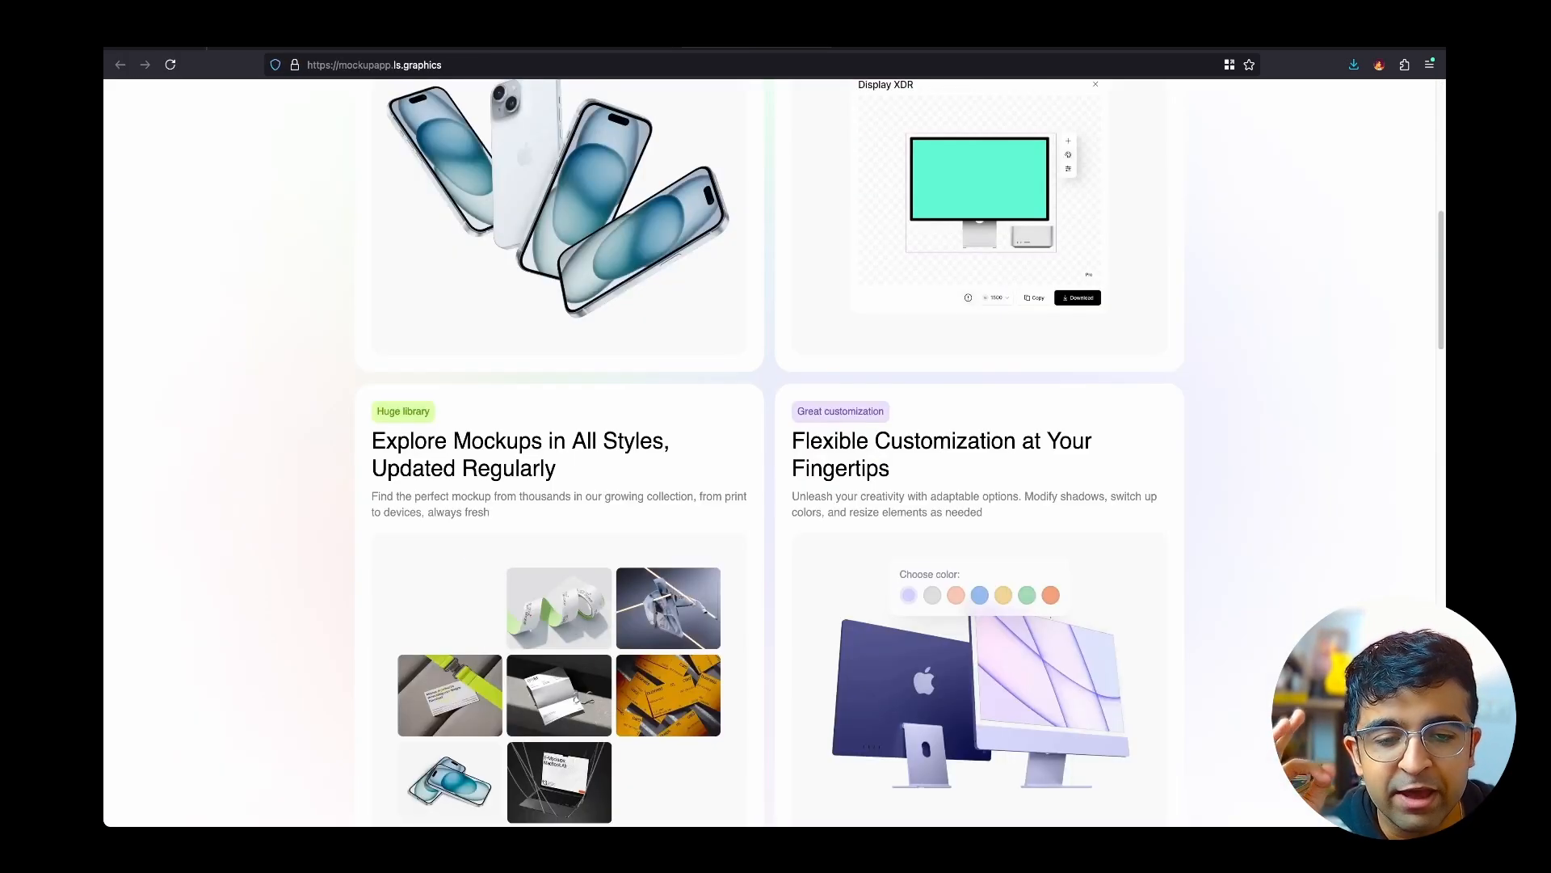
scroll(up, 3)
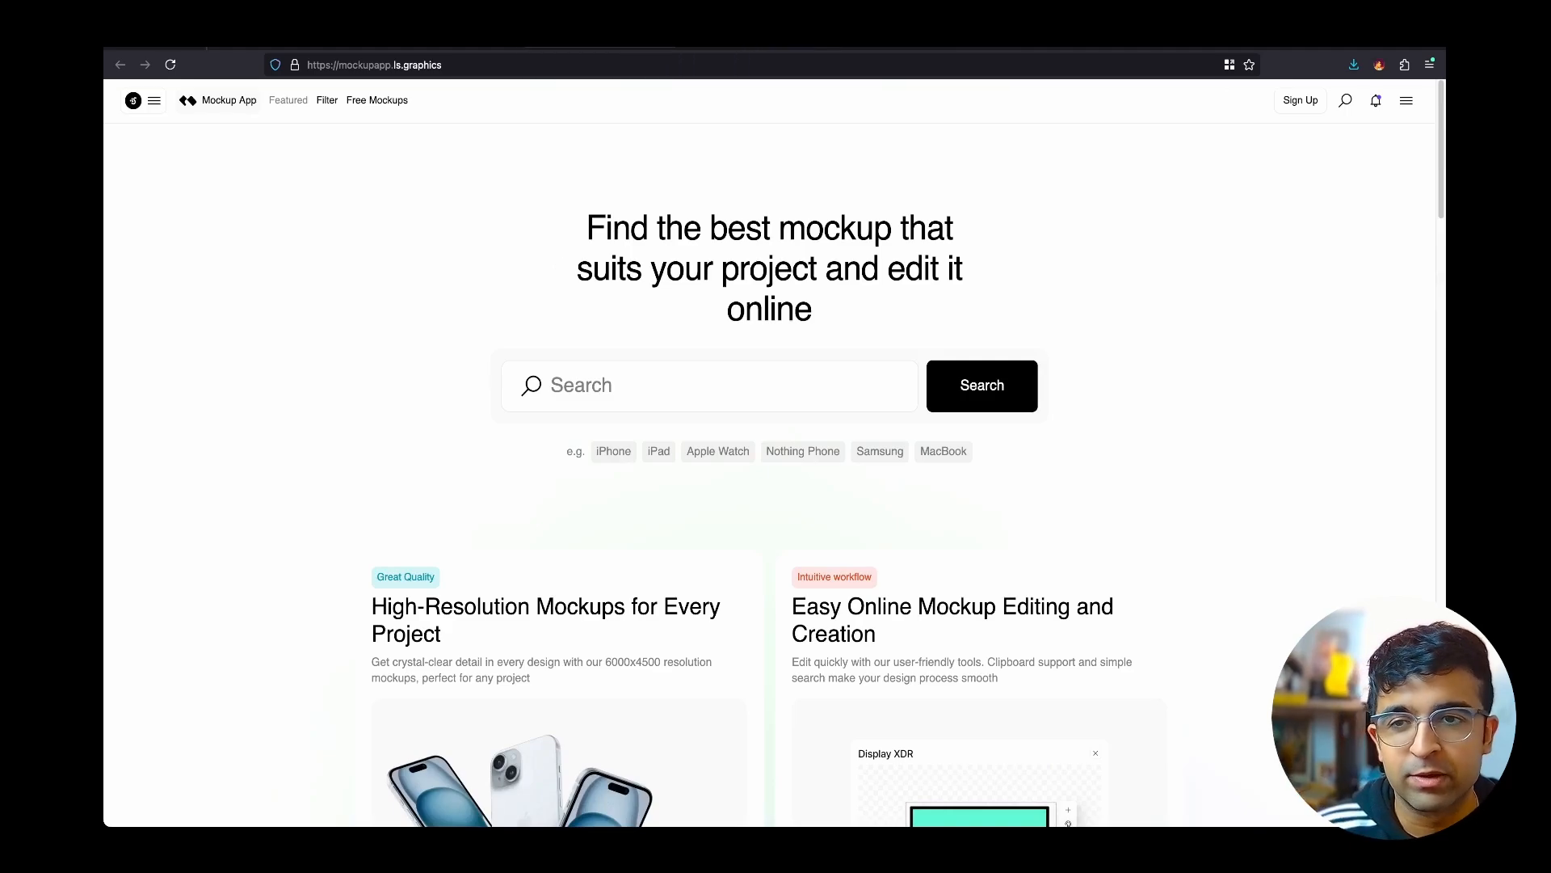
Search iPhone 13 mockups and place the cropped eBay Evo graphic on the phone screen.
click(709, 385)
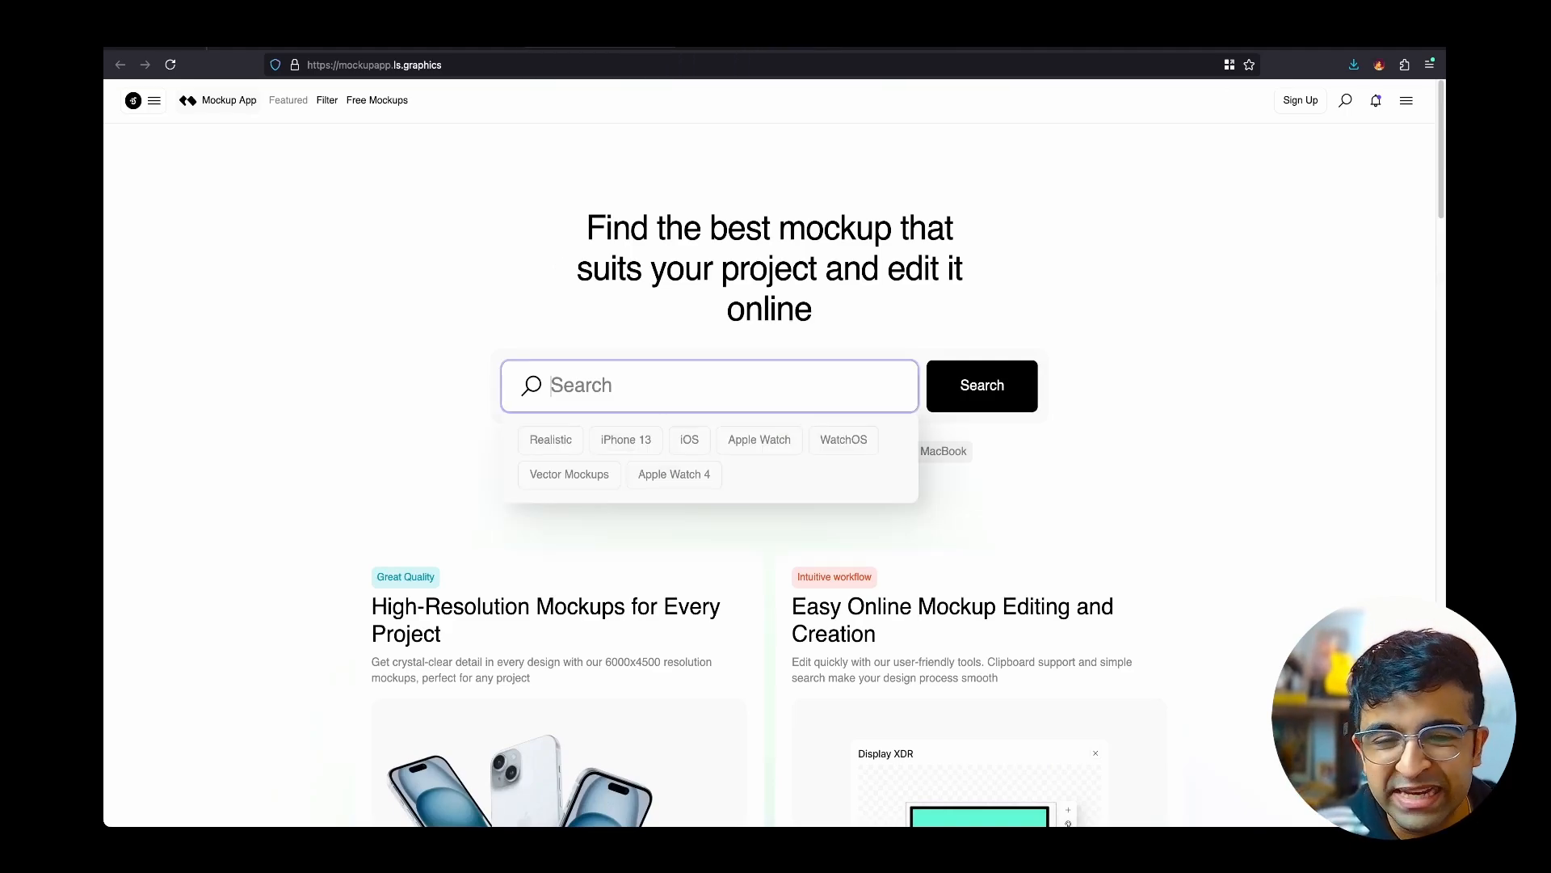
click(625, 439)
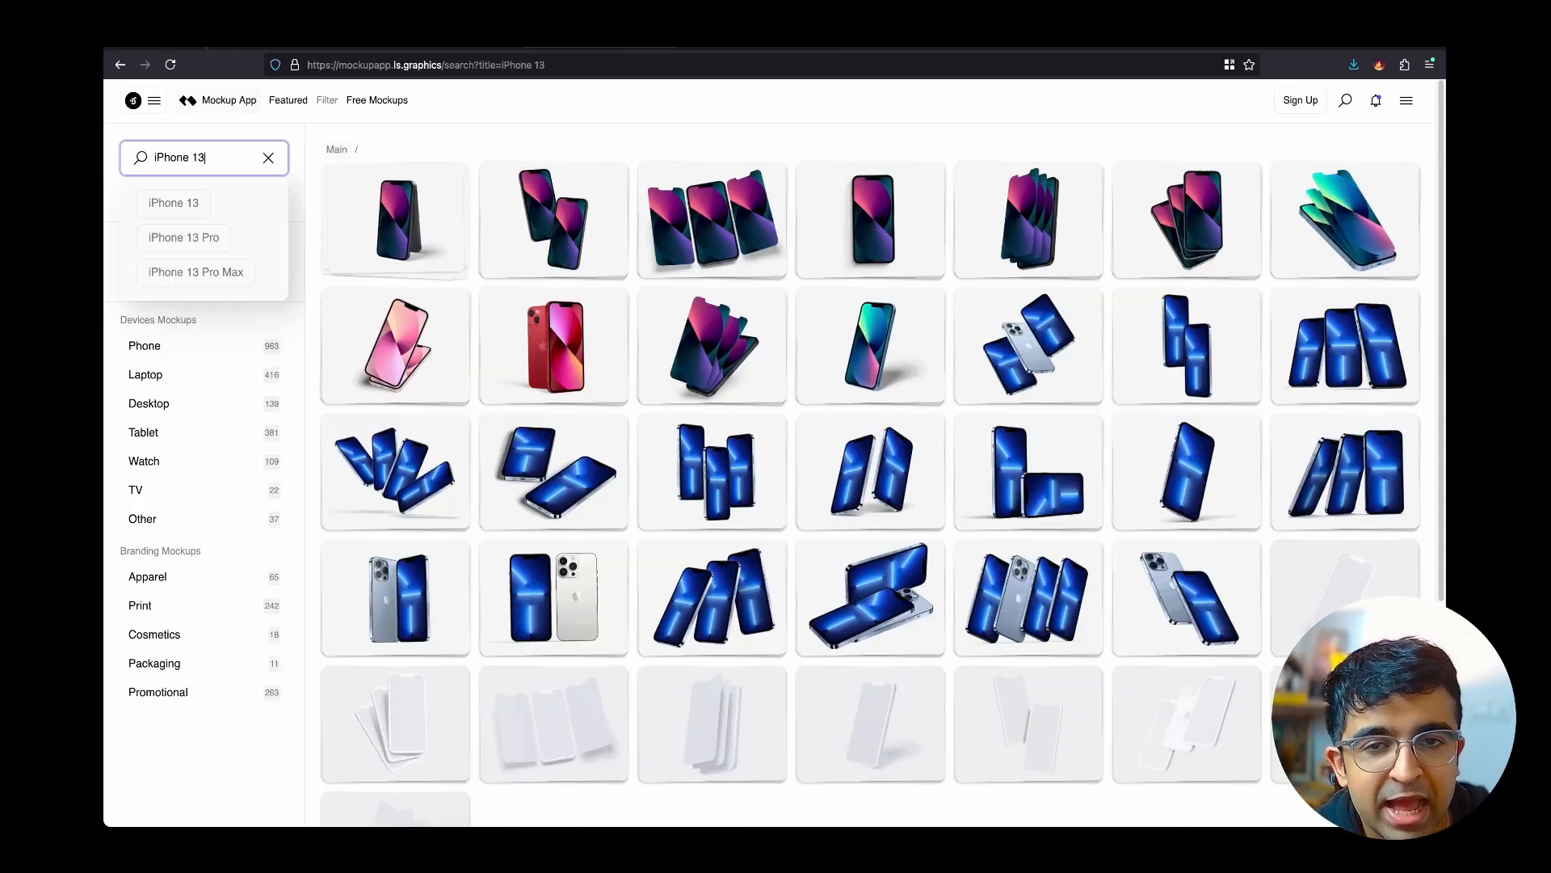
click(394, 219)
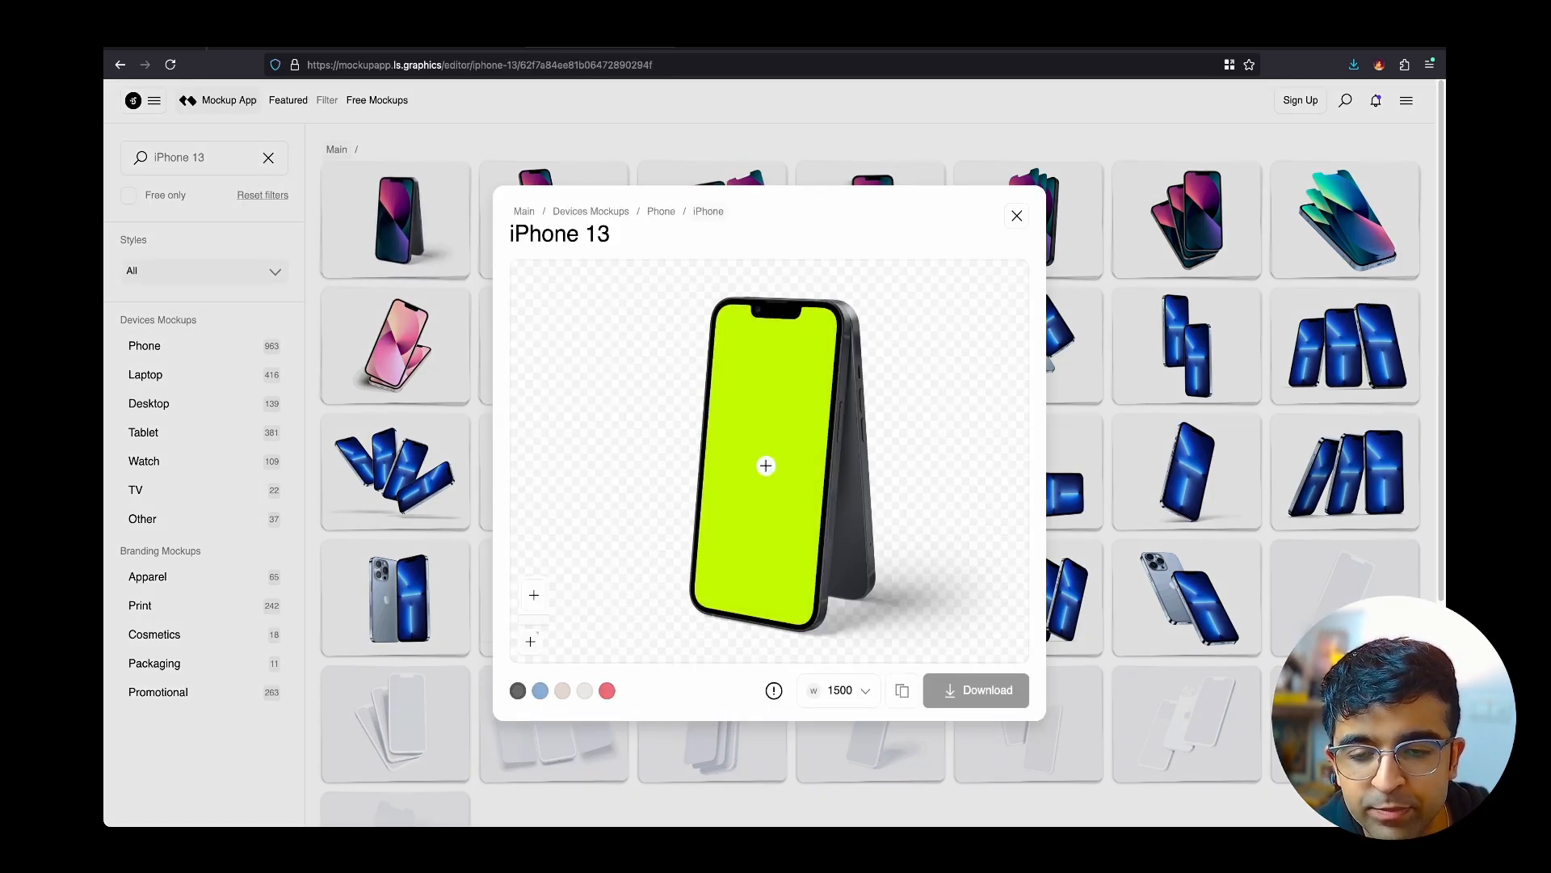
click(766, 466)
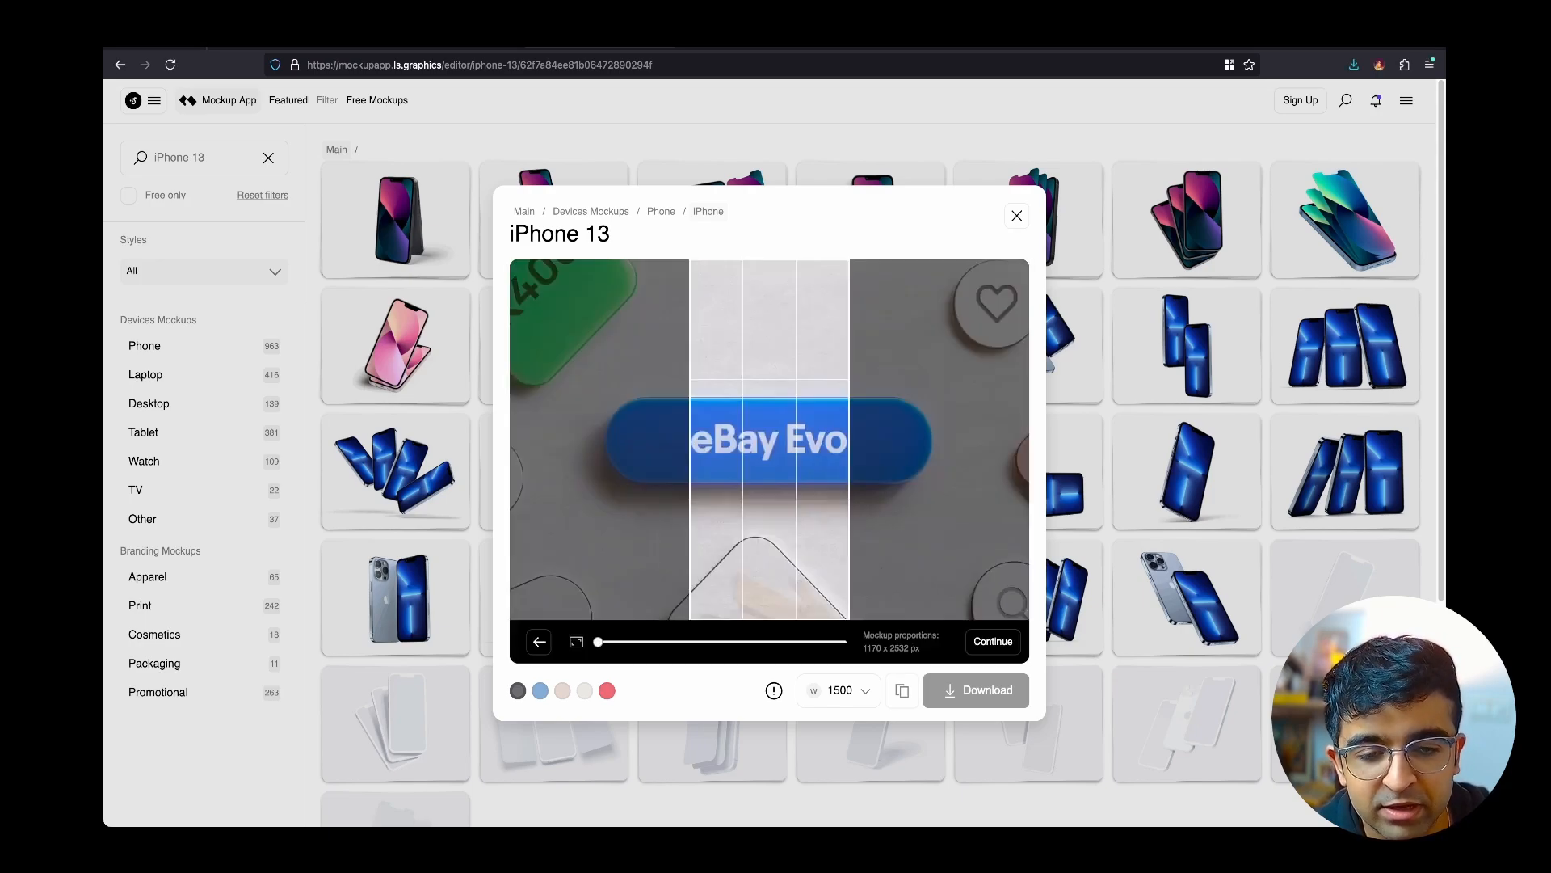
click(992, 641)
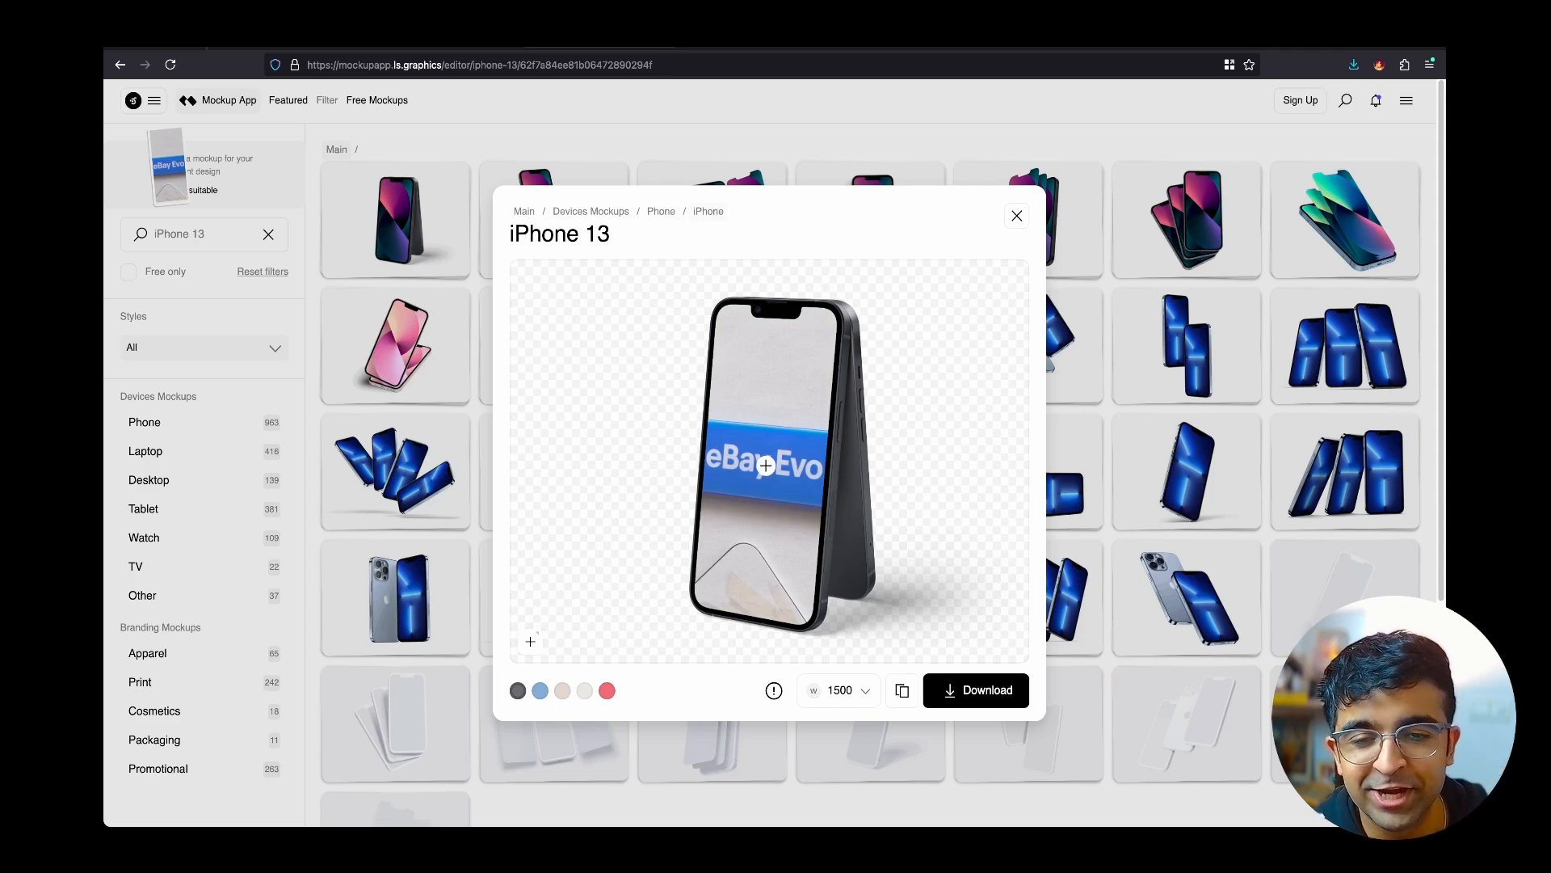
Keep the export width at 1500 and close the iPhone 13 editor.
click(837, 689)
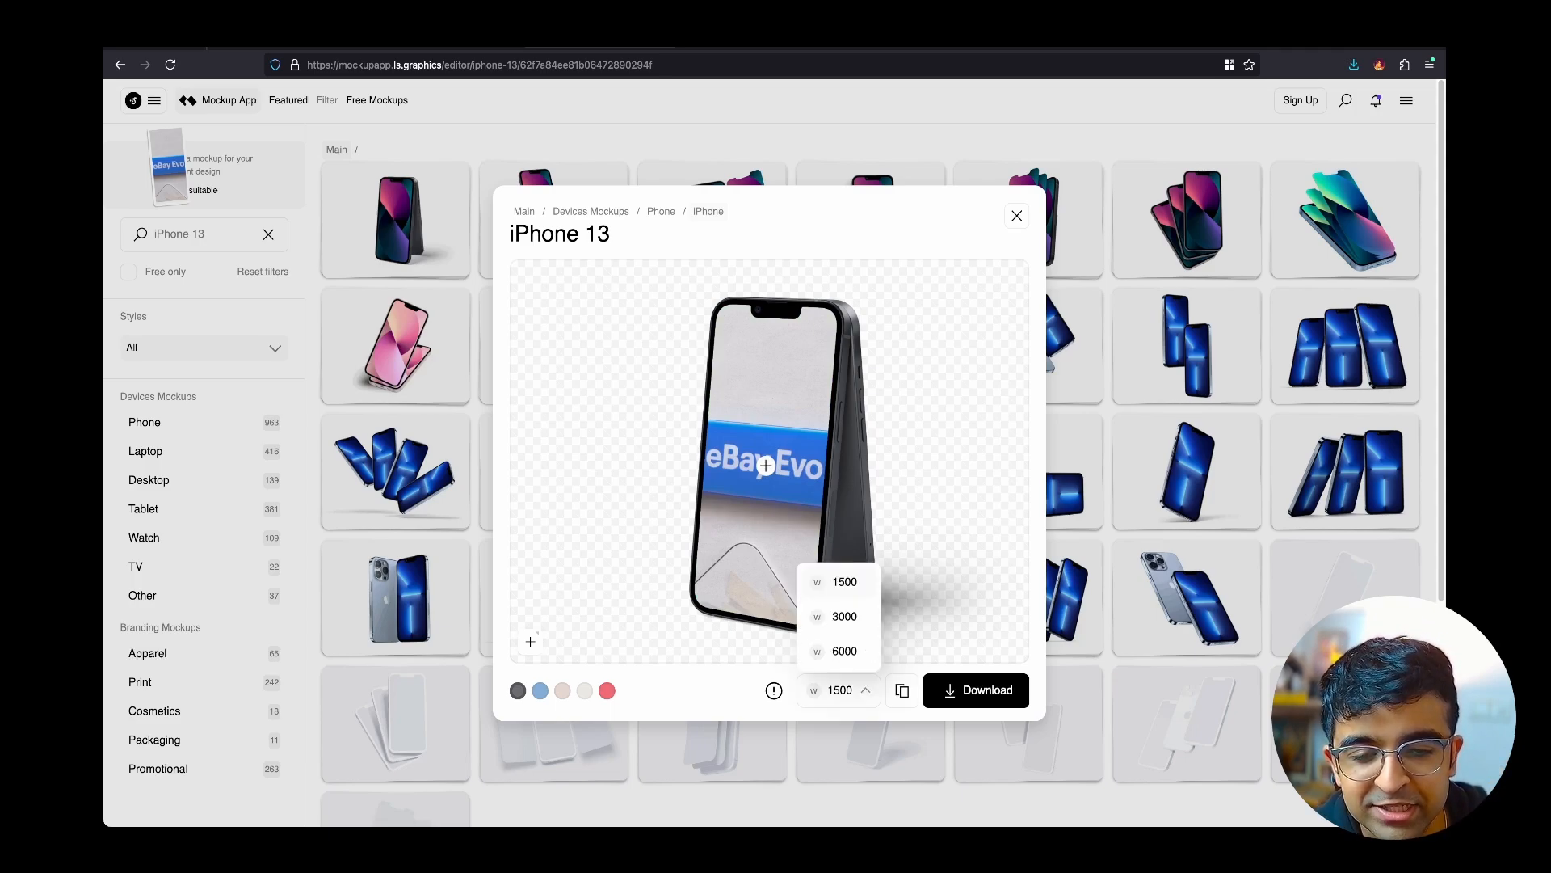
click(837, 581)
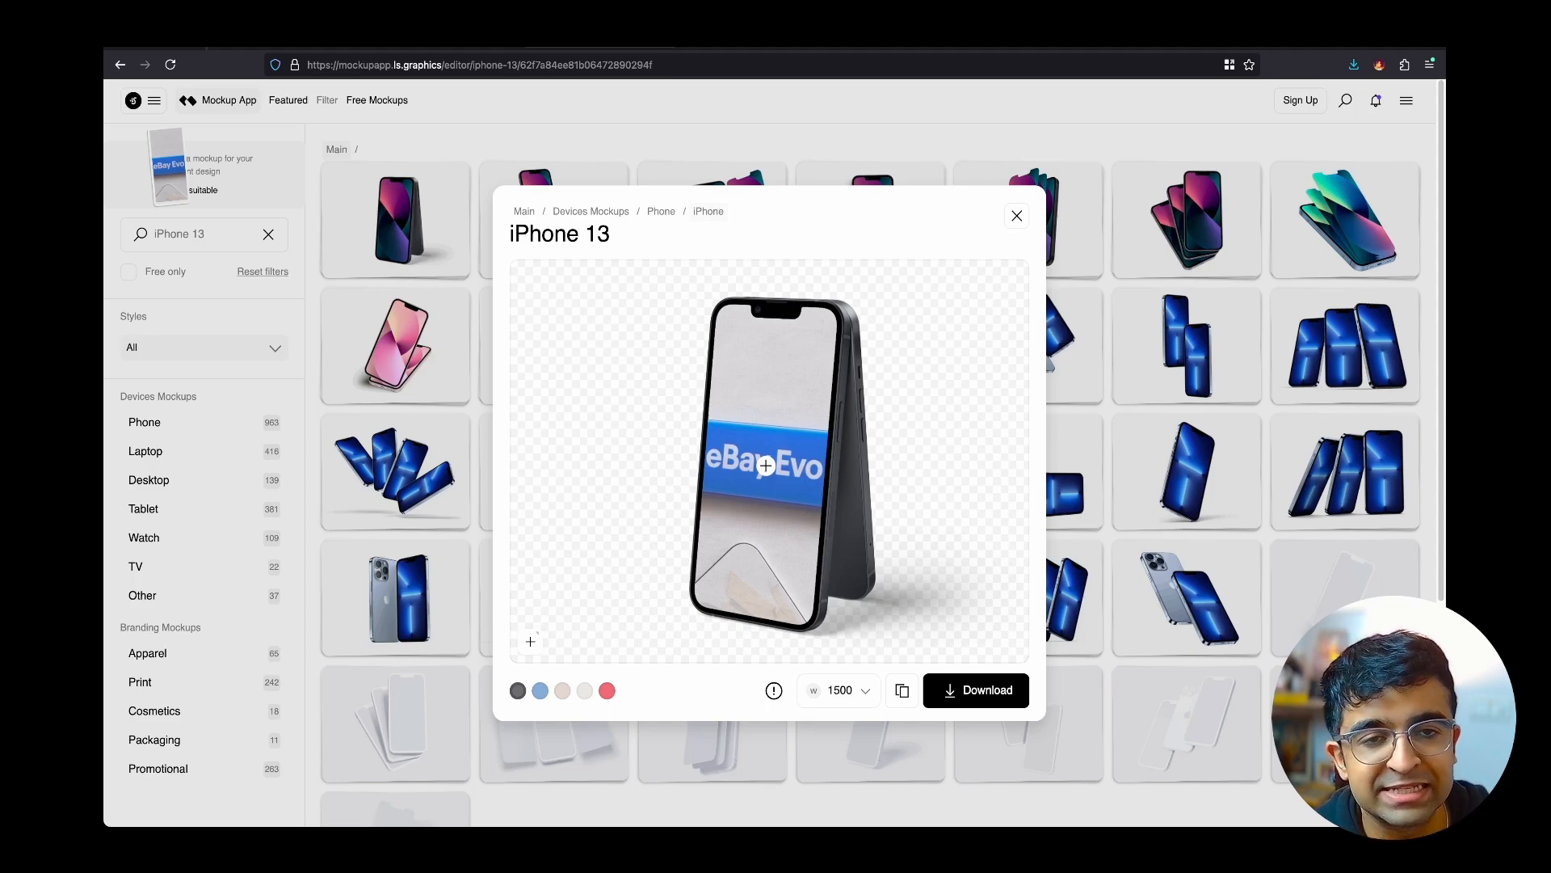
click(1016, 215)
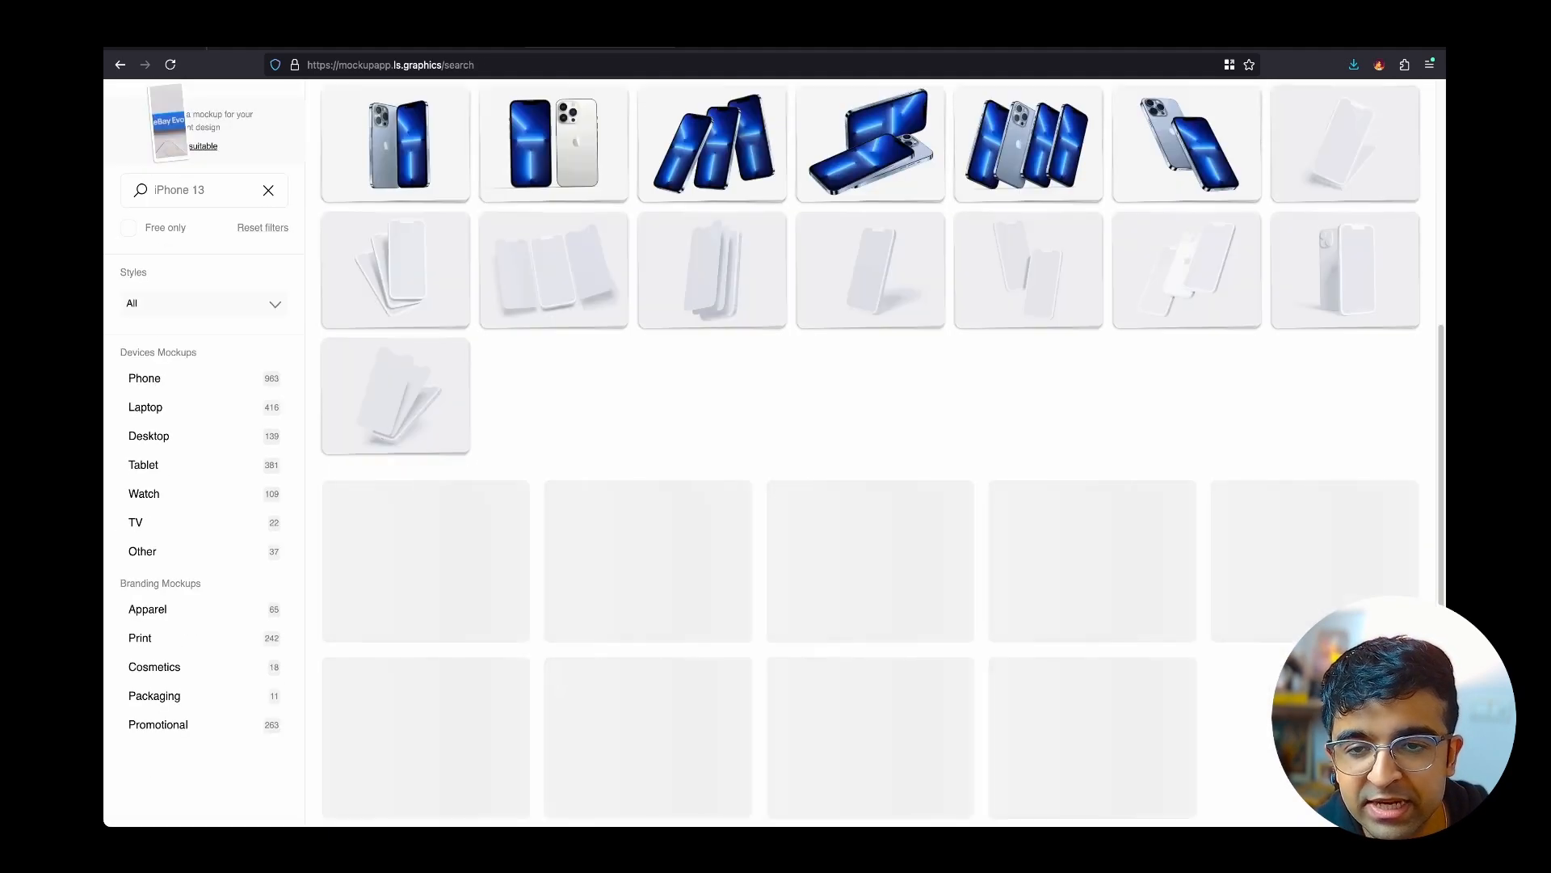
Place and crop the eBay Evo graphic on the Muele paper mockup.
scroll(down, 3)
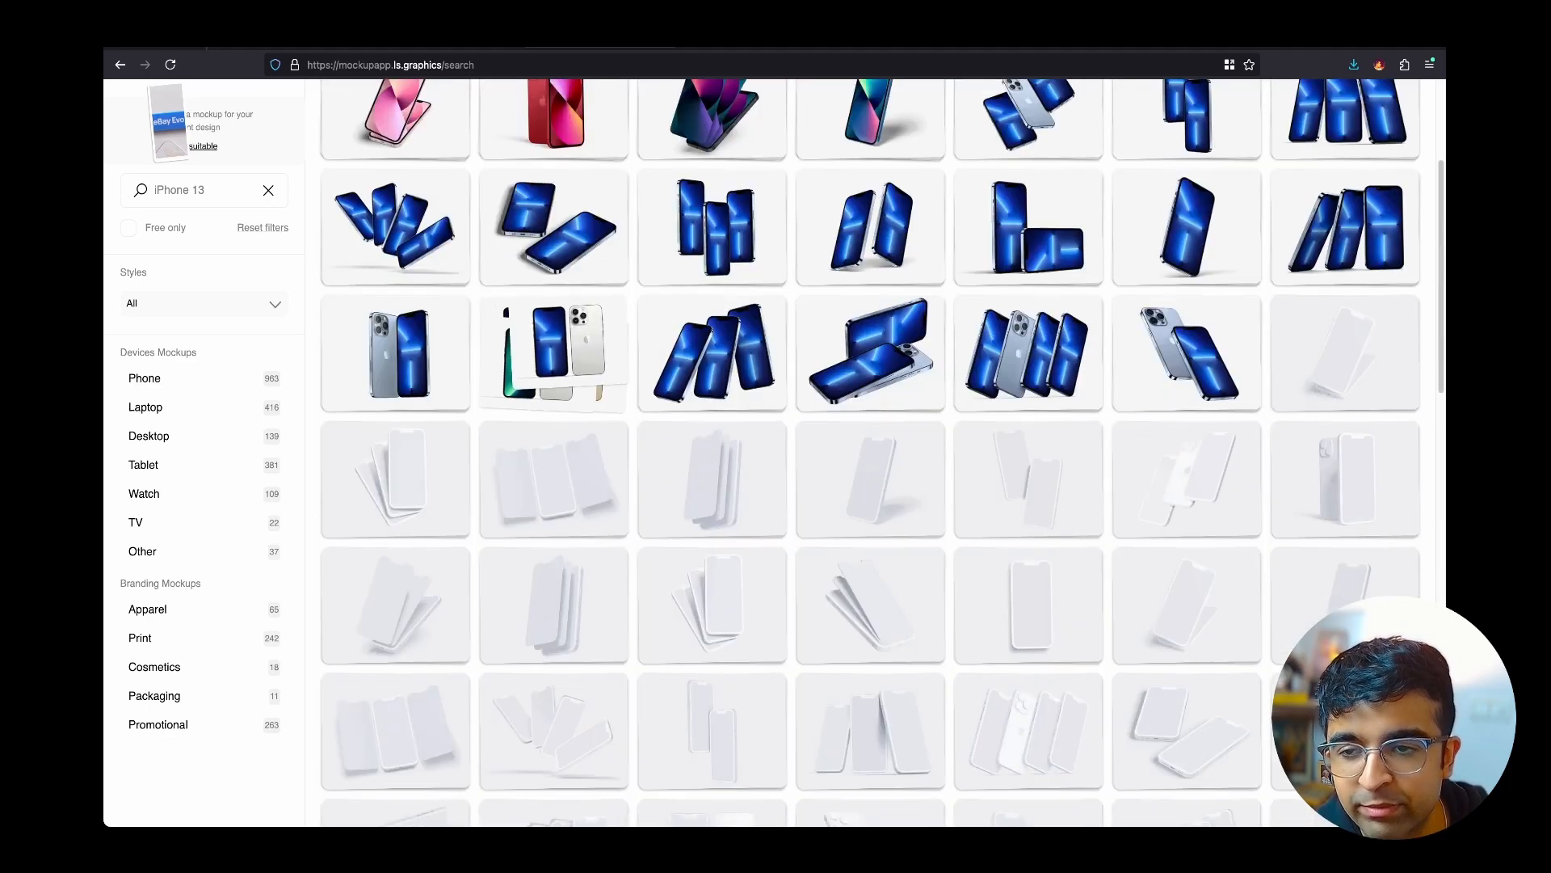
scroll(up, 3)
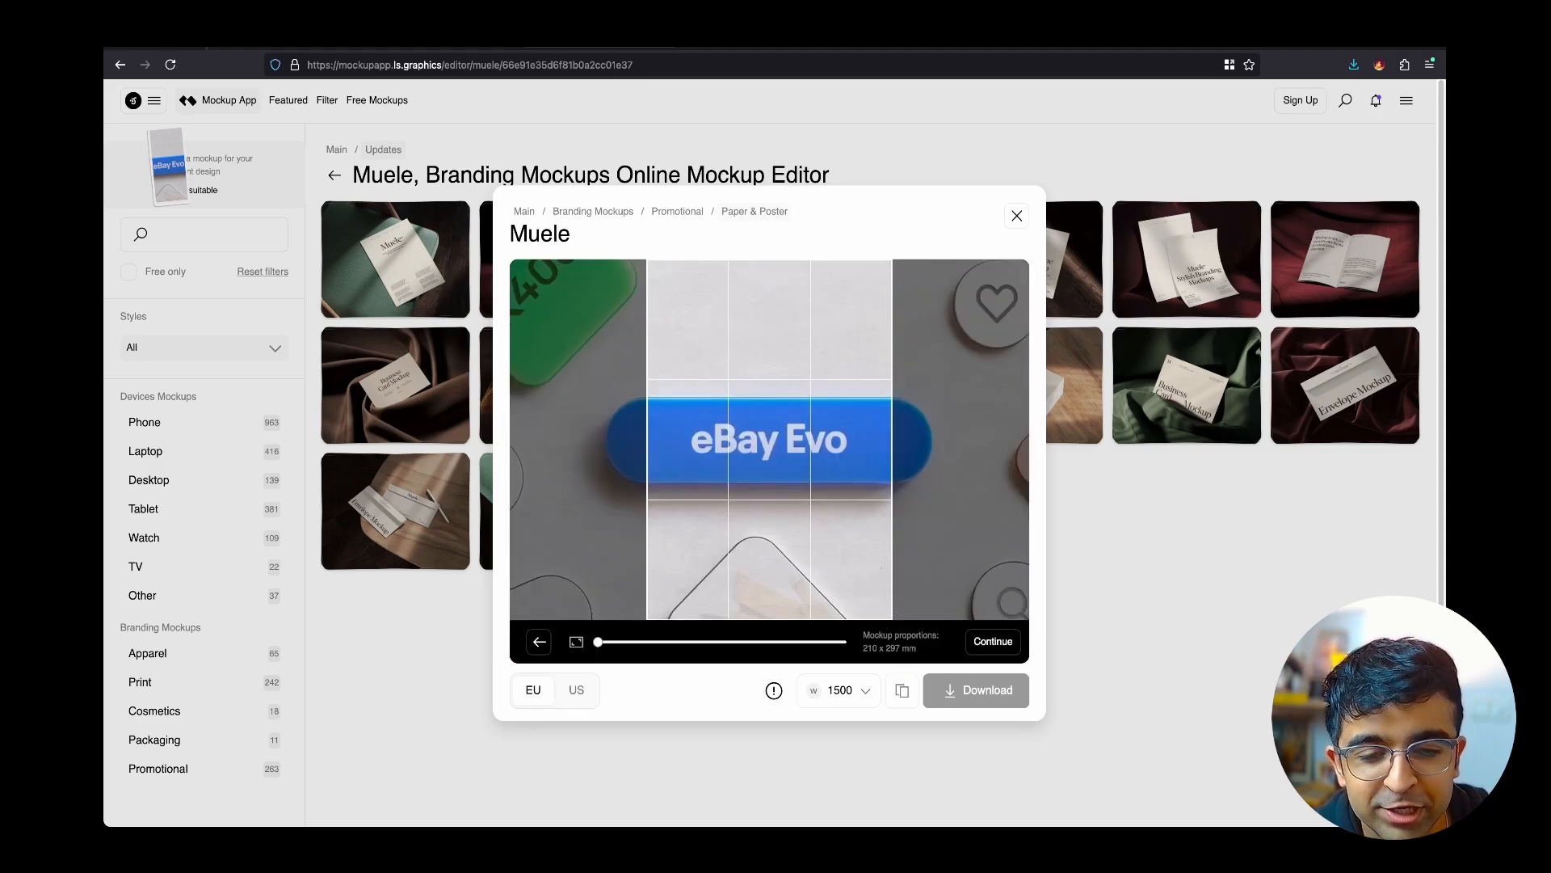
click(992, 641)
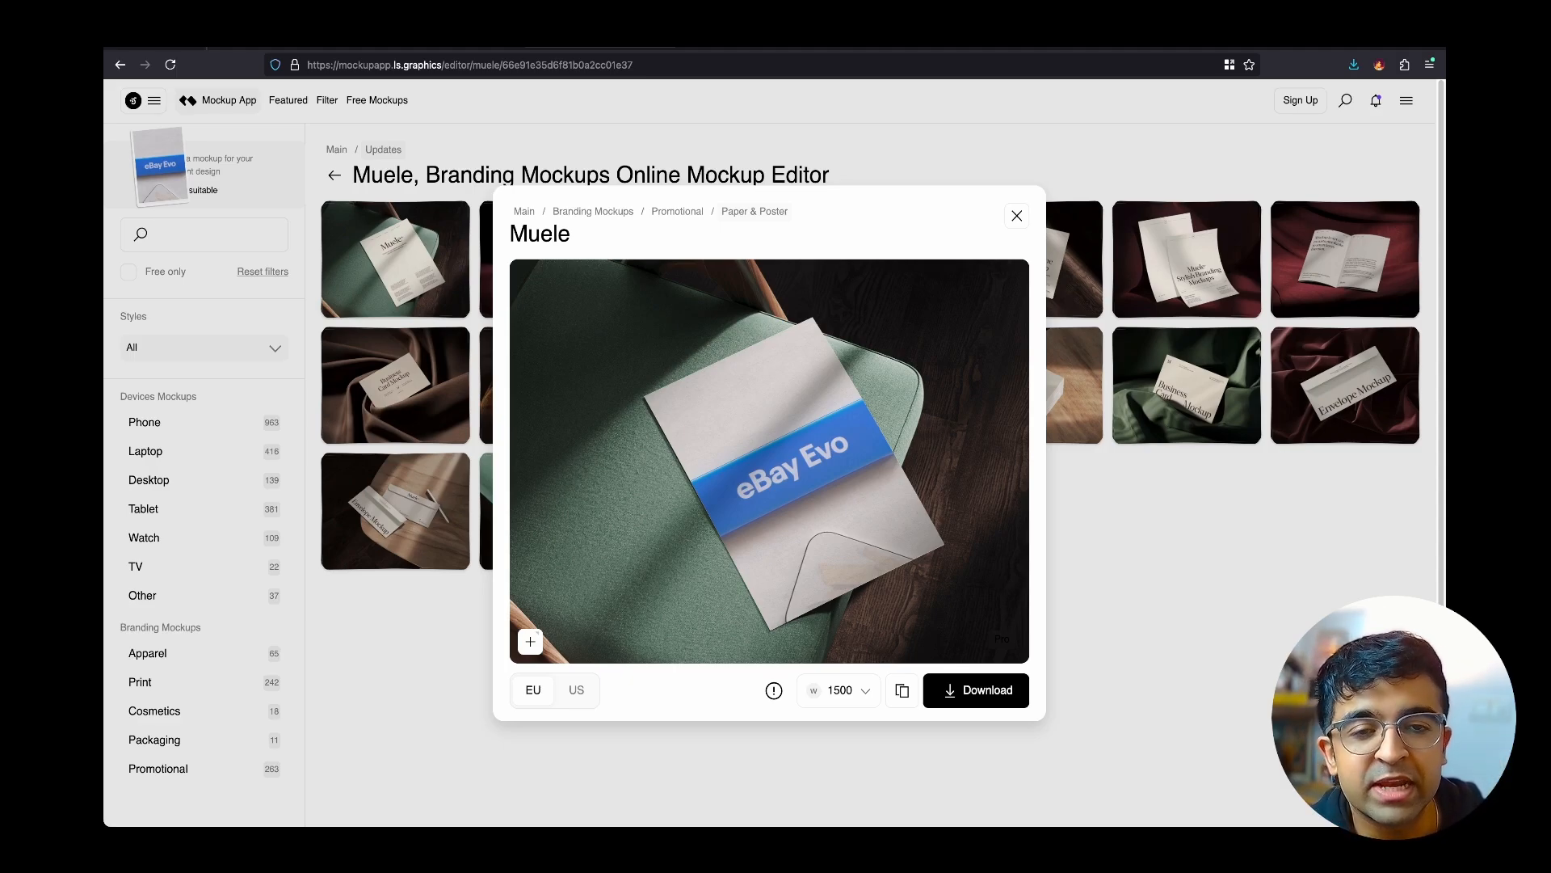
Try downloading the paper mockup, dismiss the Unlock Pro offer, and close the editor.
click(974, 690)
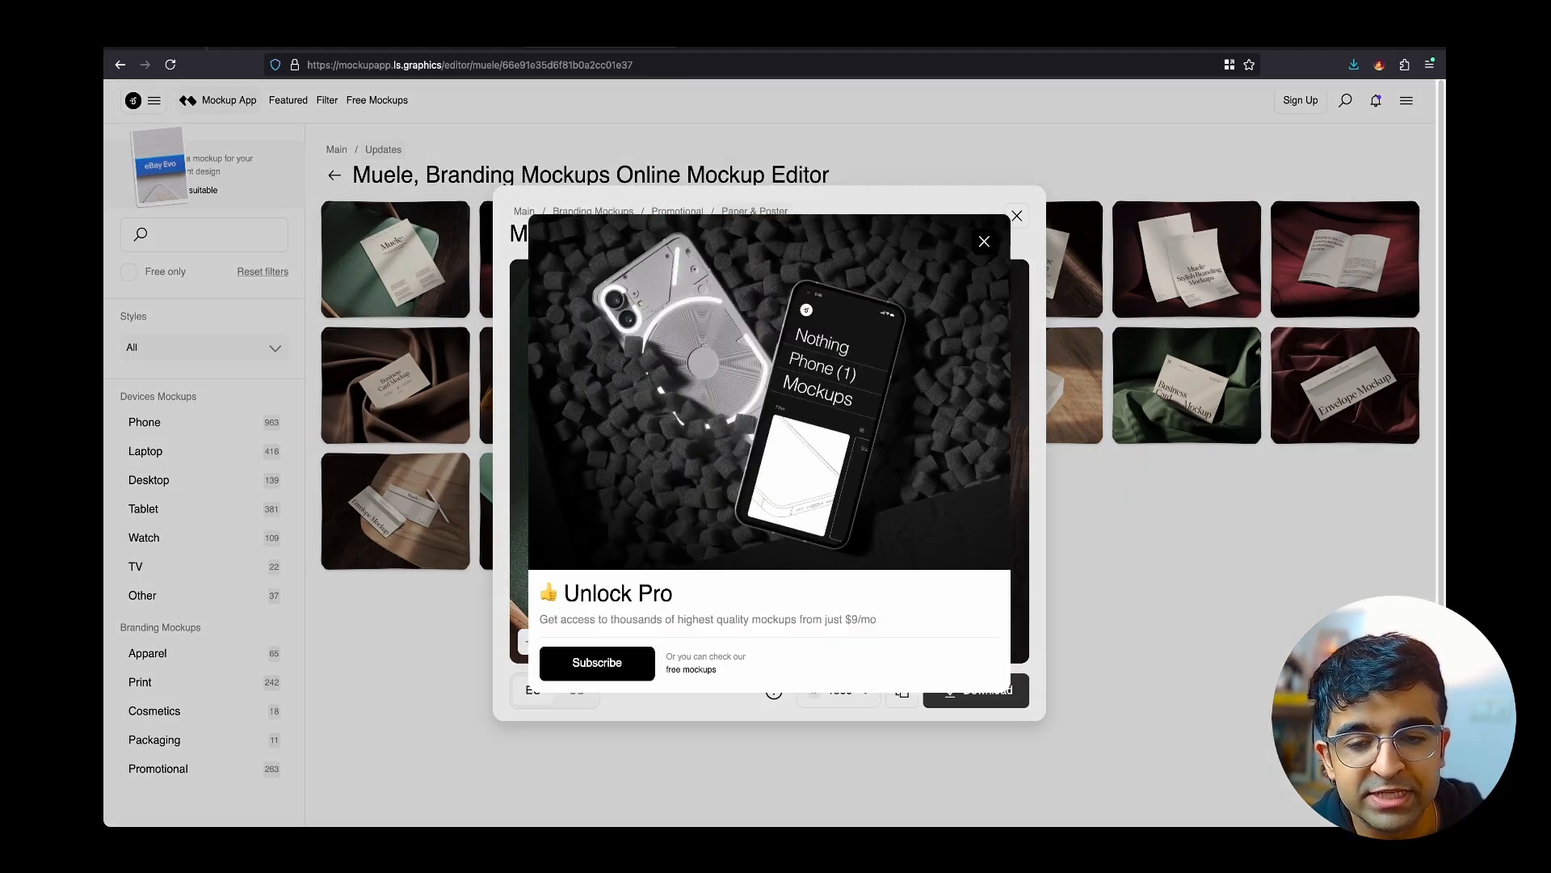
click(983, 241)
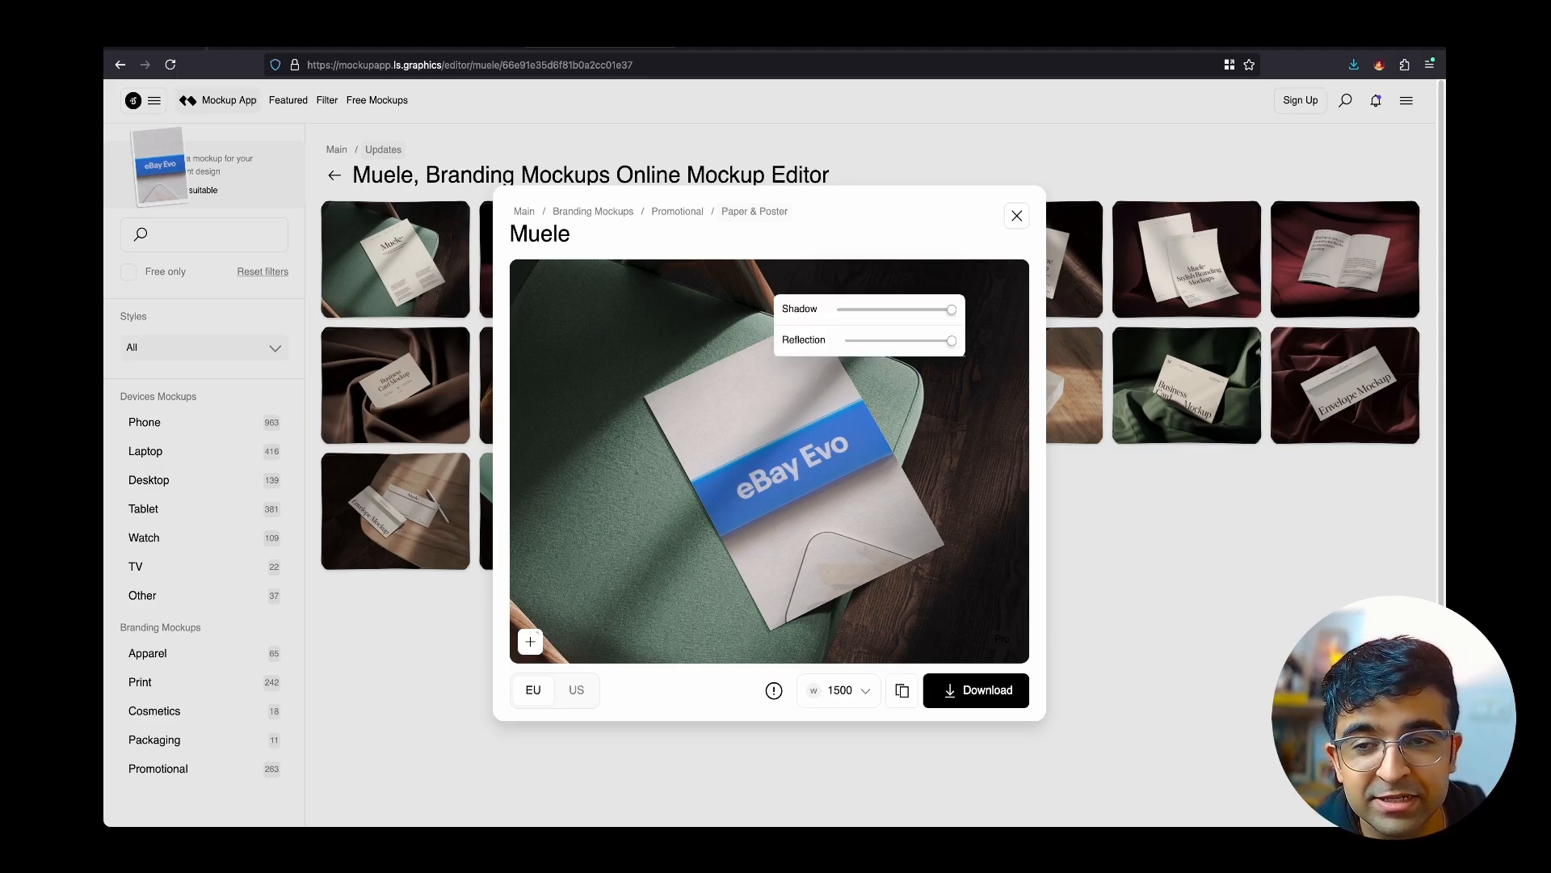
click(1017, 216)
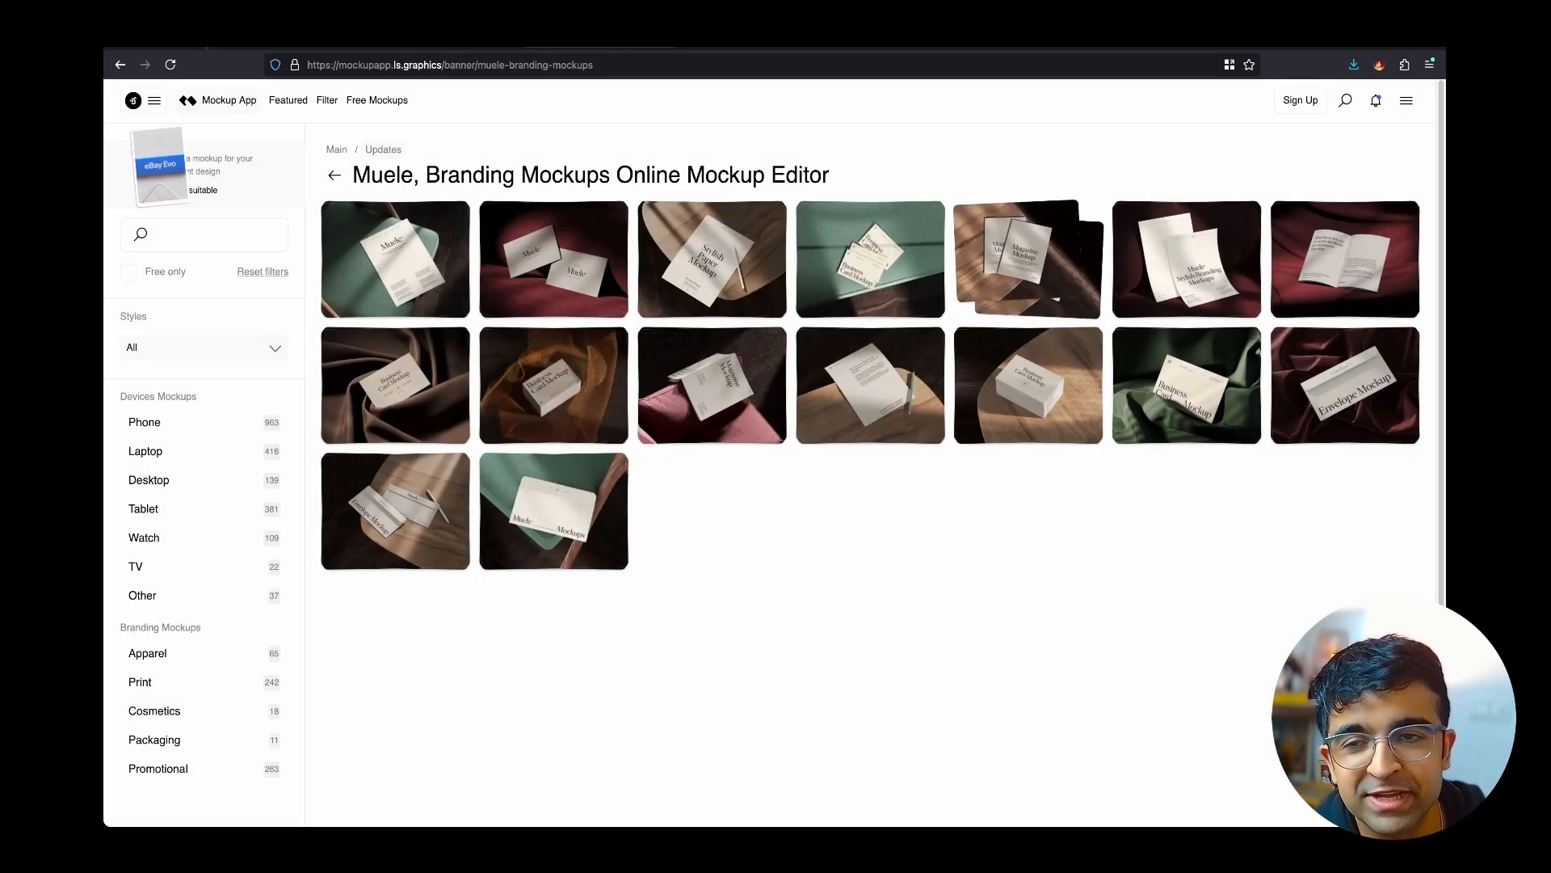